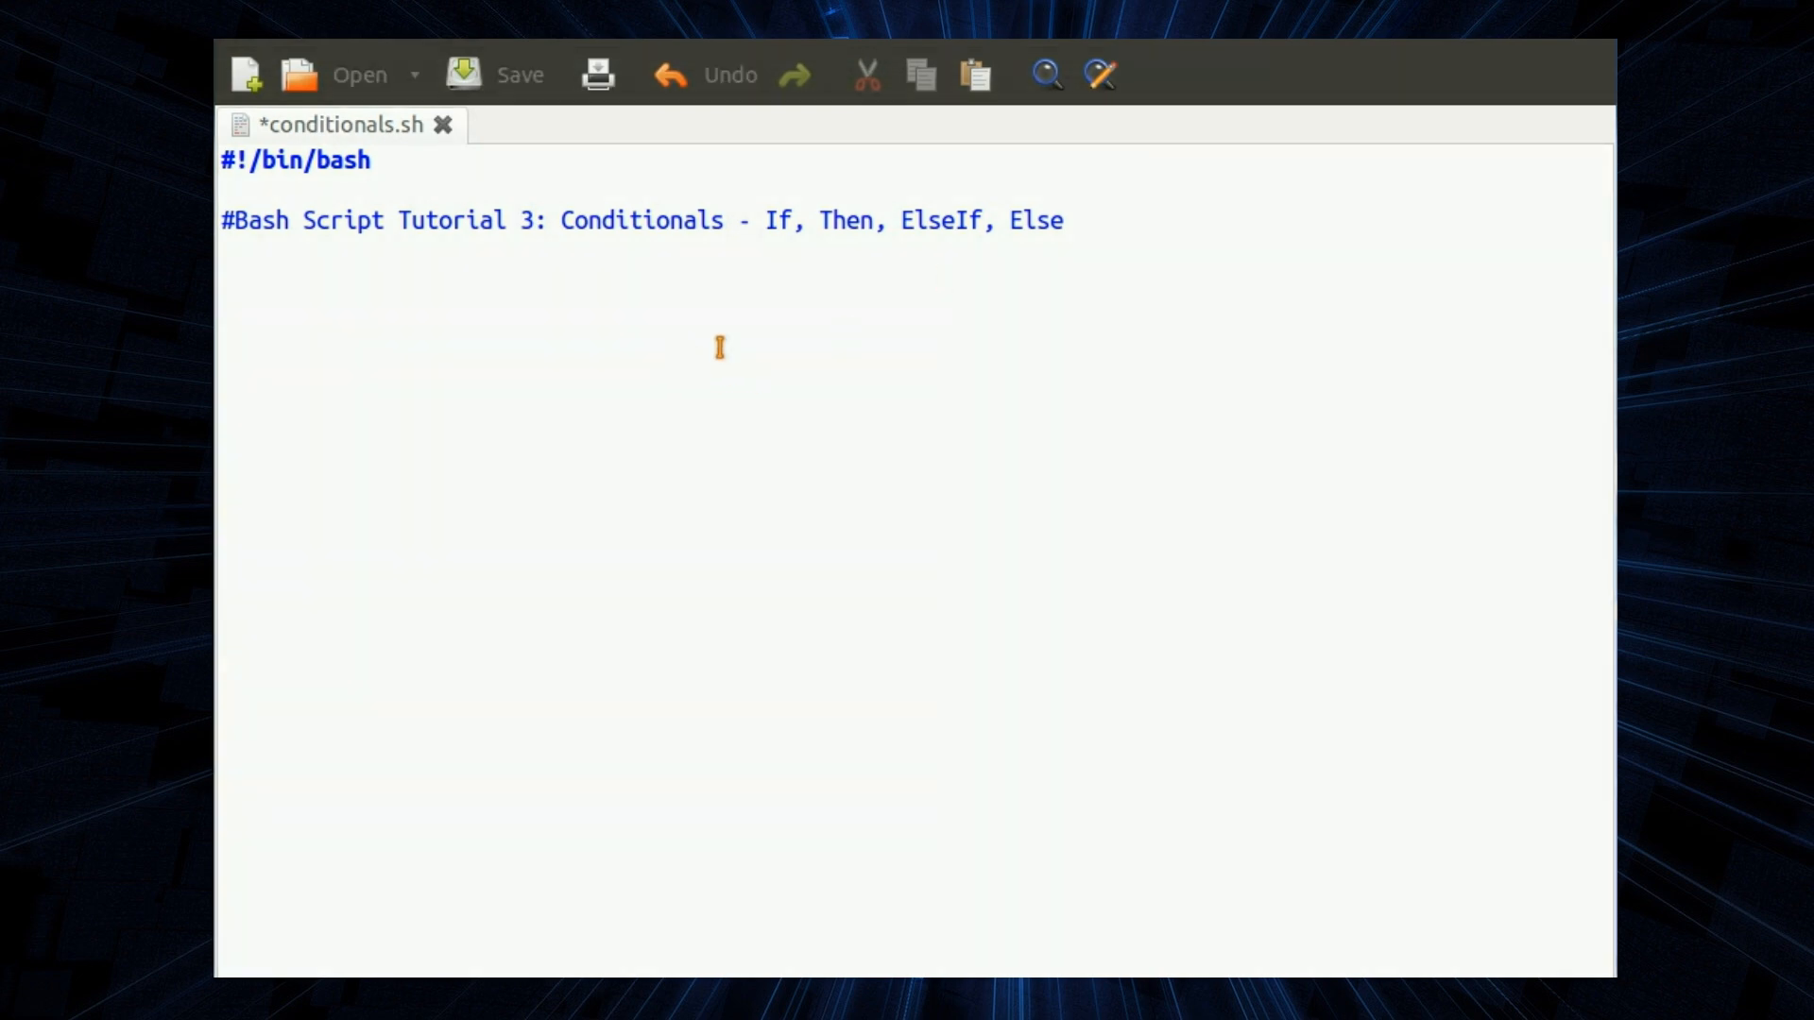
# - Write the #Basic Menu section echoing "What would you like to do today?", reading Idea, then a blank echo
pyautogui.write('#Basic Menu')
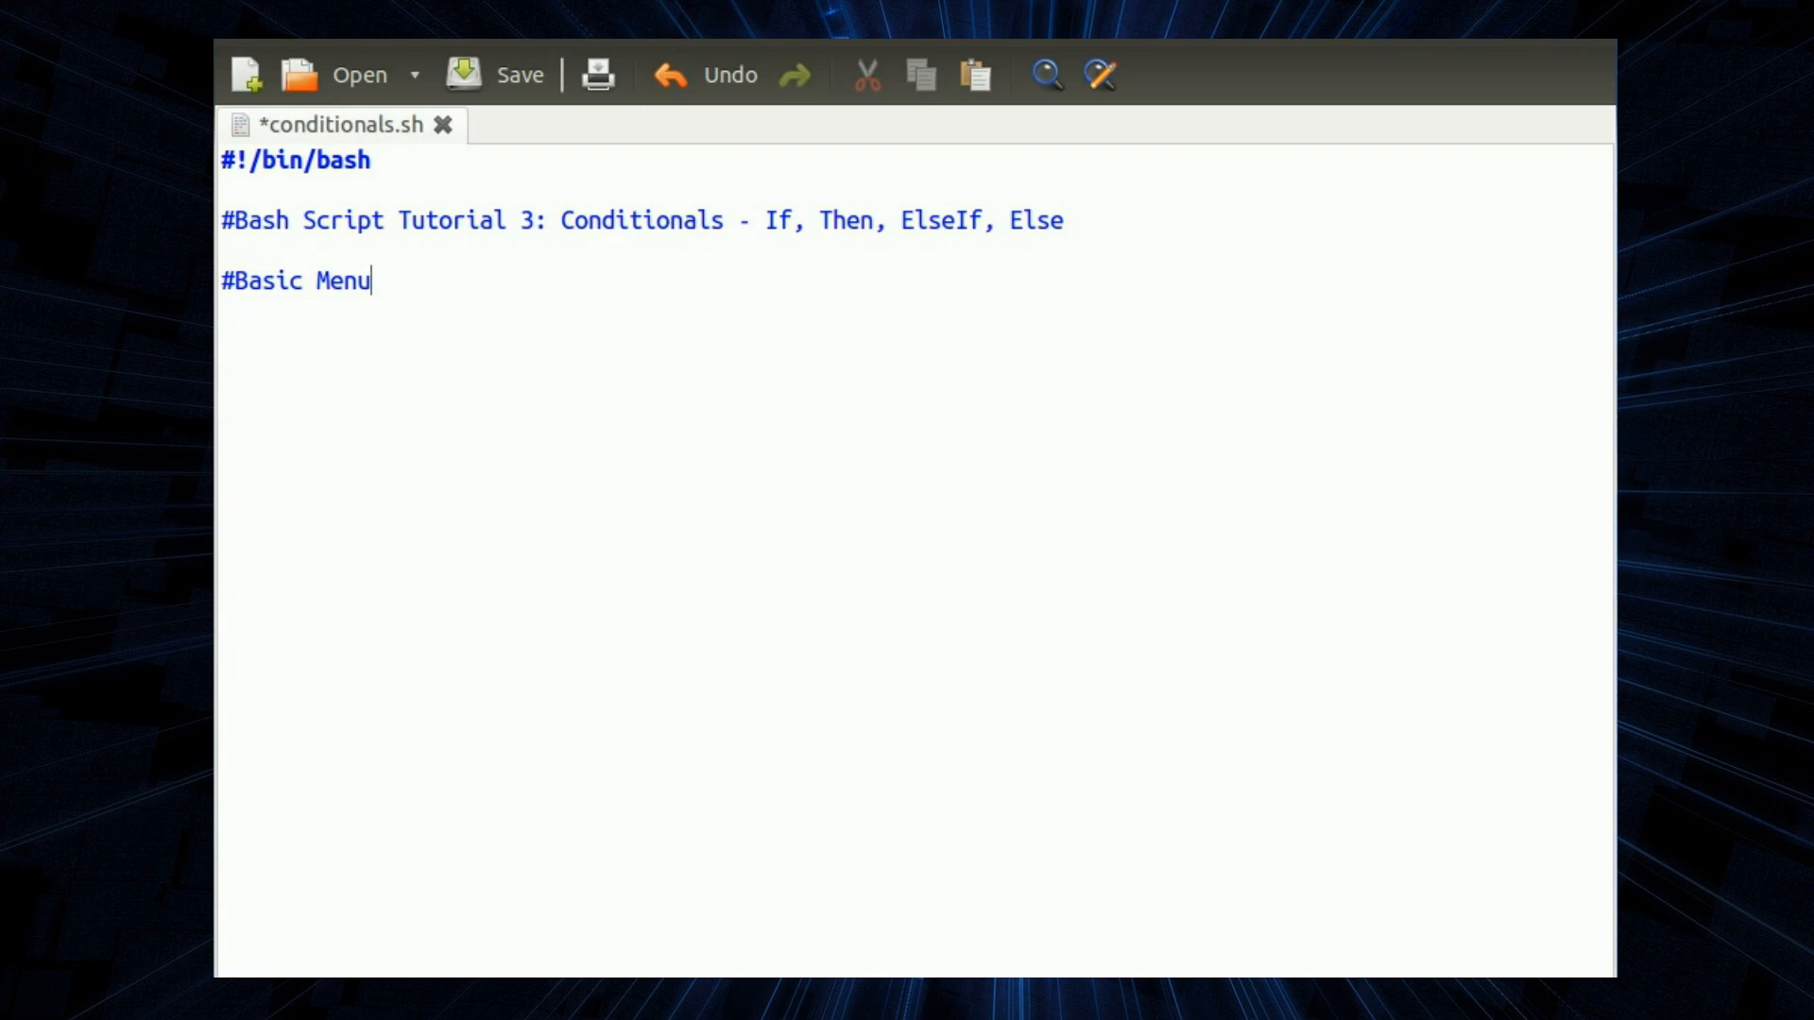
pyautogui.write('echo "What would you like to do today? "')
pyautogui.write('echo "1. Have a beer')
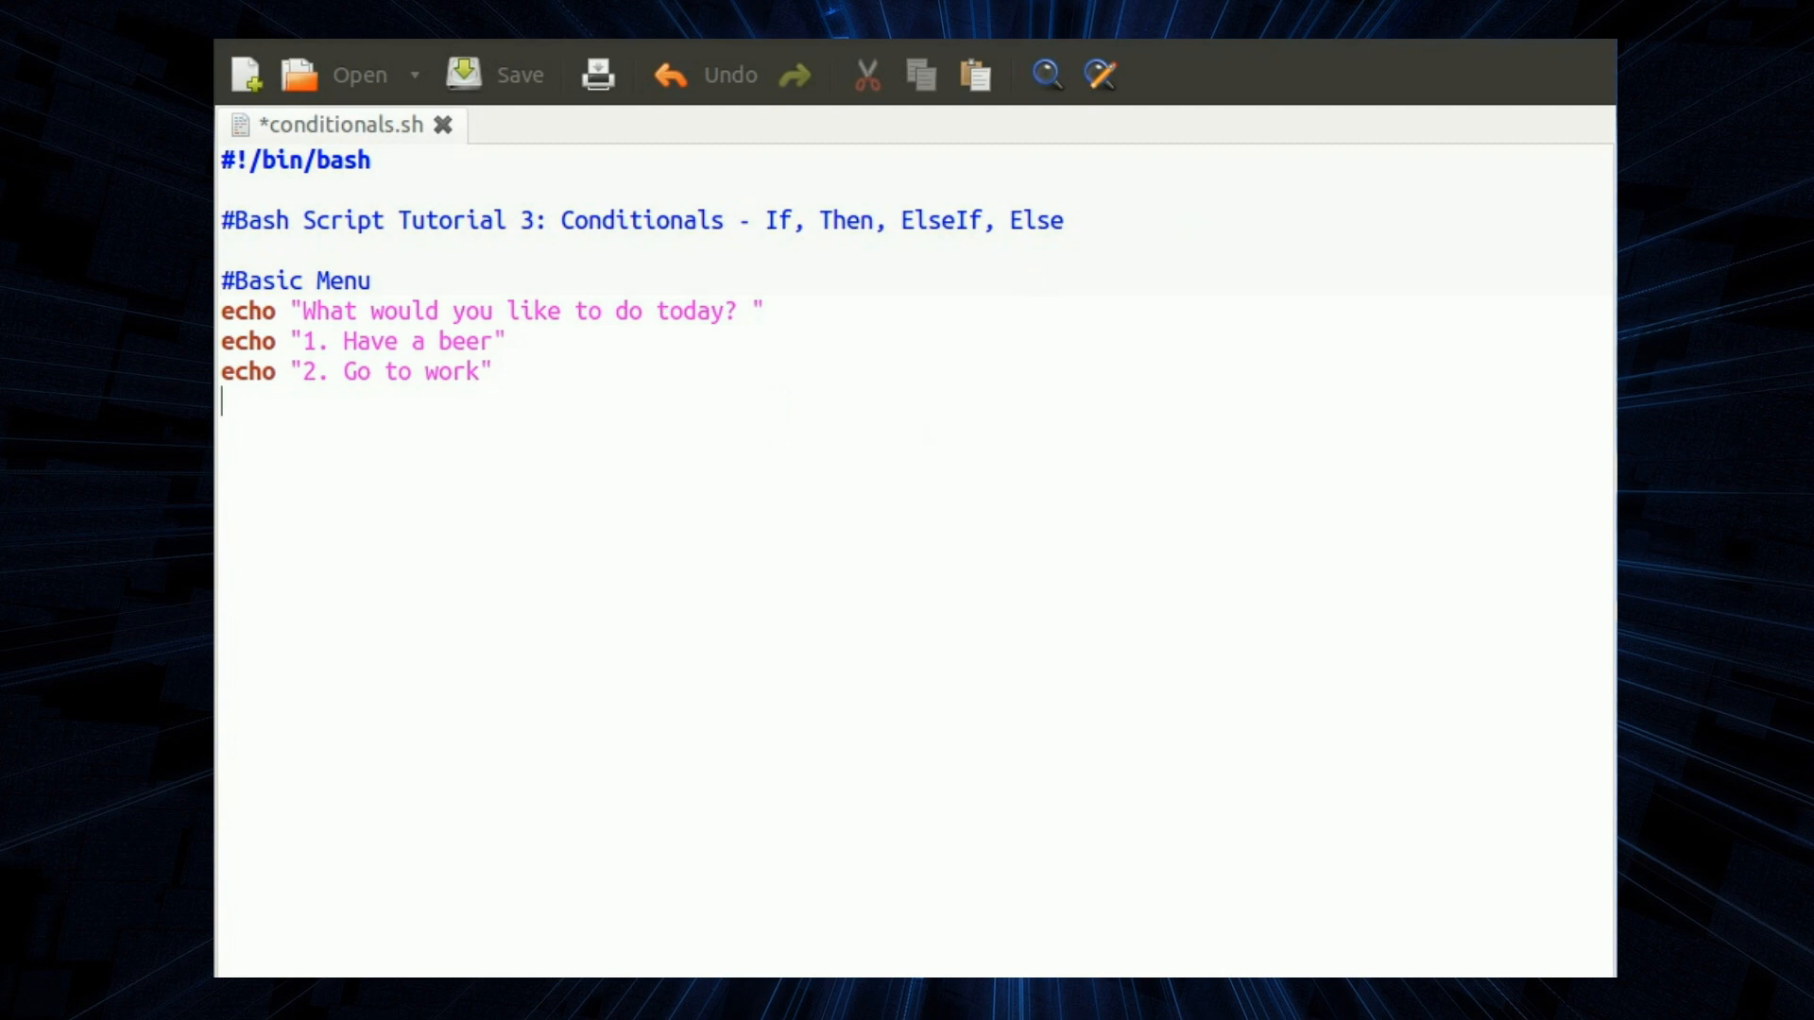
pyautogui.write('read Idea')
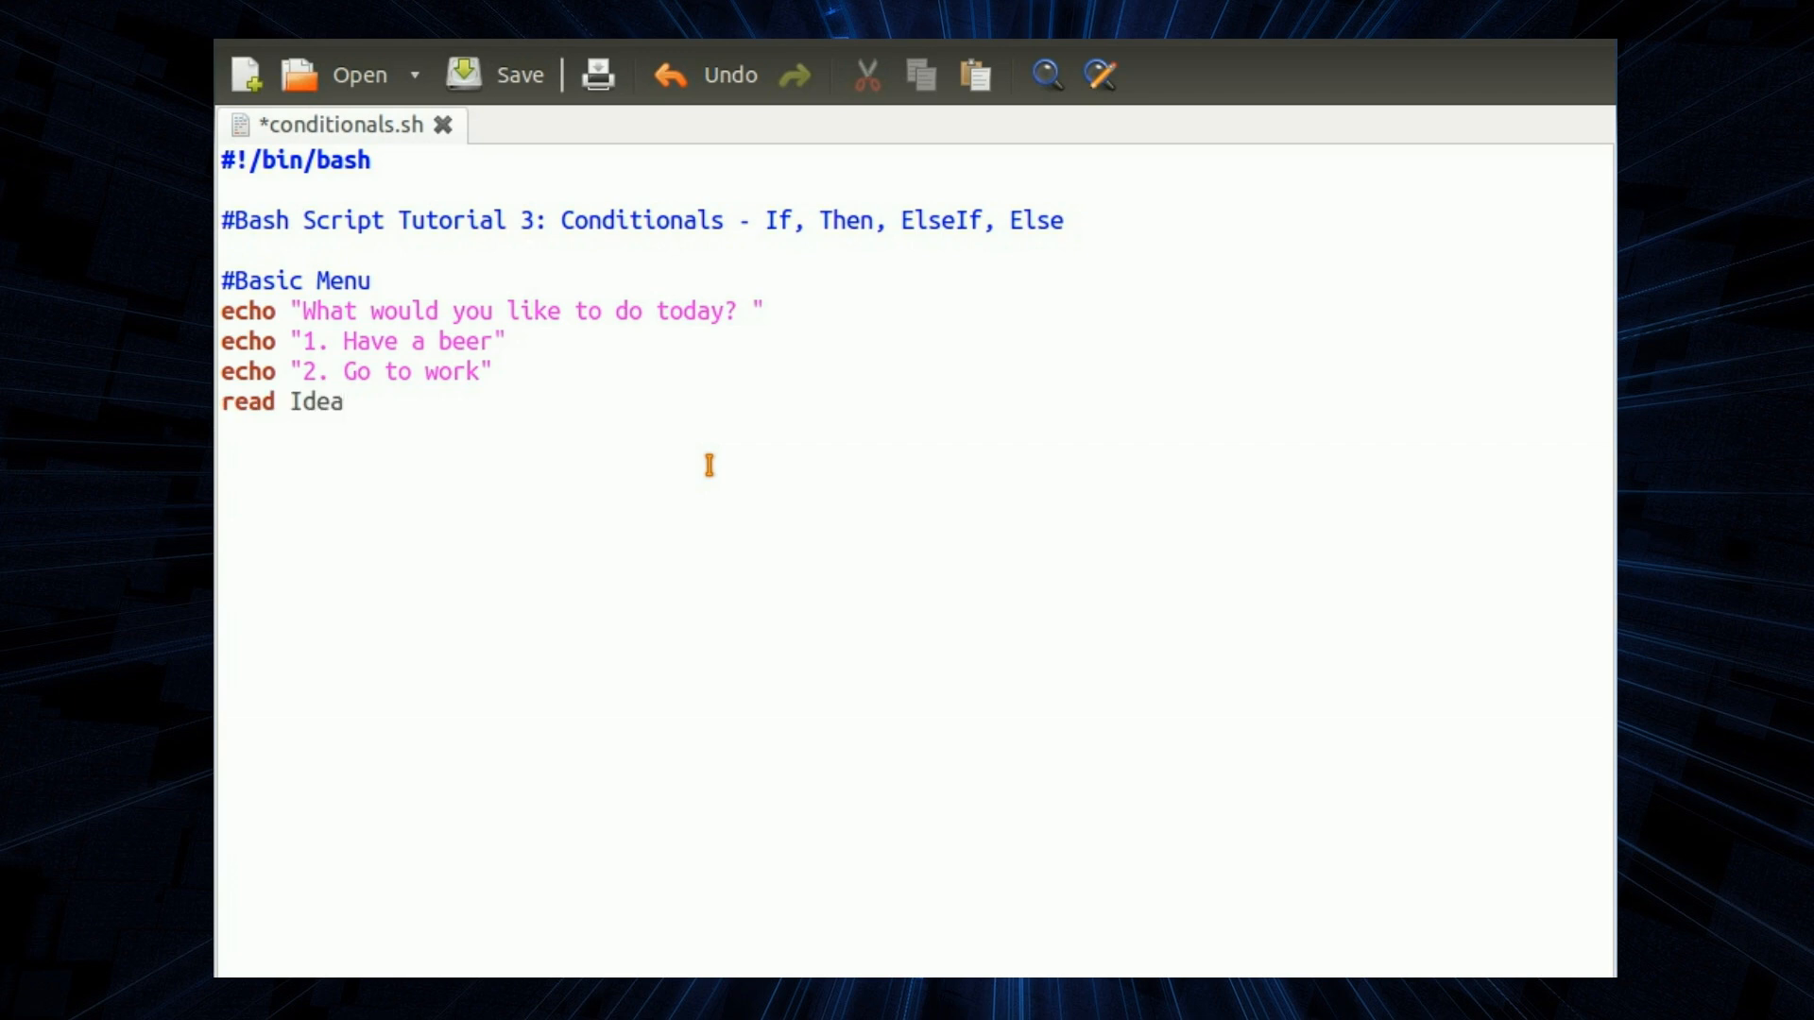
pyautogui.moveTo(682, 538)
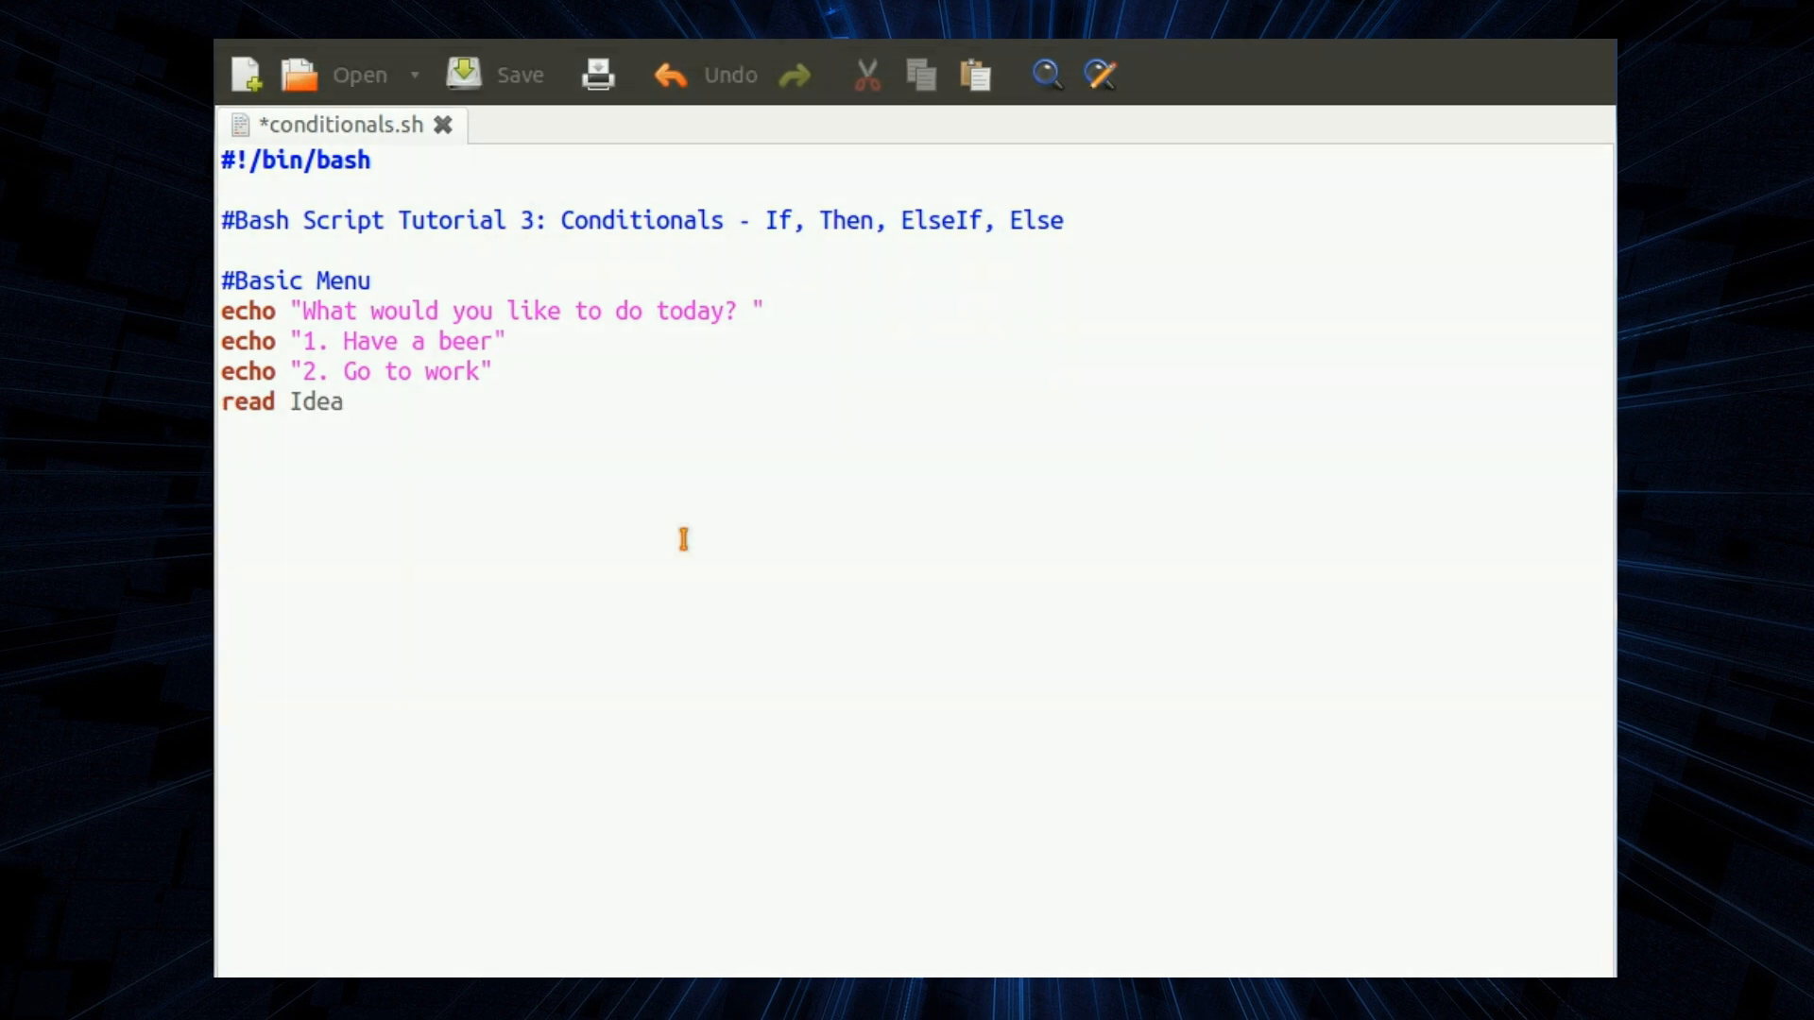
pyautogui.write('echo')
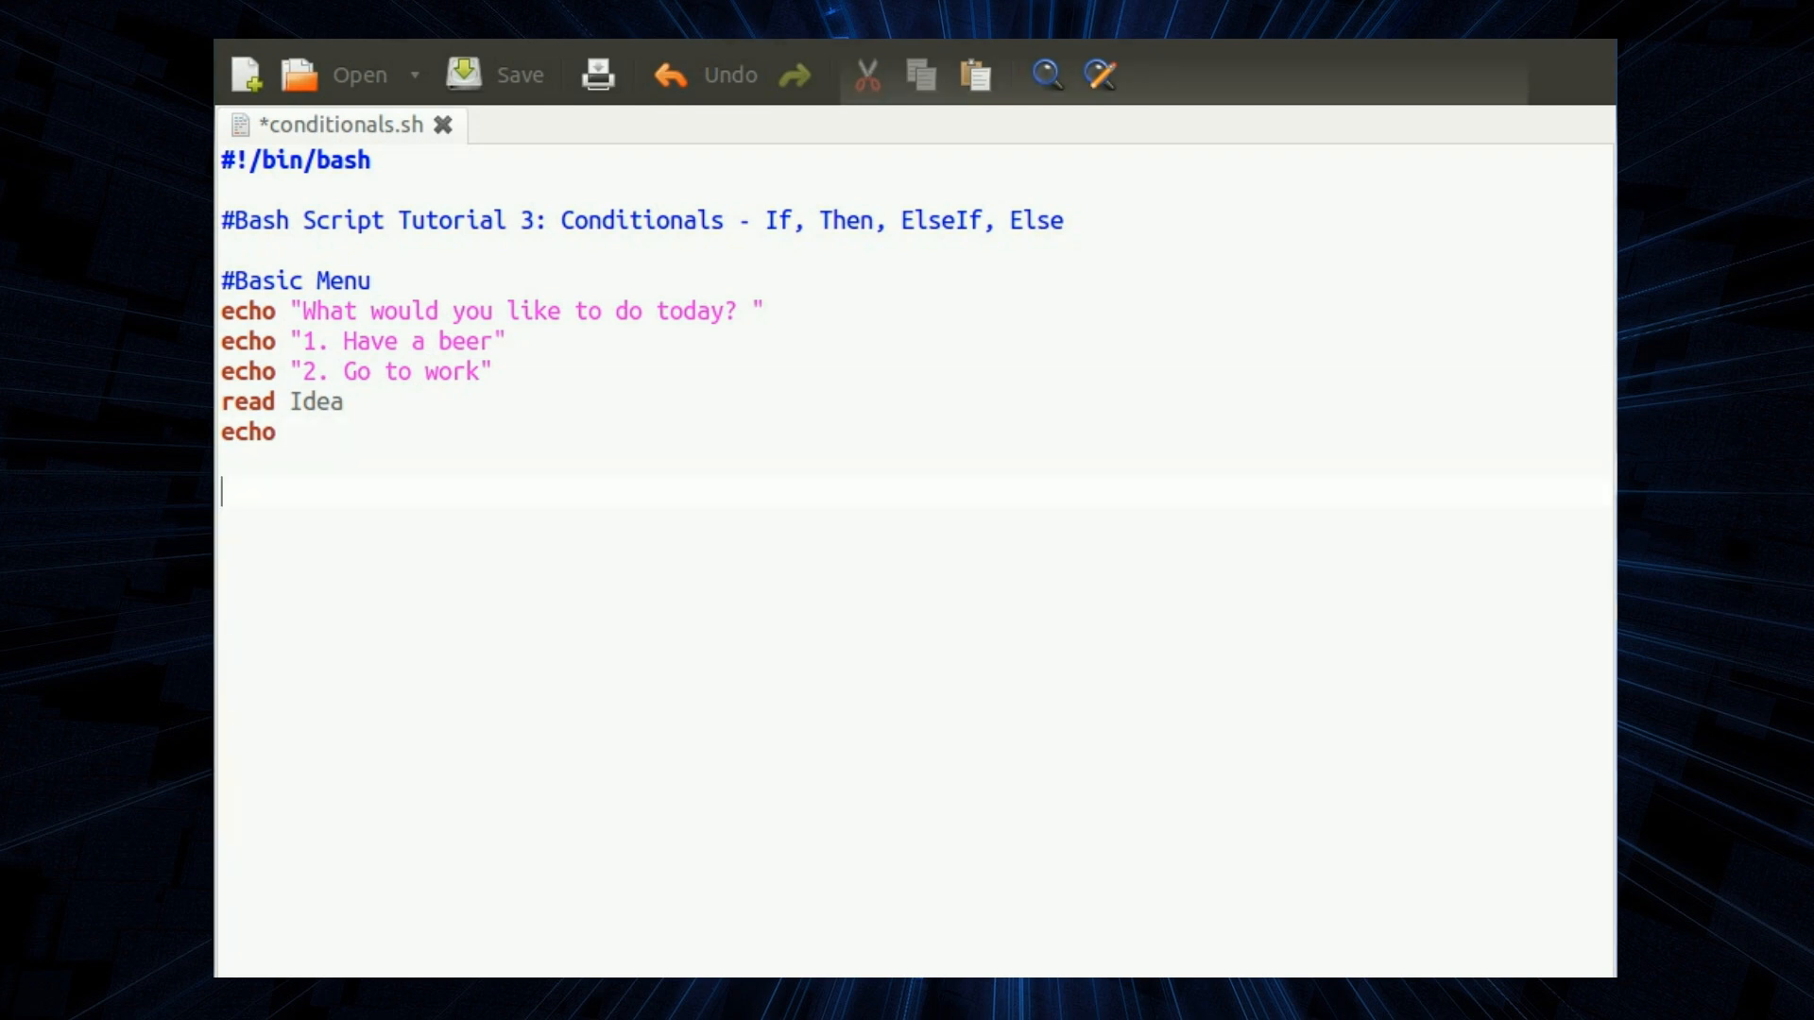
# - Add if [[ $Idea == 1 ]]; then with an indented echo "Excellent choice"
pyautogui.write('if')
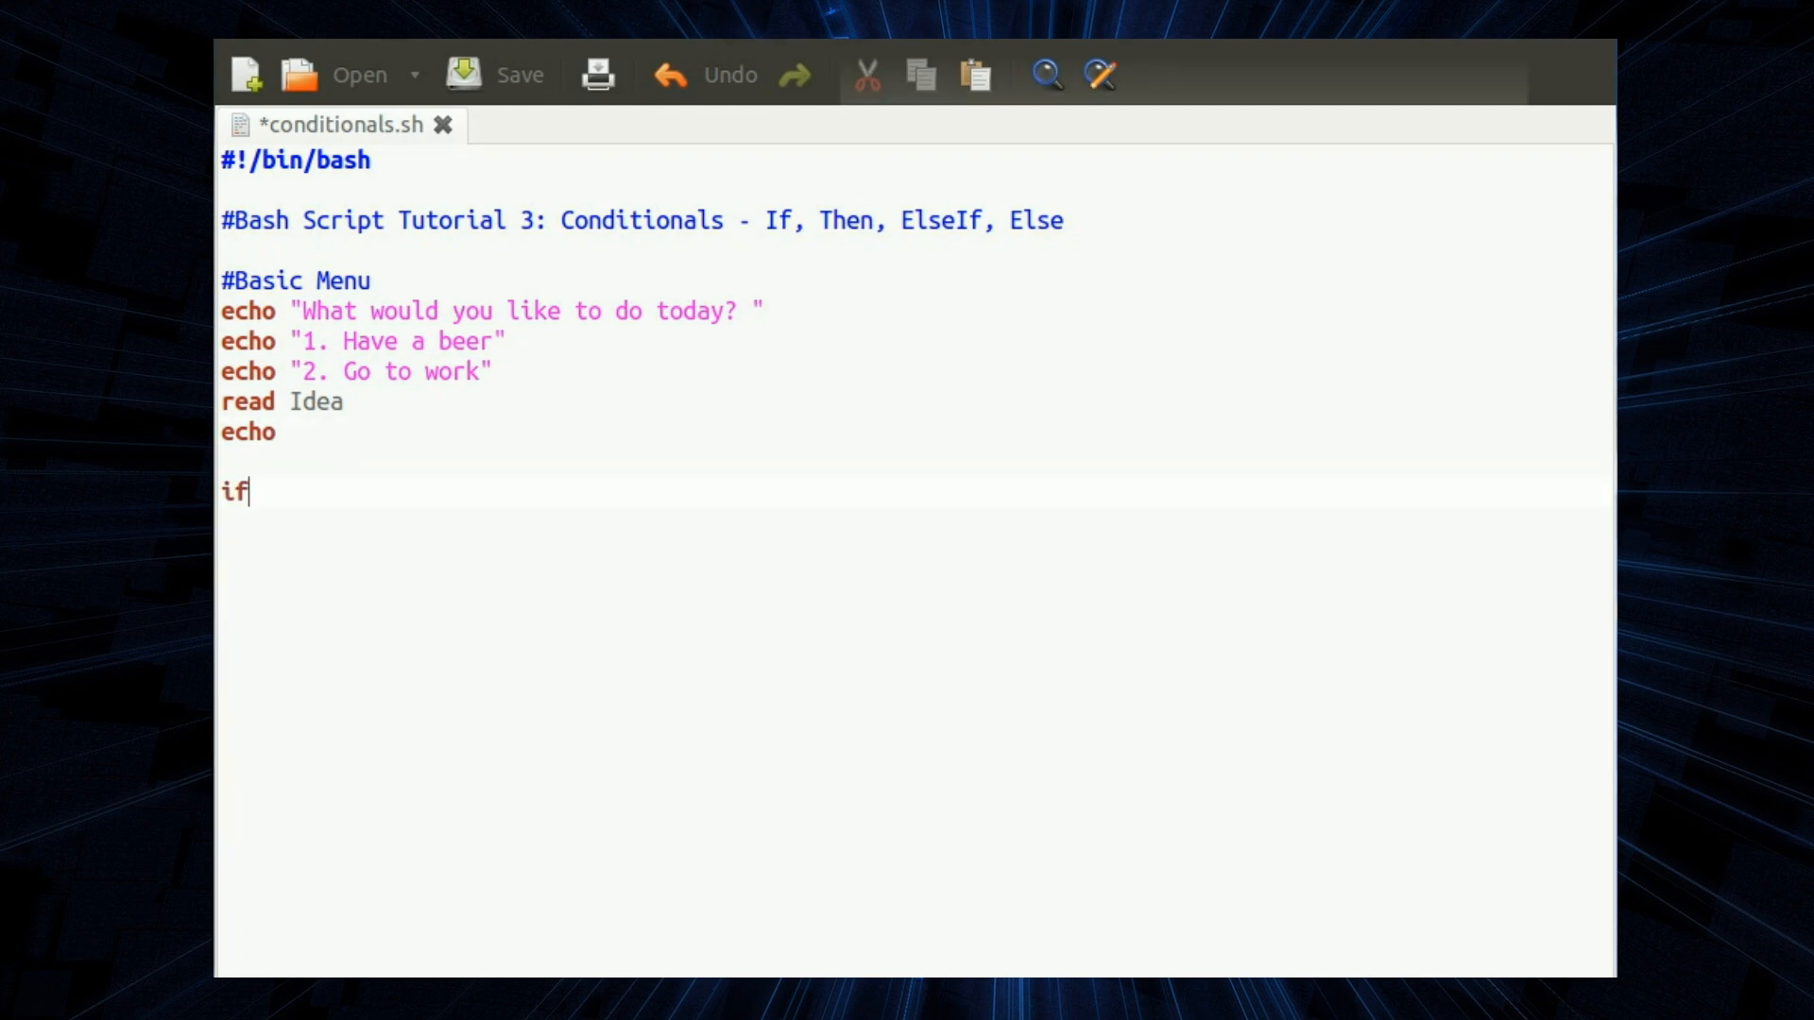
pyautogui.write('" "')
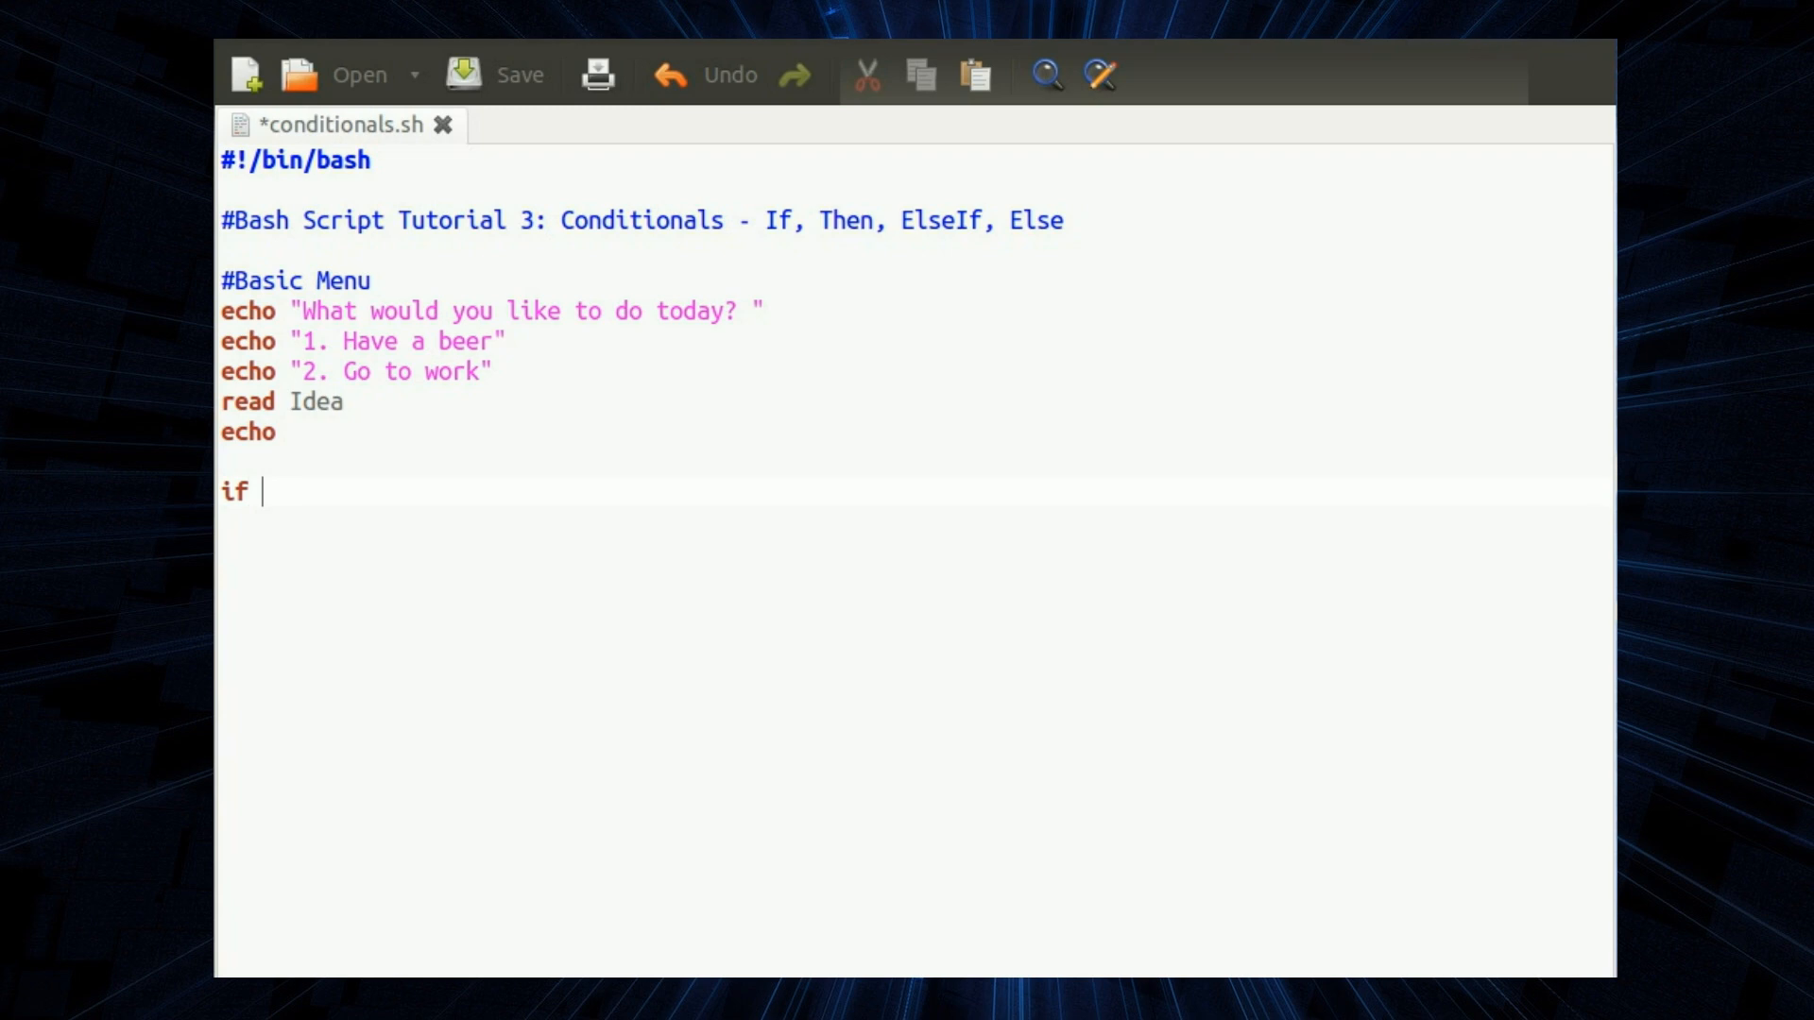
pyautogui.write('[[')
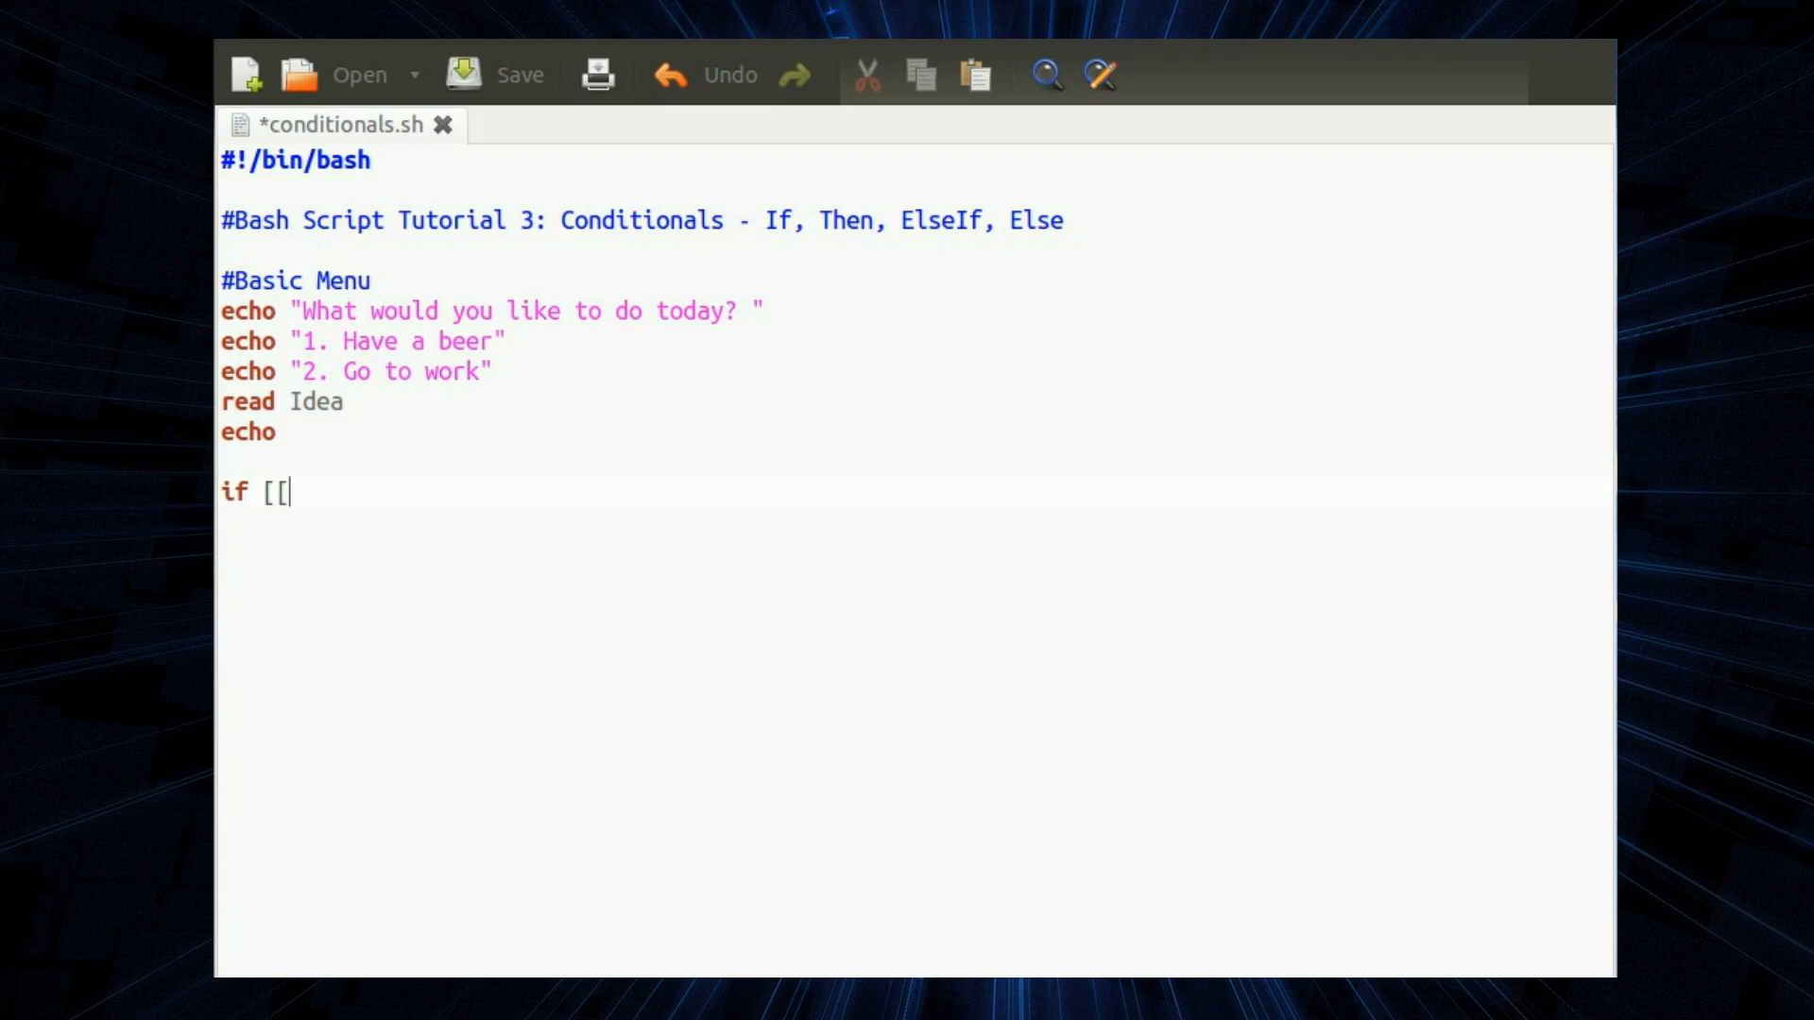
pyautogui.write('" "')
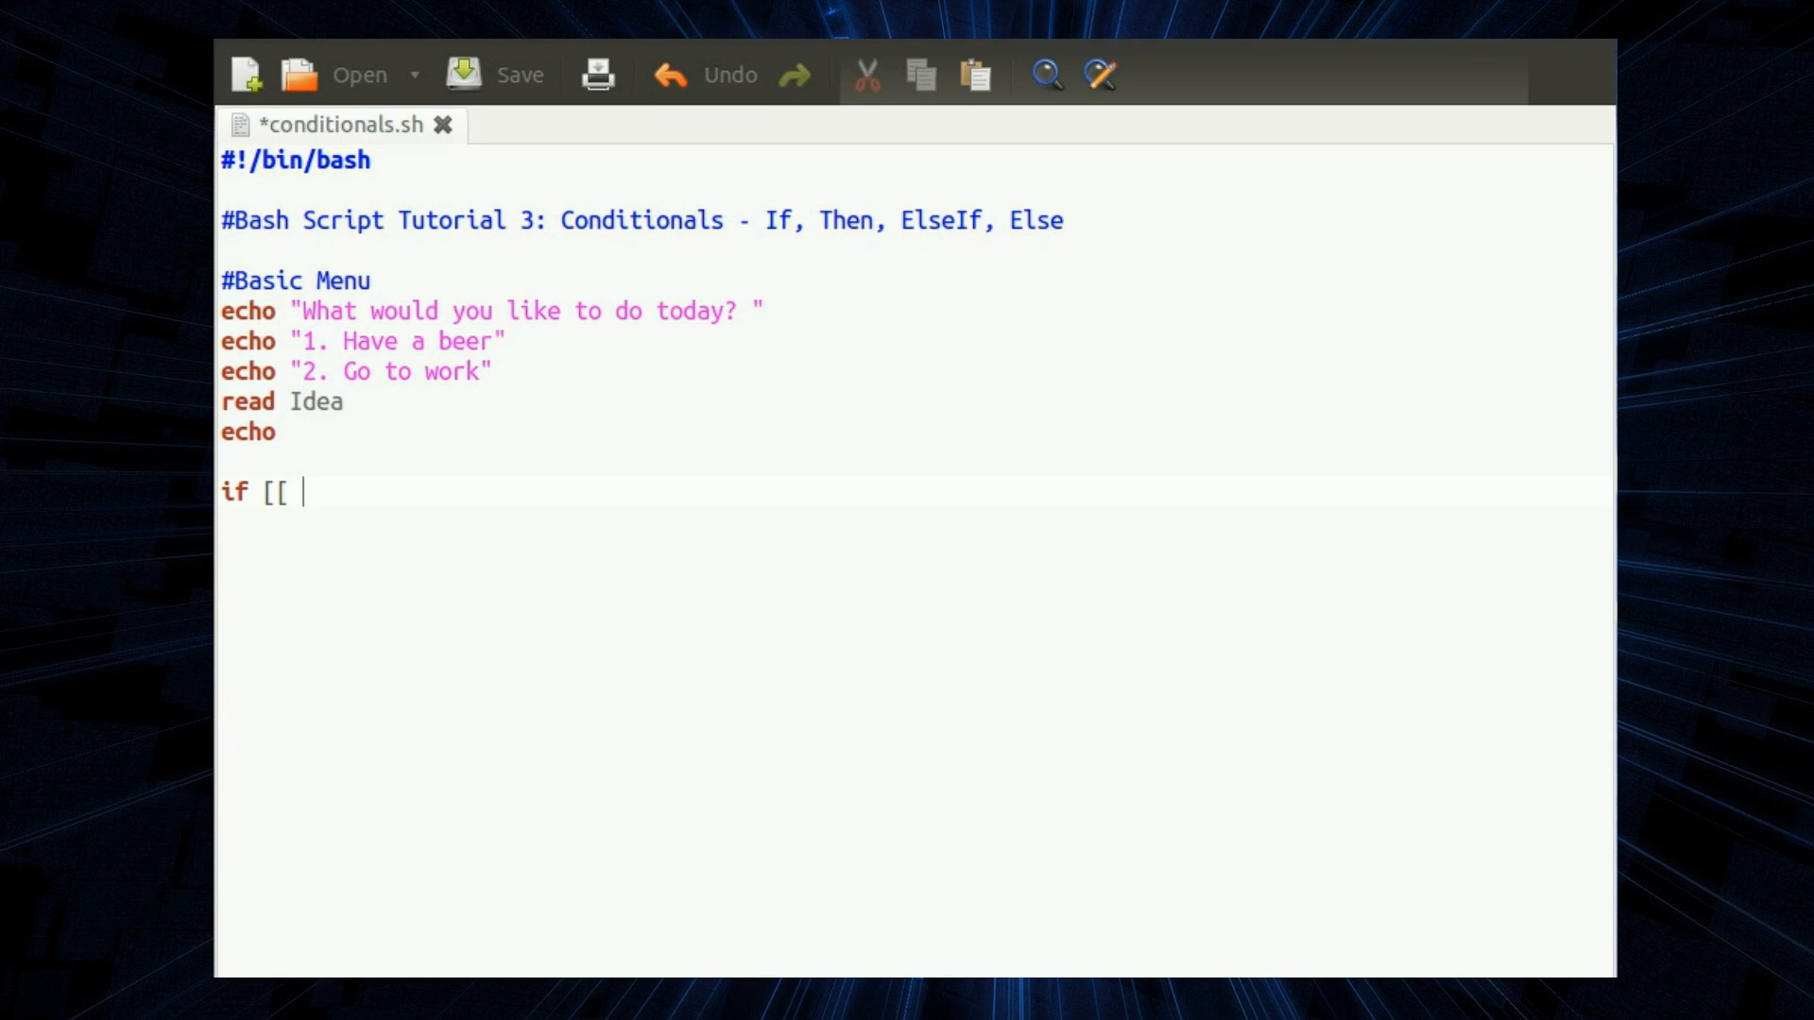
pyautogui.write('$I')
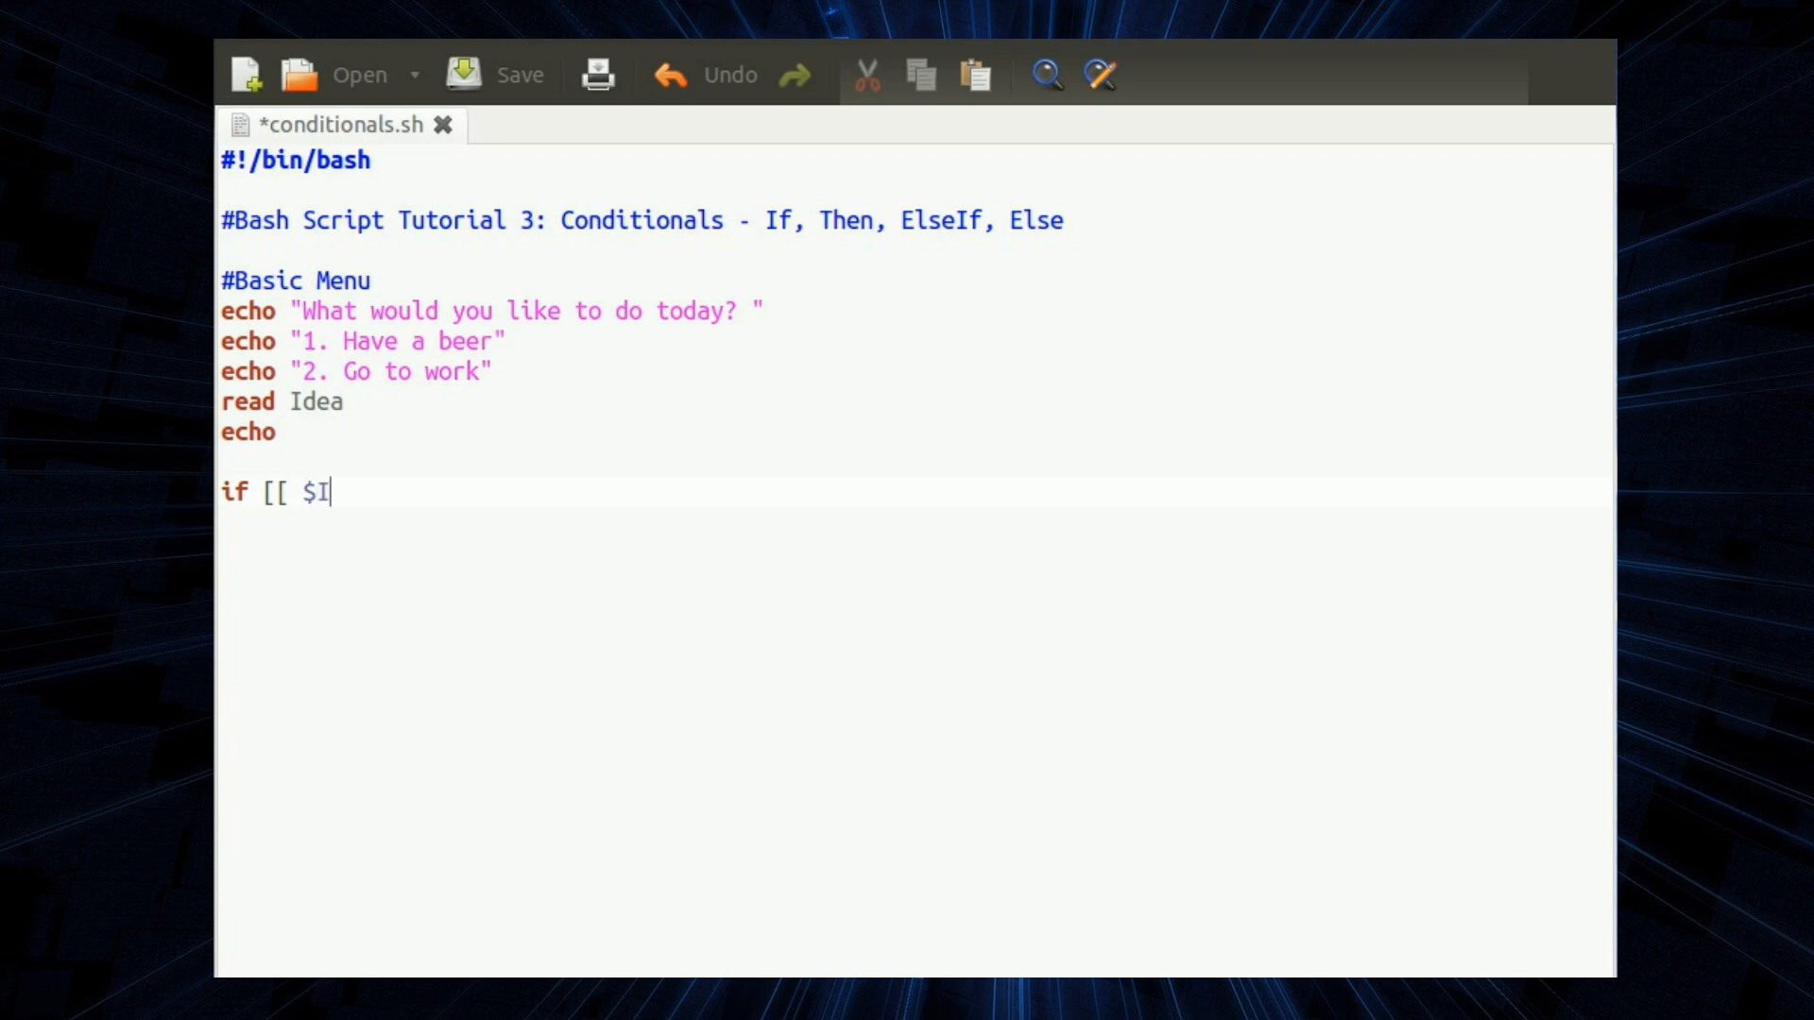
pyautogui.write('dea')
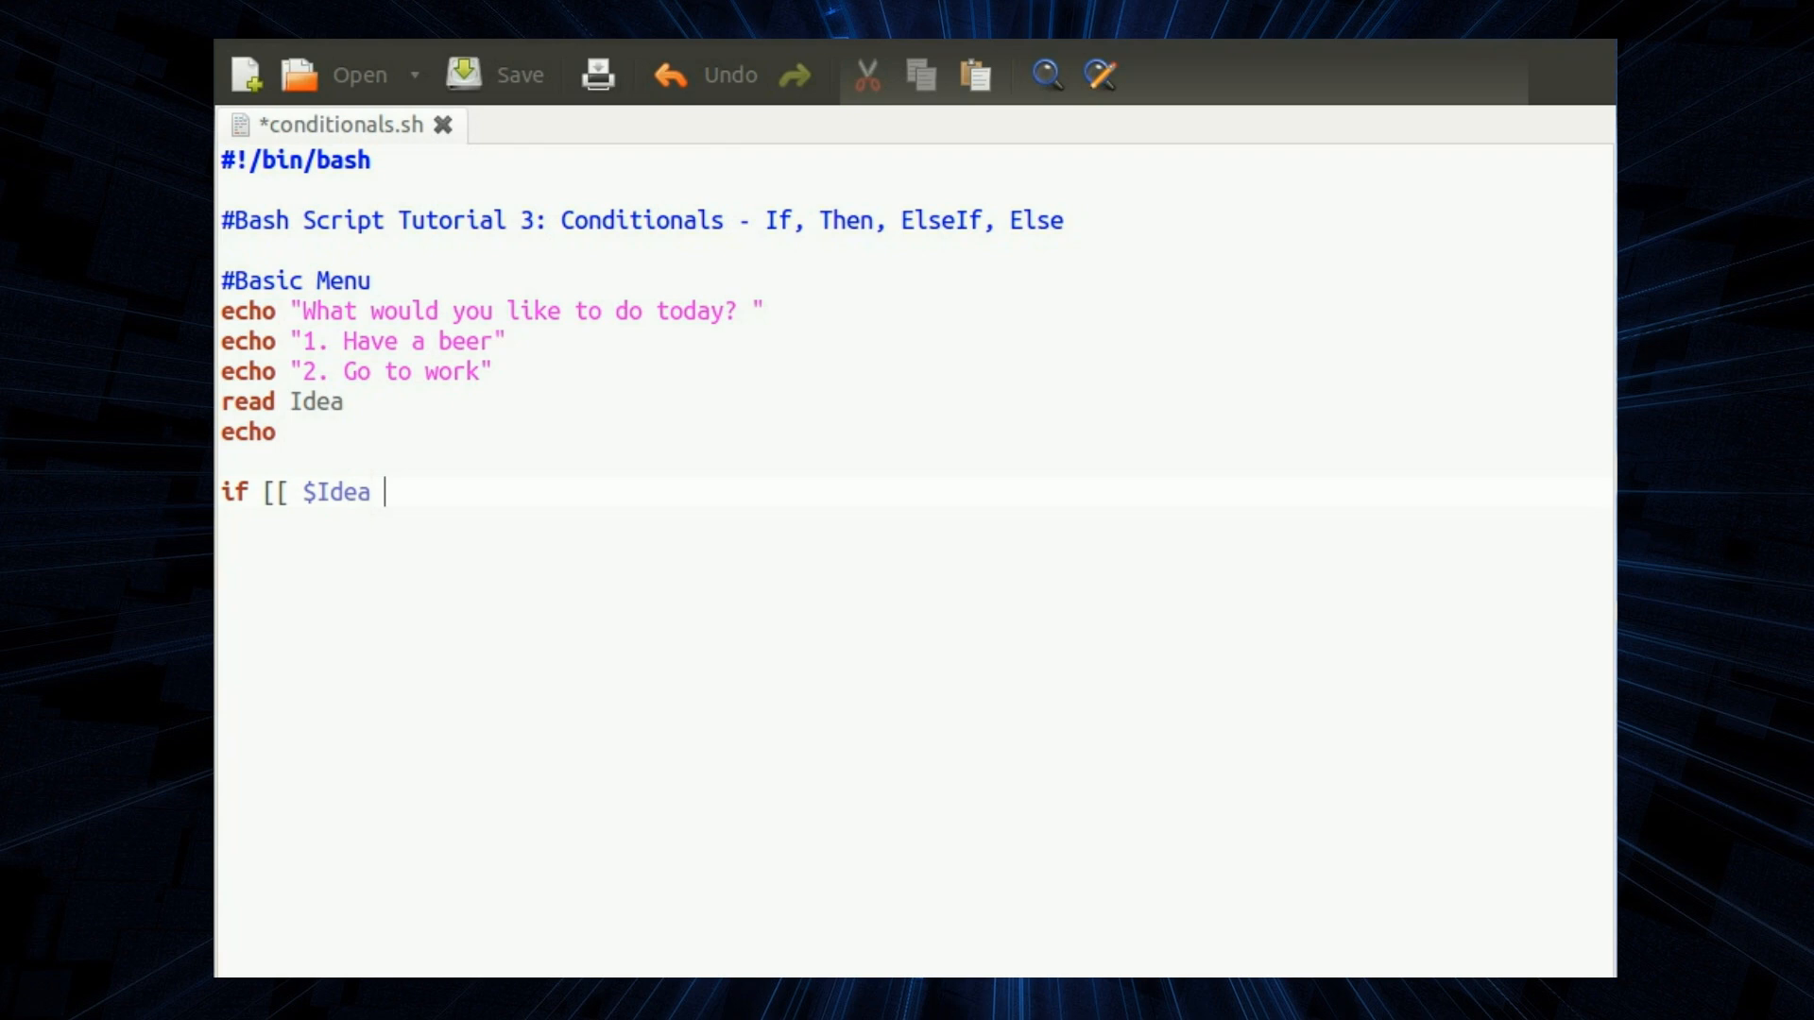
pyautogui.write('== 1')
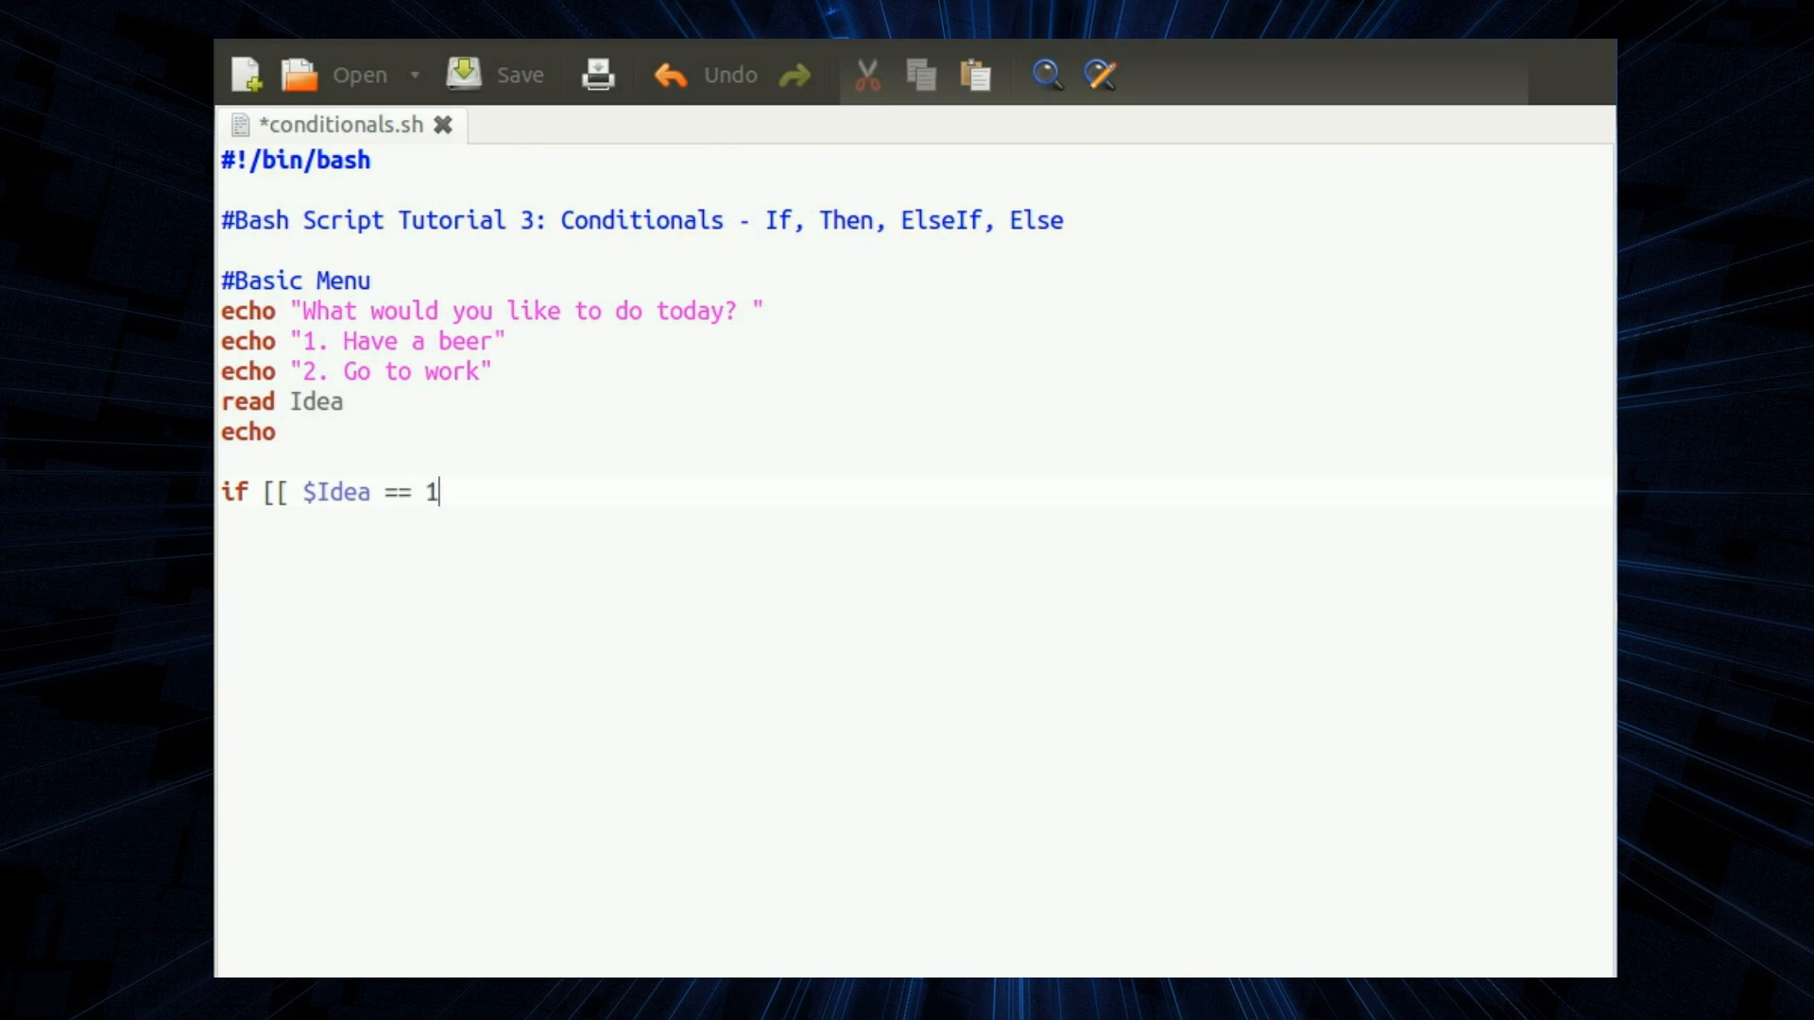
pyautogui.write(']];')
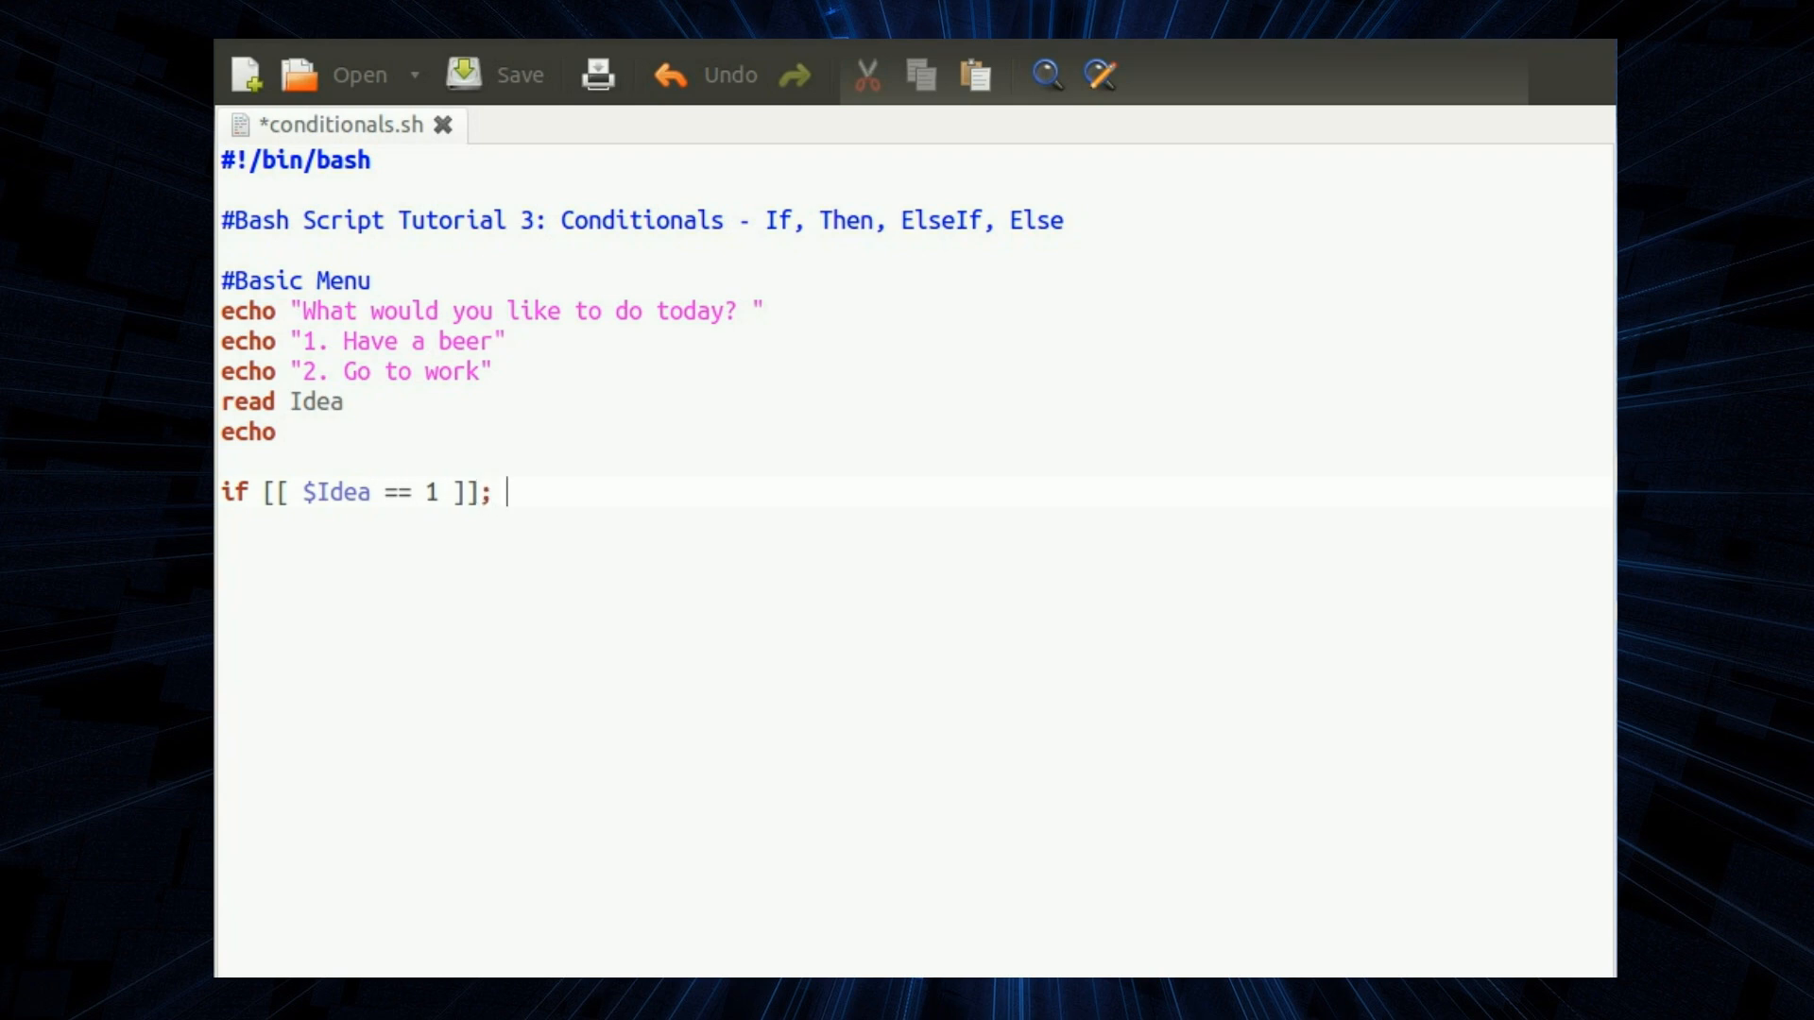
pyautogui.write('then')
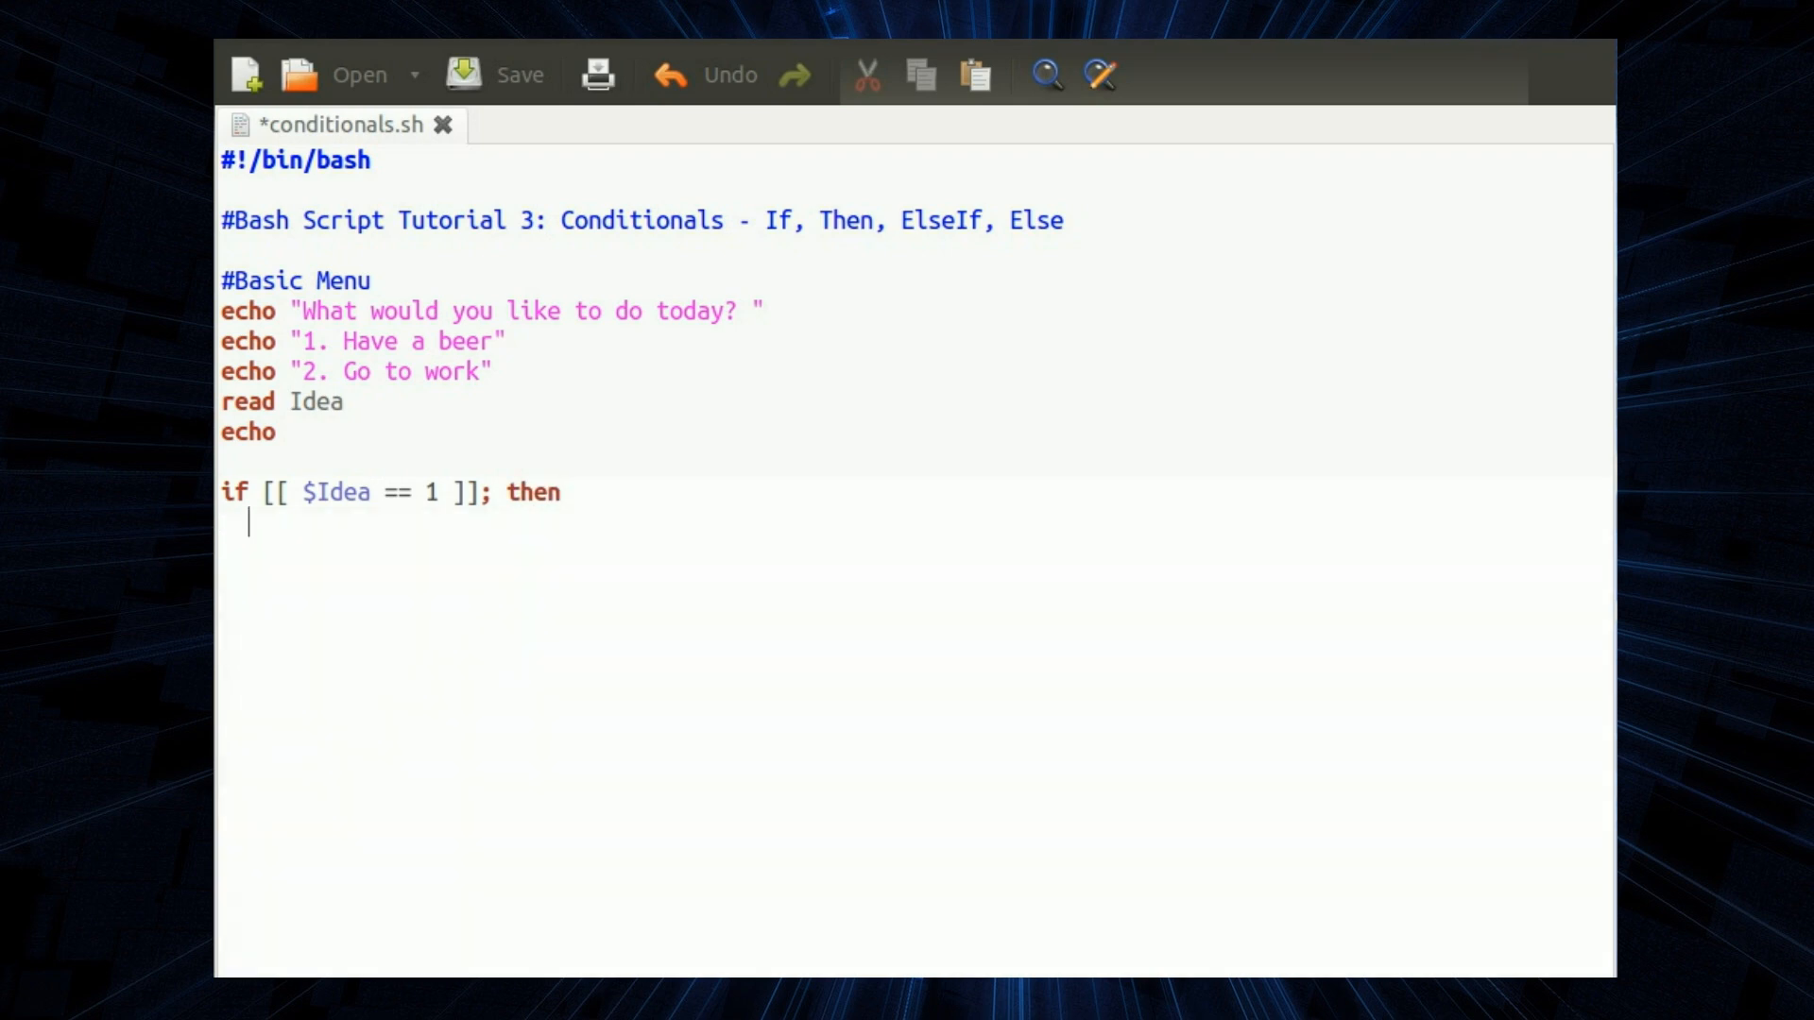
pyautogui.write('echo "Excellent choice"')
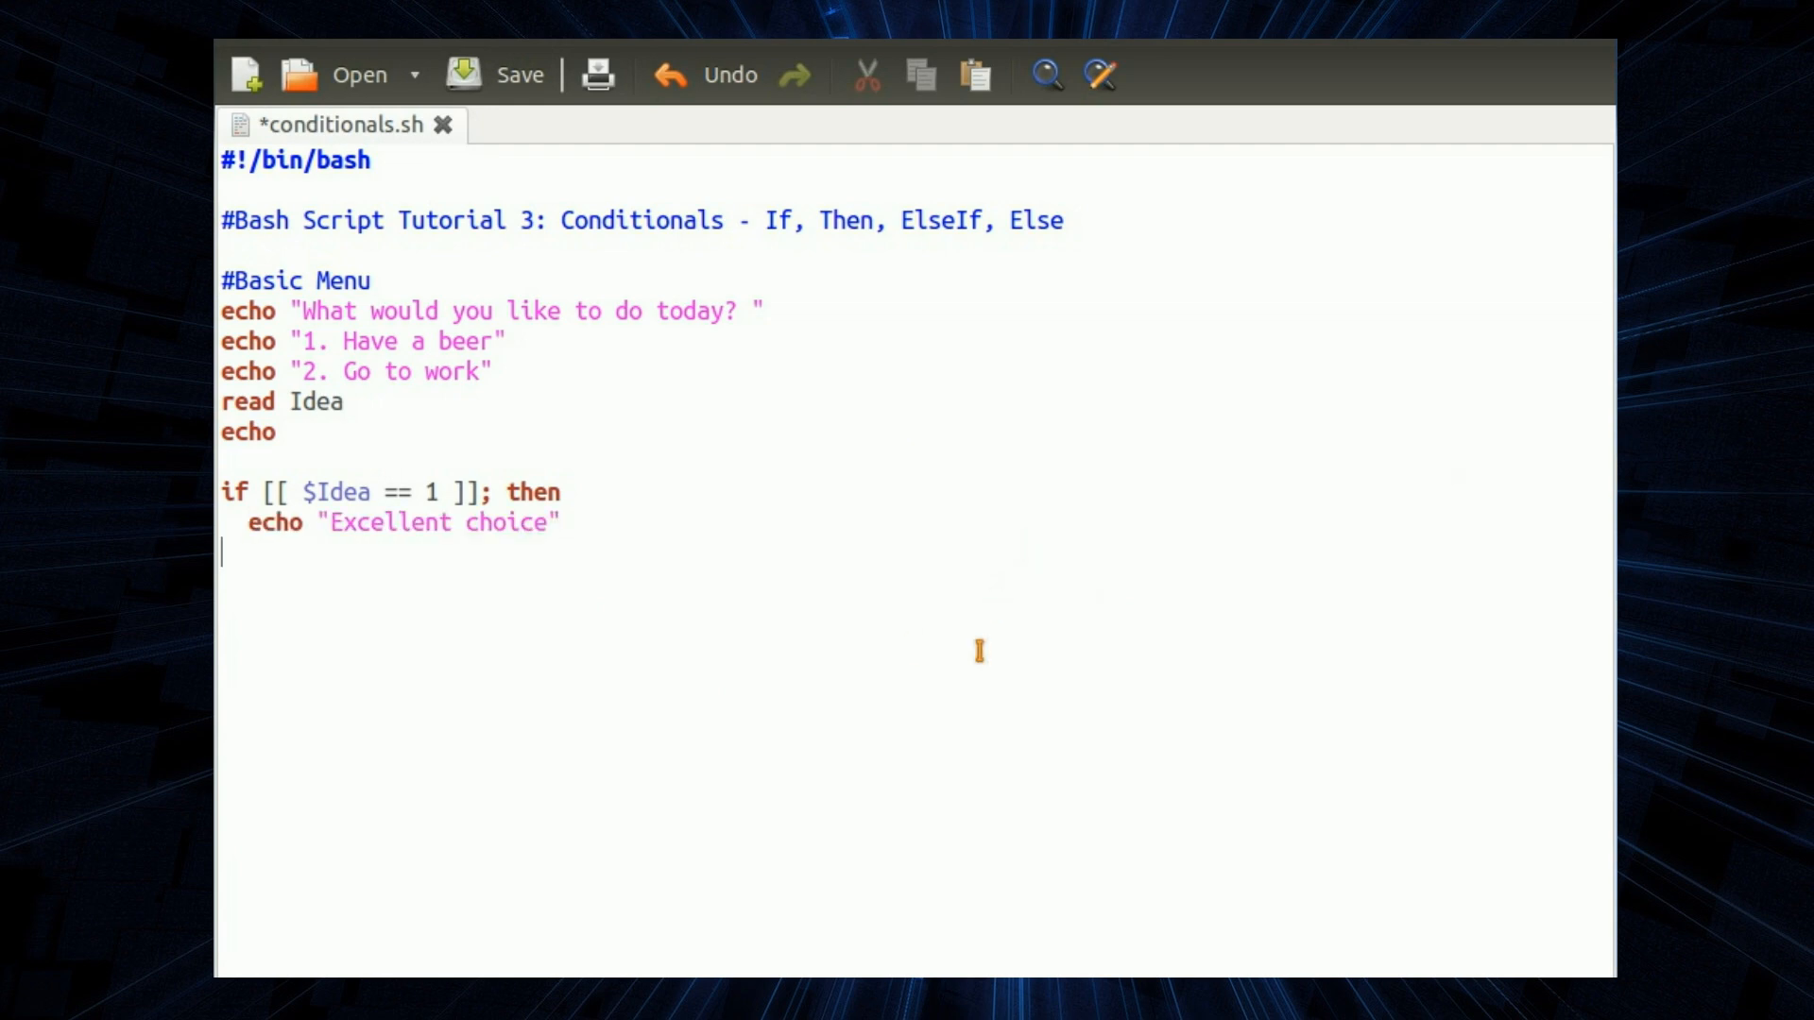
# - Add an elif [[ $Idea == 2 ]]; branch that echoes "Boring"
pyautogui.write('eli')
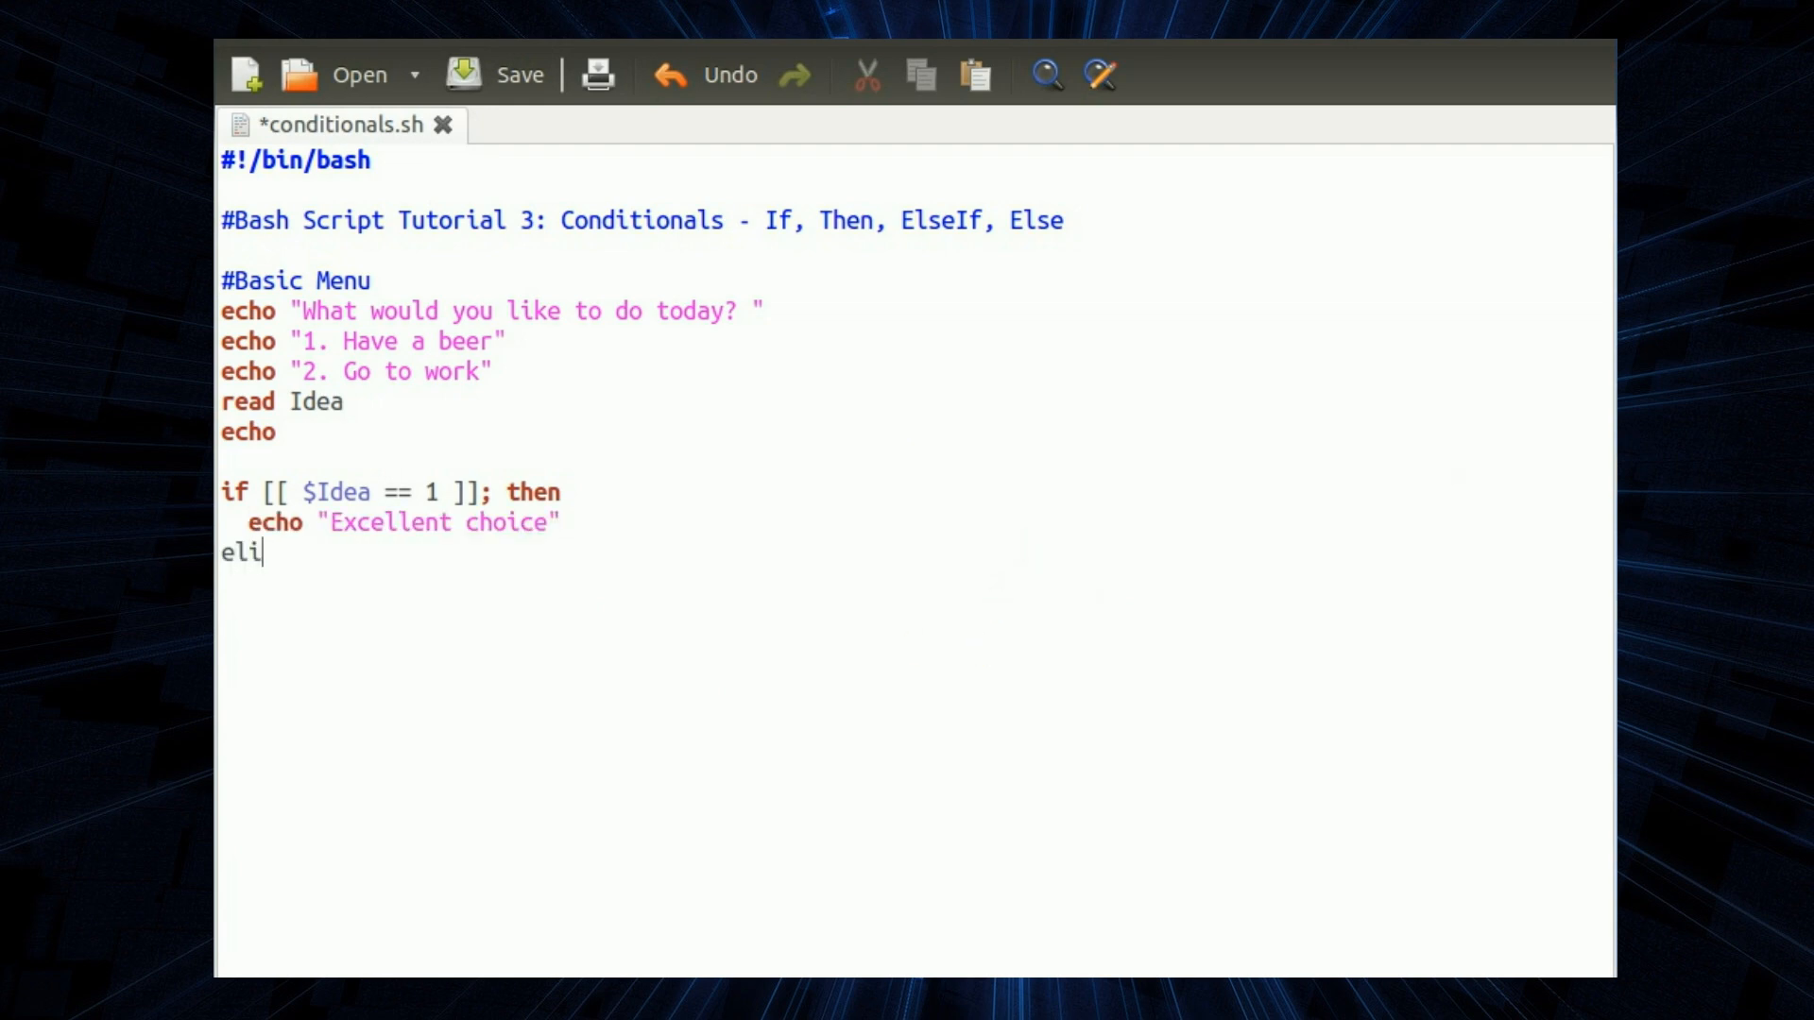
pyautogui.write('f [[ $')
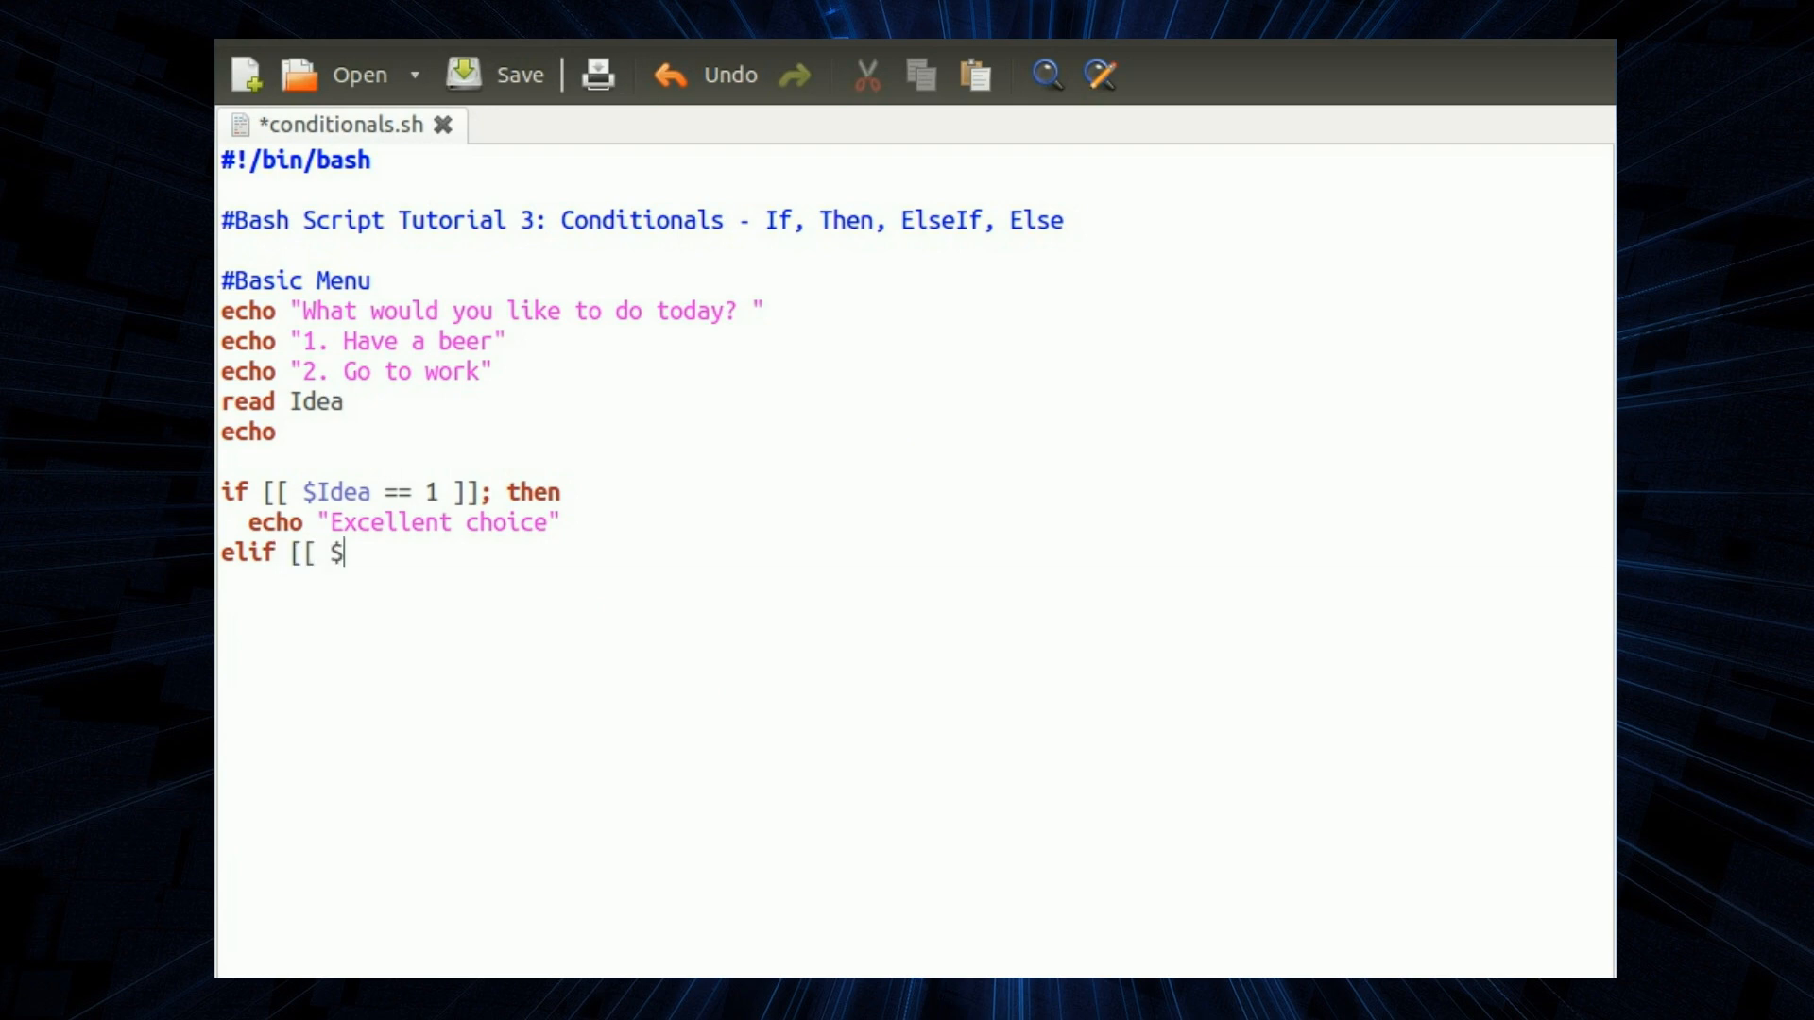
pyautogui.write('Ide')
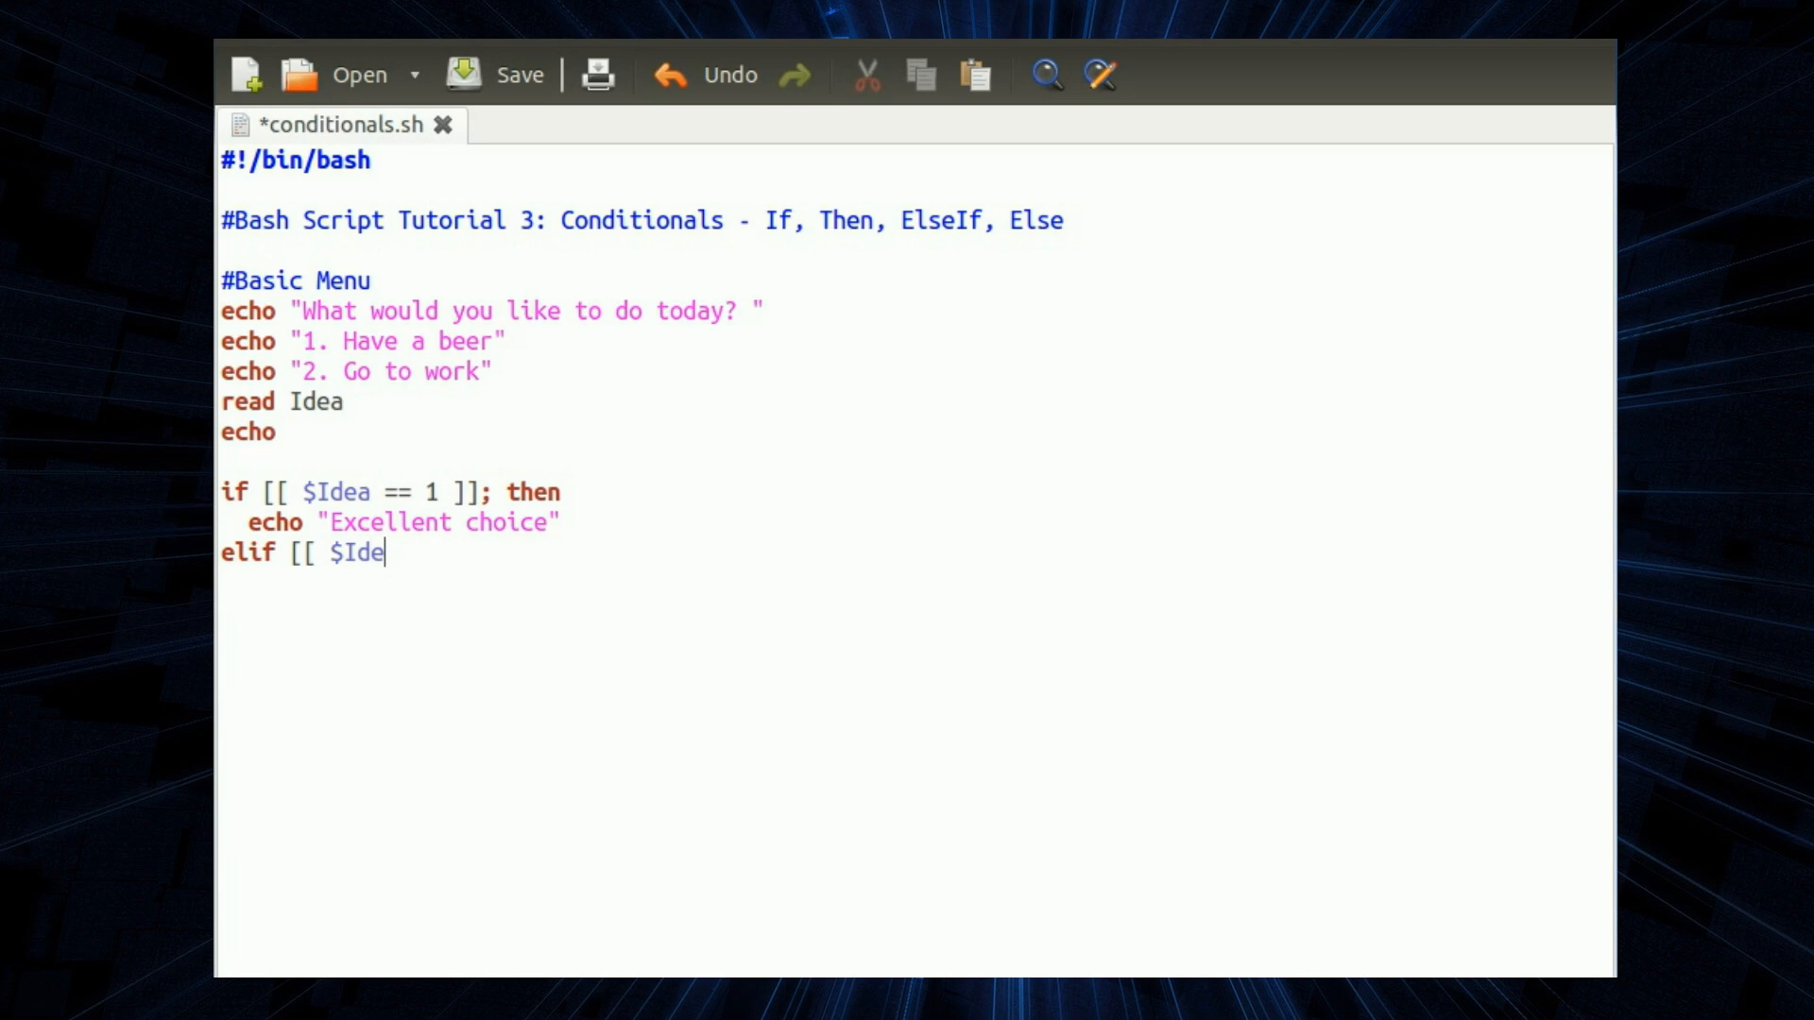
pyautogui.write('a ==')
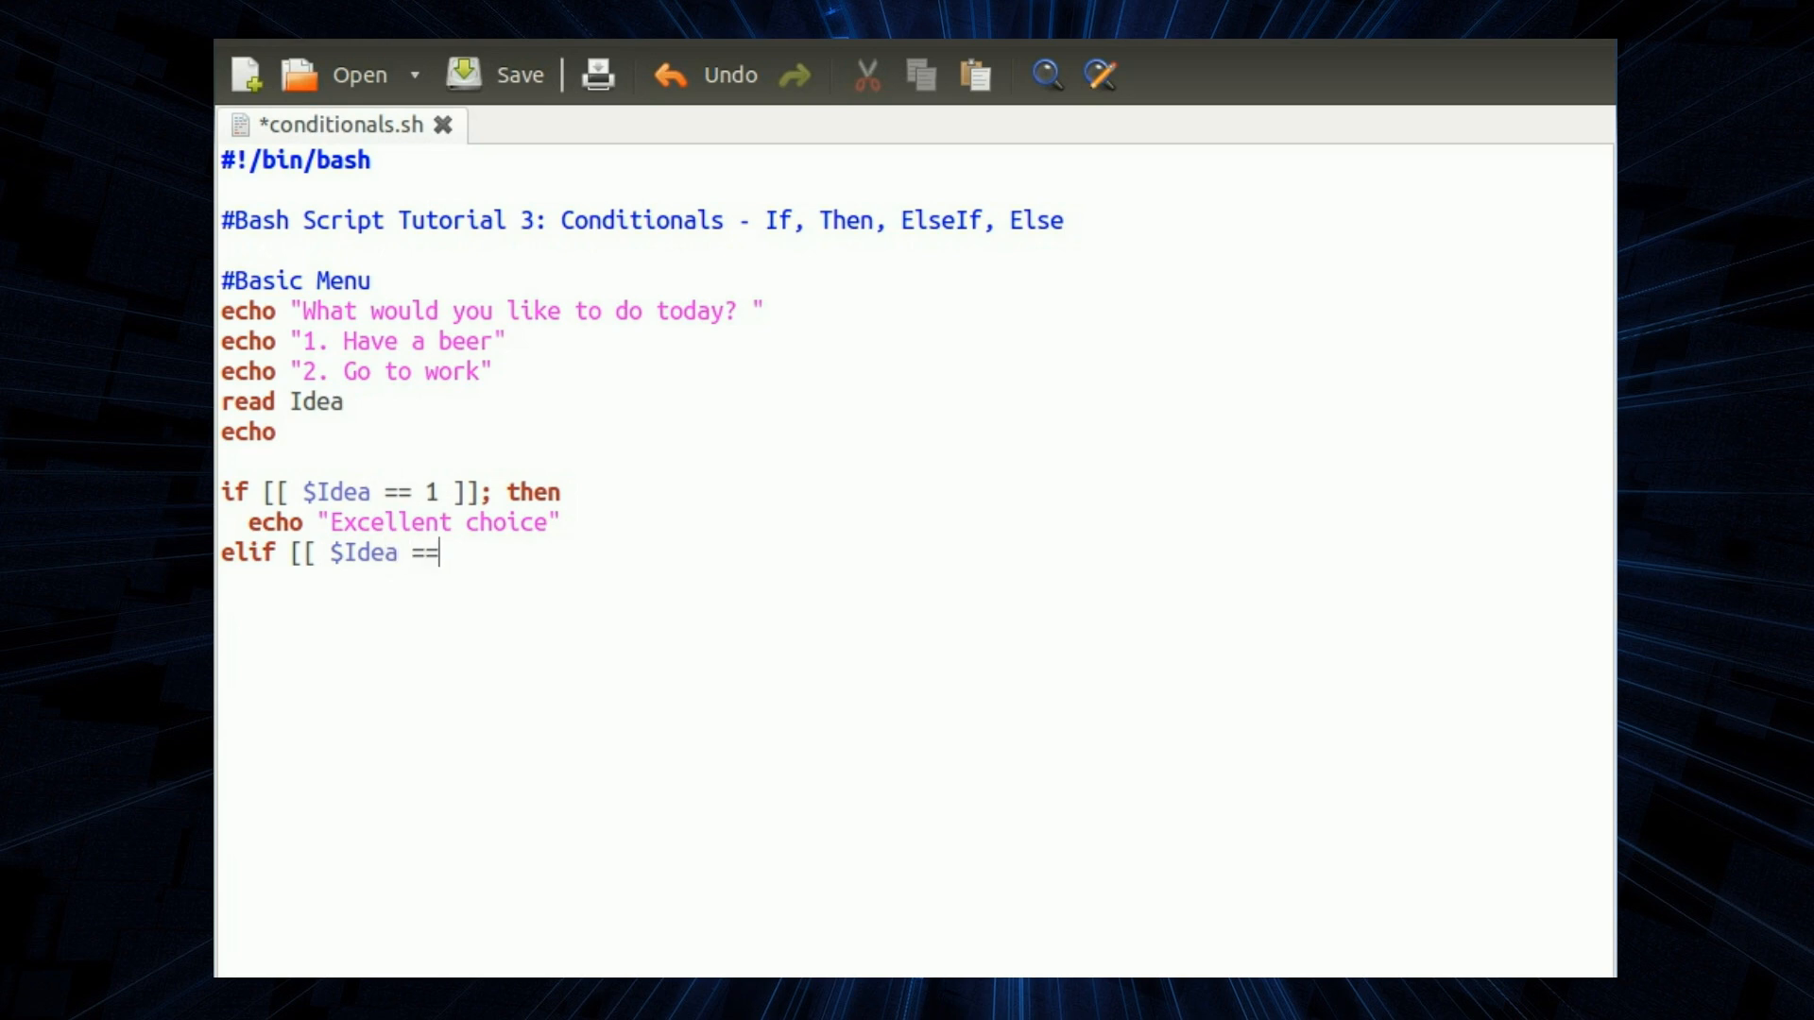
pyautogui.write('2 ]]; then')
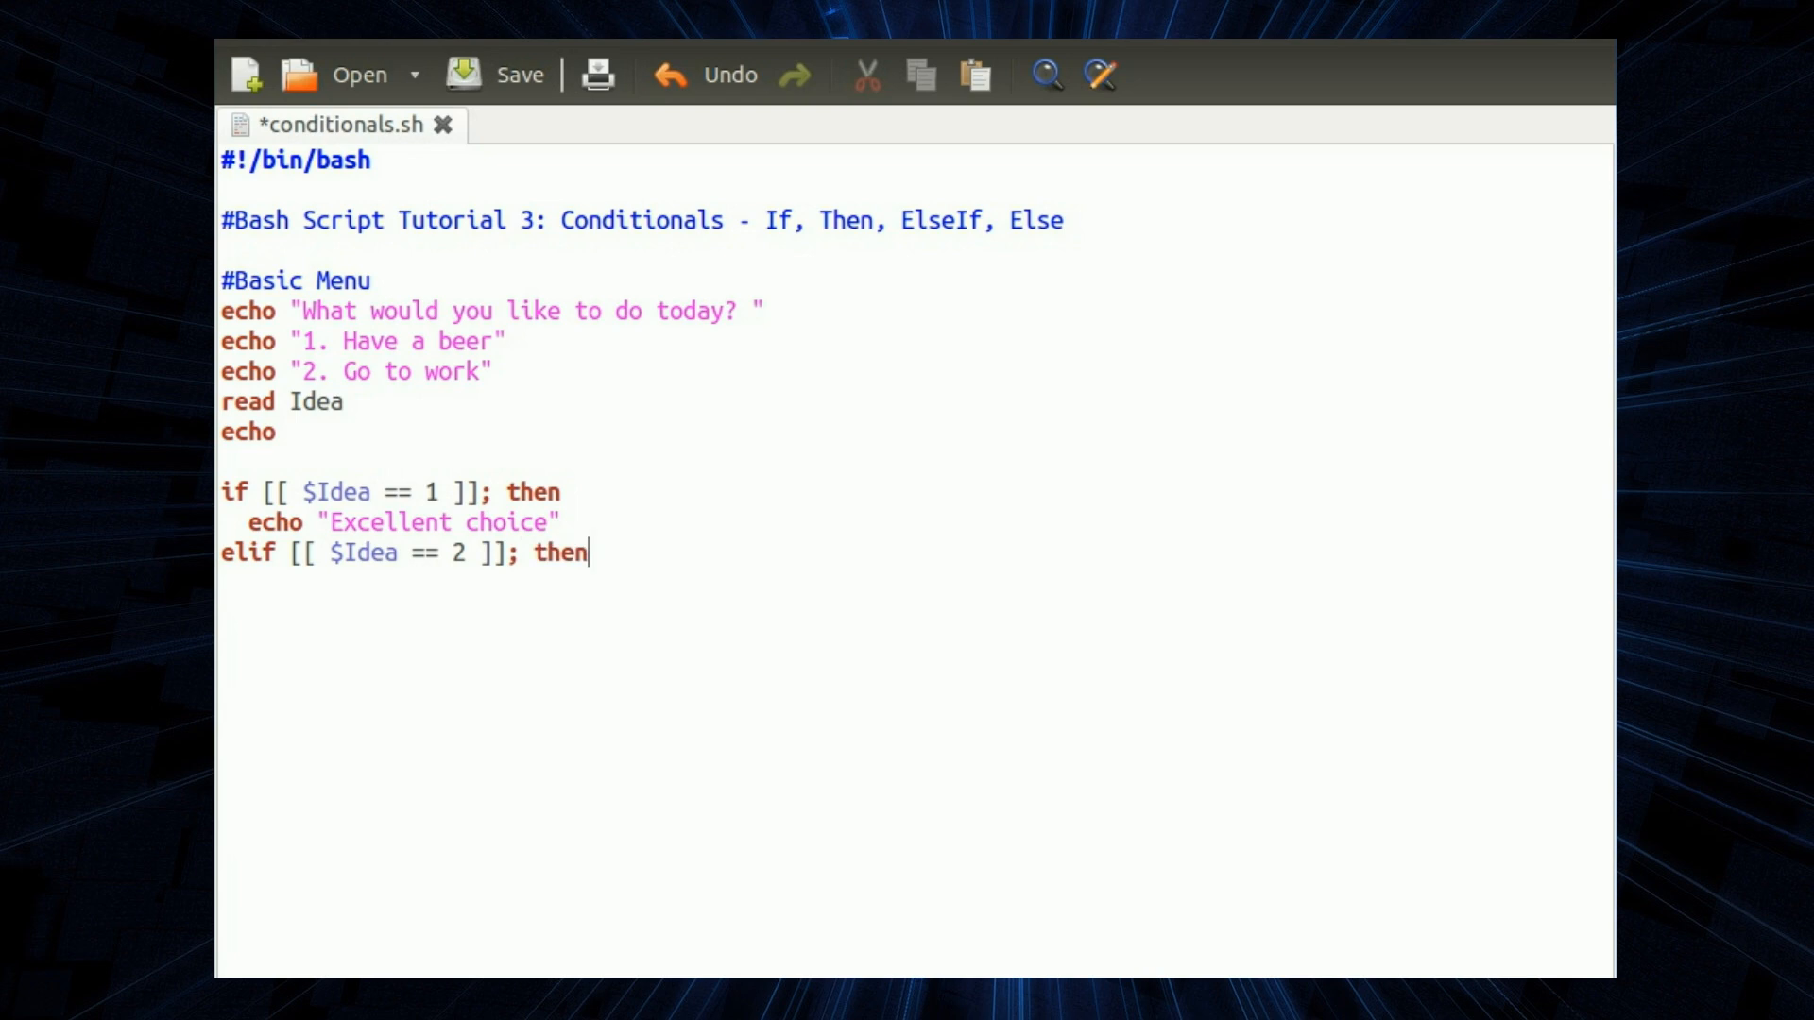
pyautogui.write('echo "Boring"')
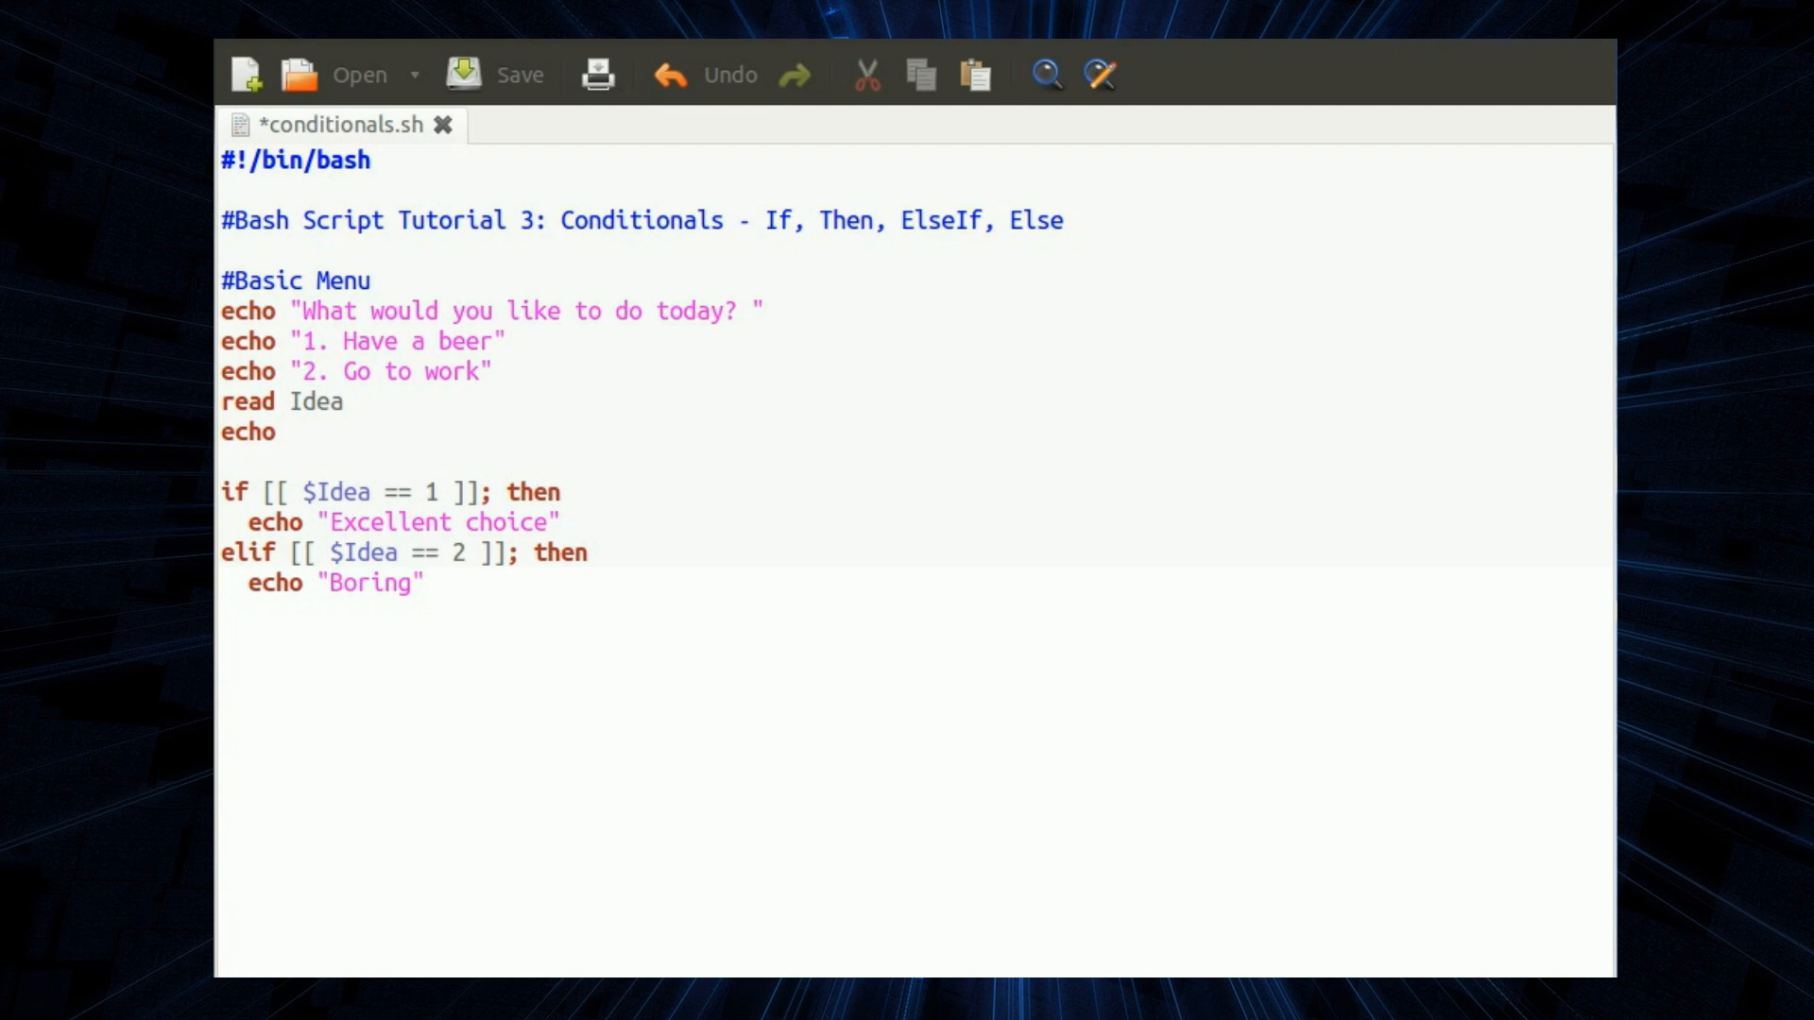
# - Add an else branch echoing "Eh what now?" and close the block with fi
pyautogui.write('e')
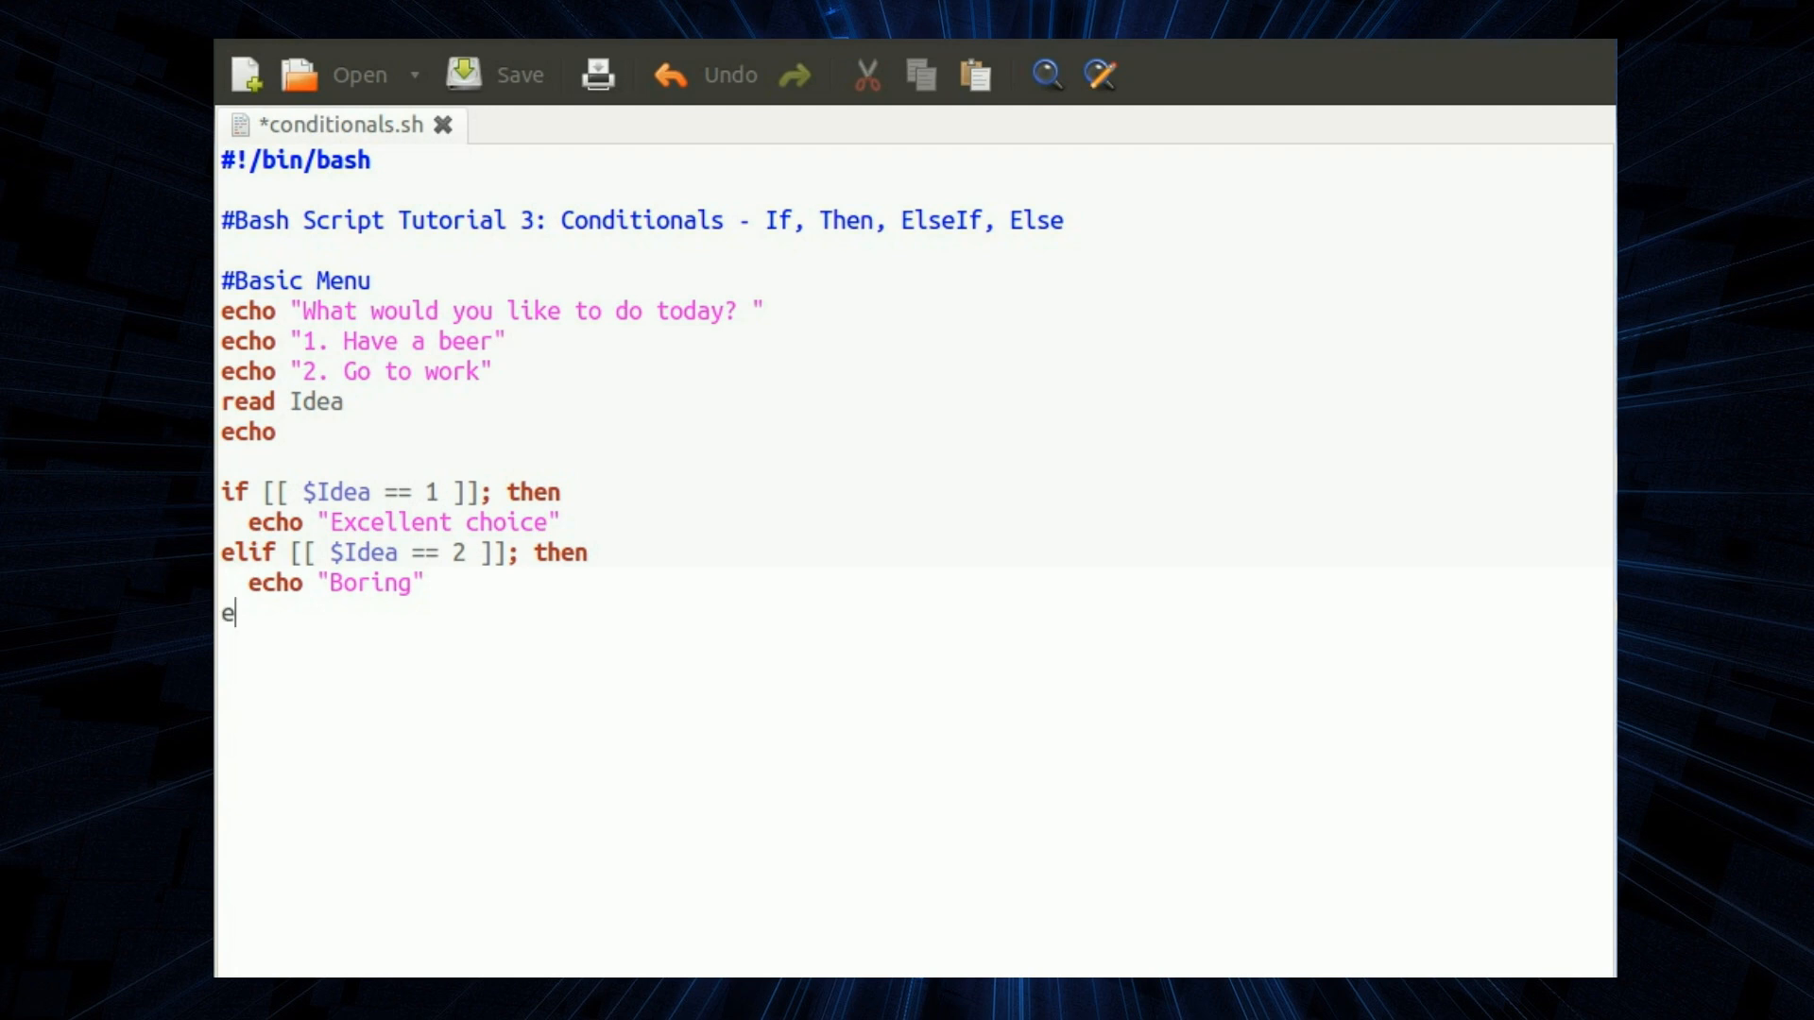
pyautogui.write('lse')
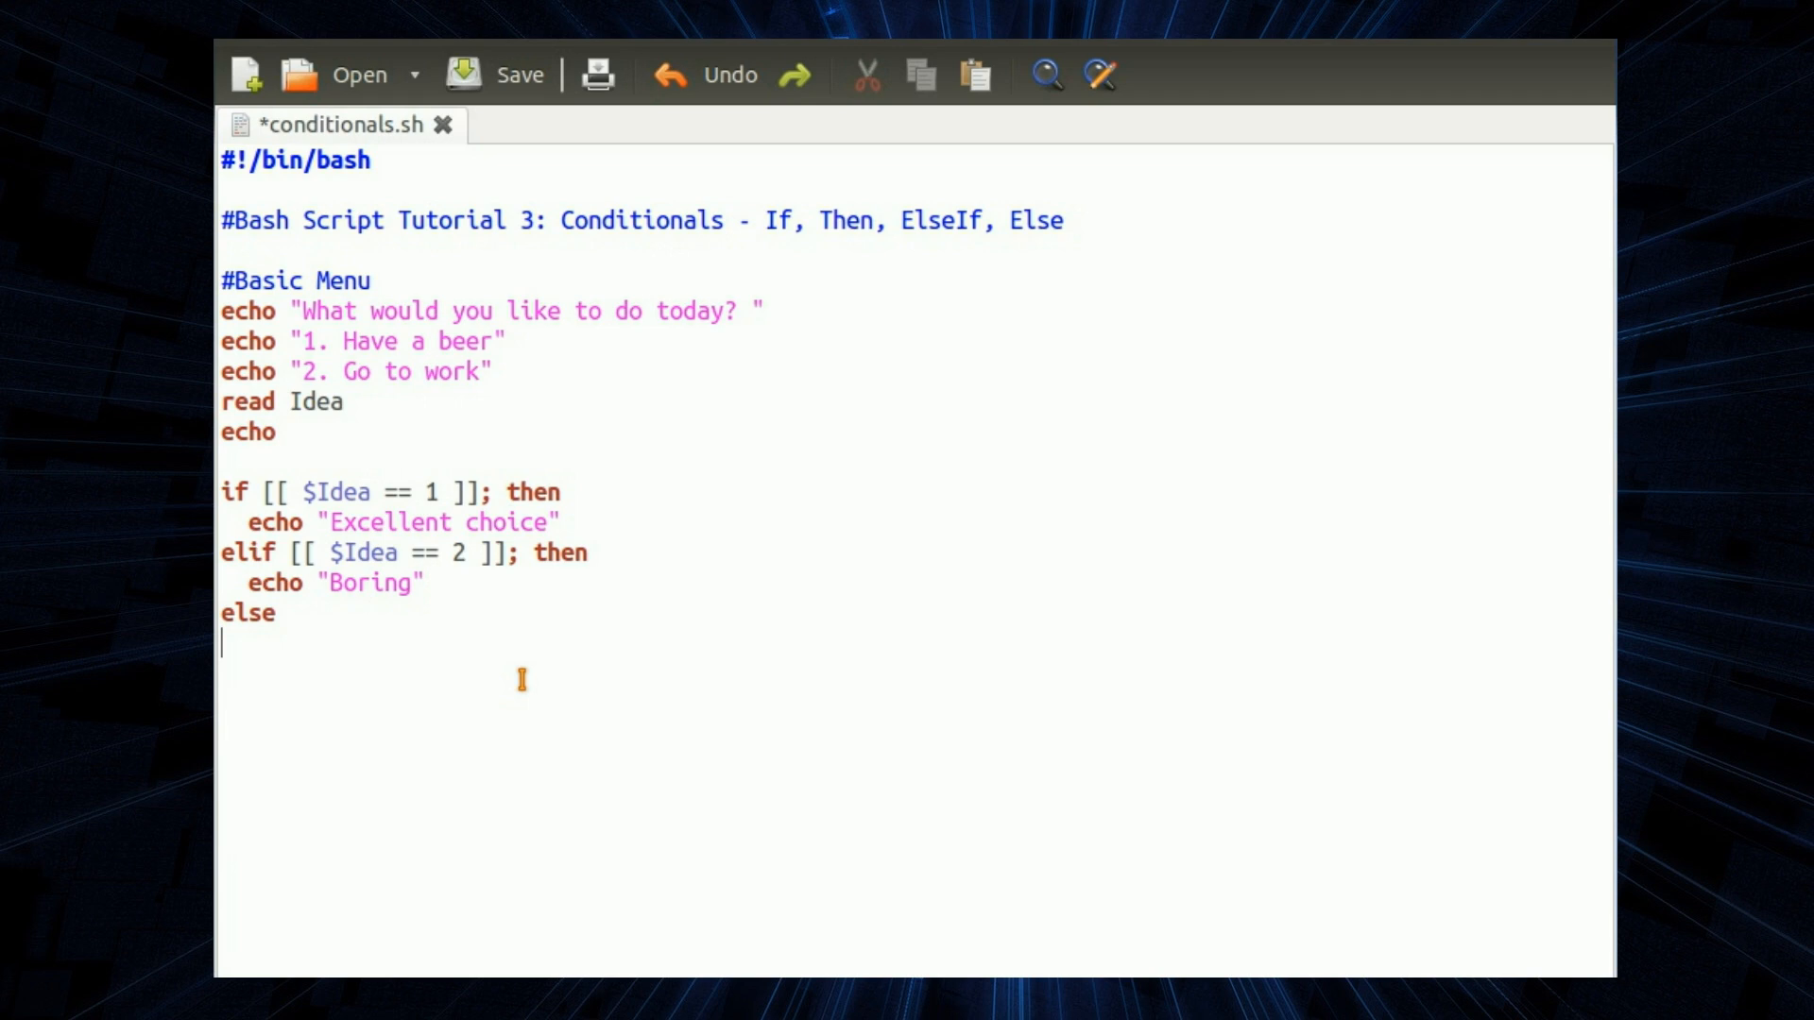
pyautogui.write('echo "Eh what now?"')
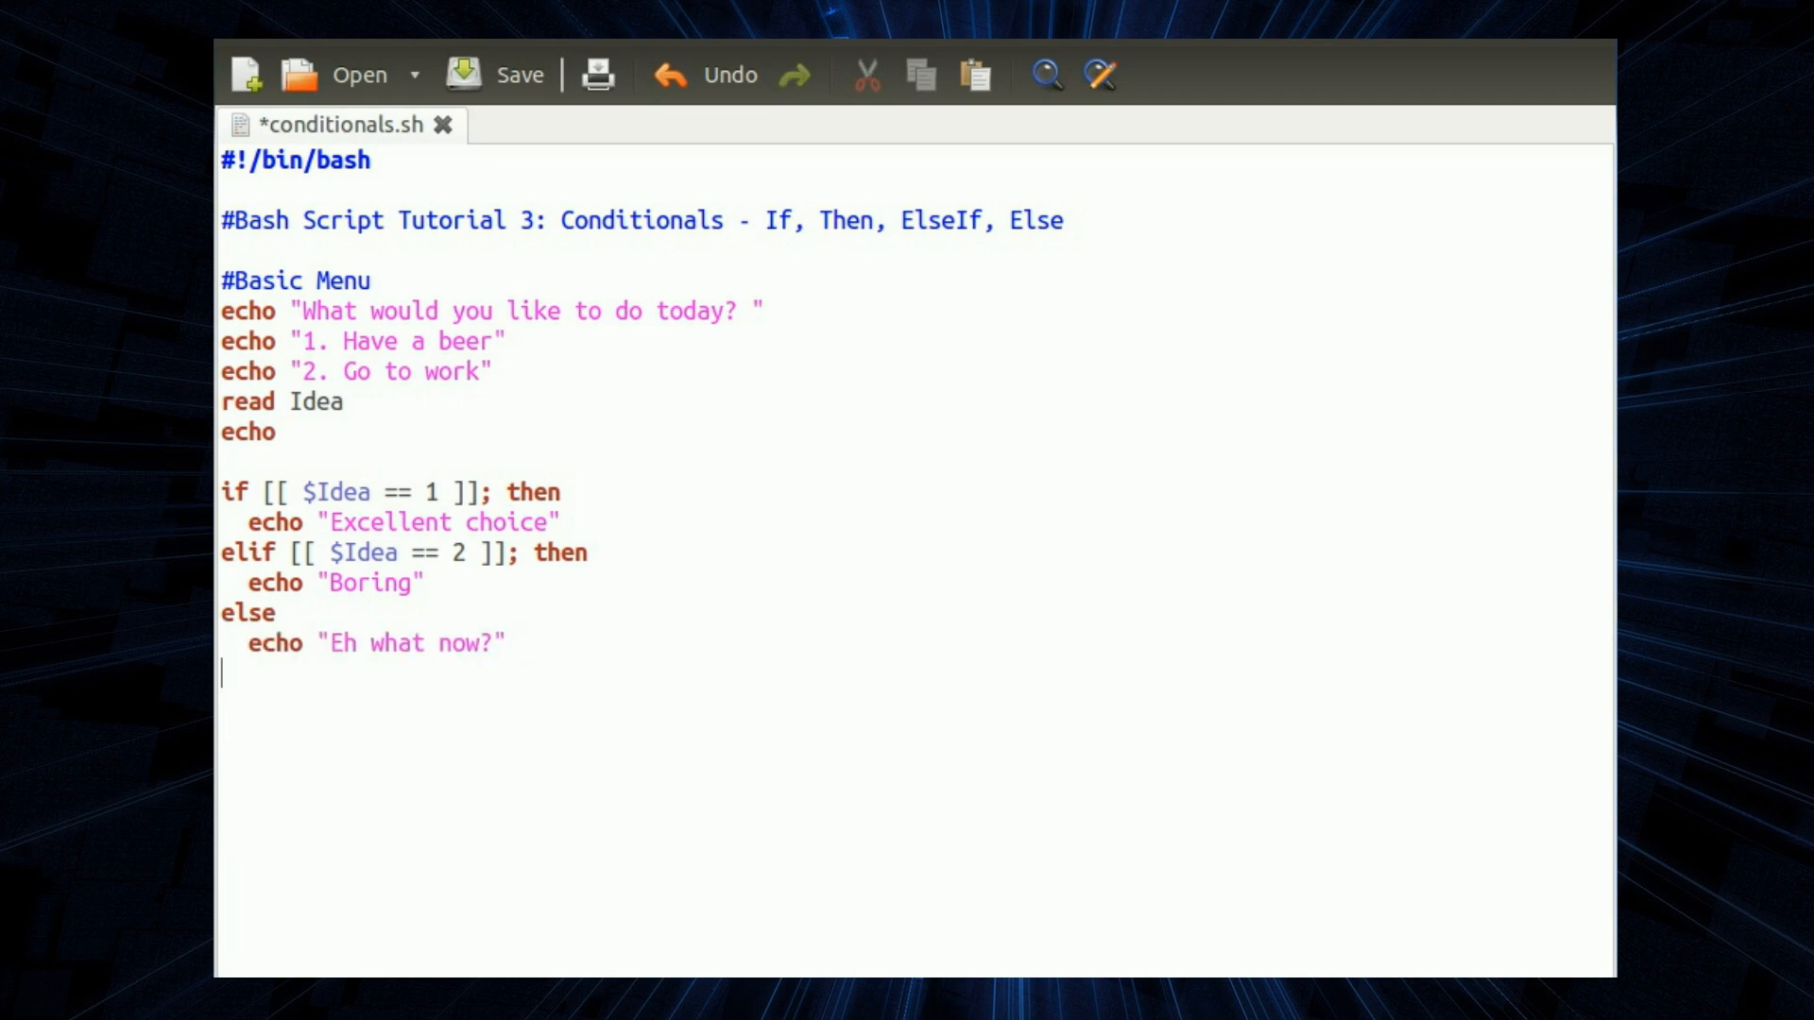
pyautogui.write('fi')
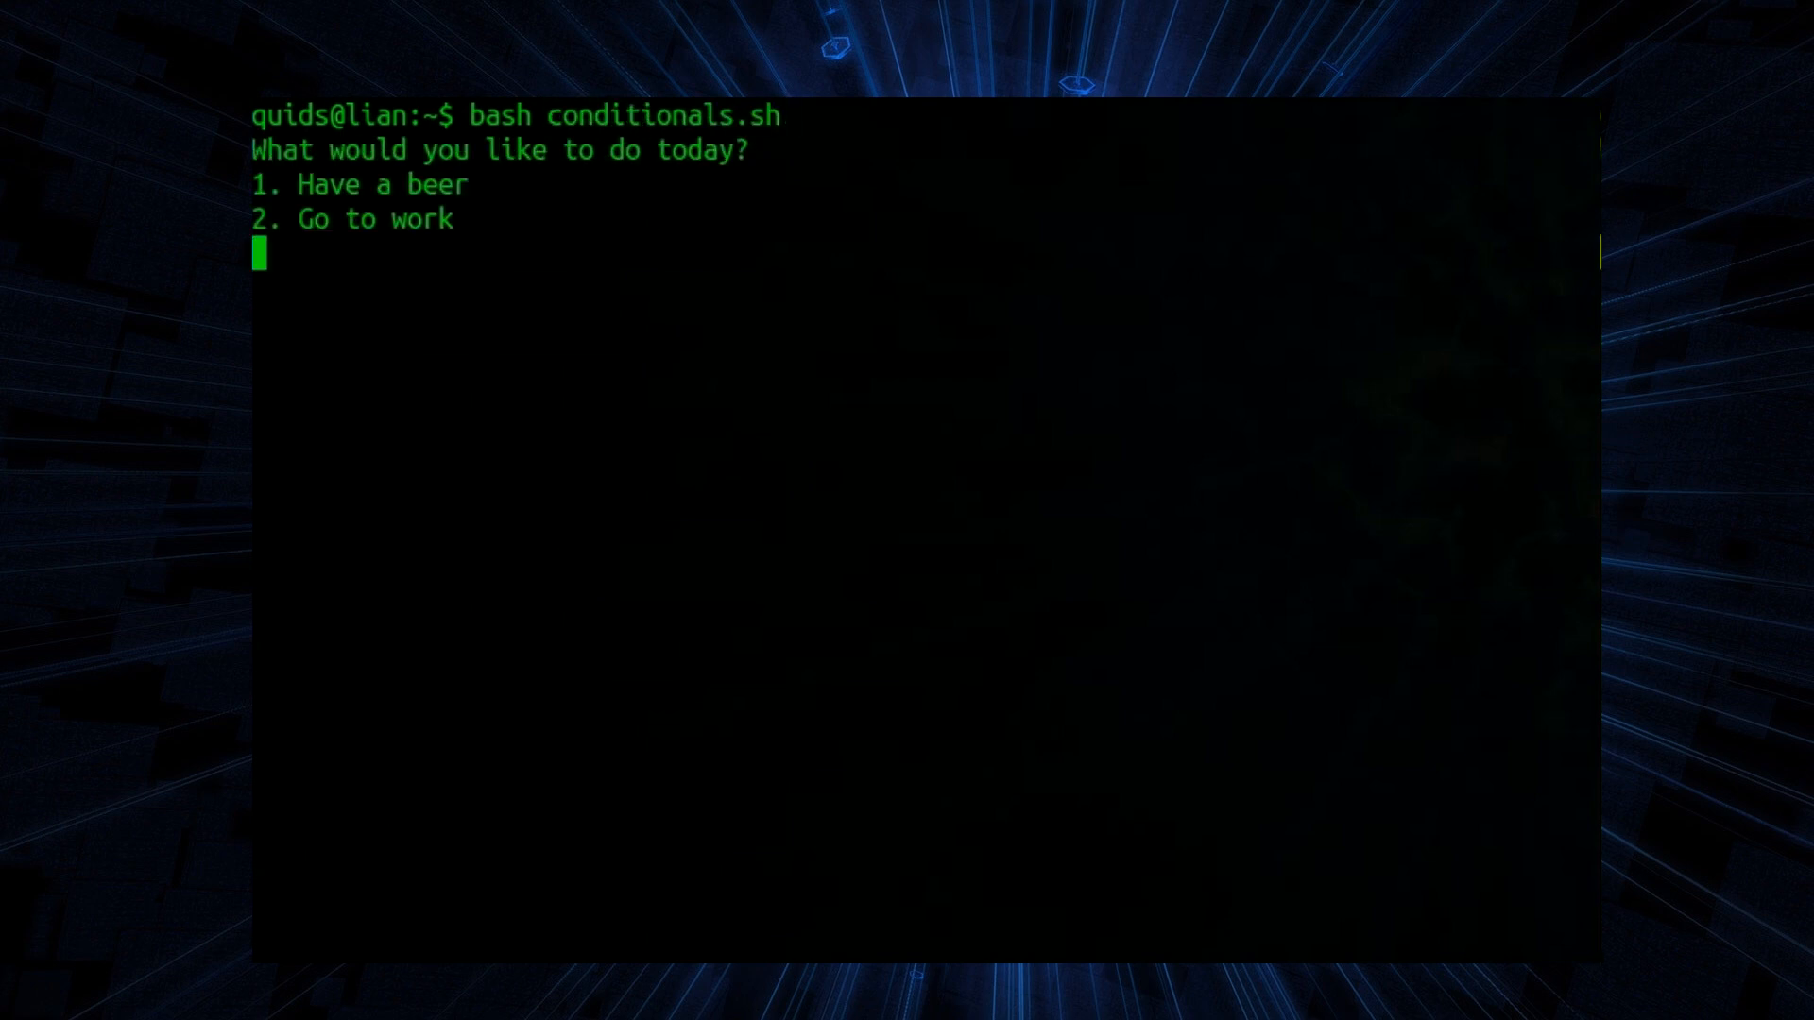
# - Run bash conditionals.sh three times, answering 1, then 2, then random text dfhdrhtfh
pyautogui.write('1')
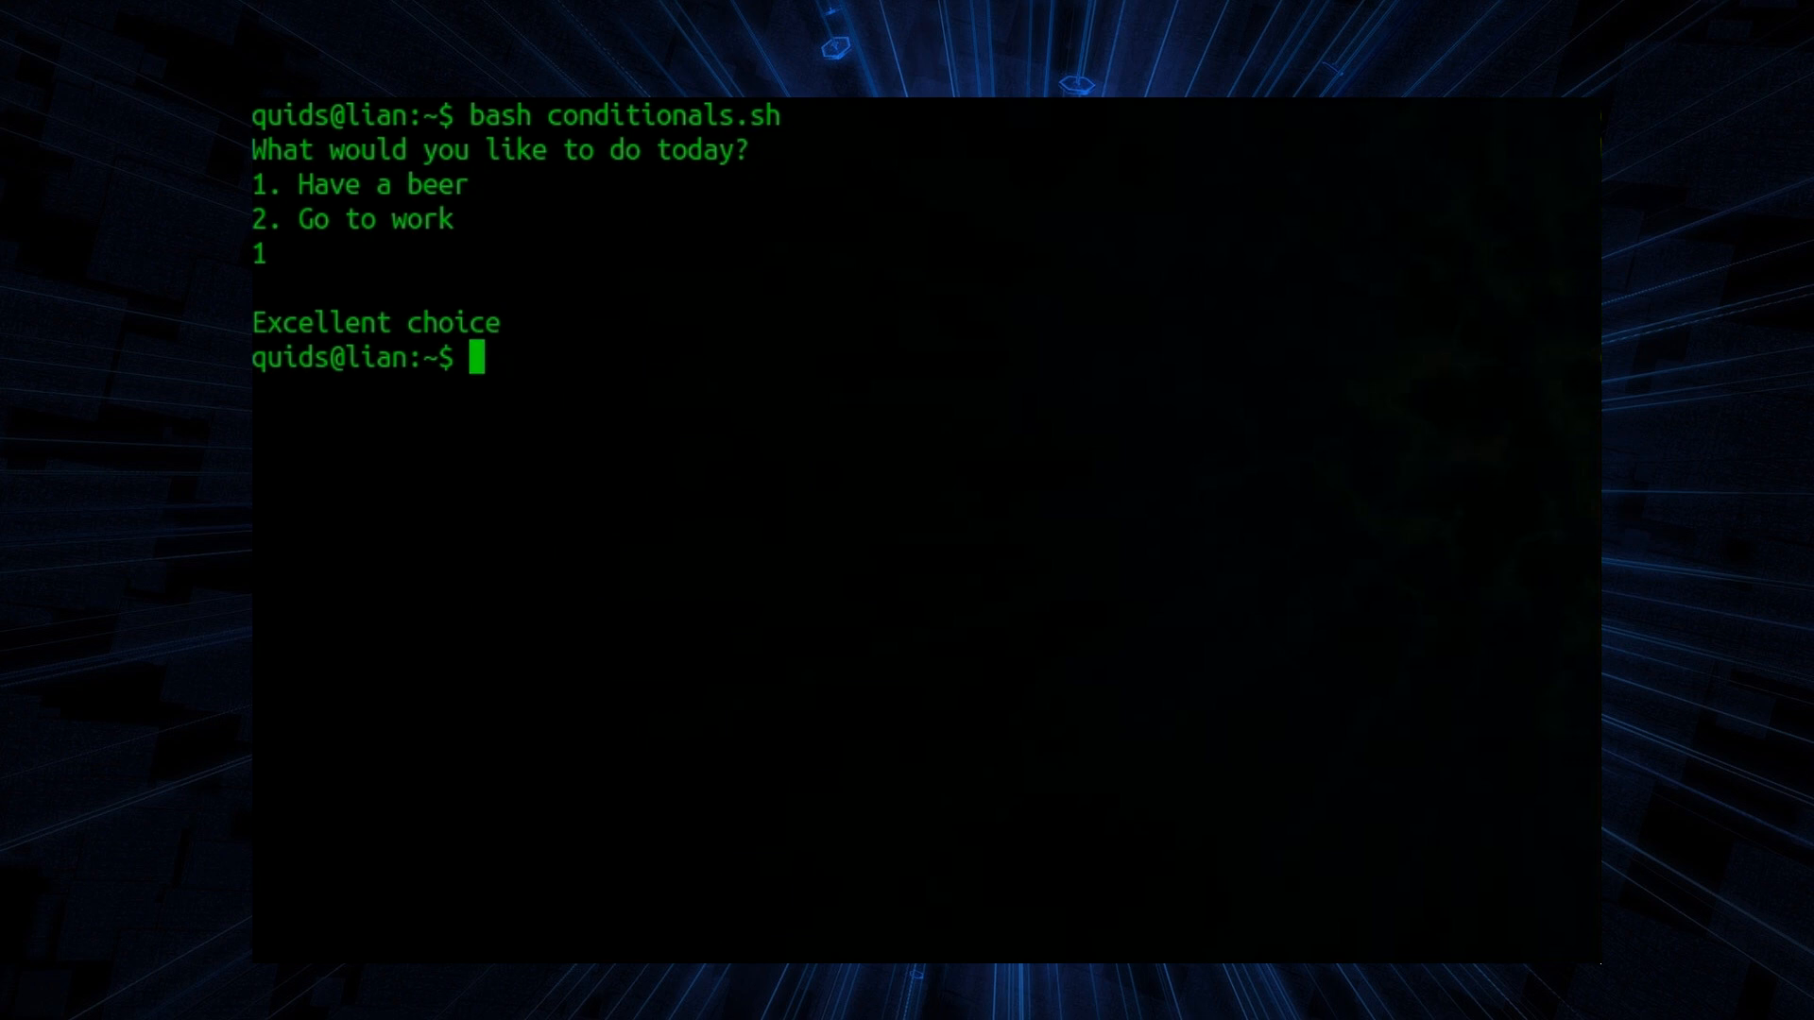
pyautogui.write('bash conditionals.sh')
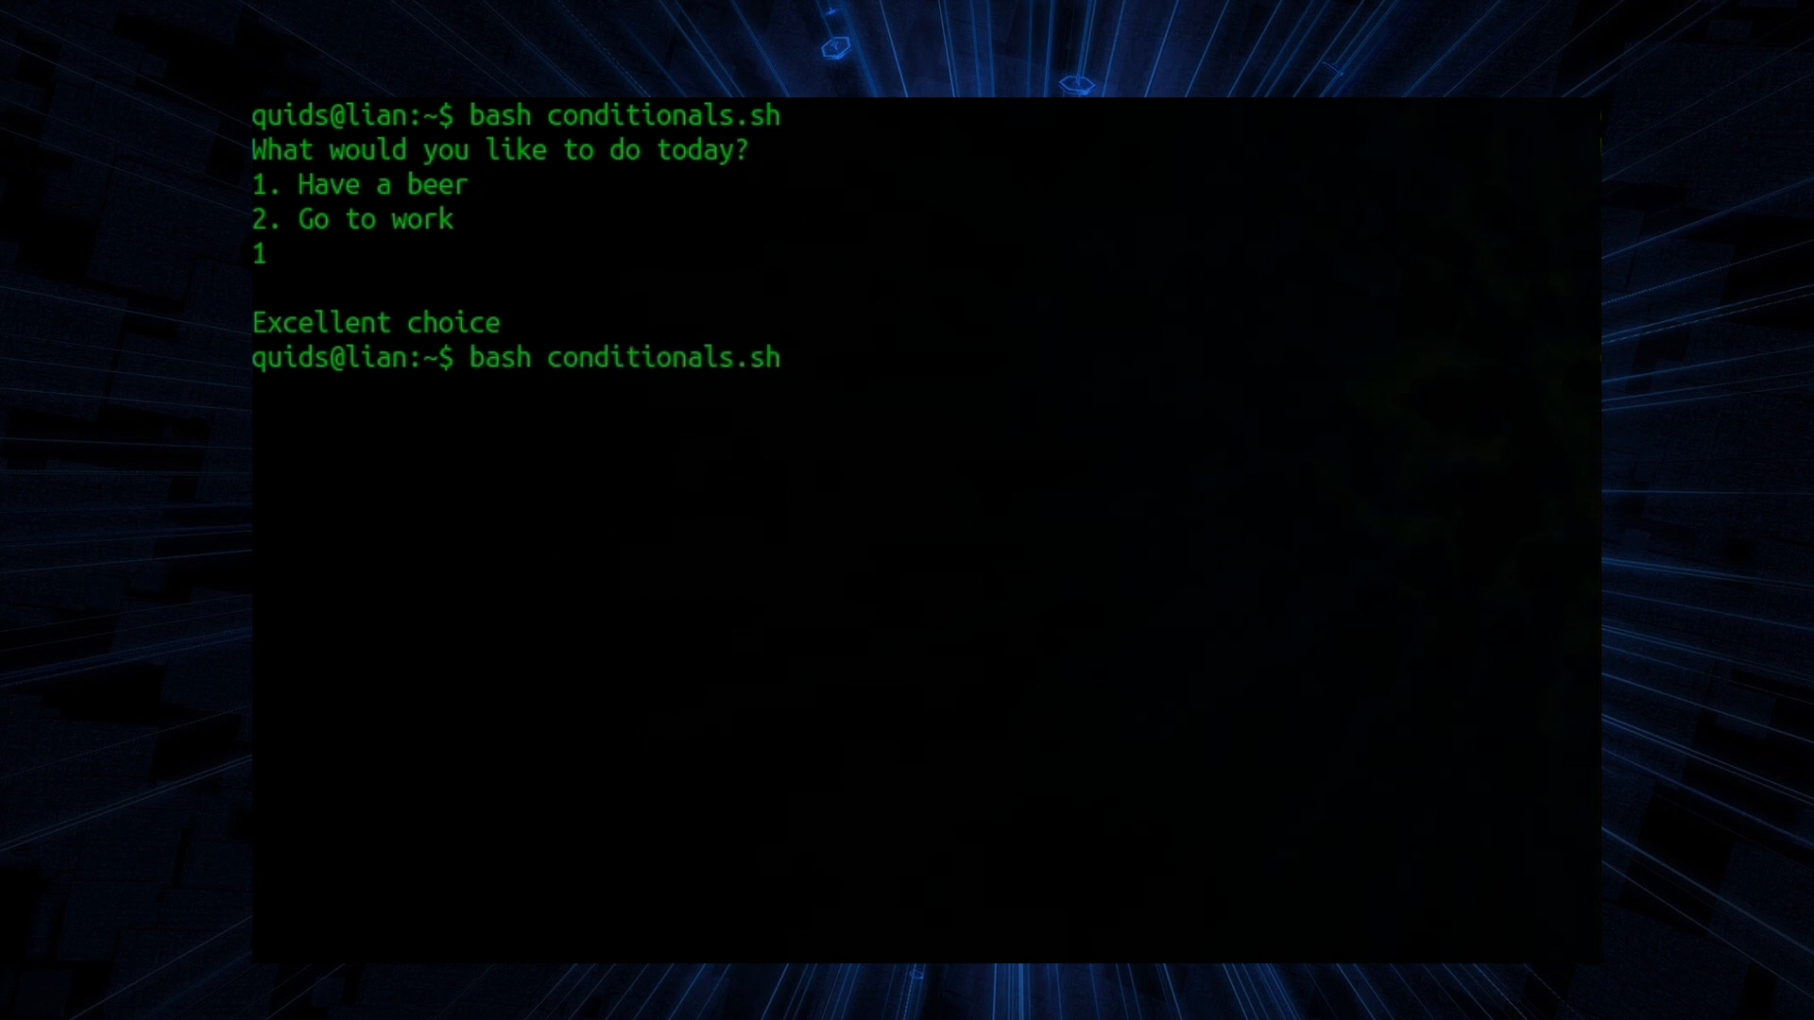
pyautogui.write('2')
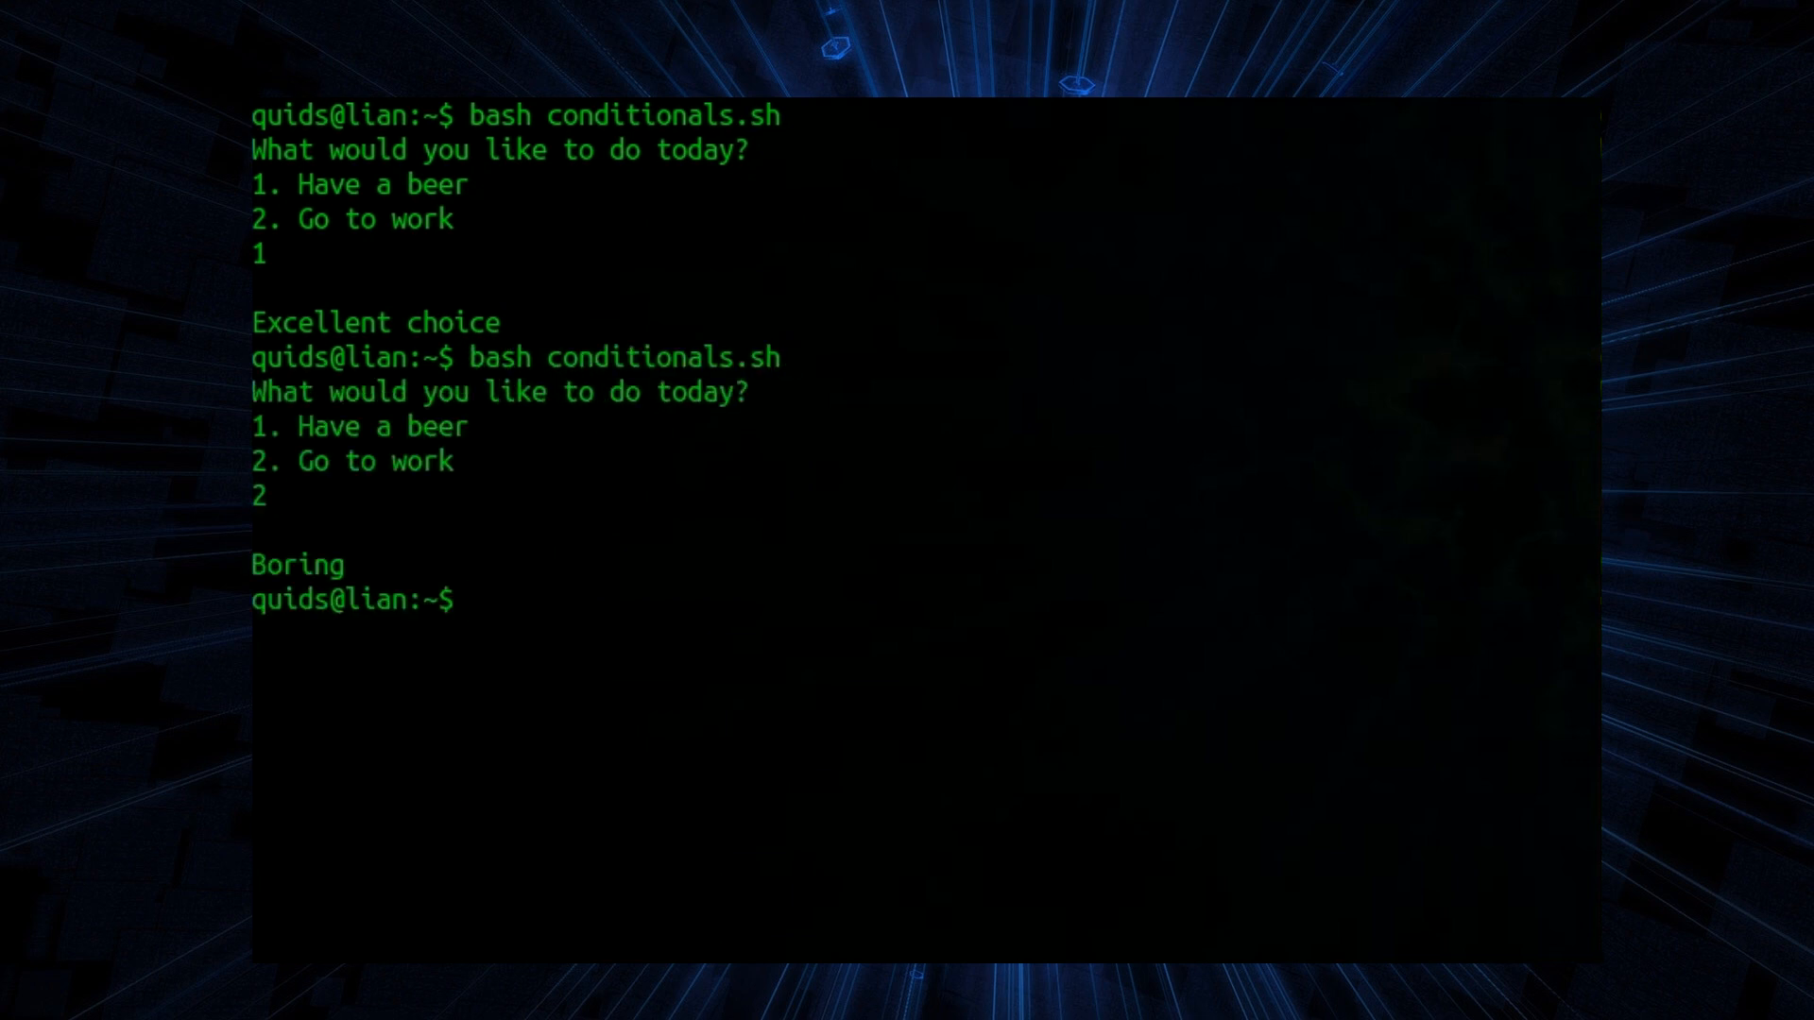
pyautogui.write('bash conditionals.sh')
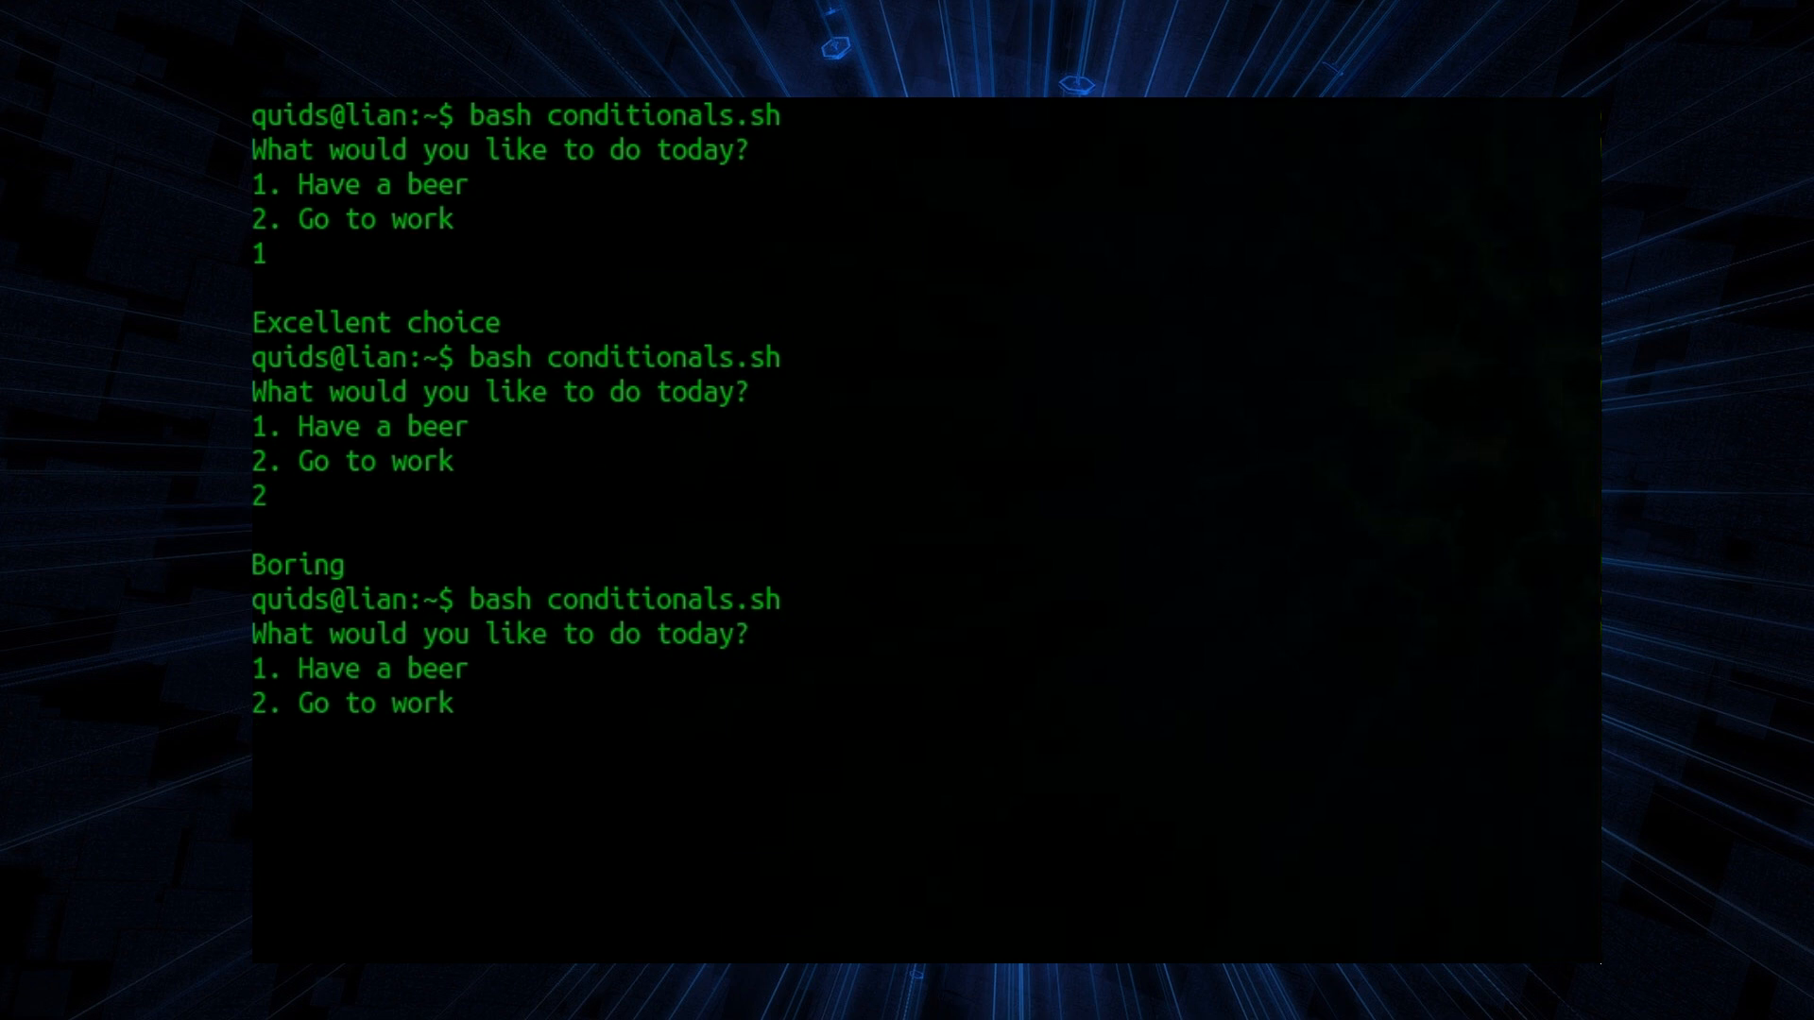
pyautogui.write('dfhdrhtfh')
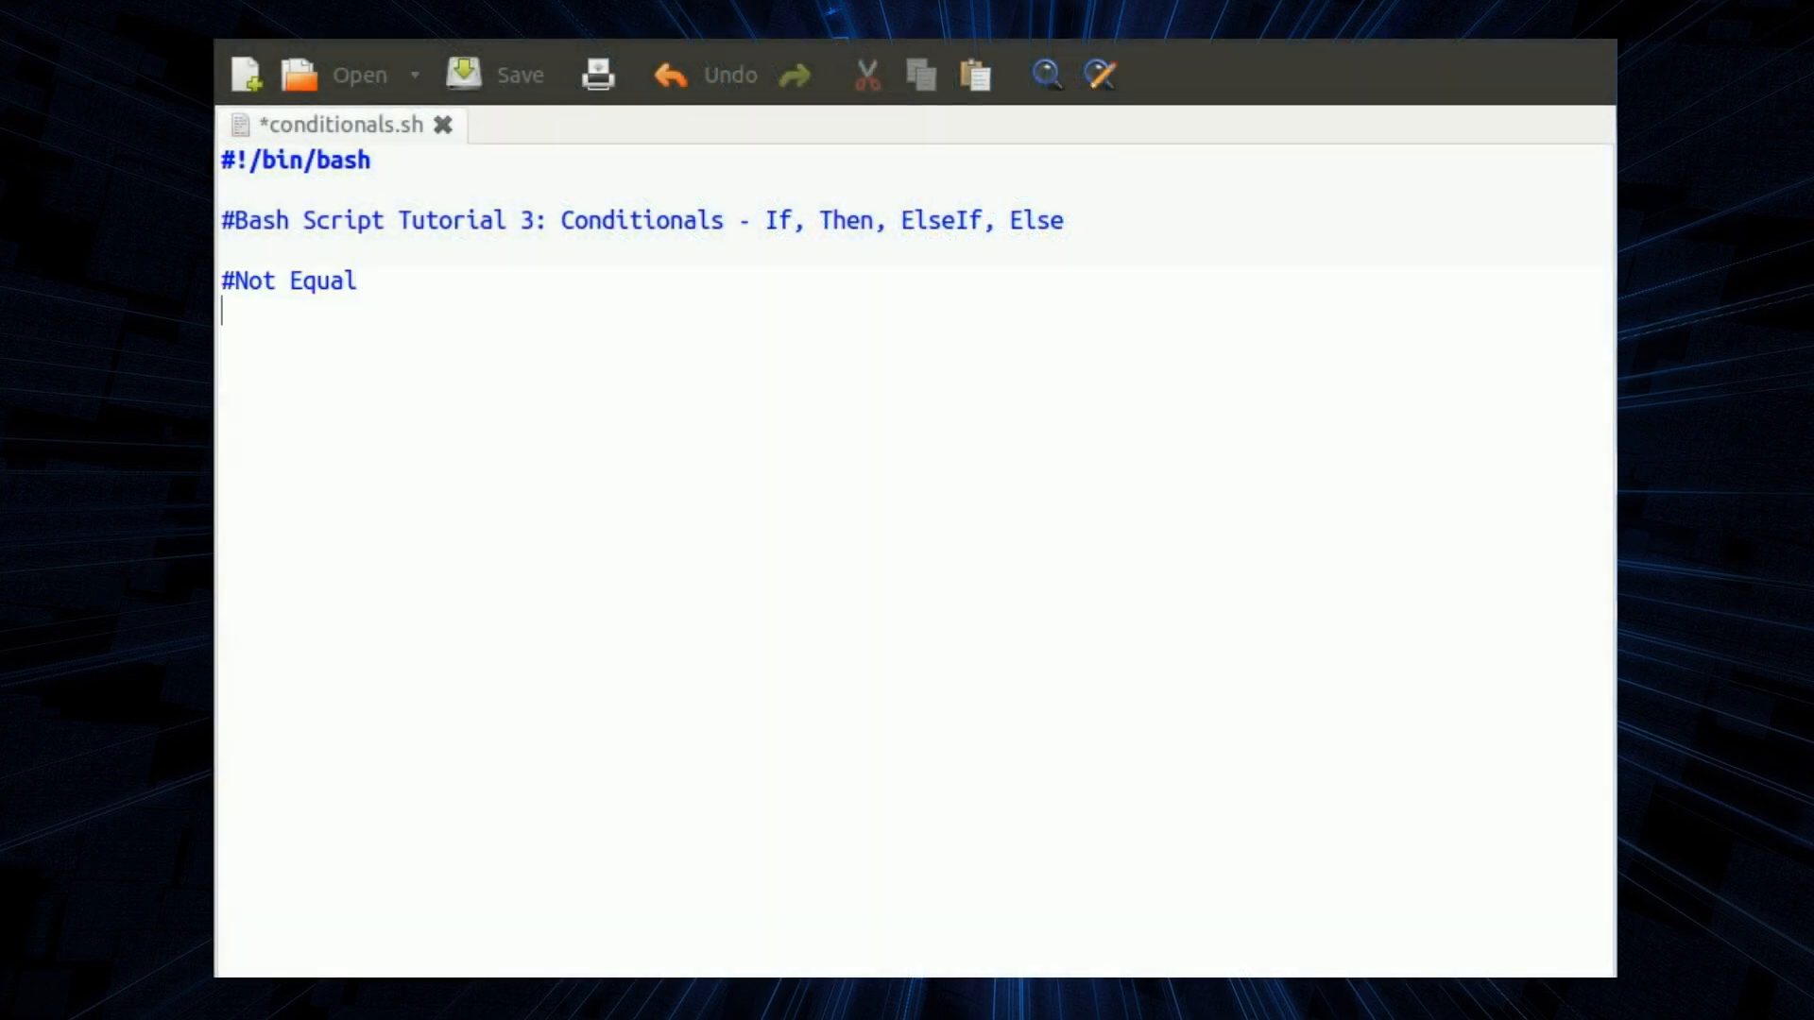
# - Write if [[ 0 != 1 ]]; then for the Not Equal test and add the #Arithmetic Comparison (( ... )) heading
pyautogui.write('if')
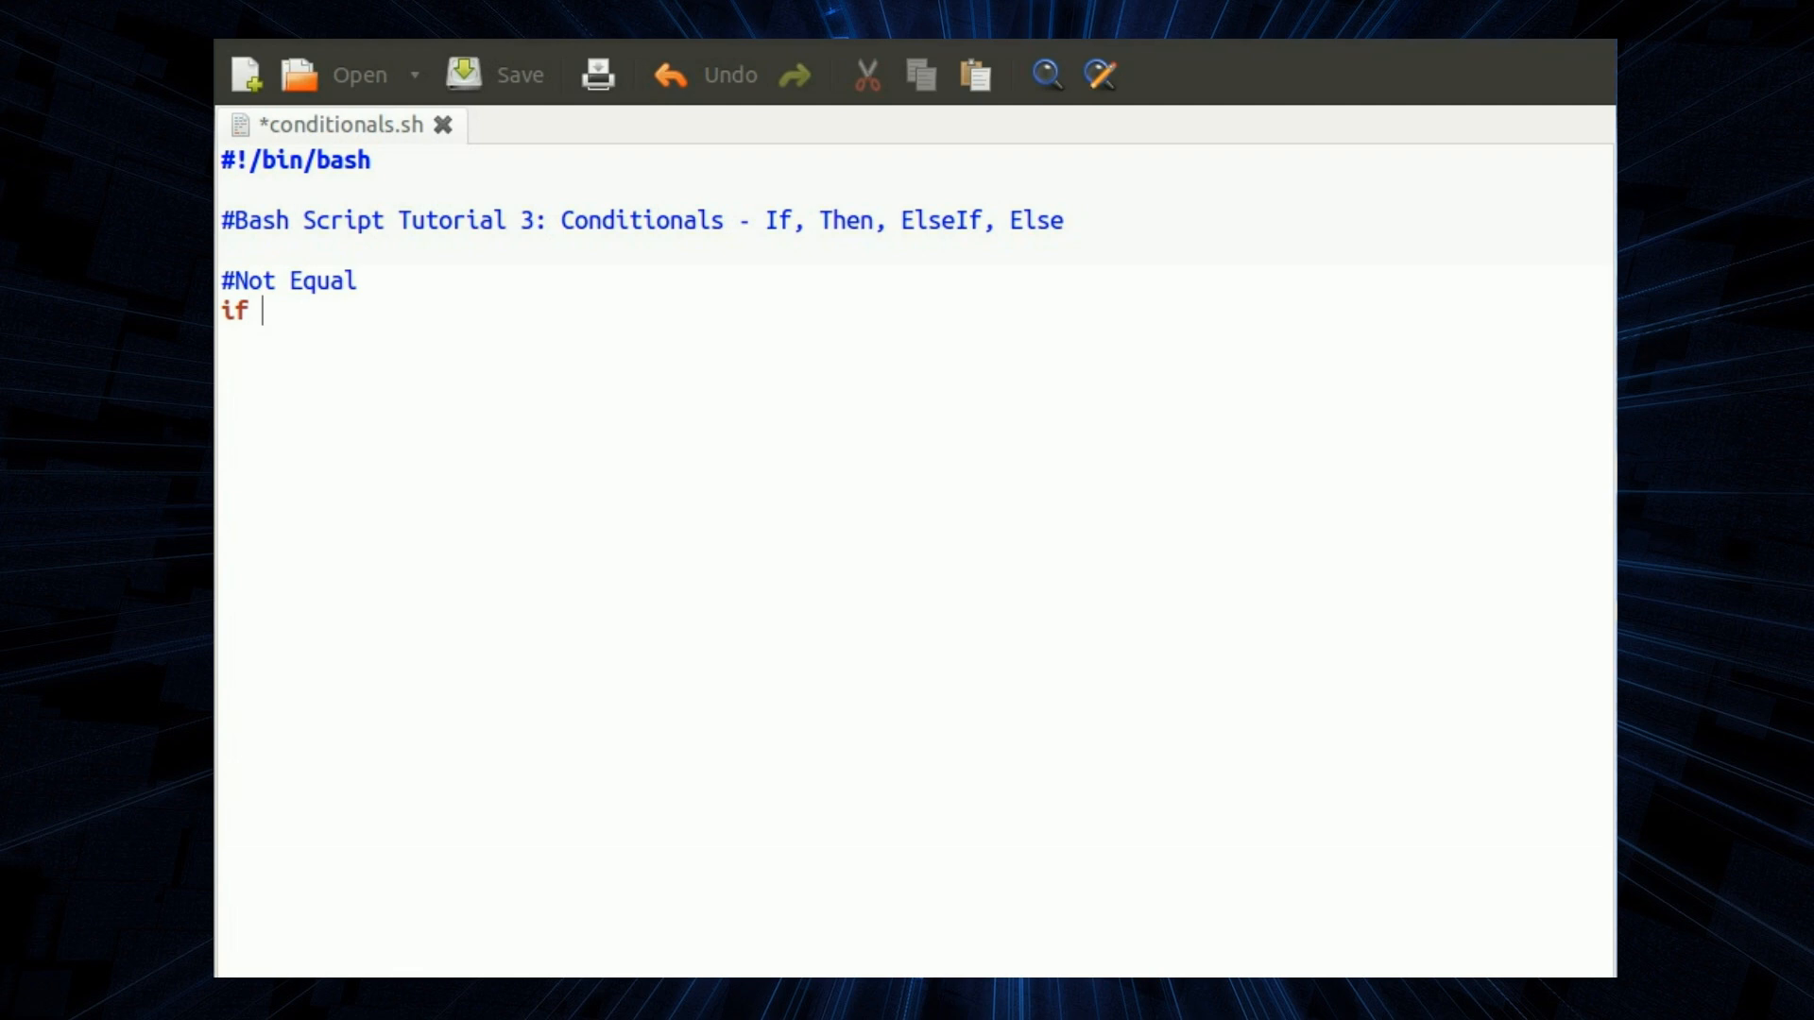
pyautogui.write('[[ 0')
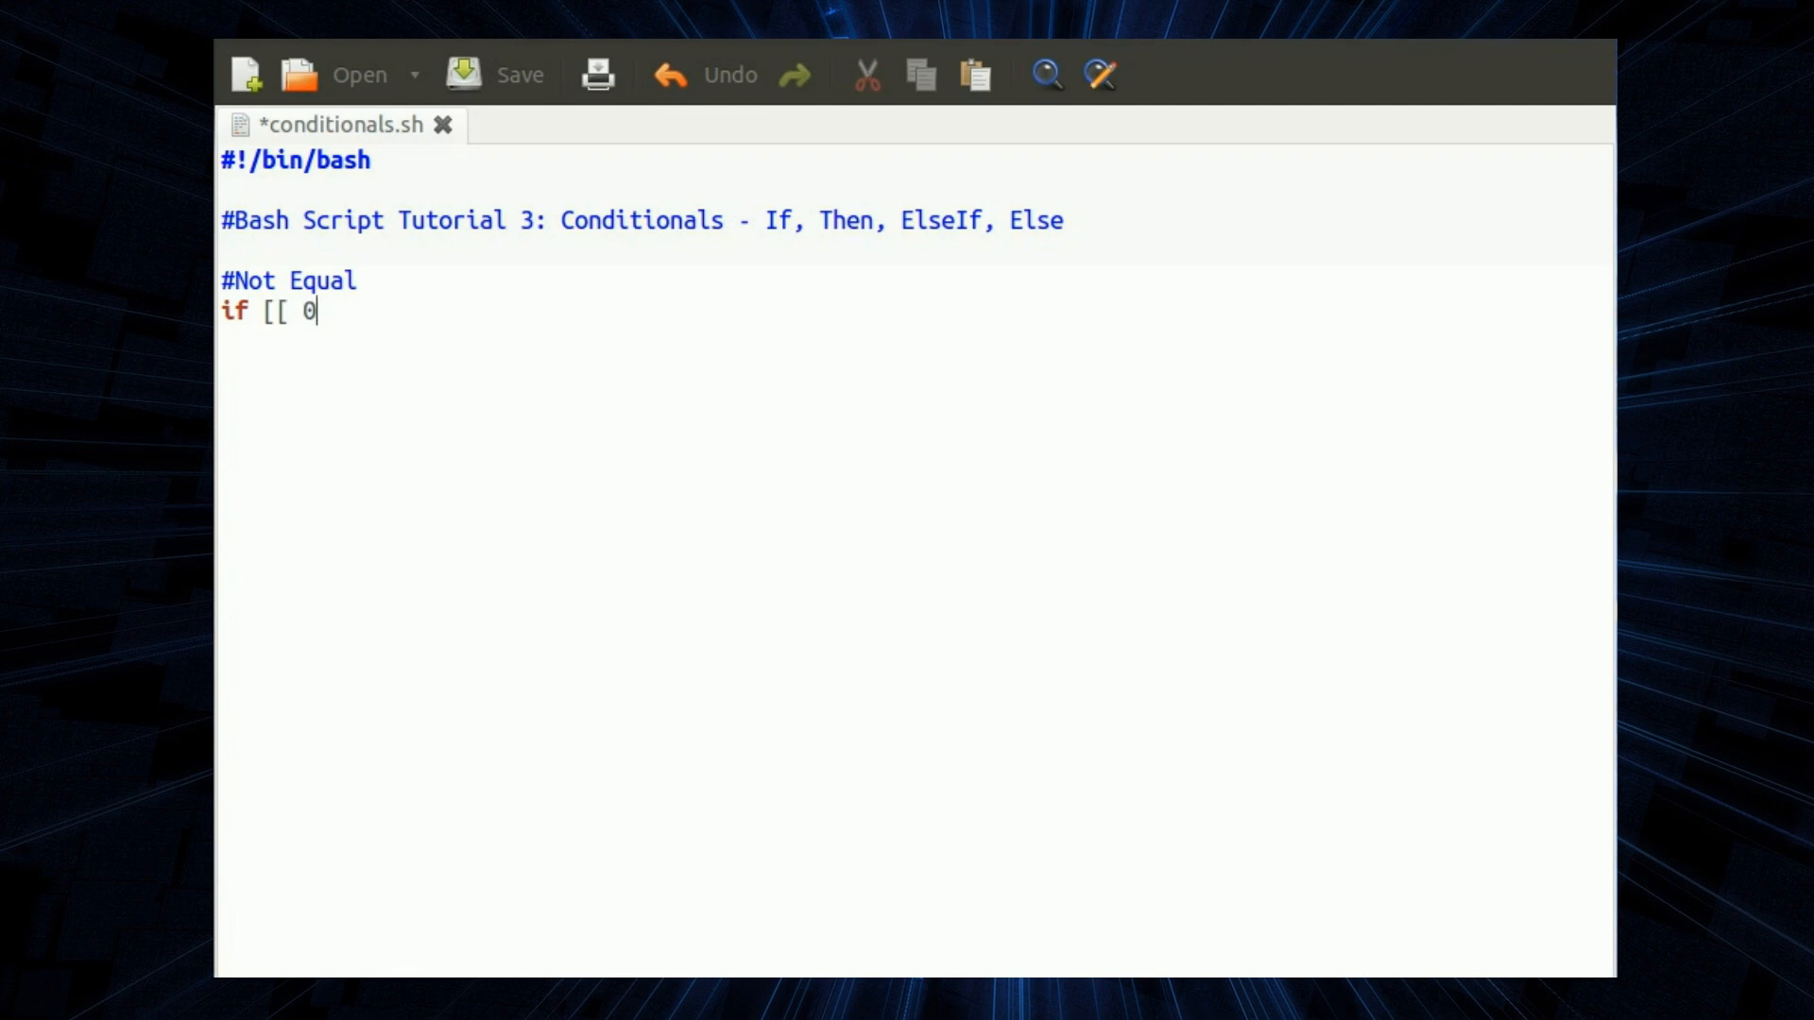
pyautogui.write('!')
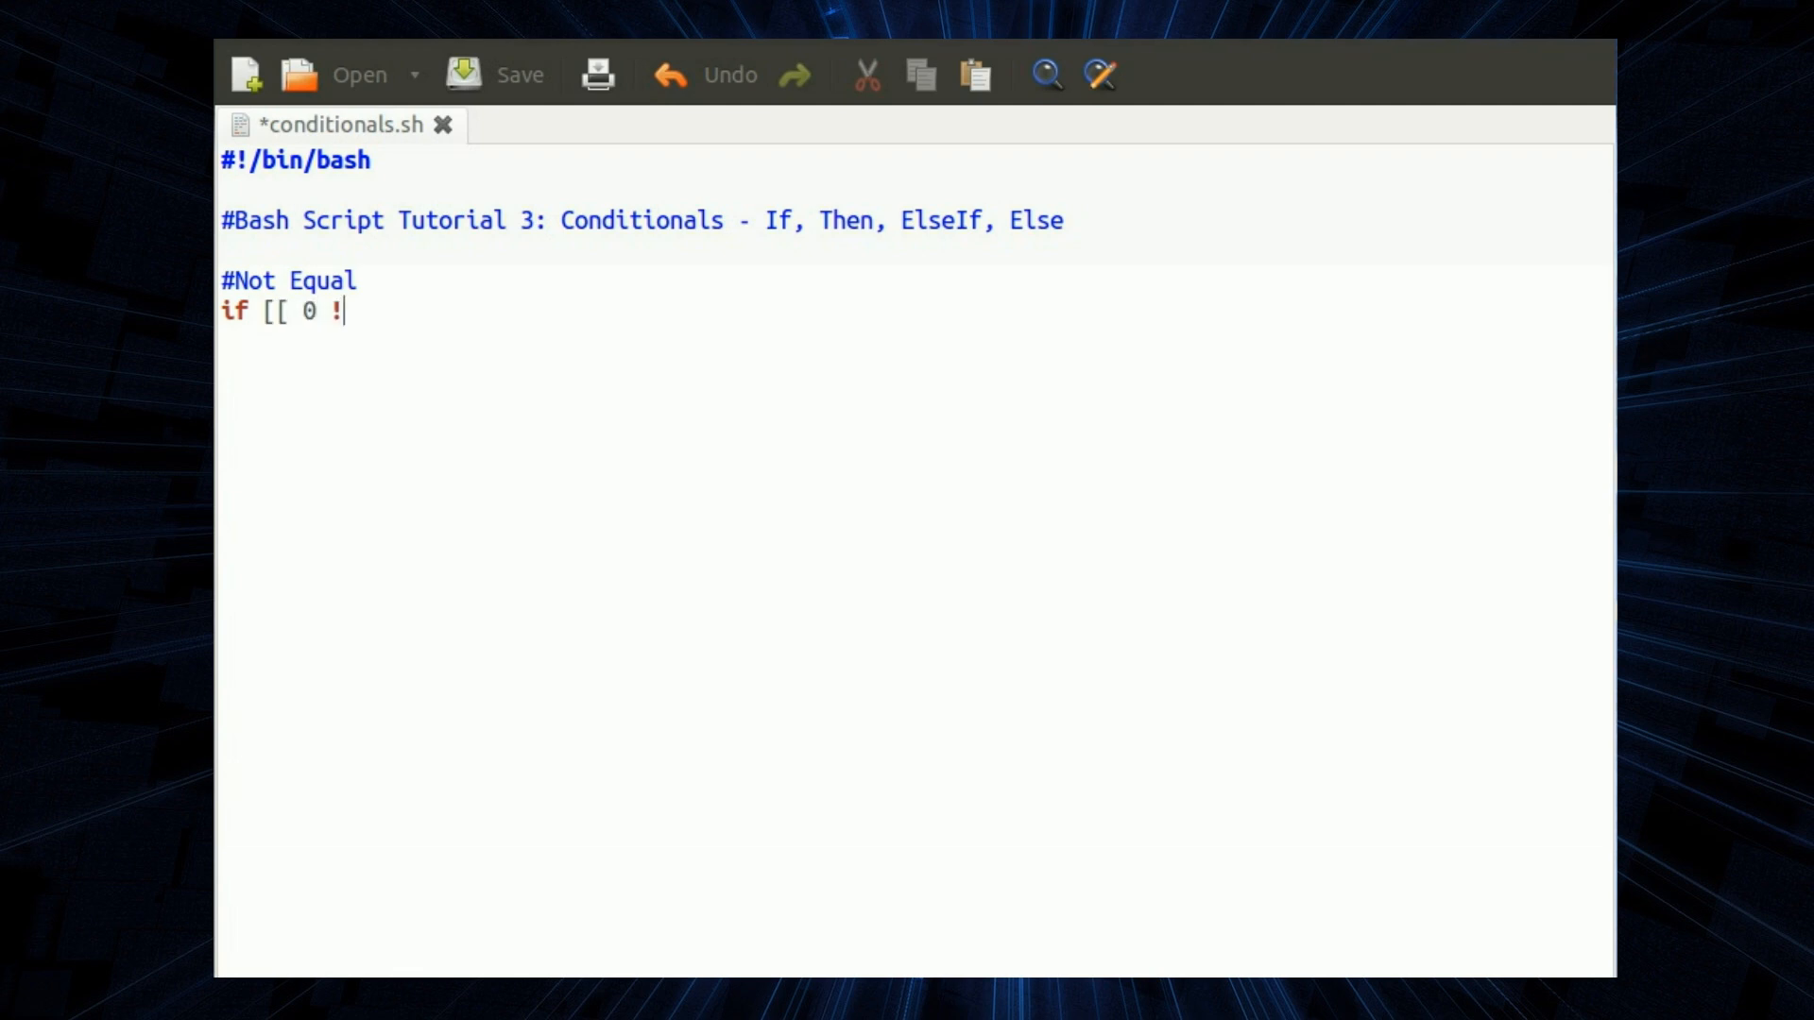
pyautogui.write('=')
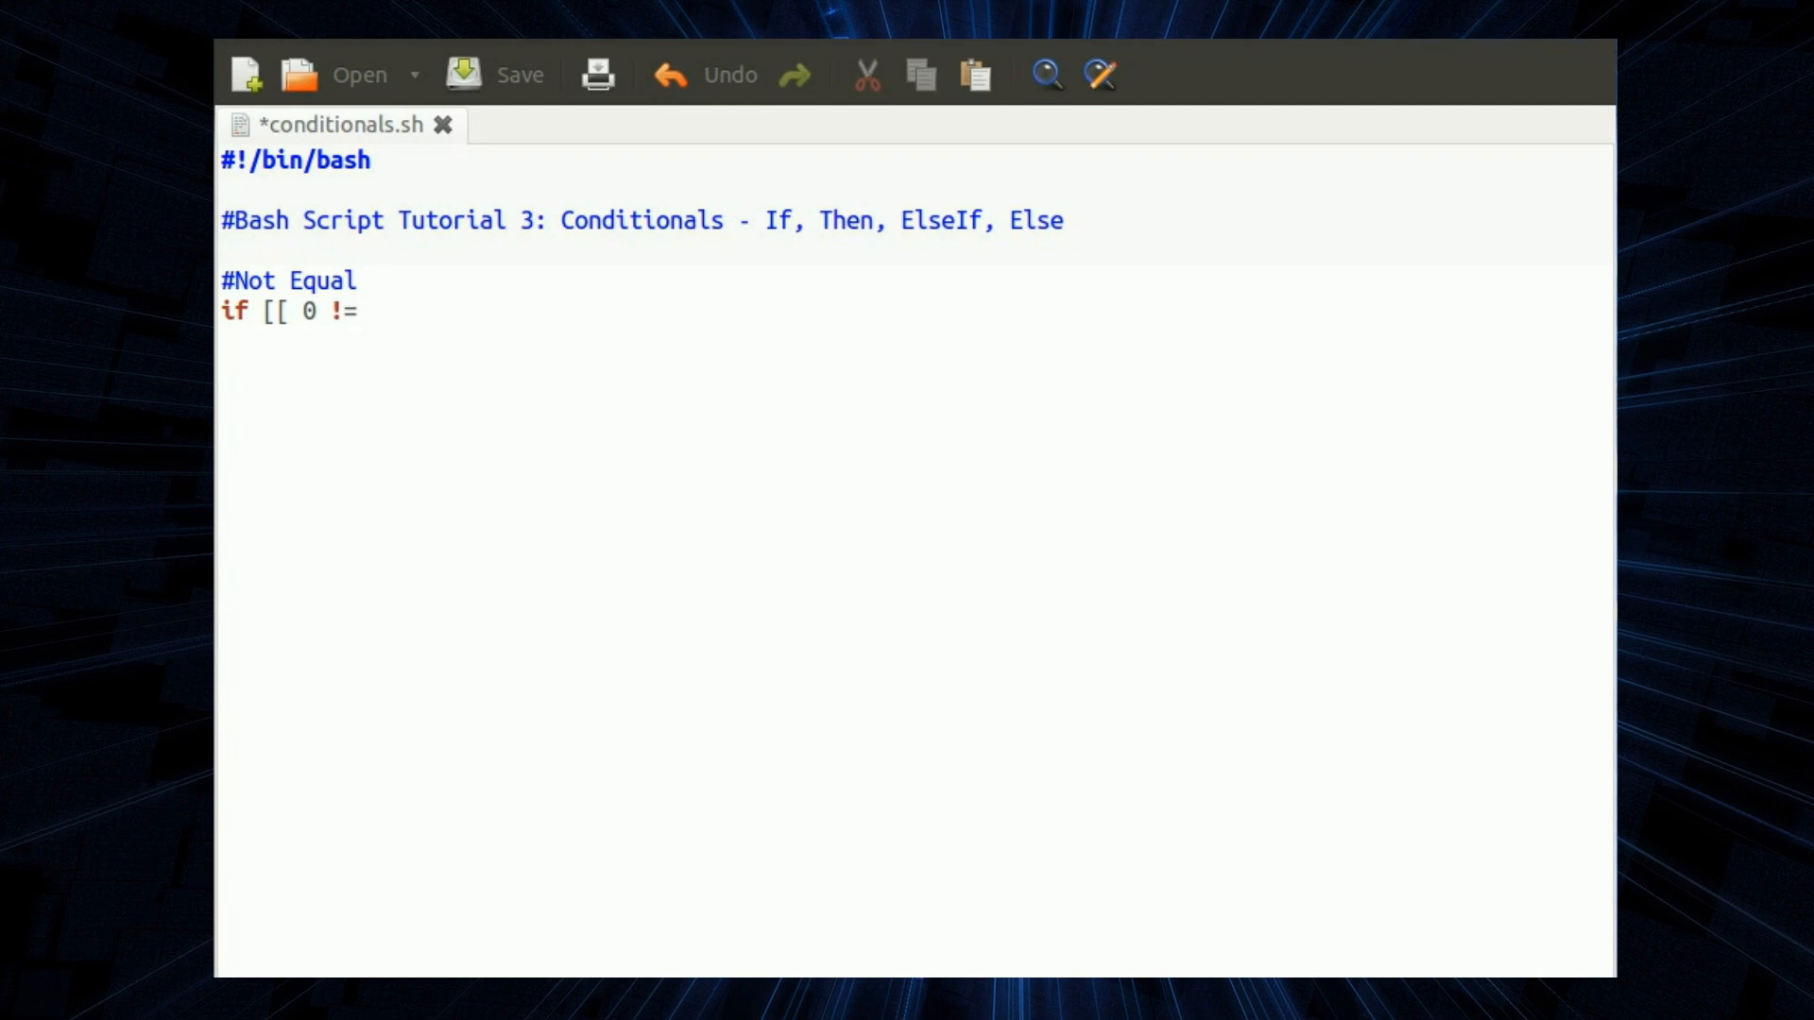
pyautogui.write('1 ]]')
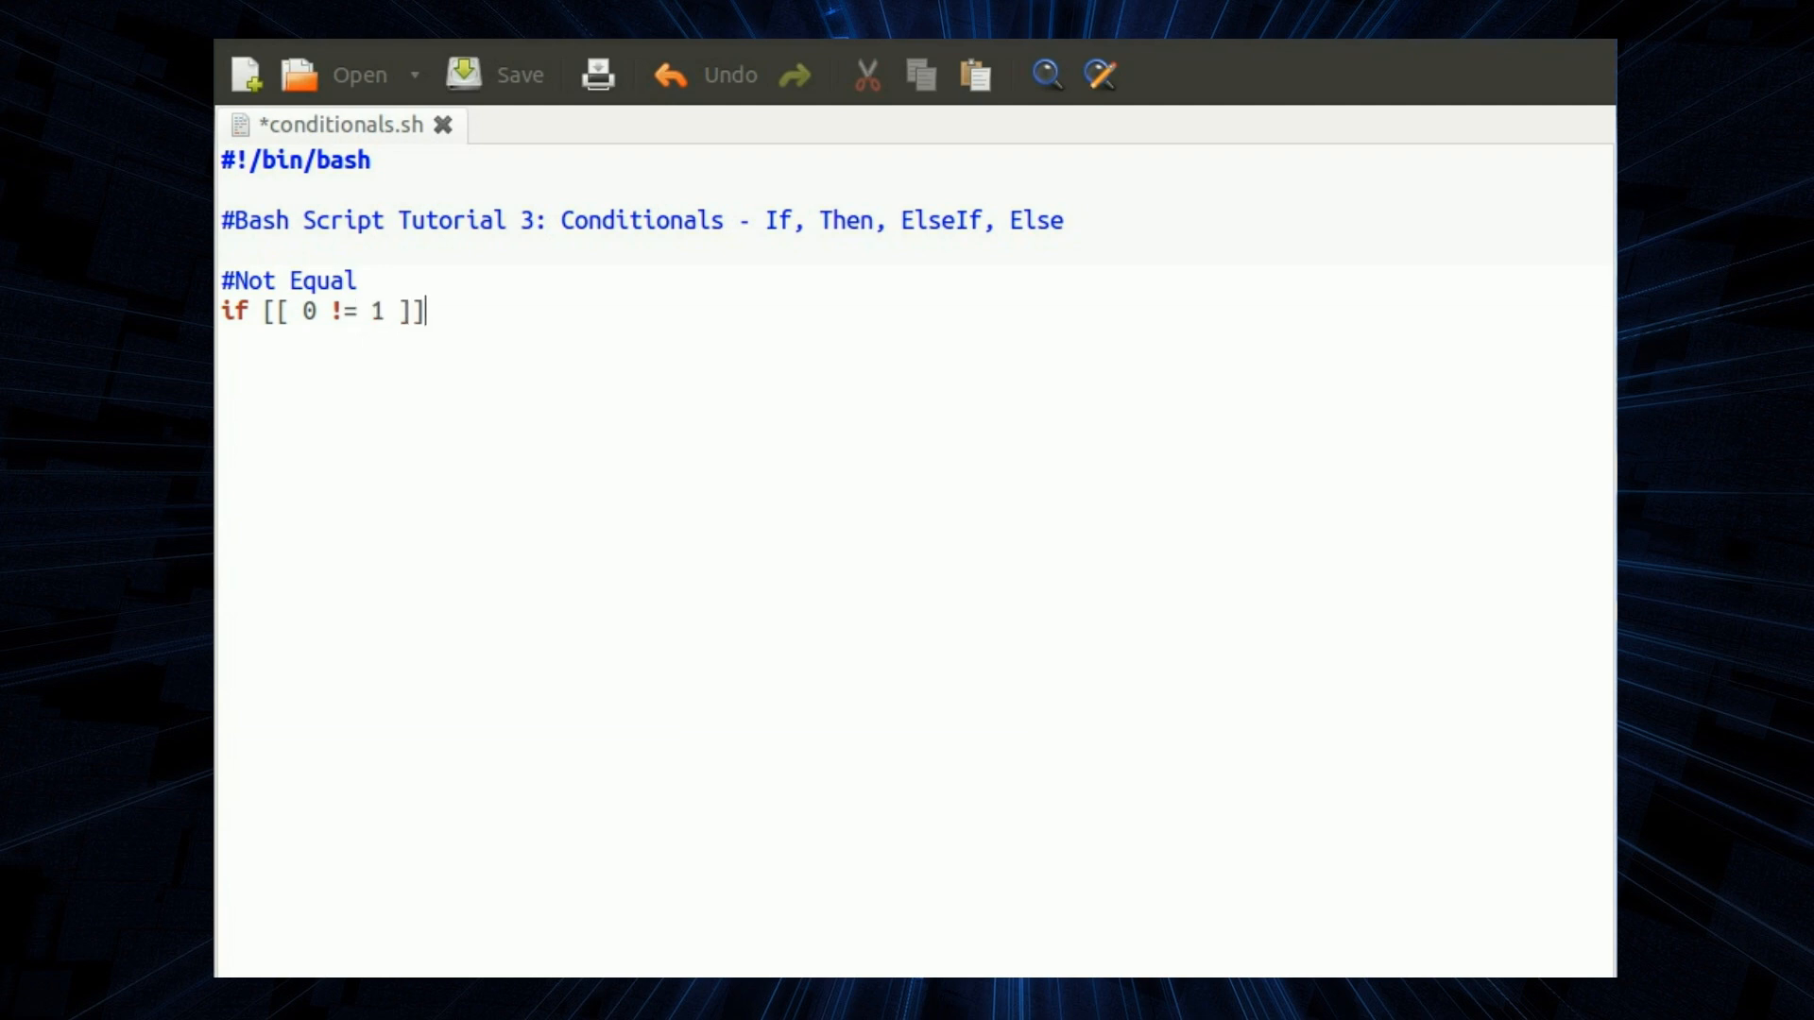
pyautogui.write('; then')
pyautogui.write('echo "Zero is not equal to One')
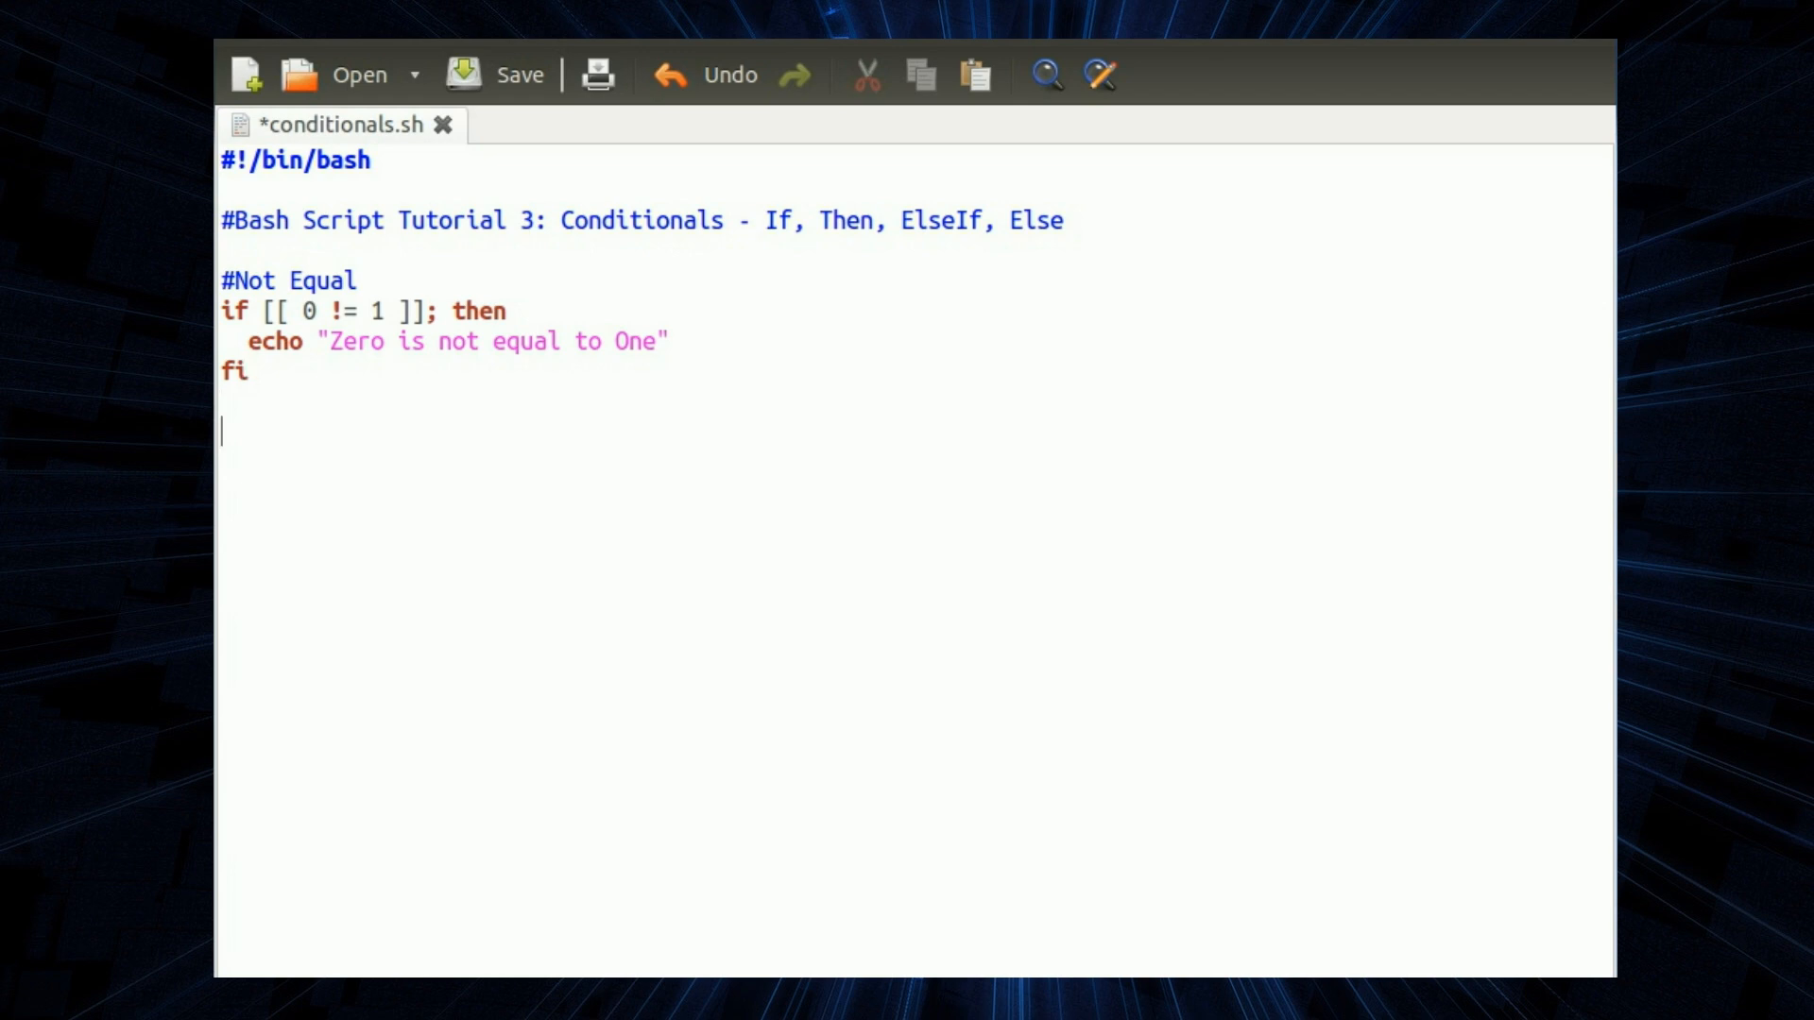
pyautogui.write('#Arithmetic Comparison - Use Within double parentheses (( ... ))')
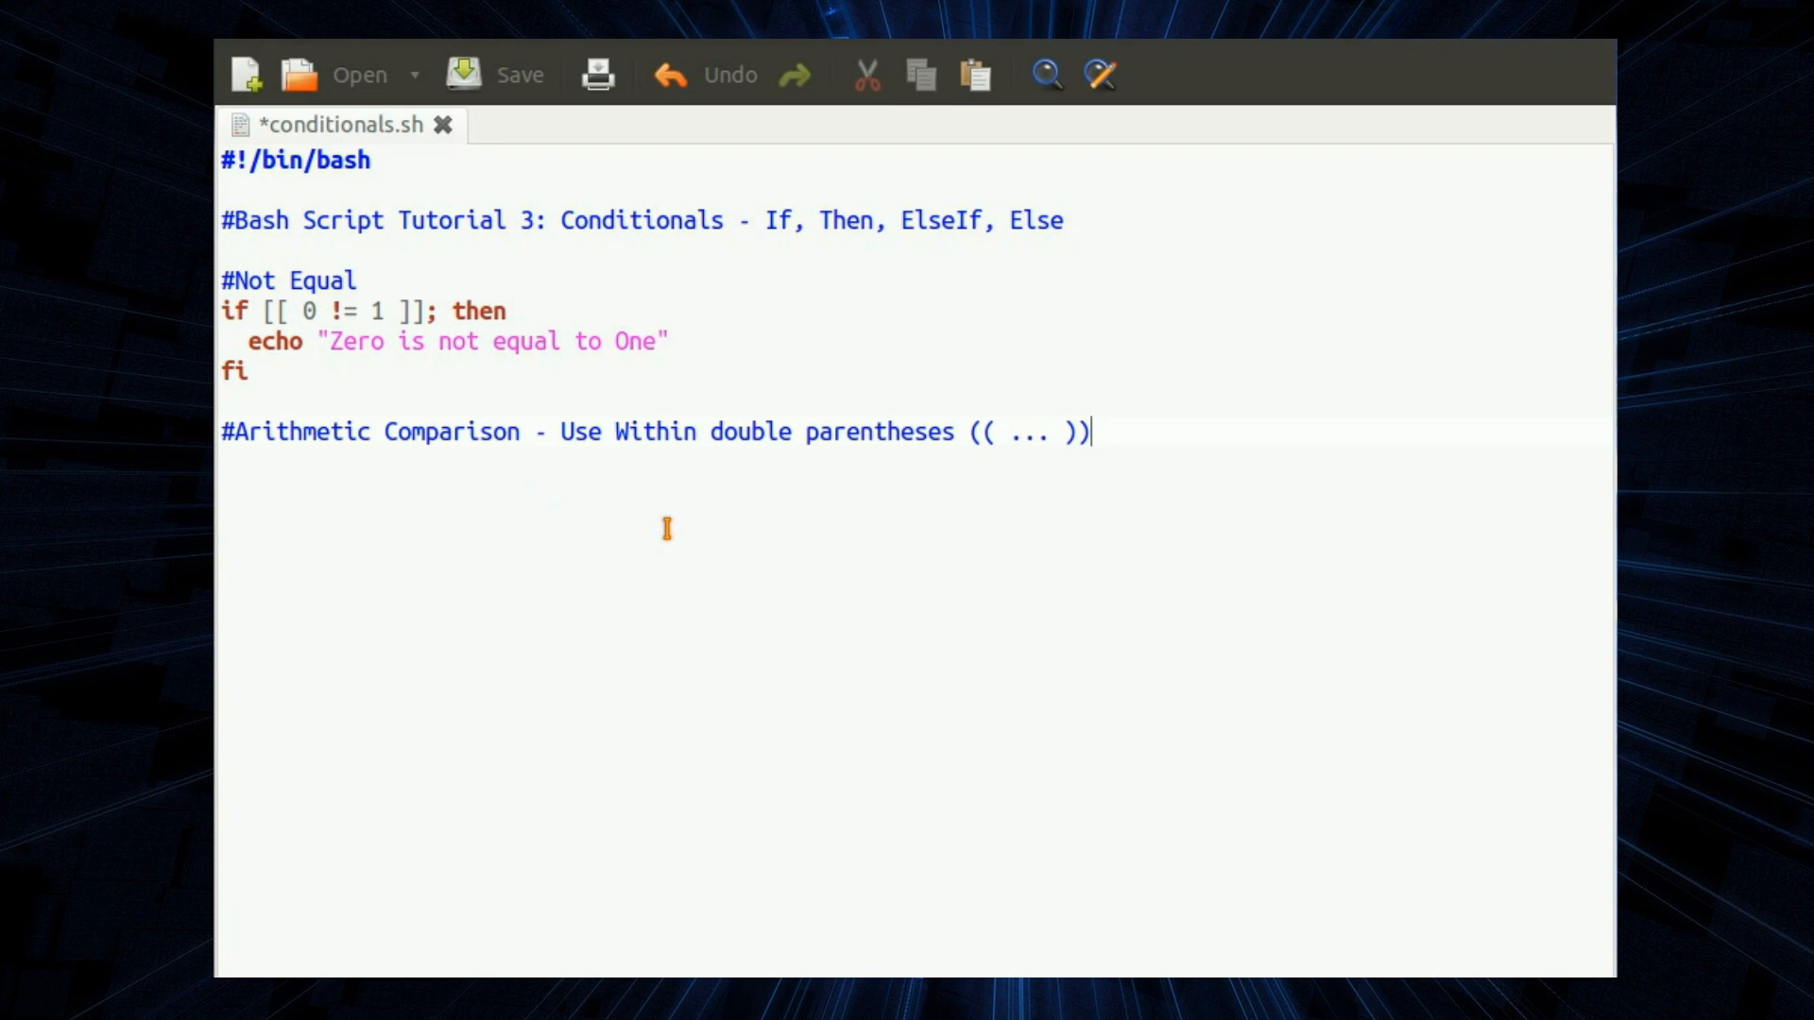
pyautogui.moveTo(814, 484)
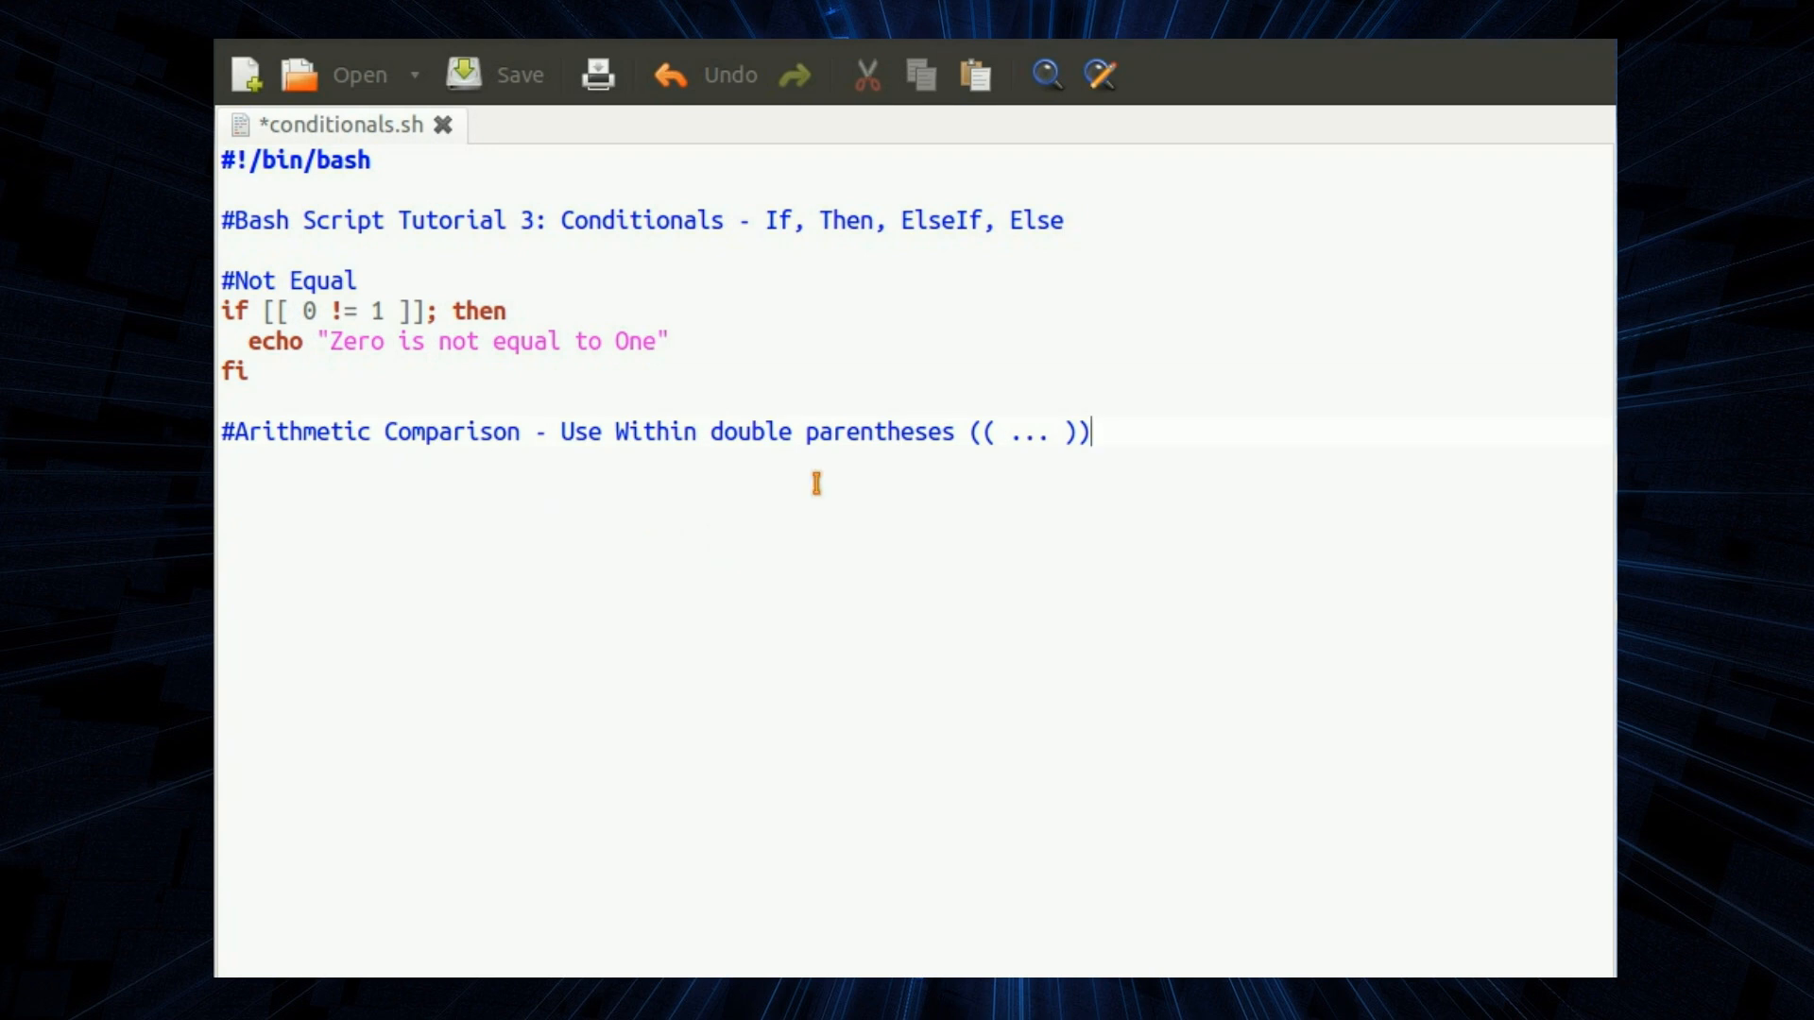
pyautogui.moveTo(1279, 430)
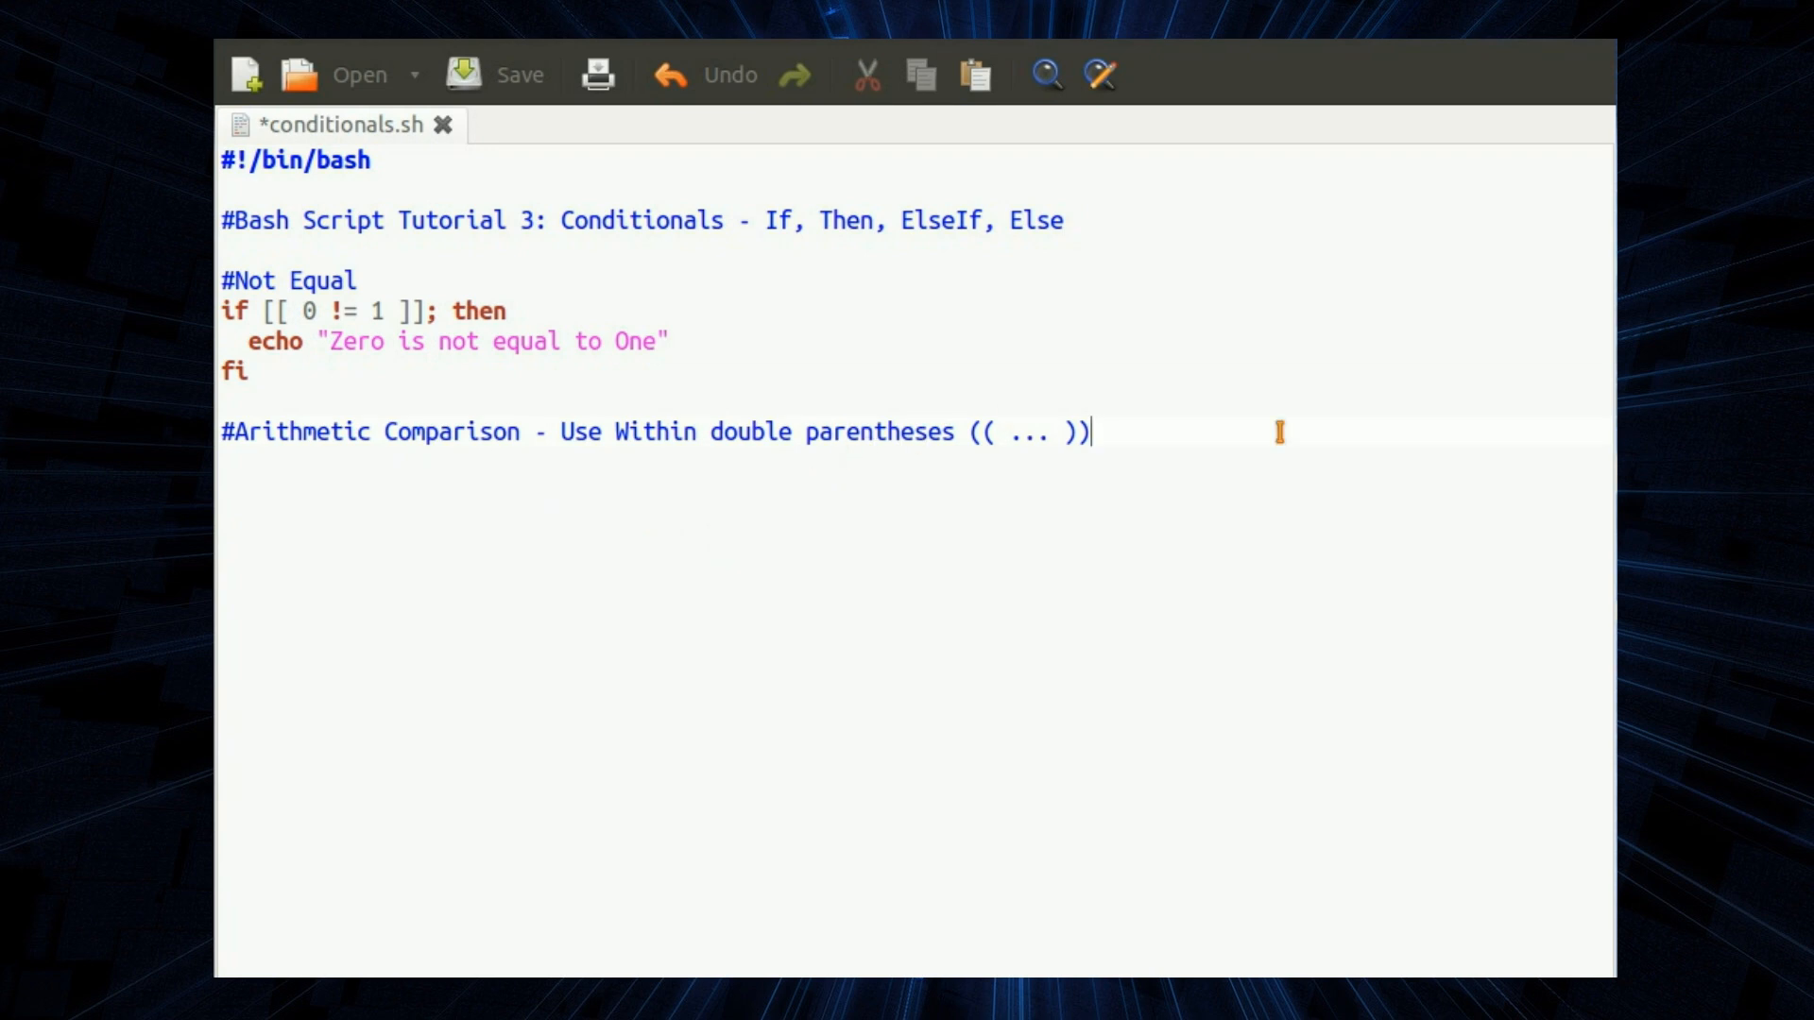
# - Define Num1=10 and write if (( $Num1 > $Num2 )); echoing "is greater than", followed by else
pyautogui.write('Num1=10')
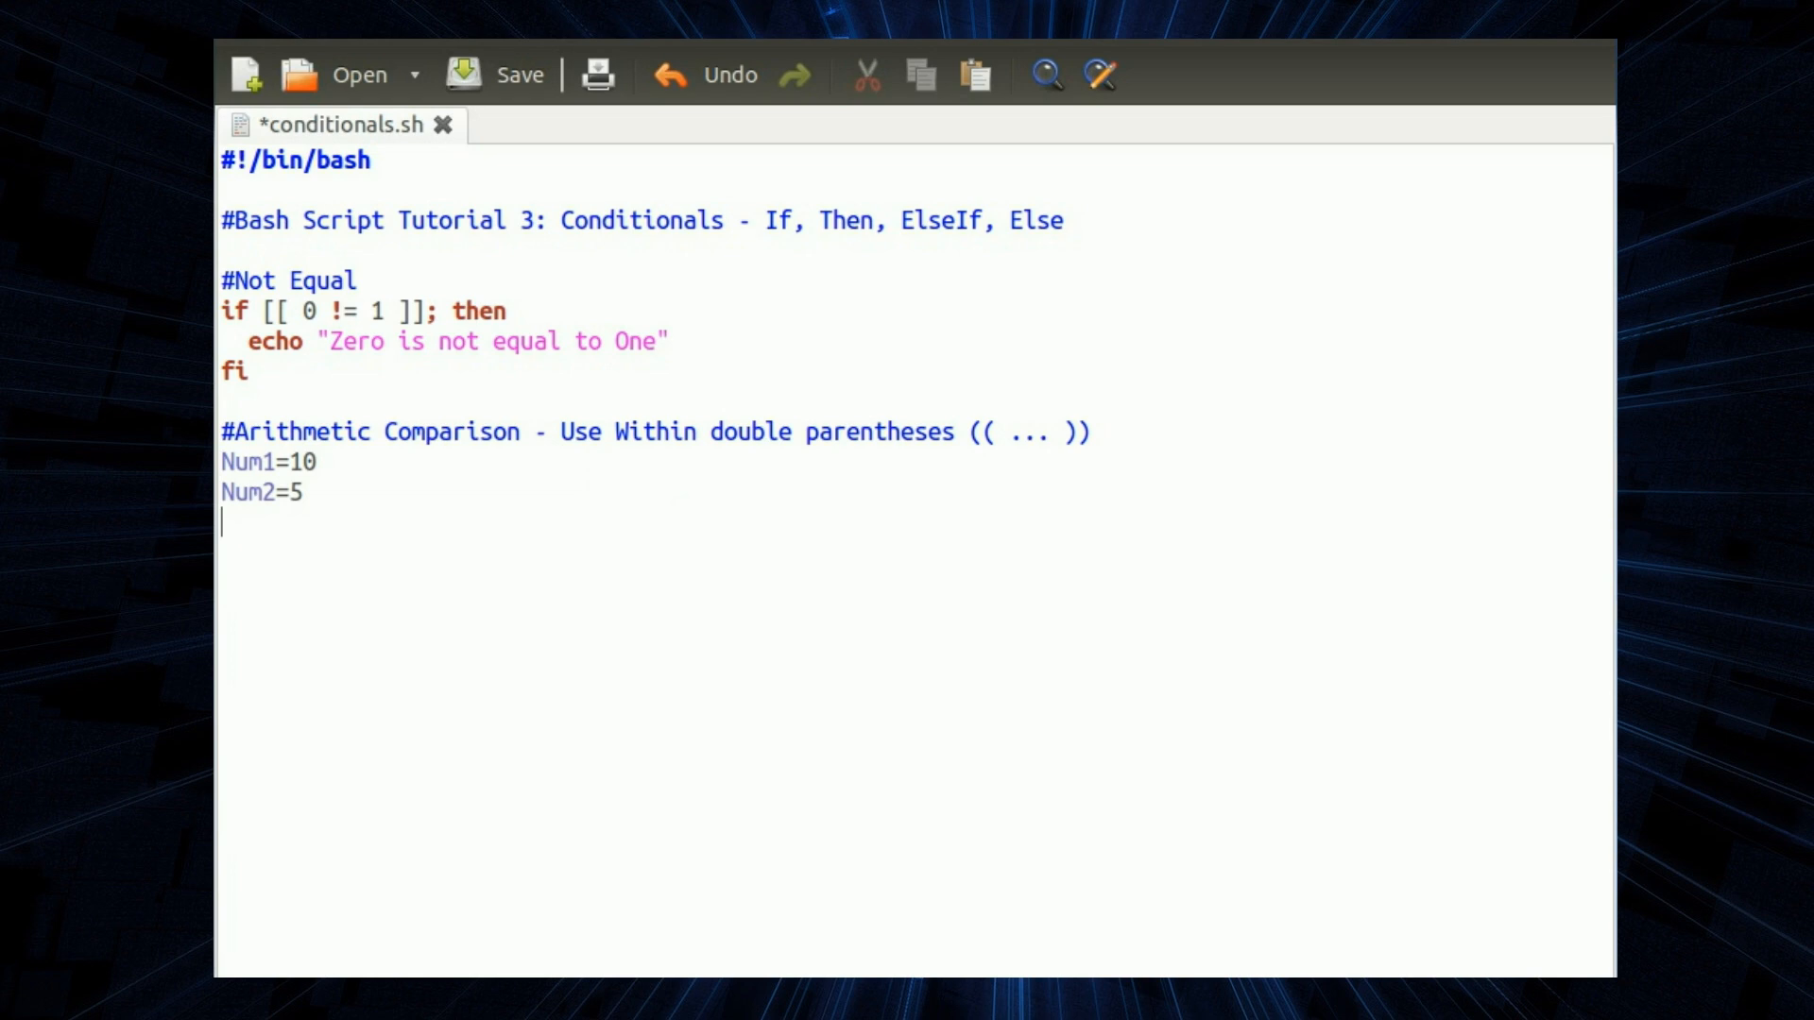
pyautogui.write('if')
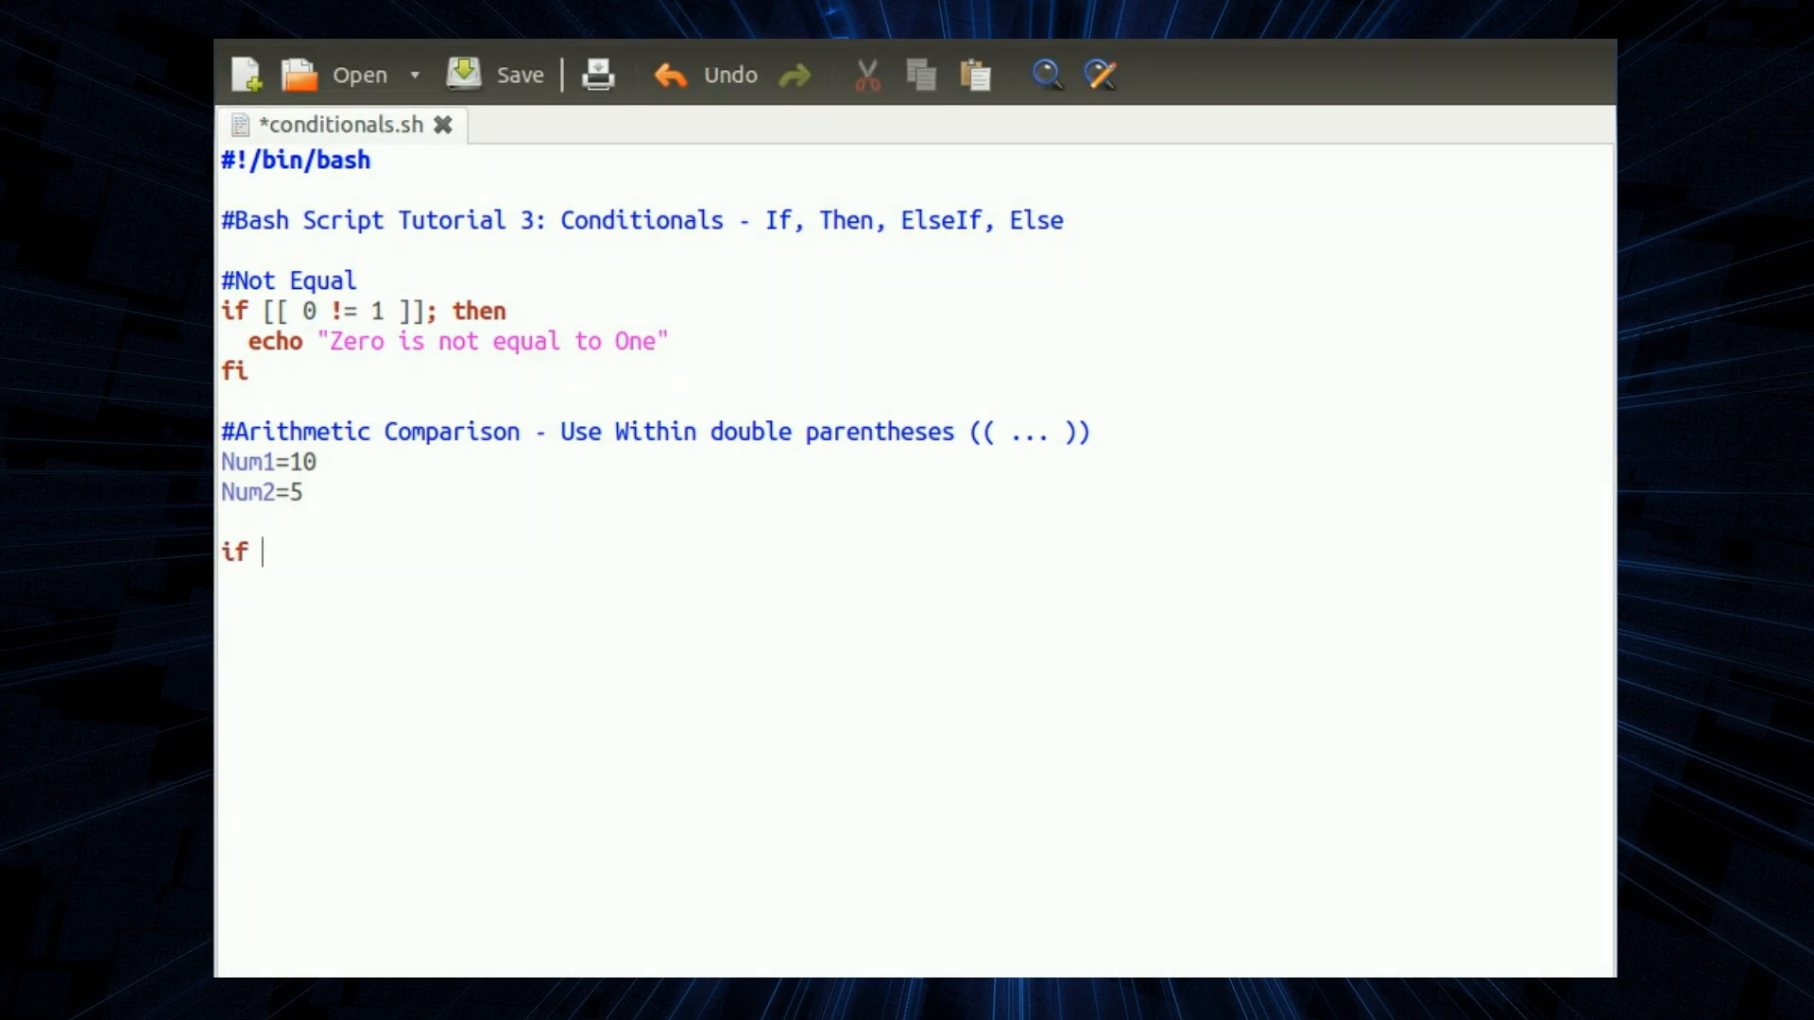
pyautogui.write('((')
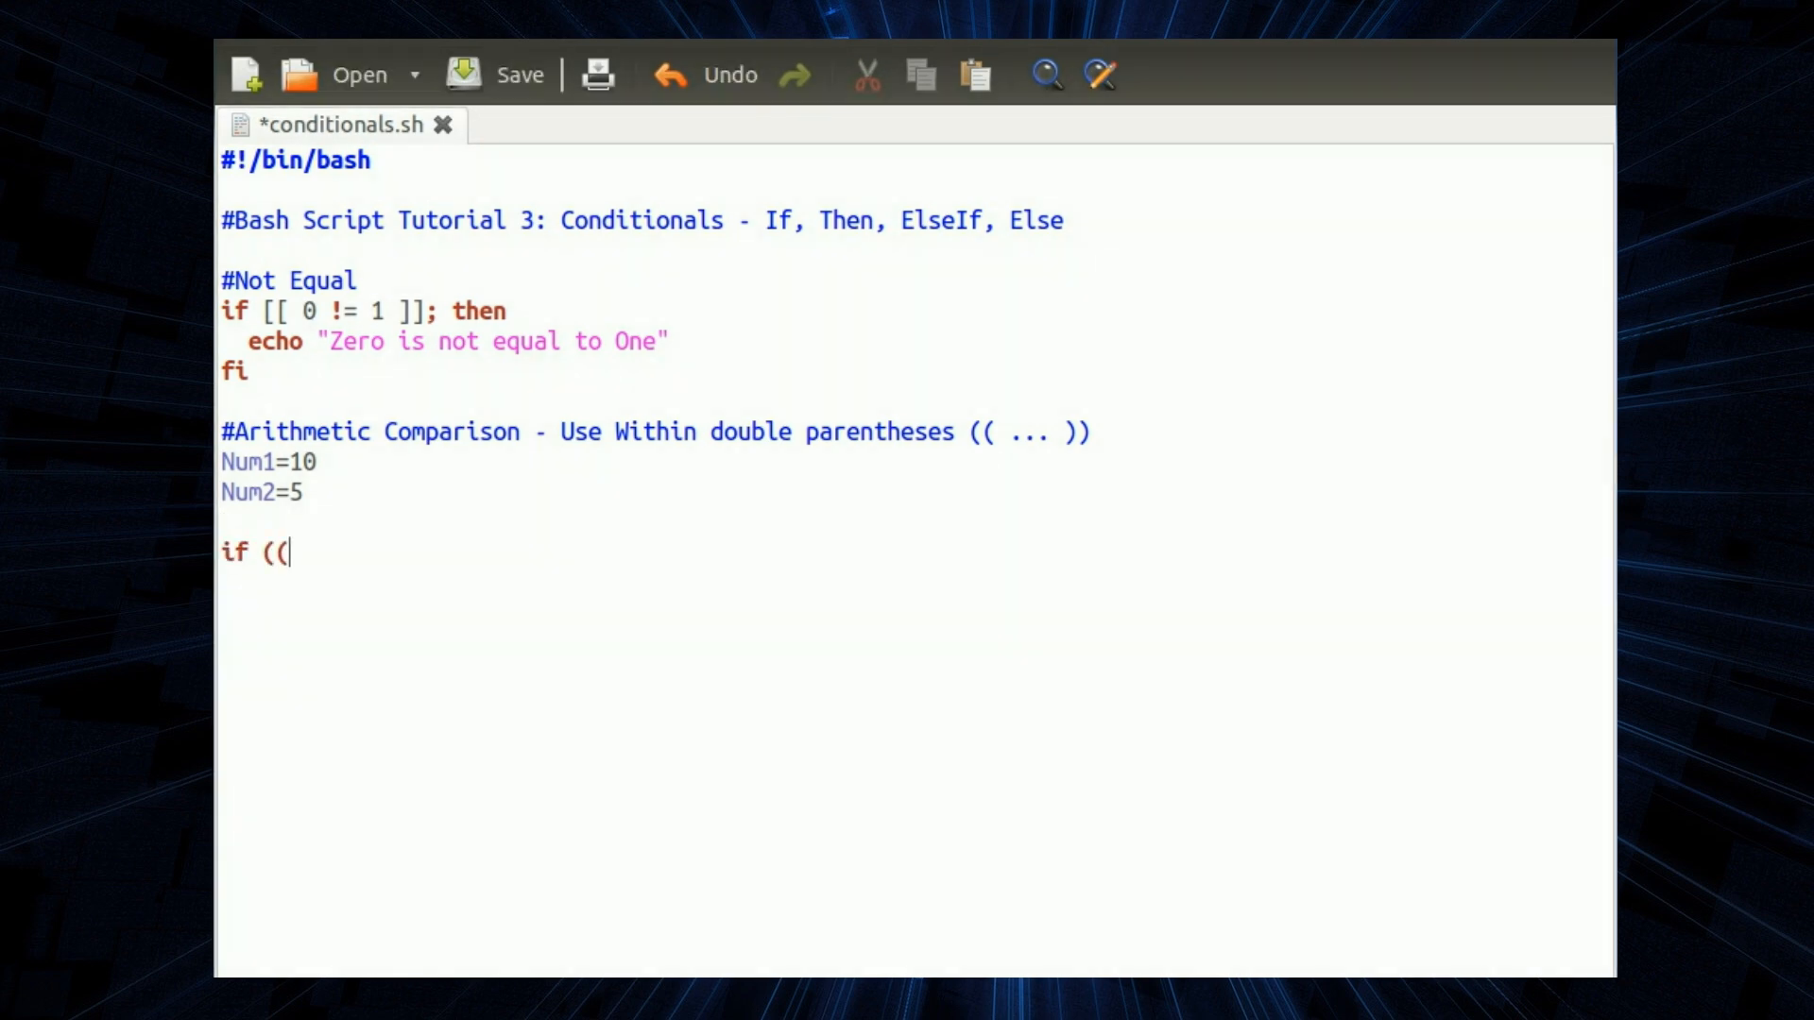
pyautogui.write('$Num')
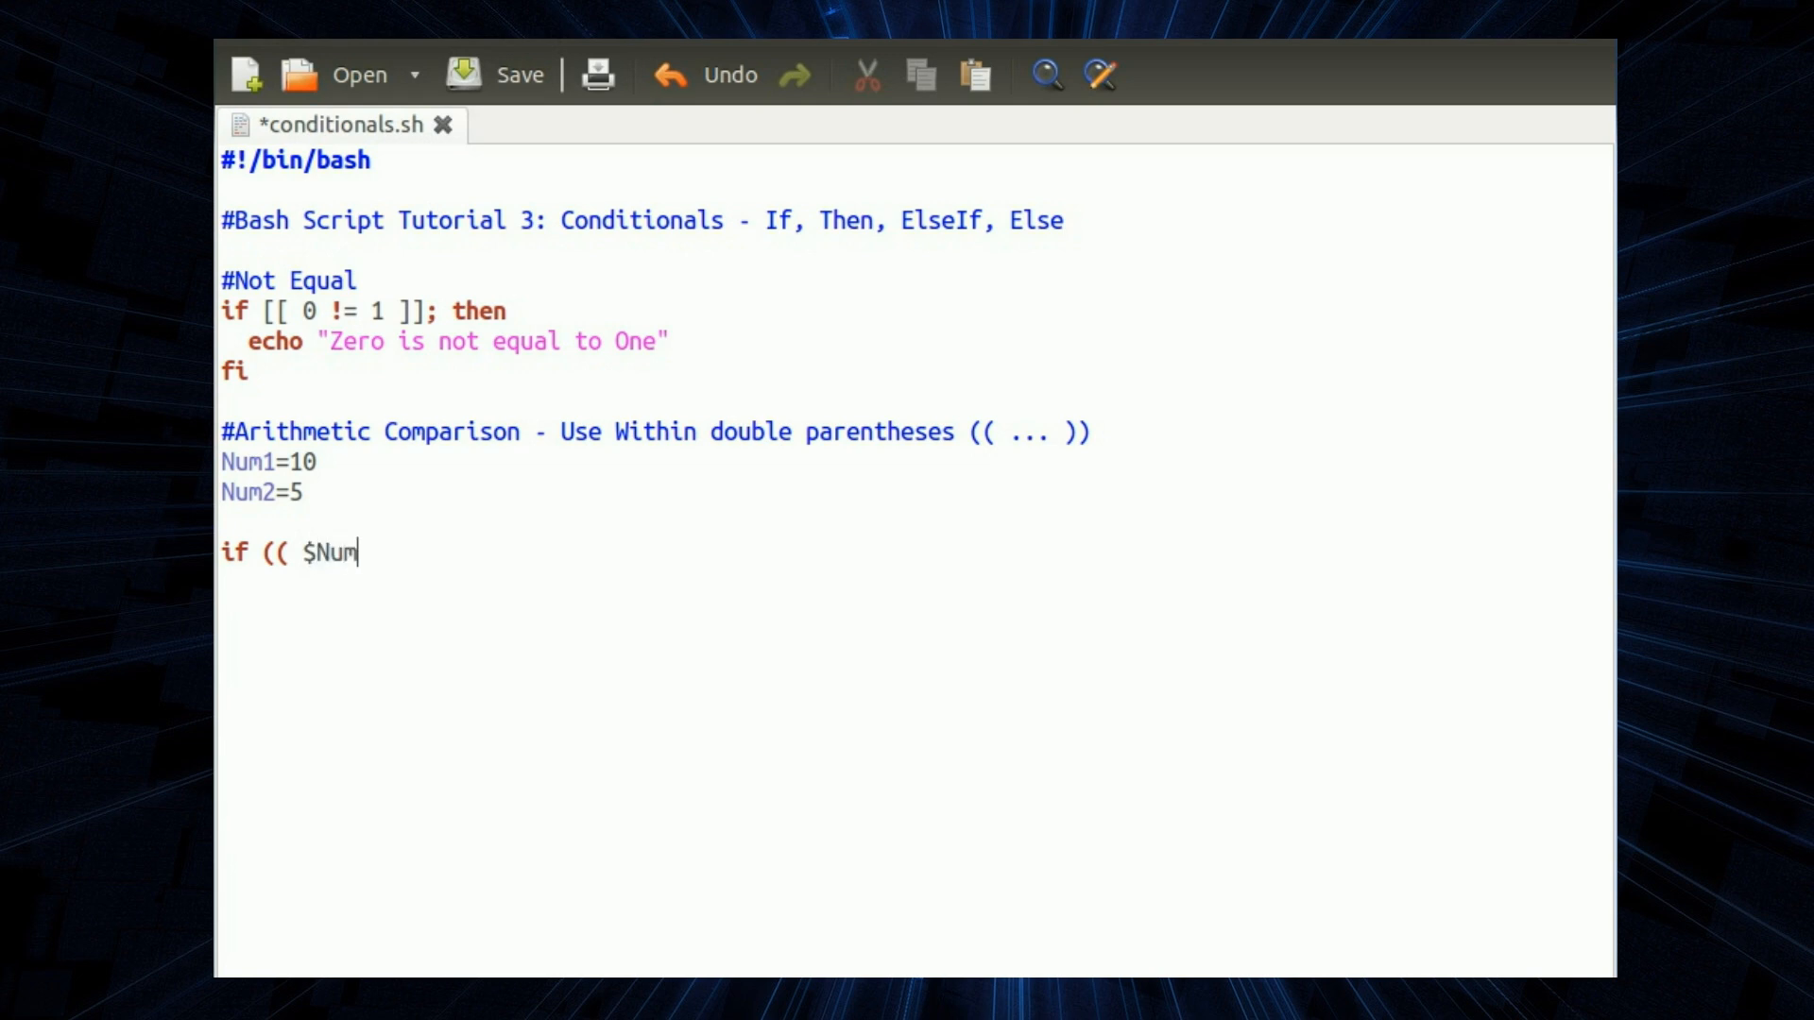
pyautogui.write('1 >')
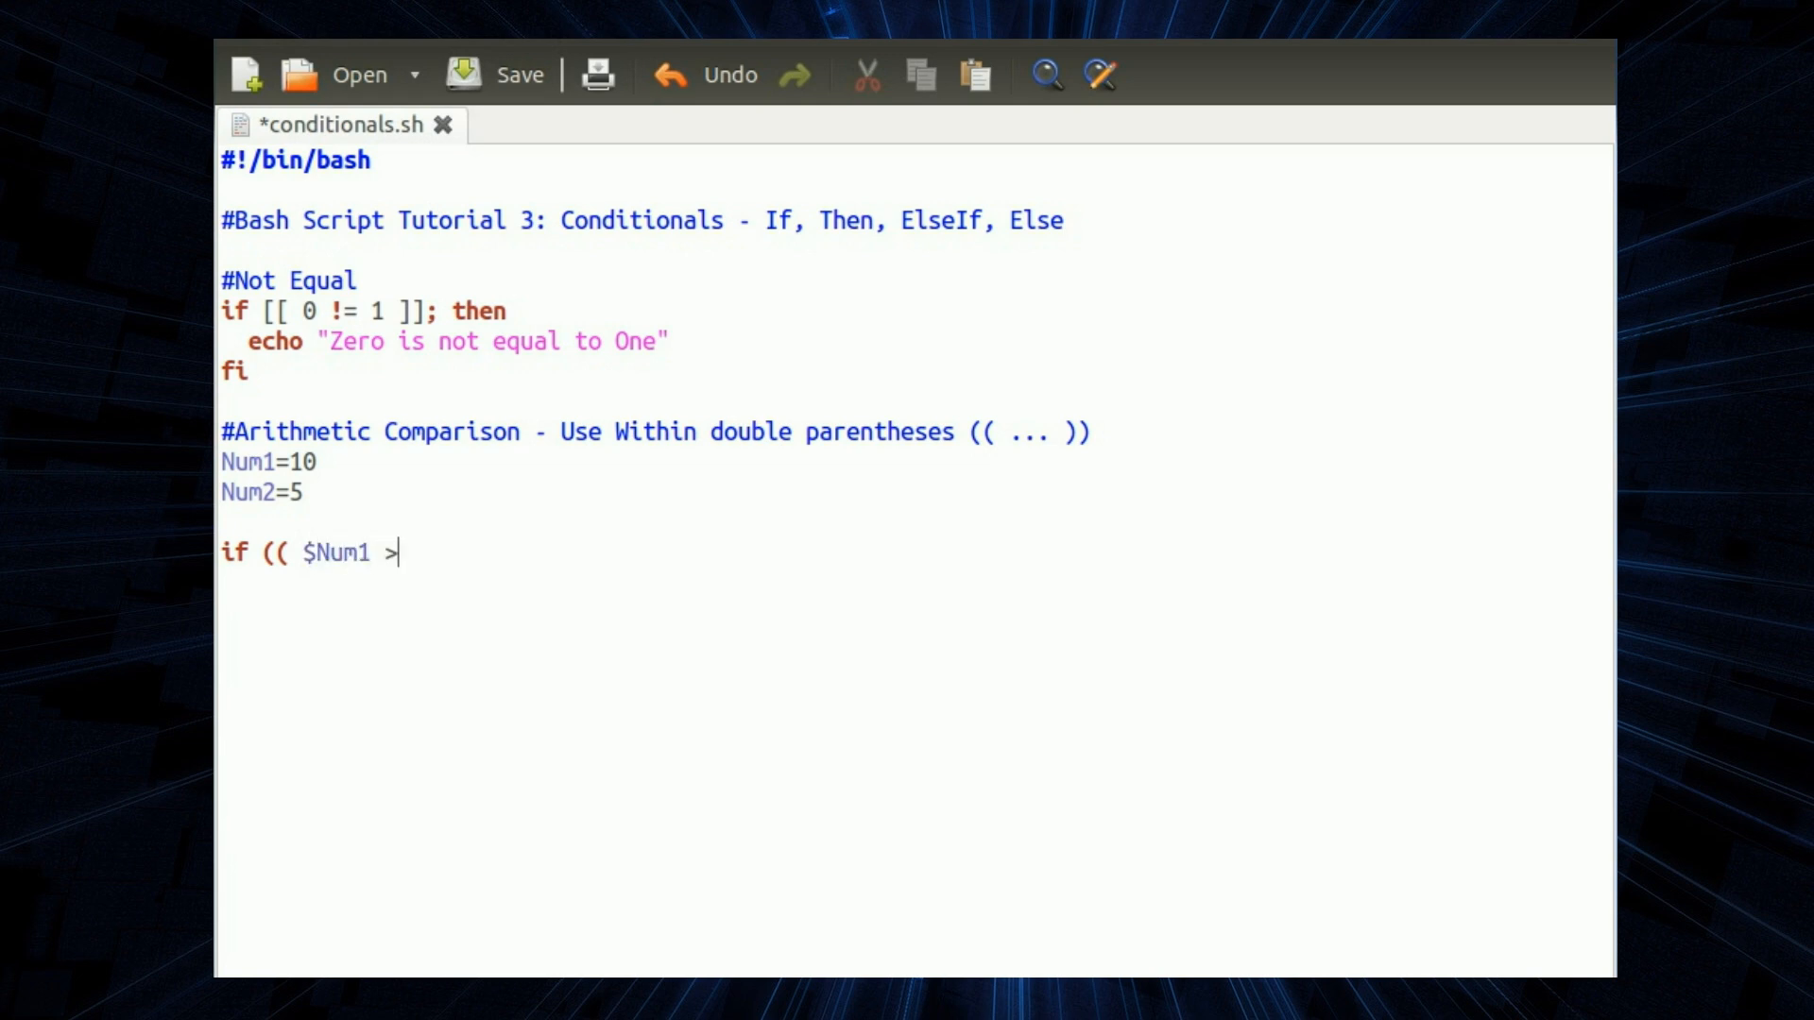
pyautogui.write('$')
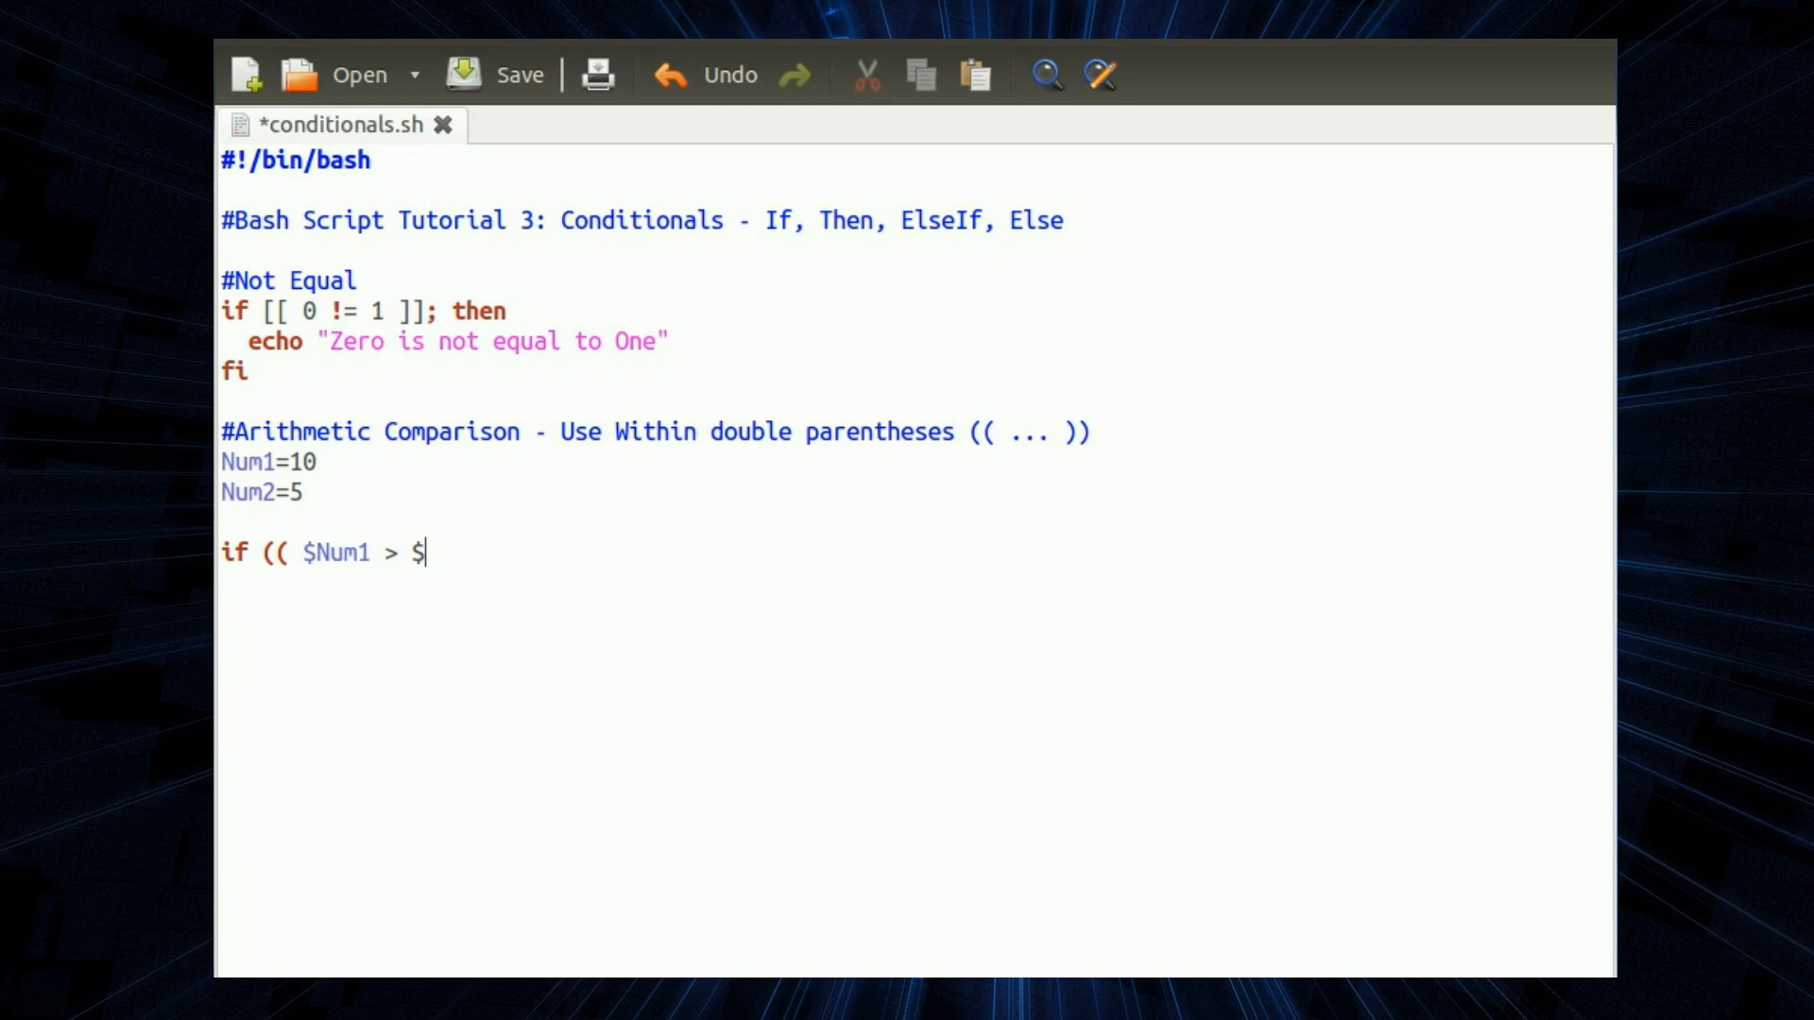
pyautogui.write('Num2')
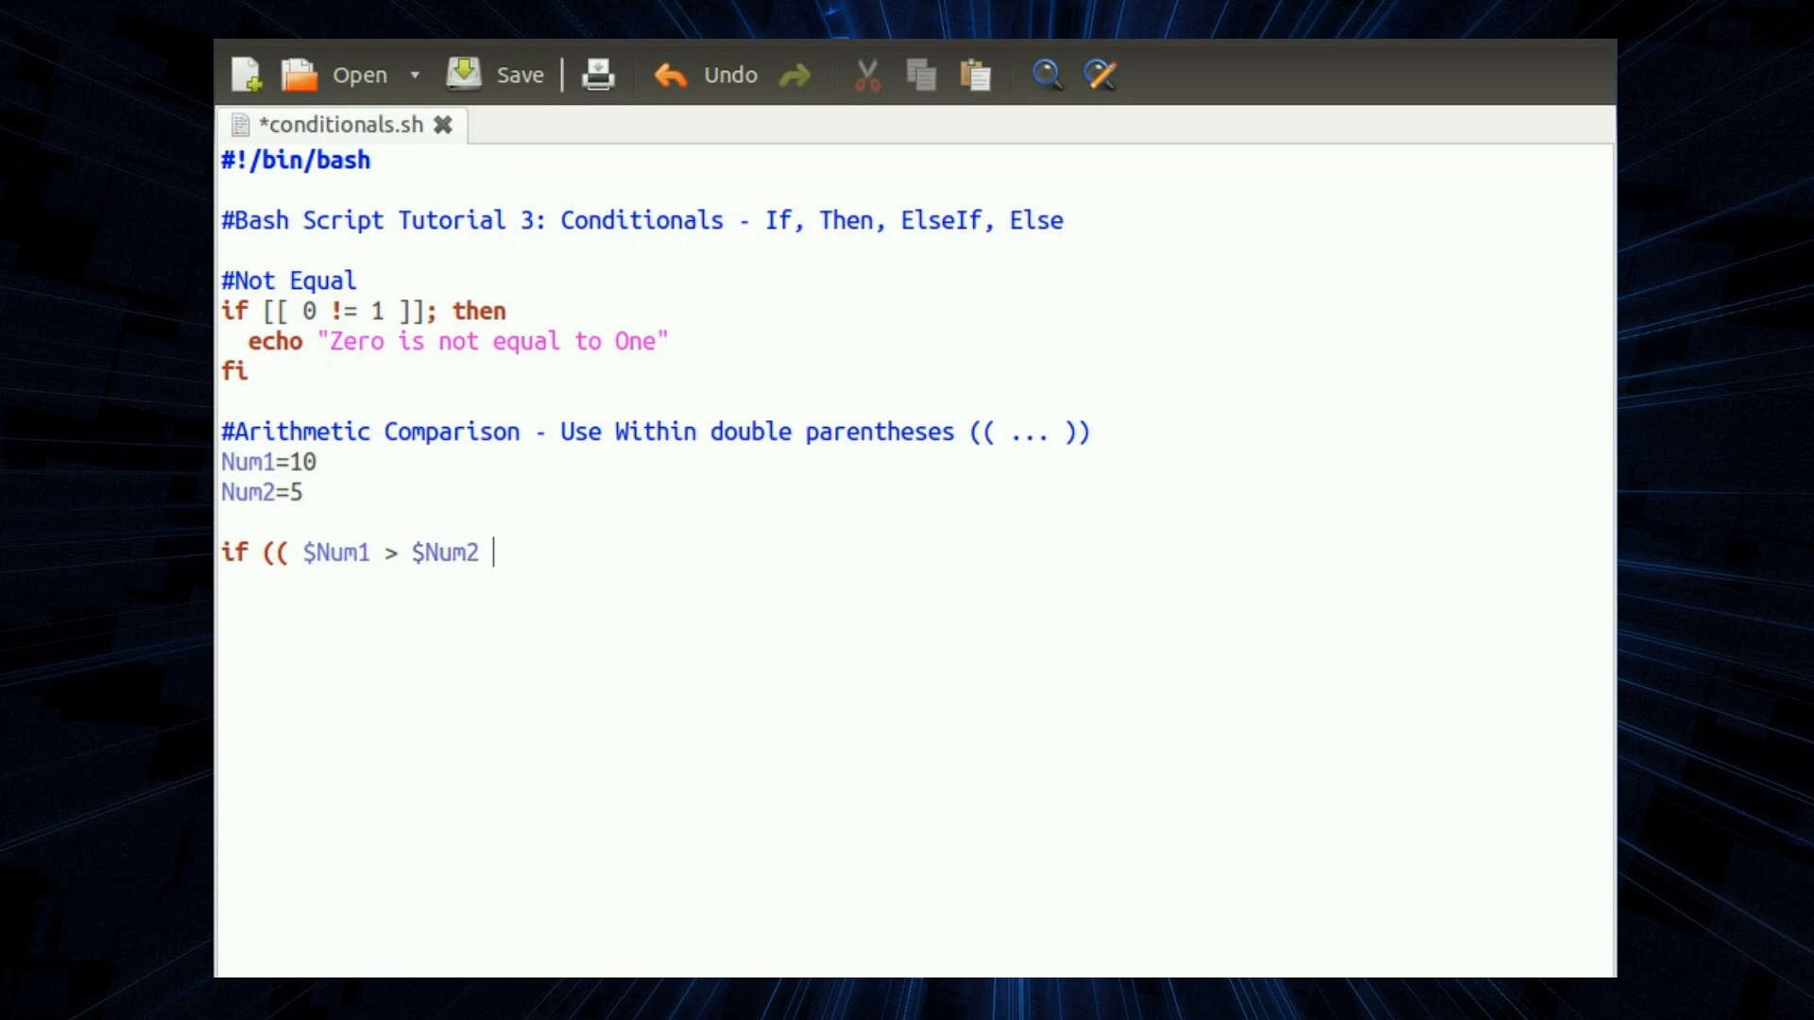
pyautogui.write(')); then')
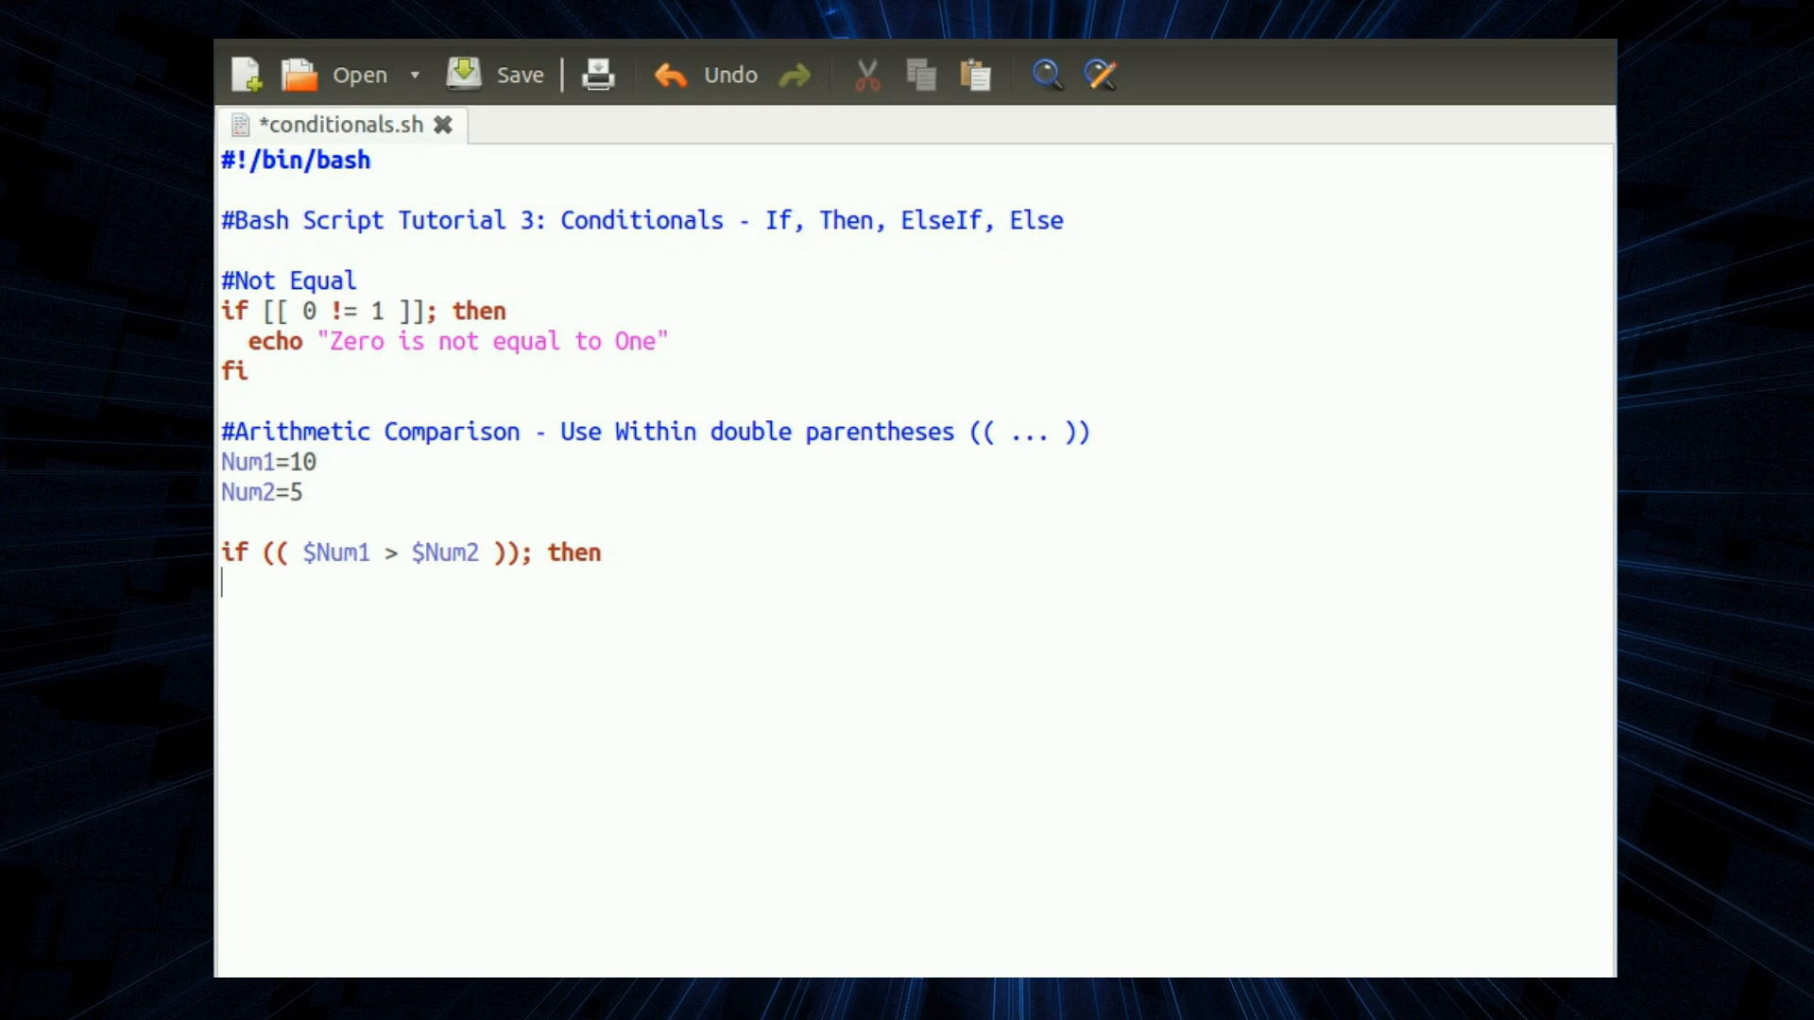
pyautogui.write('echo $Num1 "is greater than" $Num2')
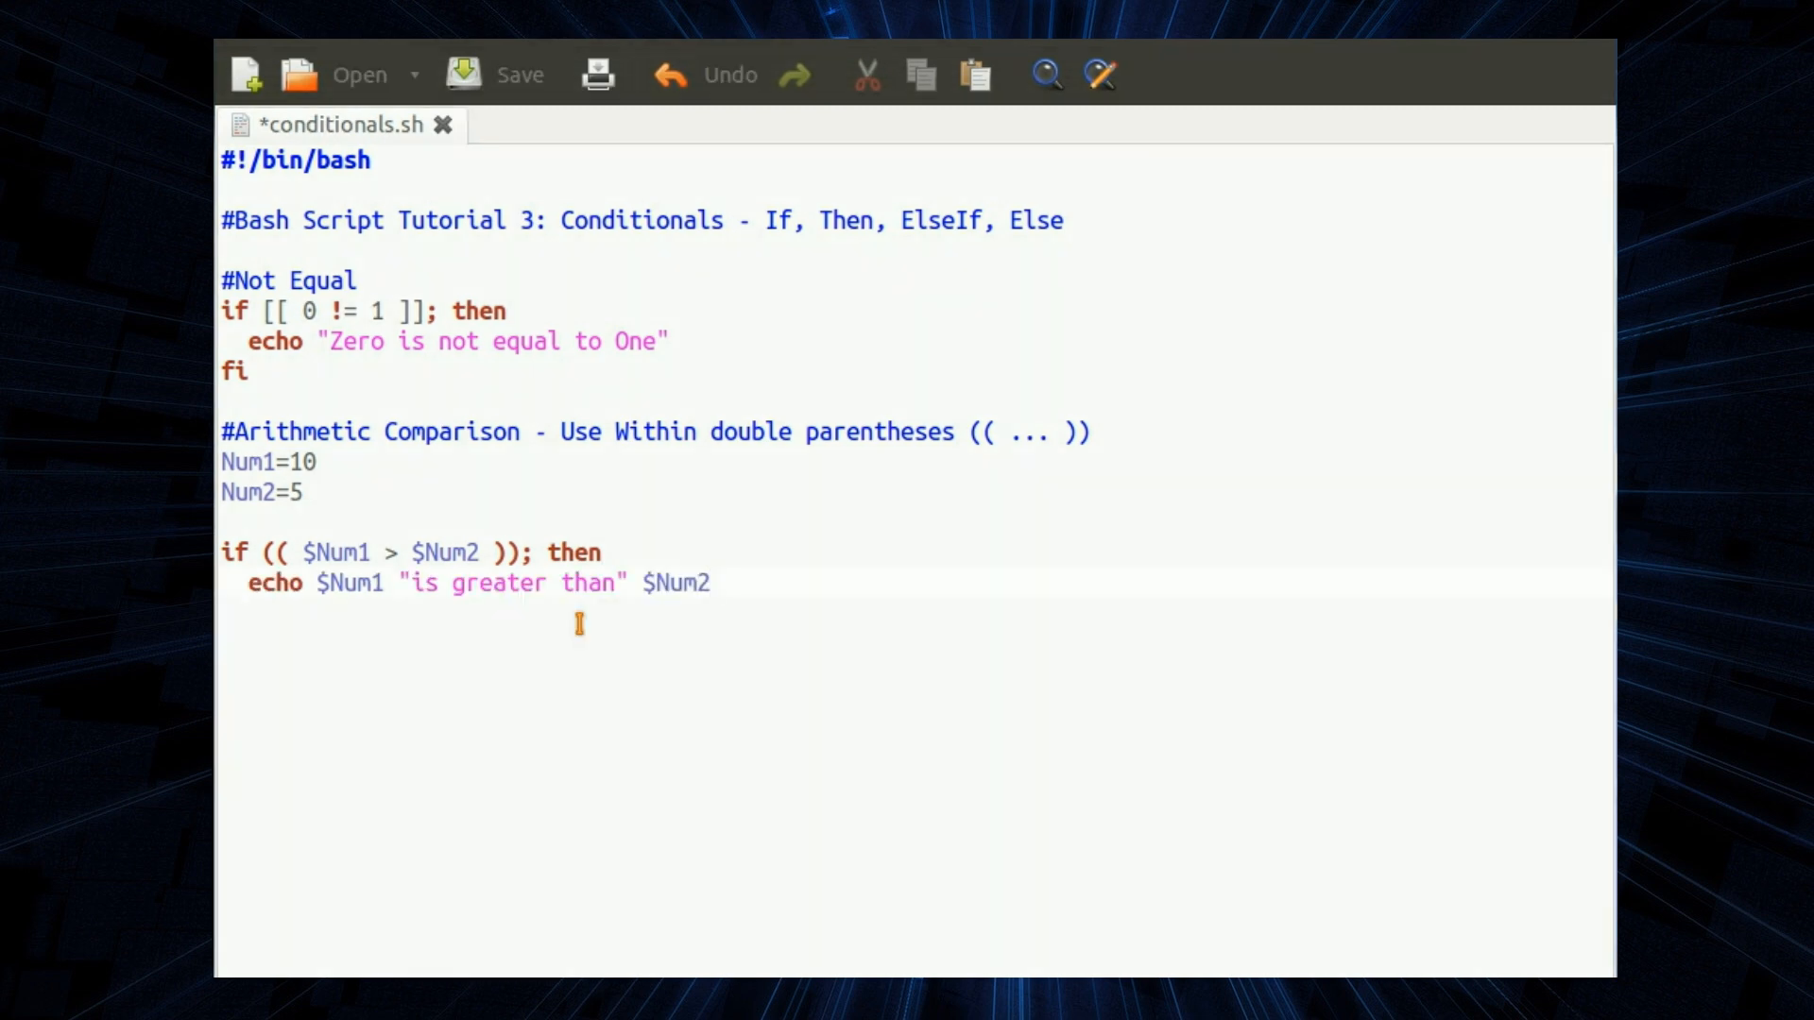
pyautogui.write('else')
pyautogui.write('echo $Num1 "is less than or equal to" $Num2')
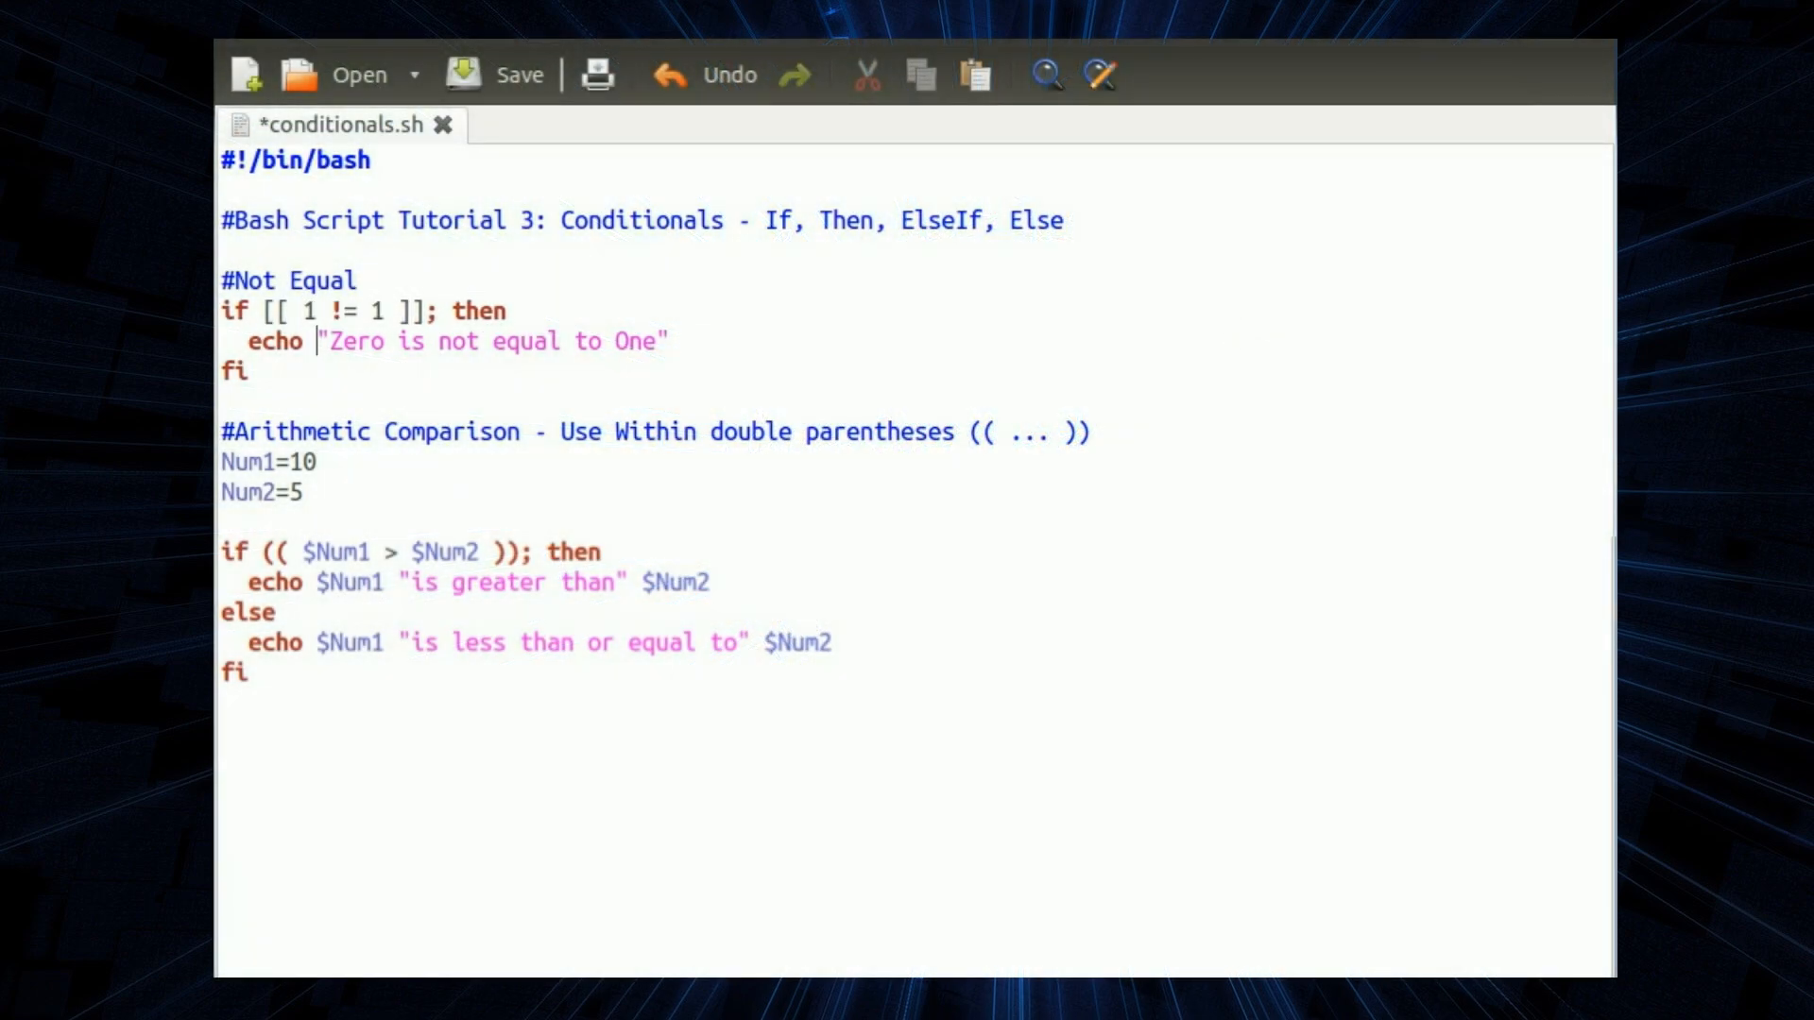
# - Change Num2 to 10 and save the script
pyautogui.write('0')
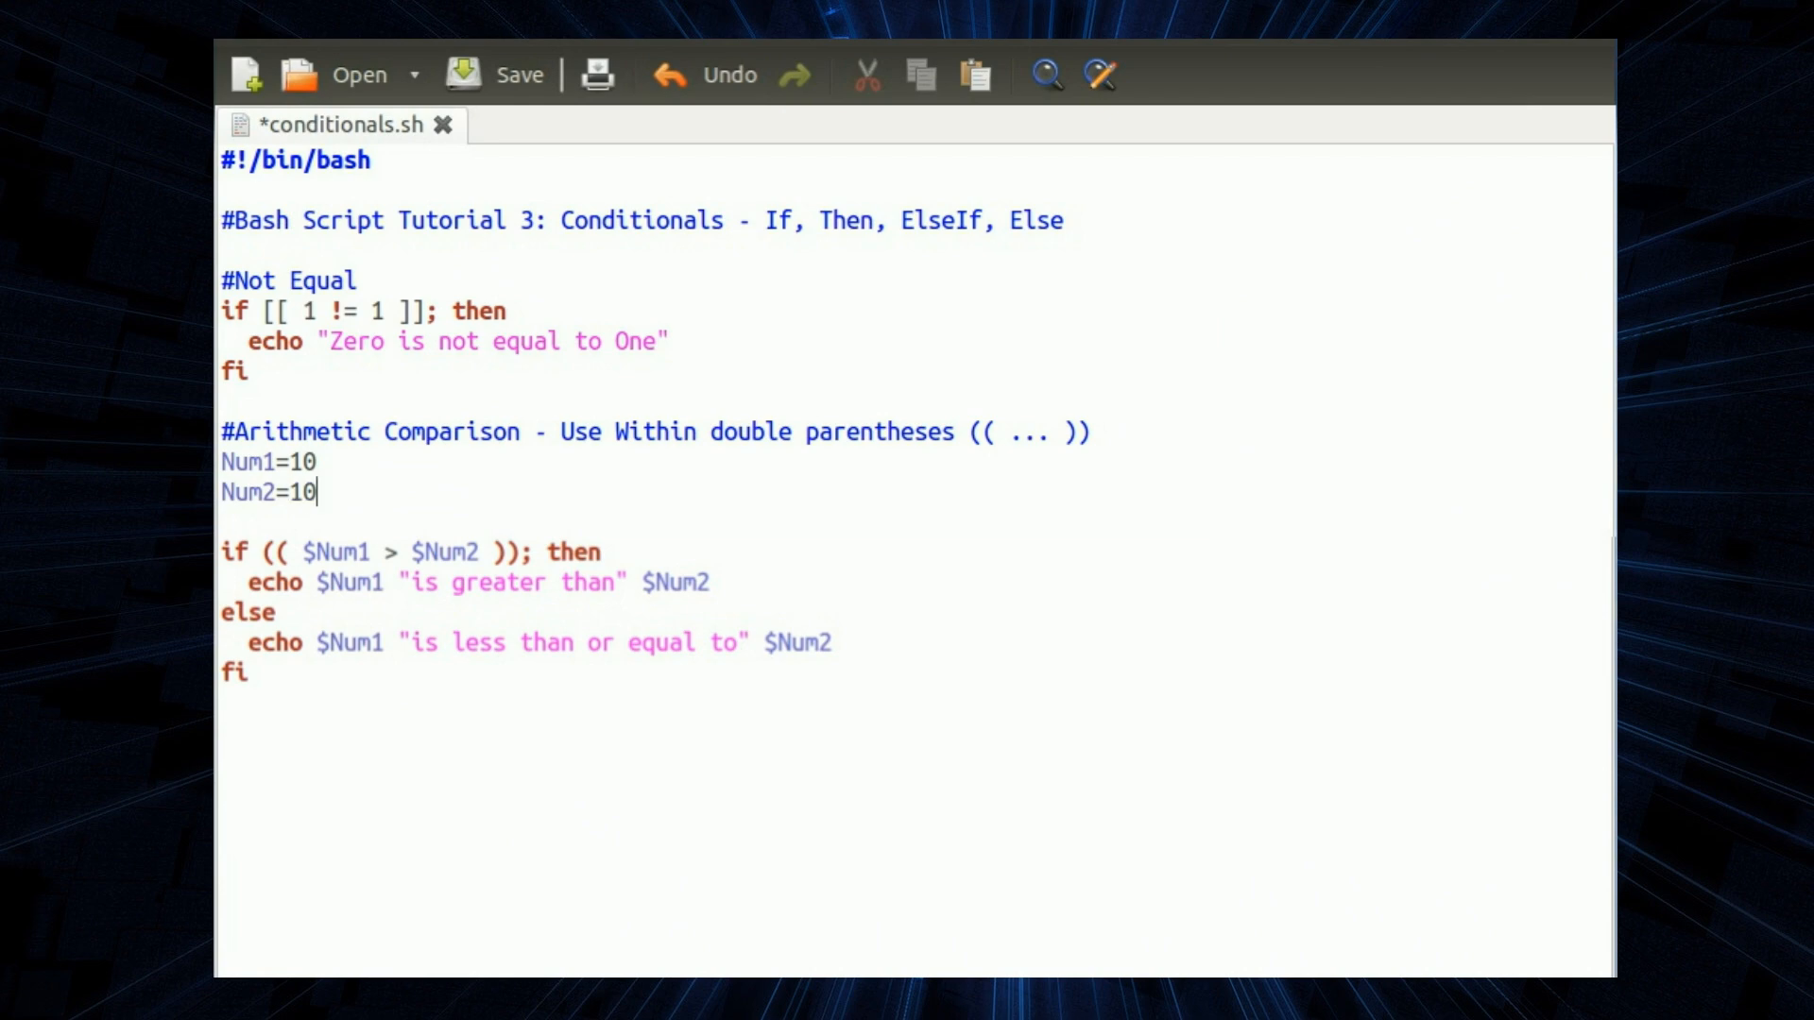
pyautogui.click(514, 74)
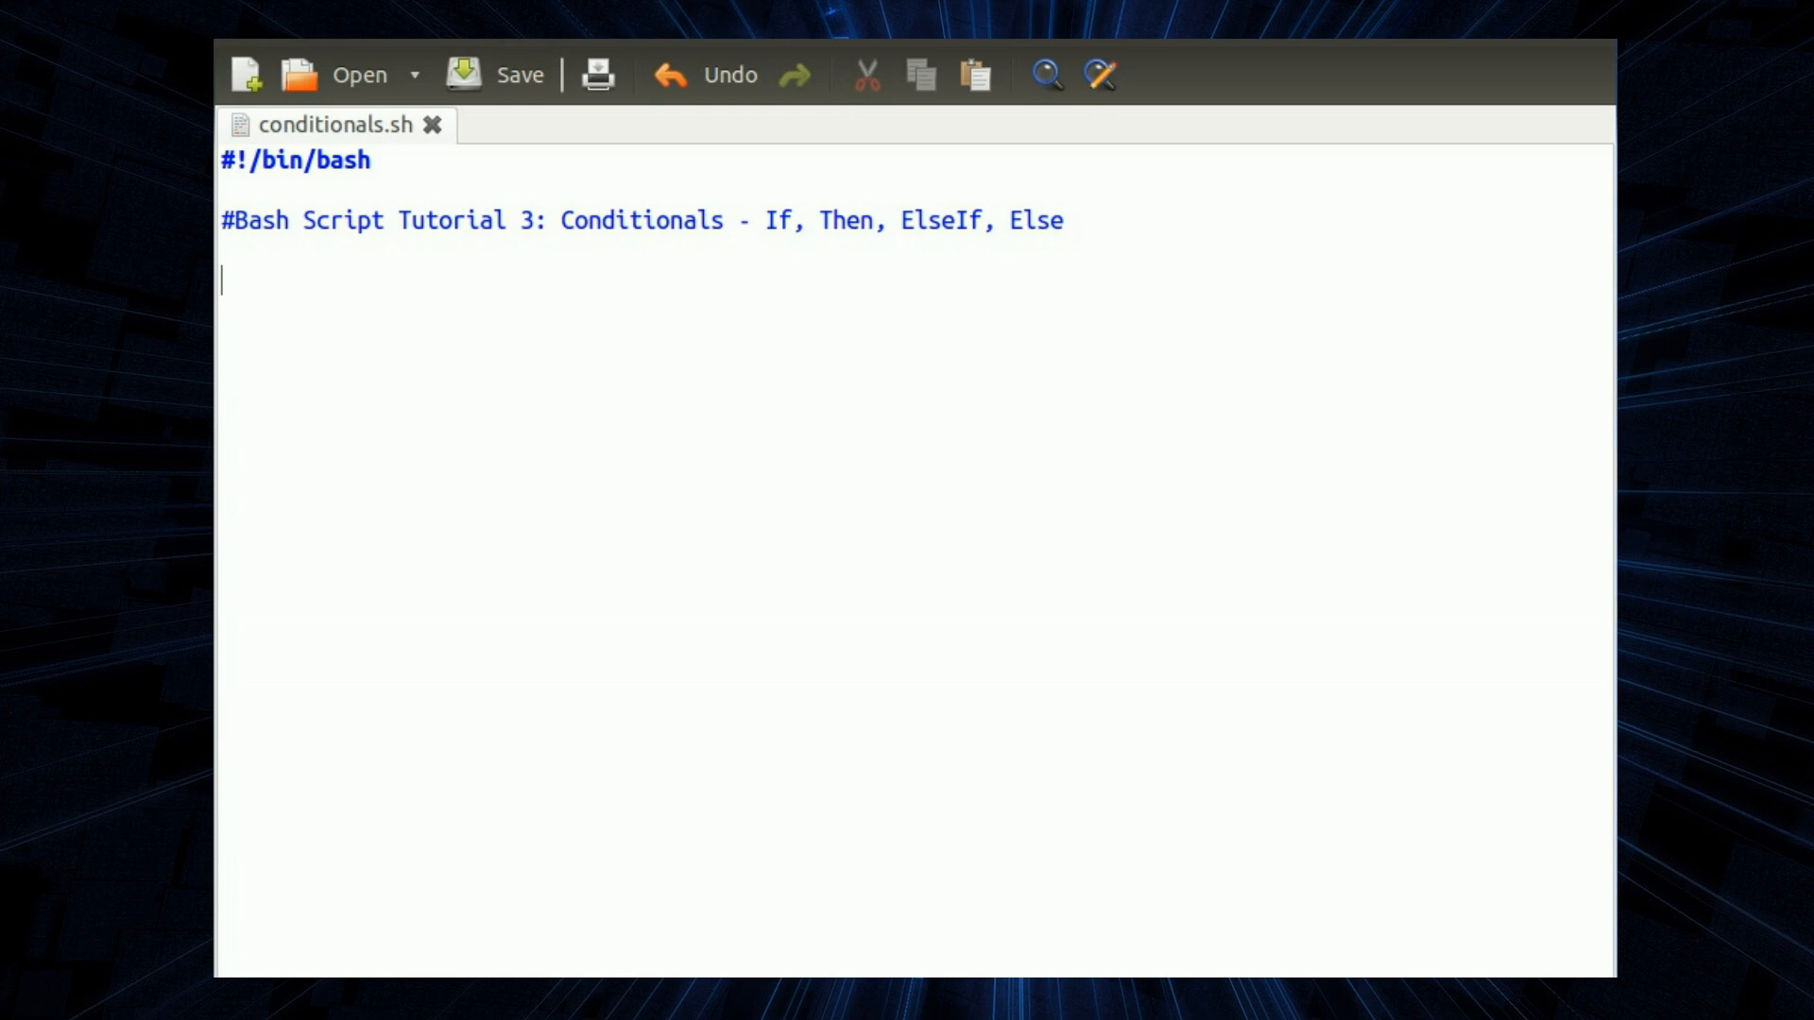
# - Define Var1=1 and write the if (( $Var1 && $Var2 )); then test
pyautogui.write('Var1=1')
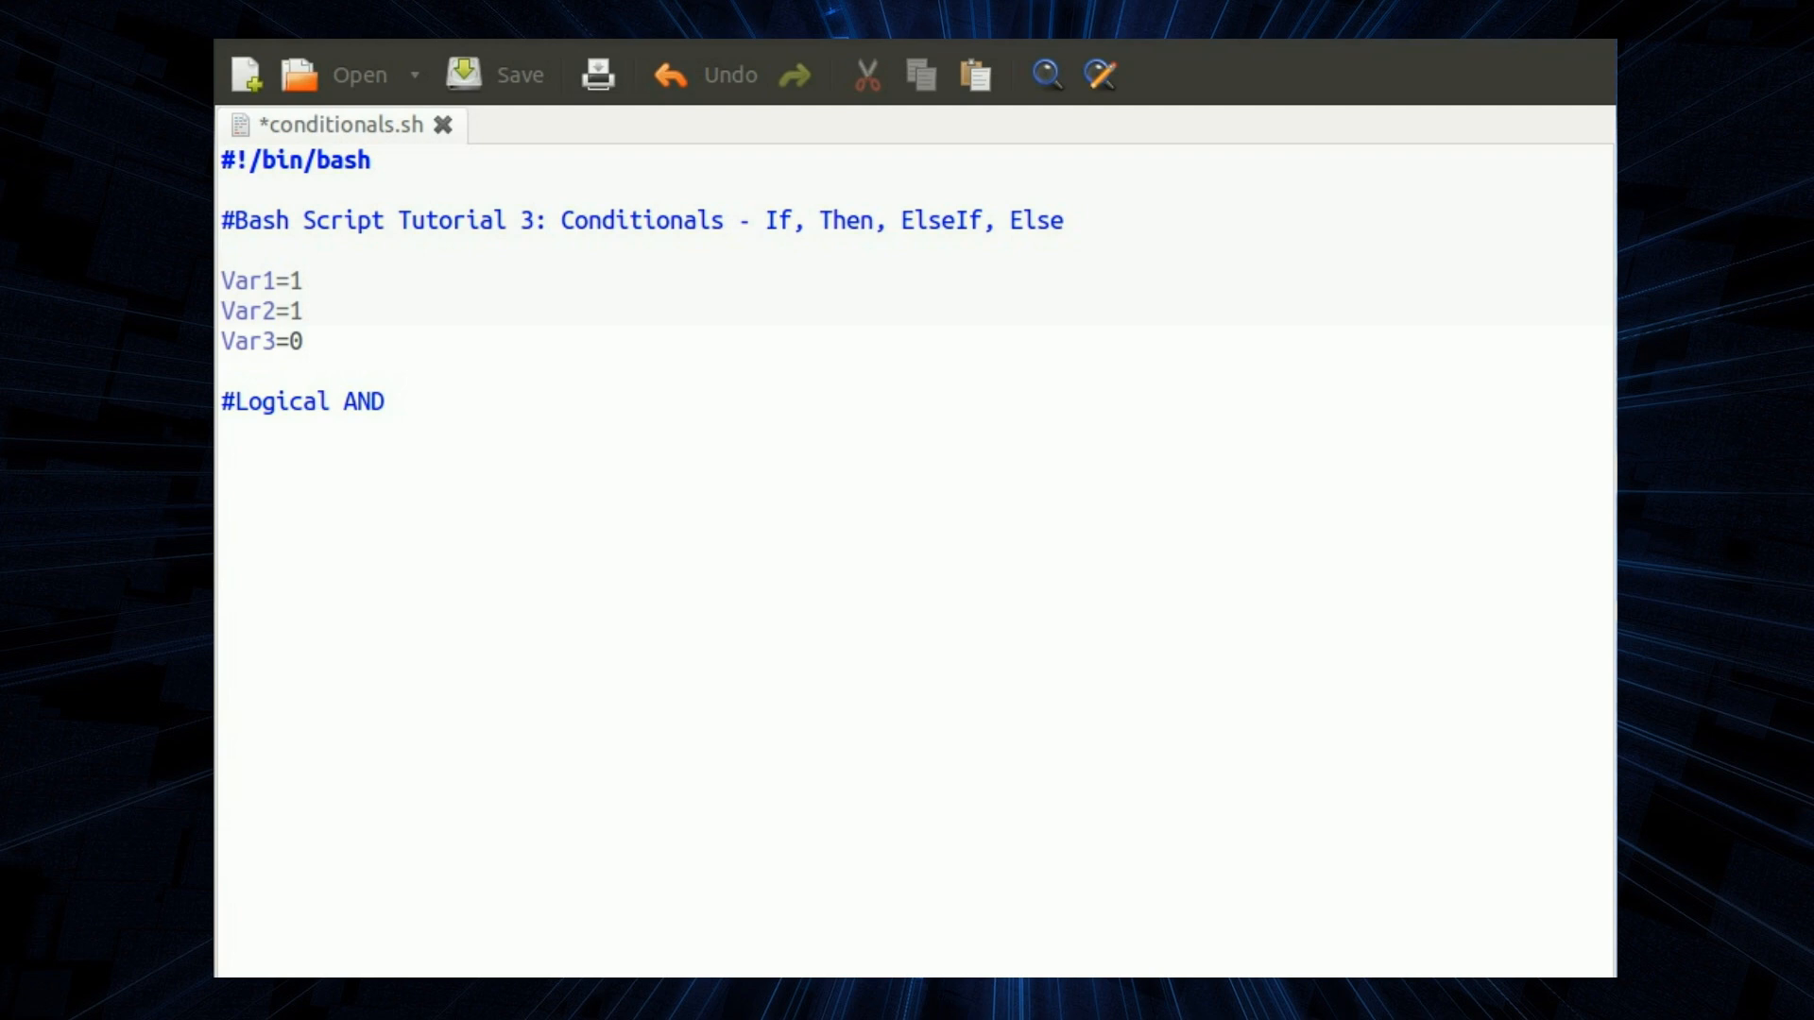
pyautogui.write('if')
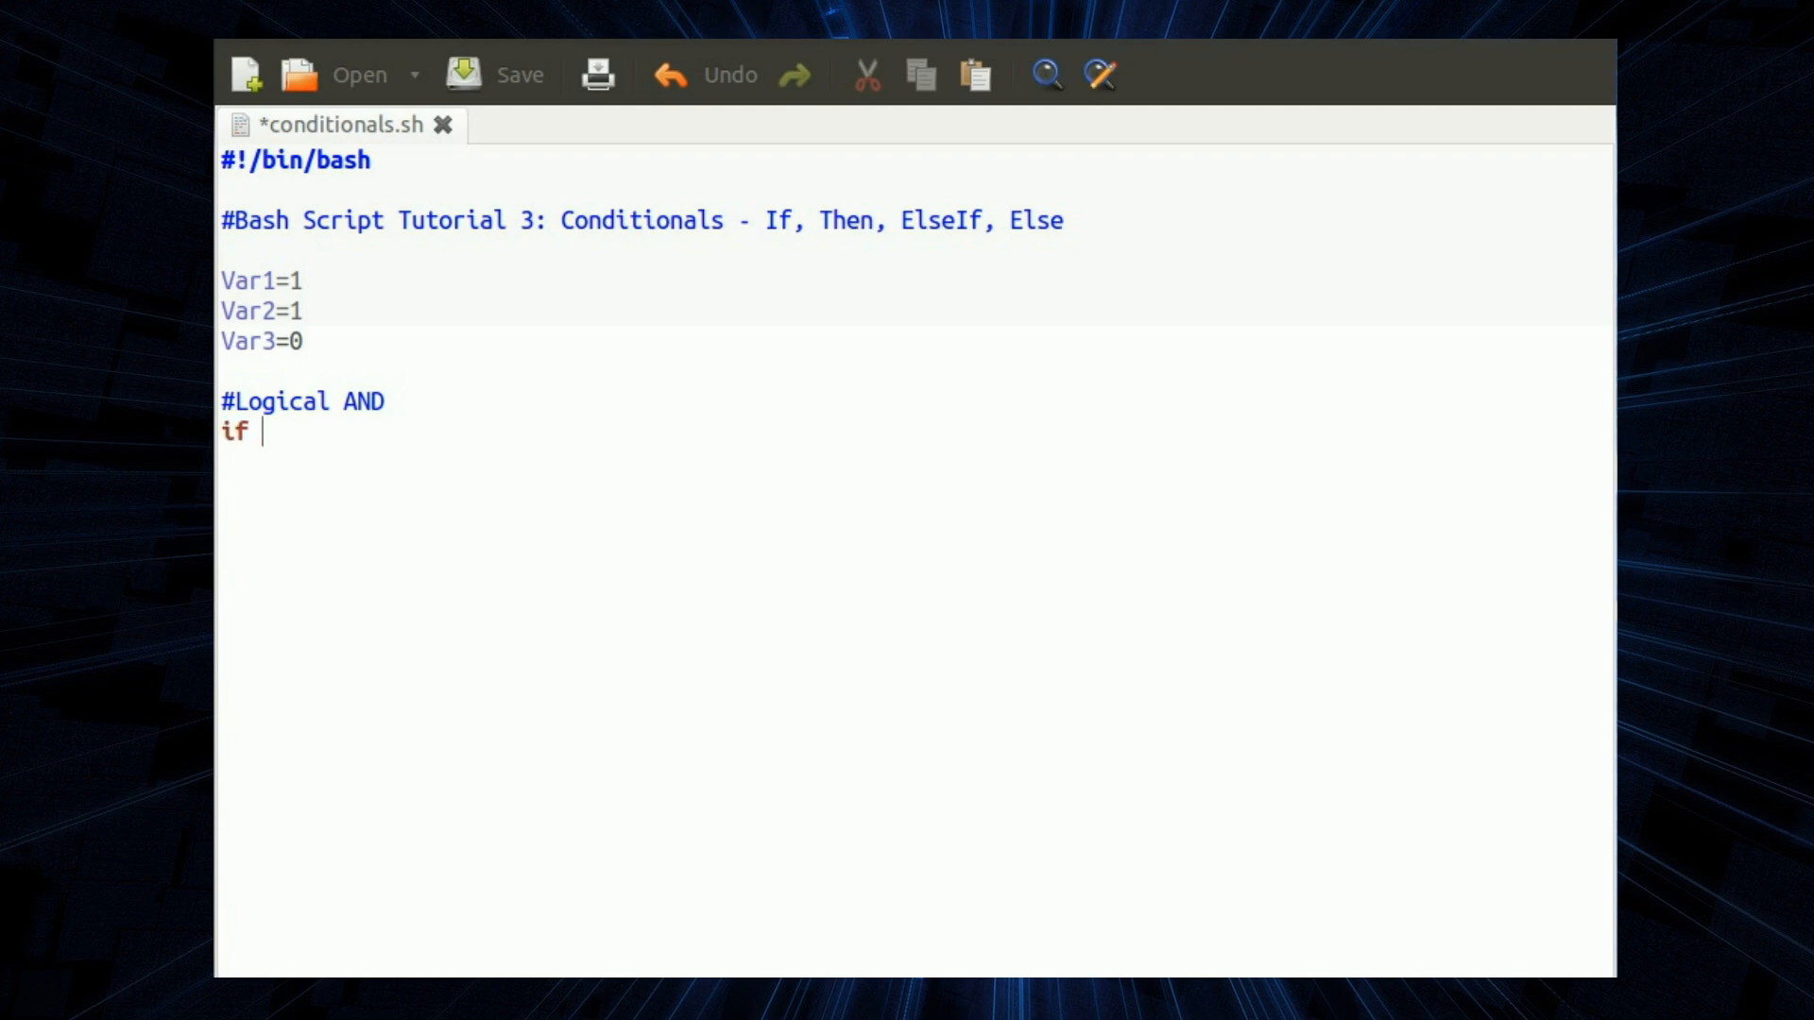
pyautogui.write('((')
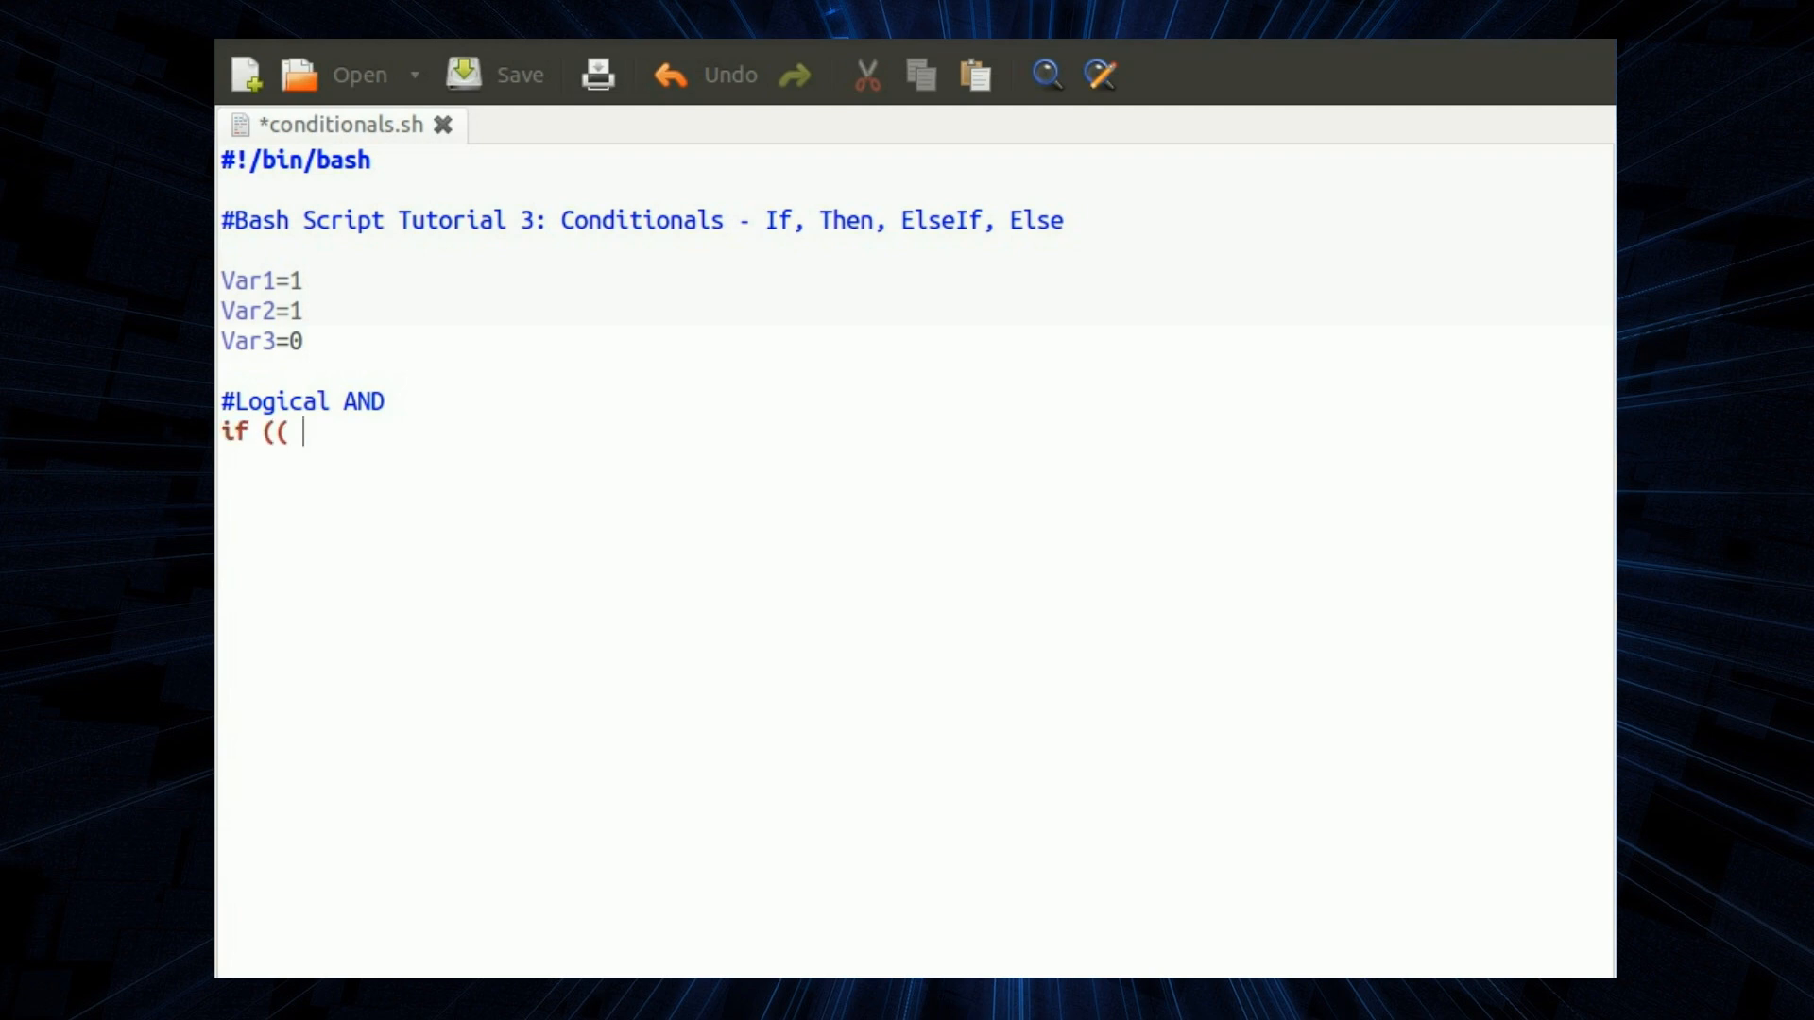
pyautogui.write('$Var')
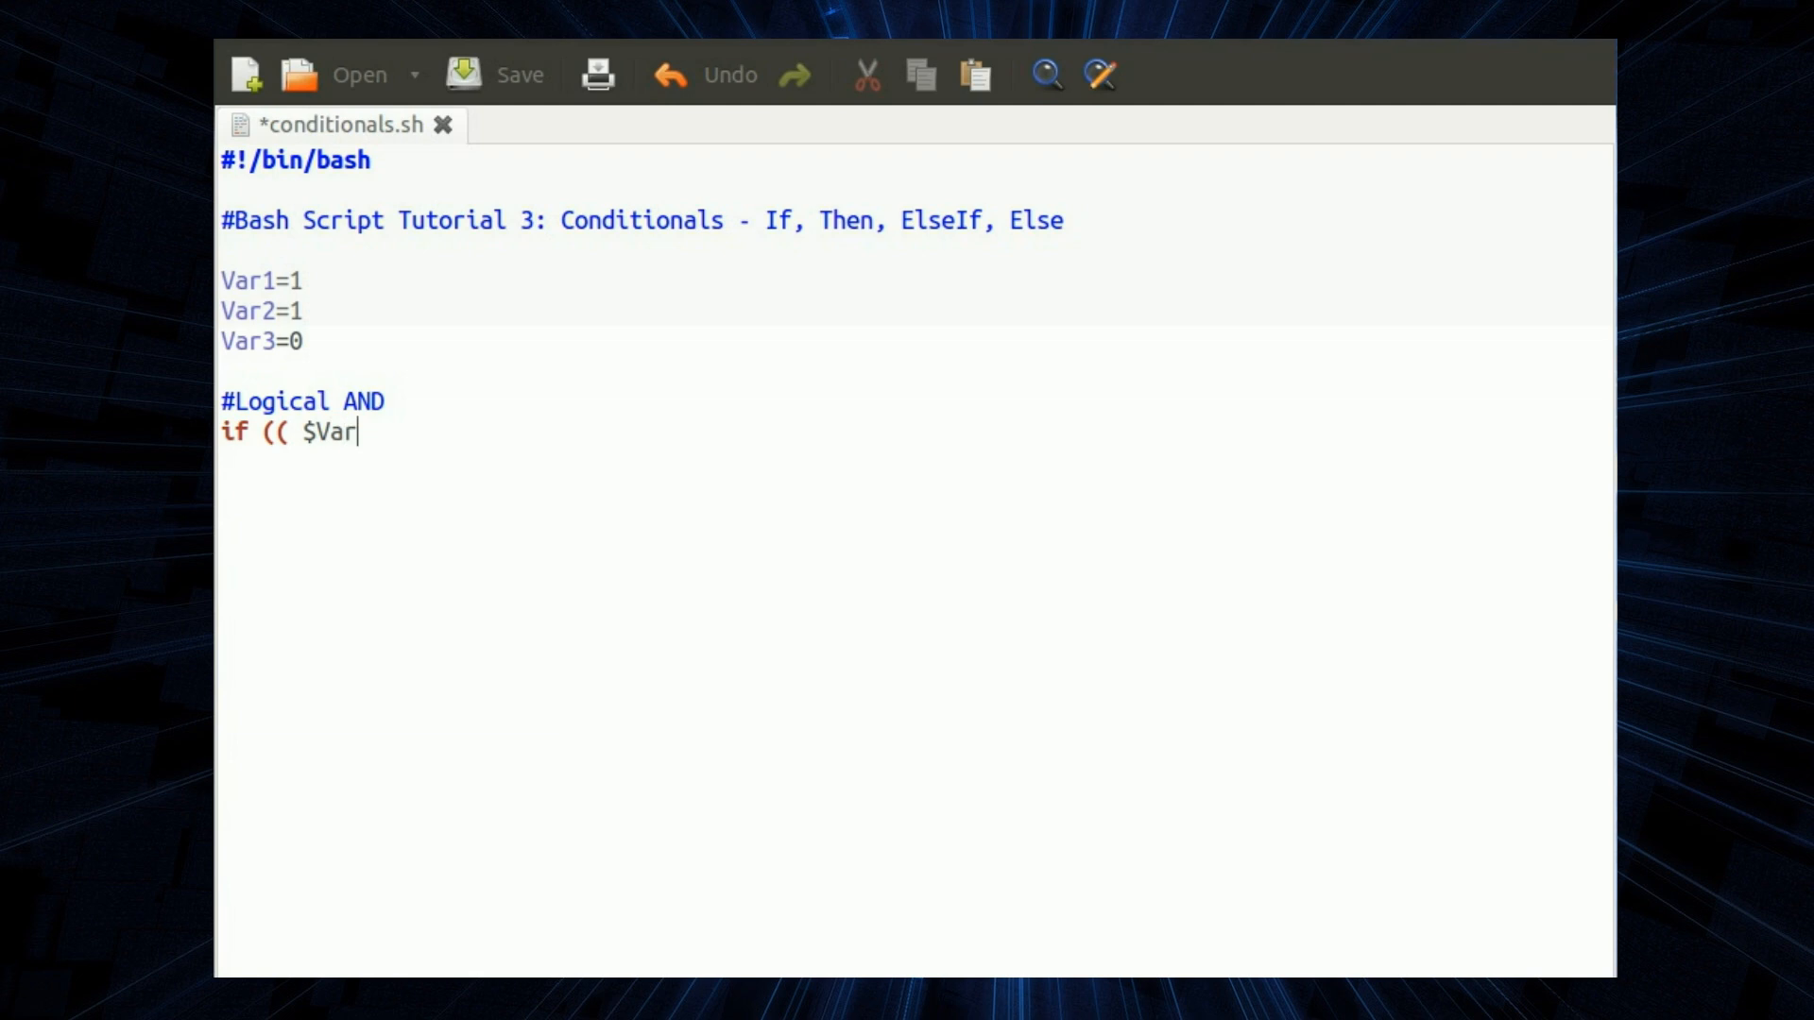
pyautogui.write('1 &&')
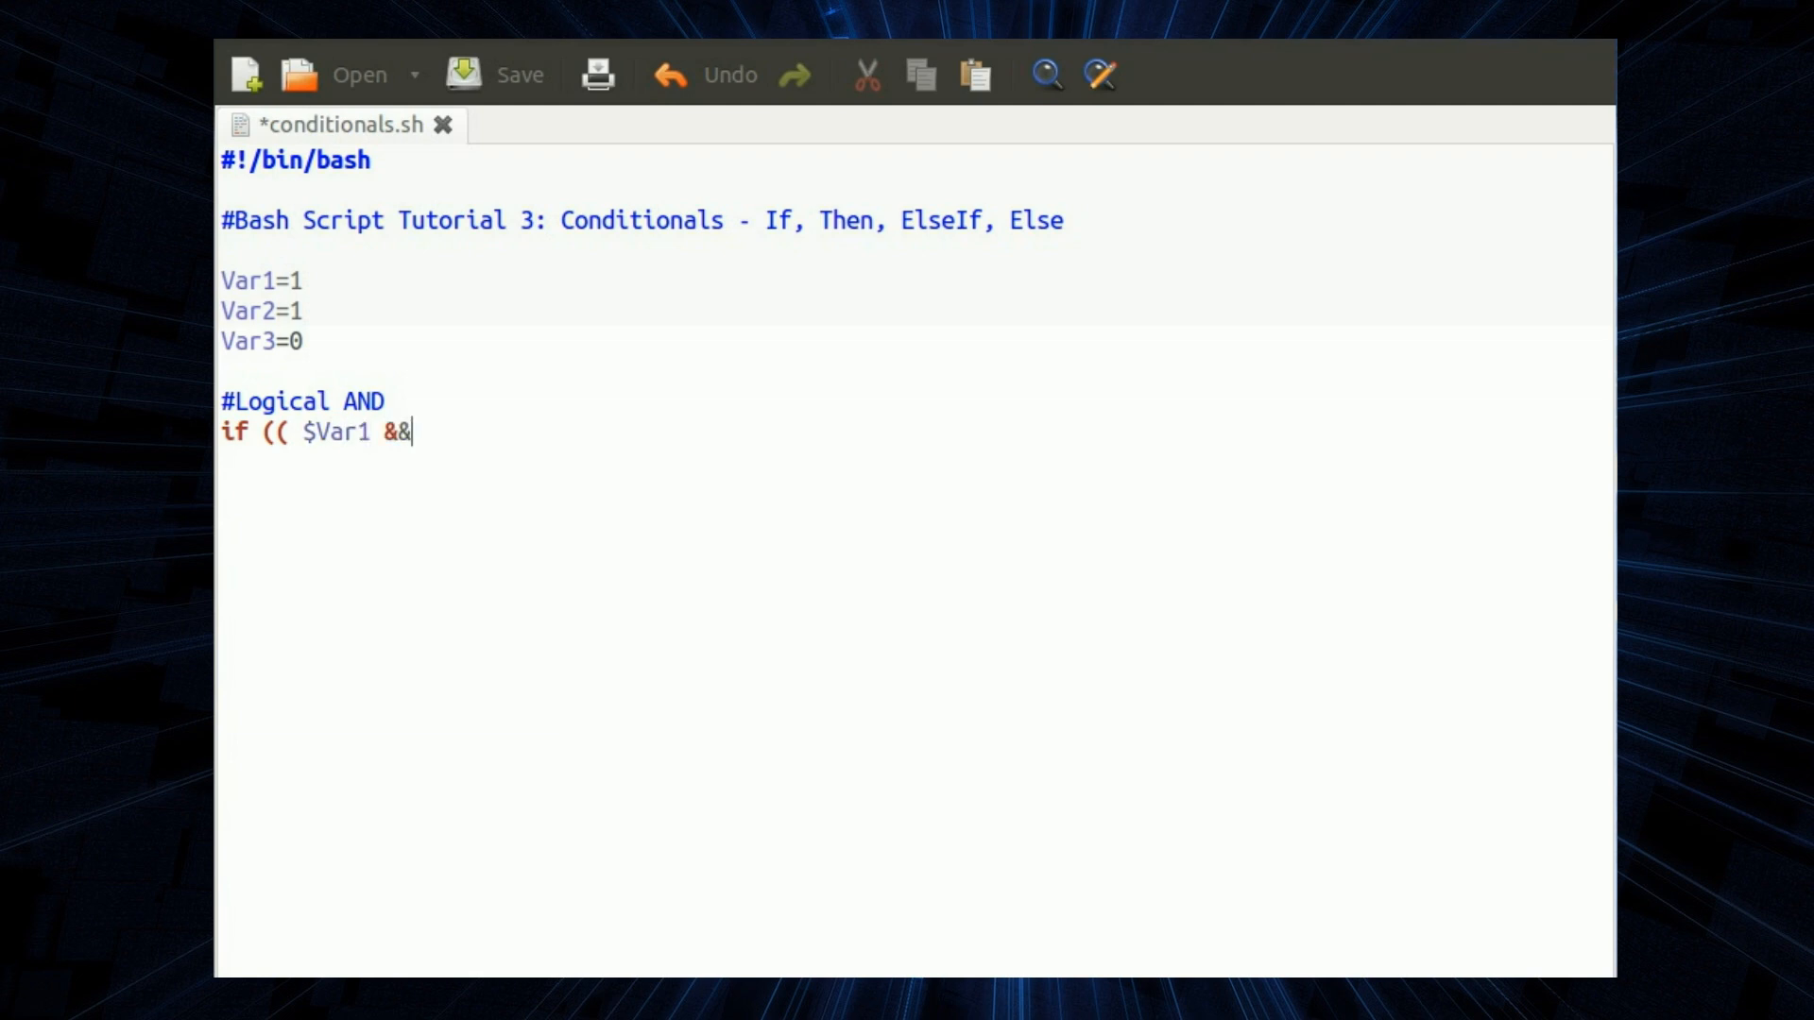
pyautogui.write('$Var')
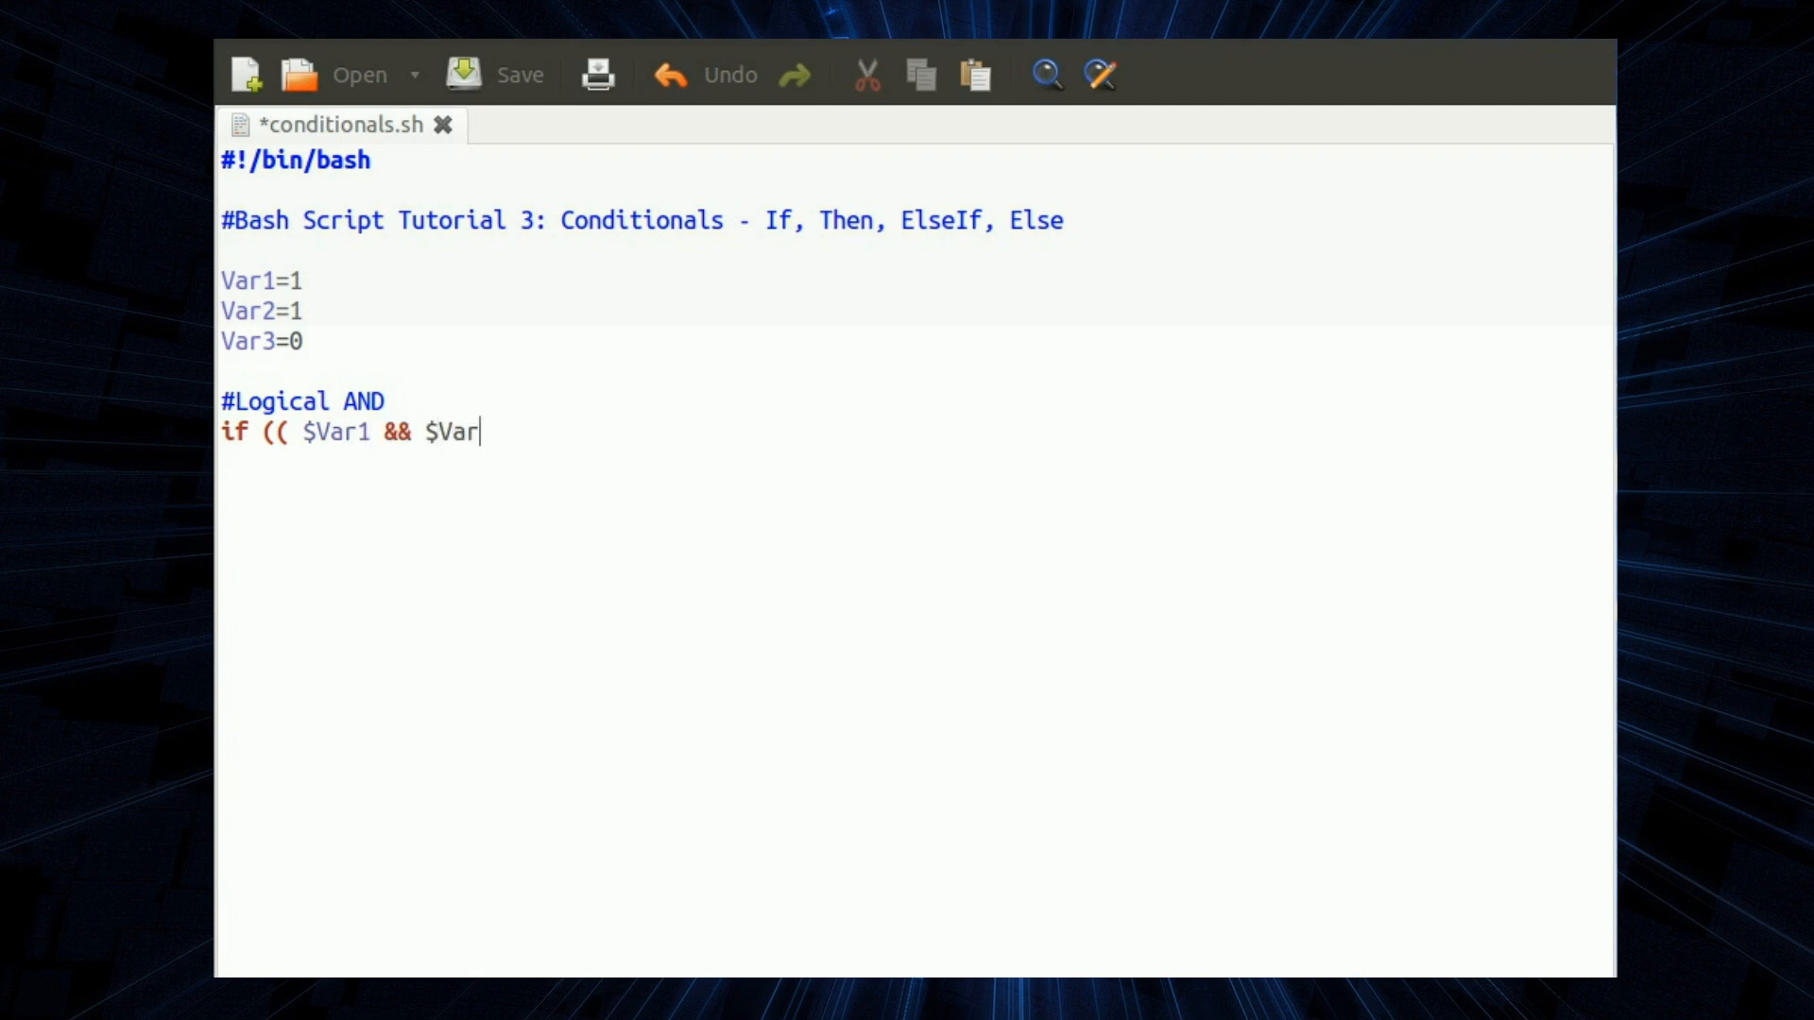
pyautogui.write('2')
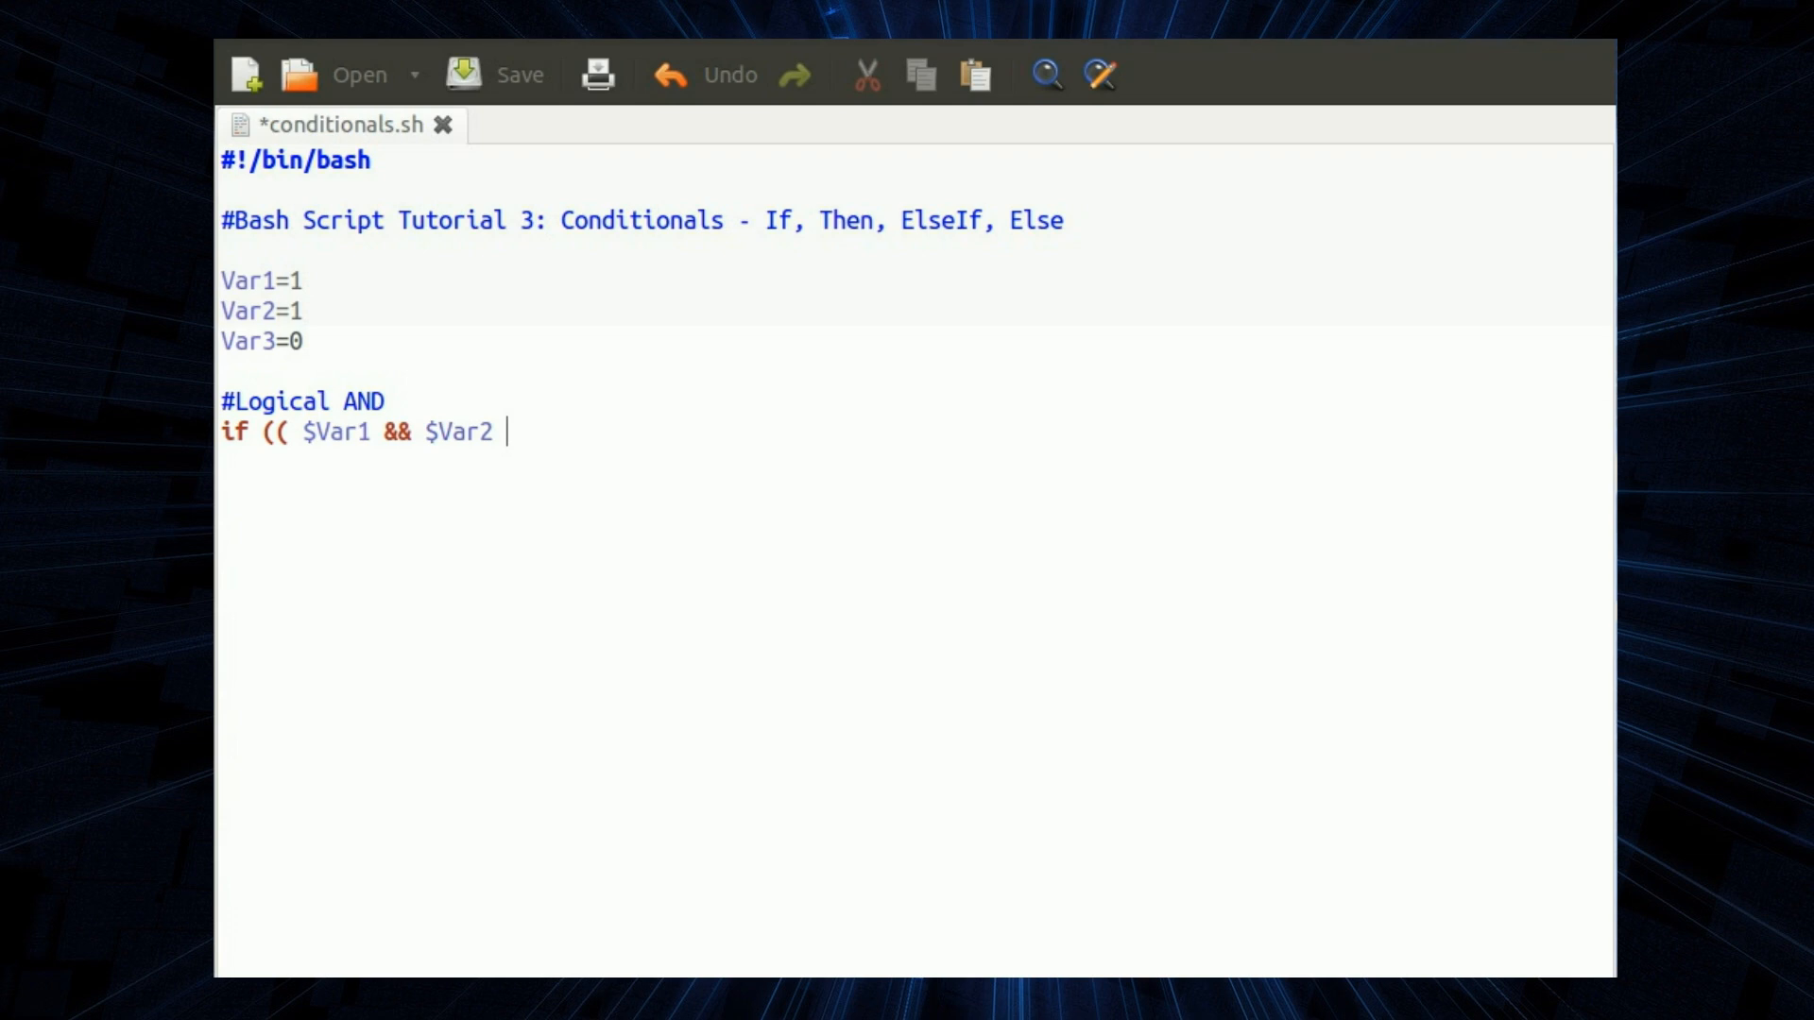
pyautogui.write('))')
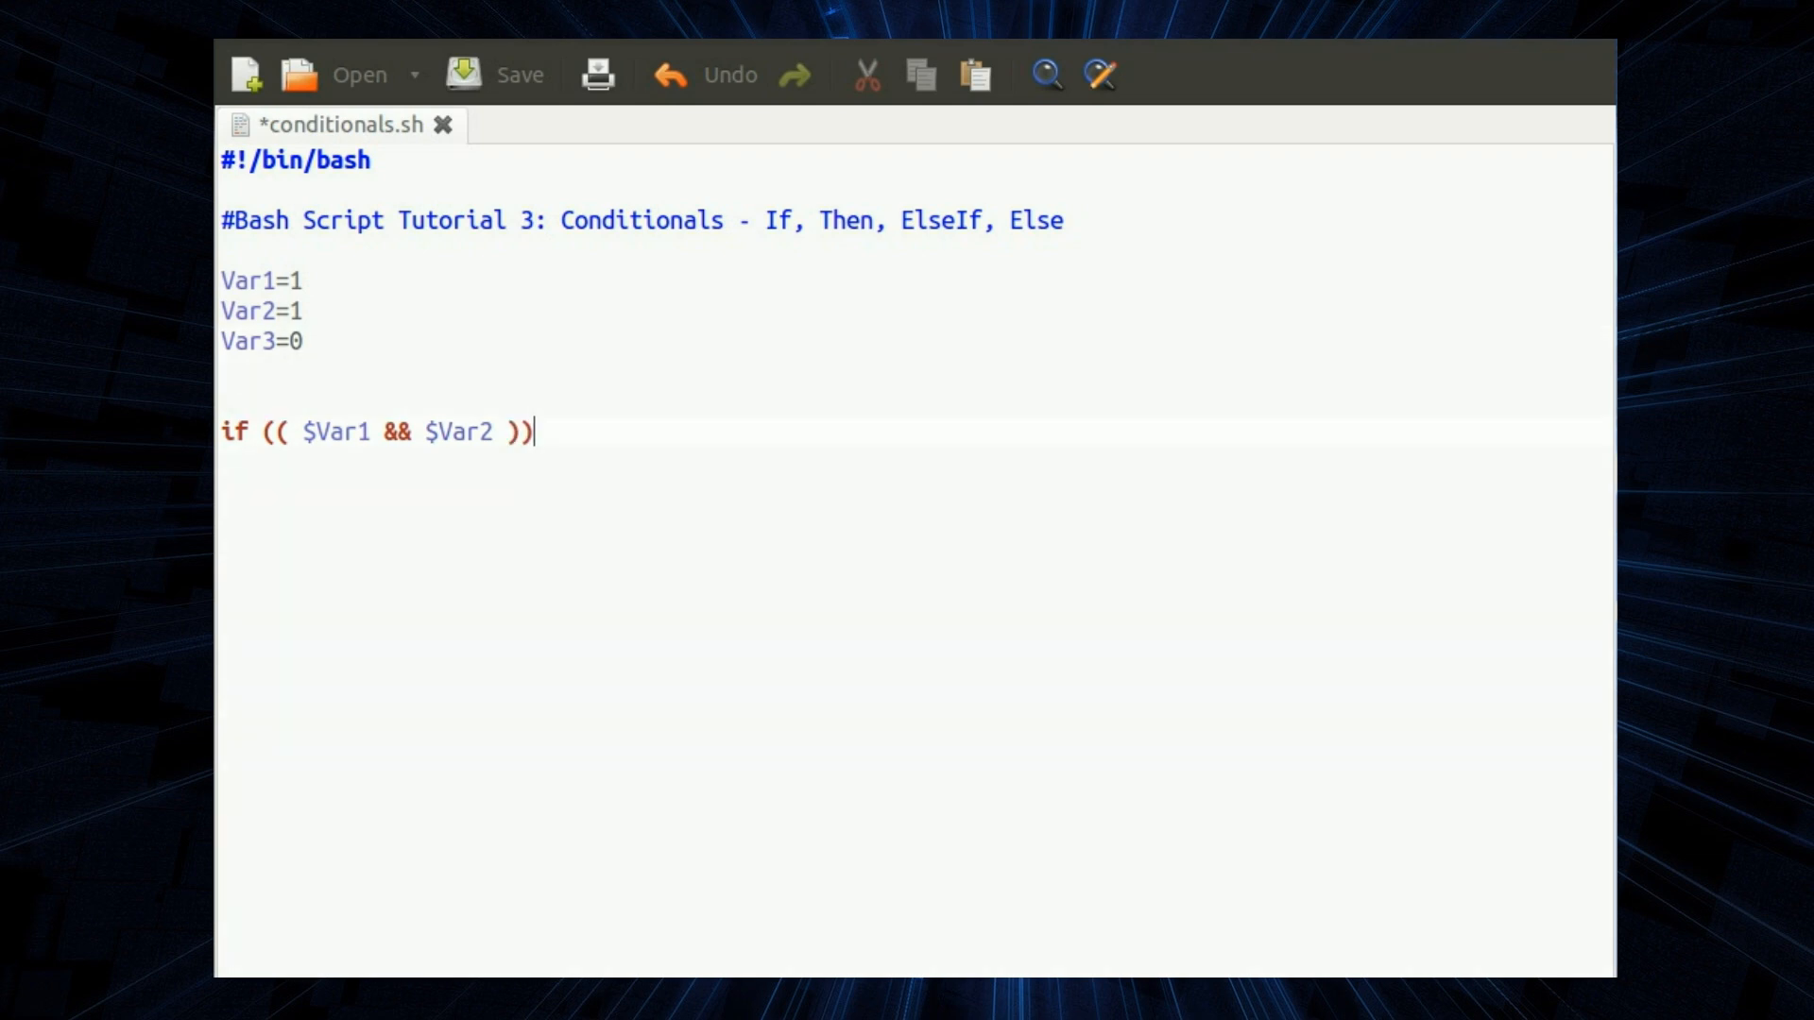
pyautogui.write(';')
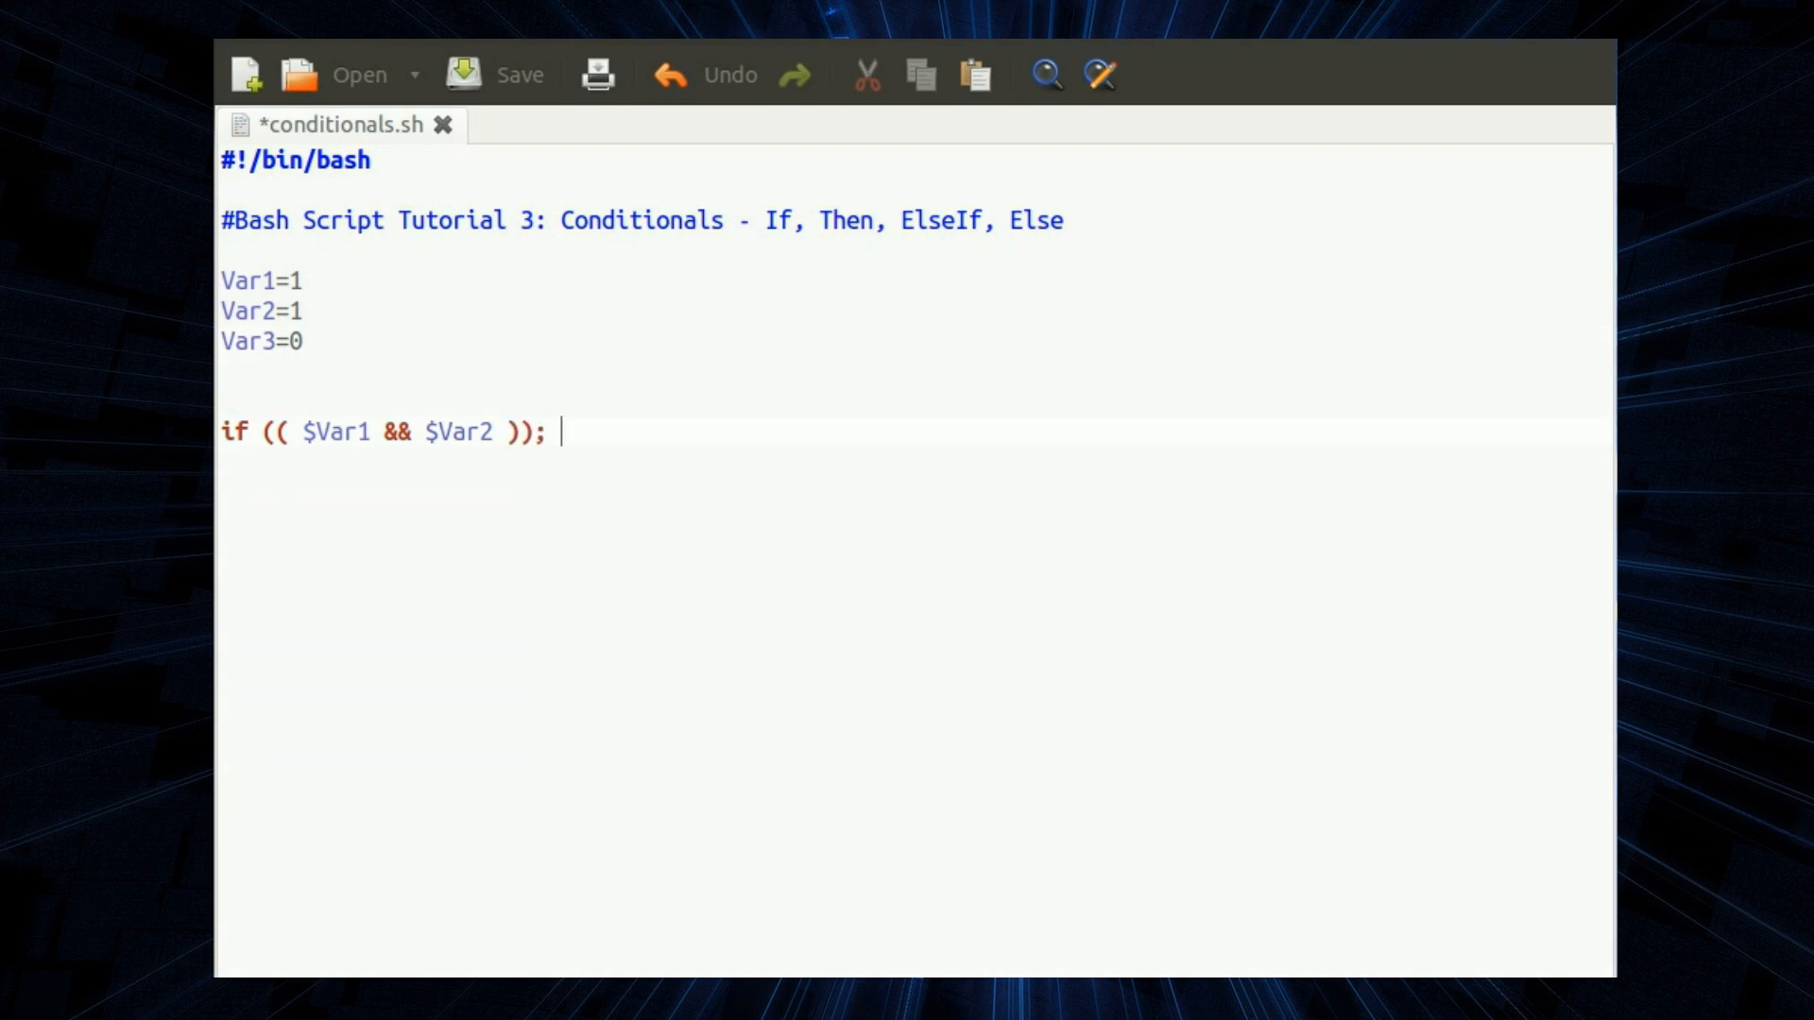
pyautogui.write('then')
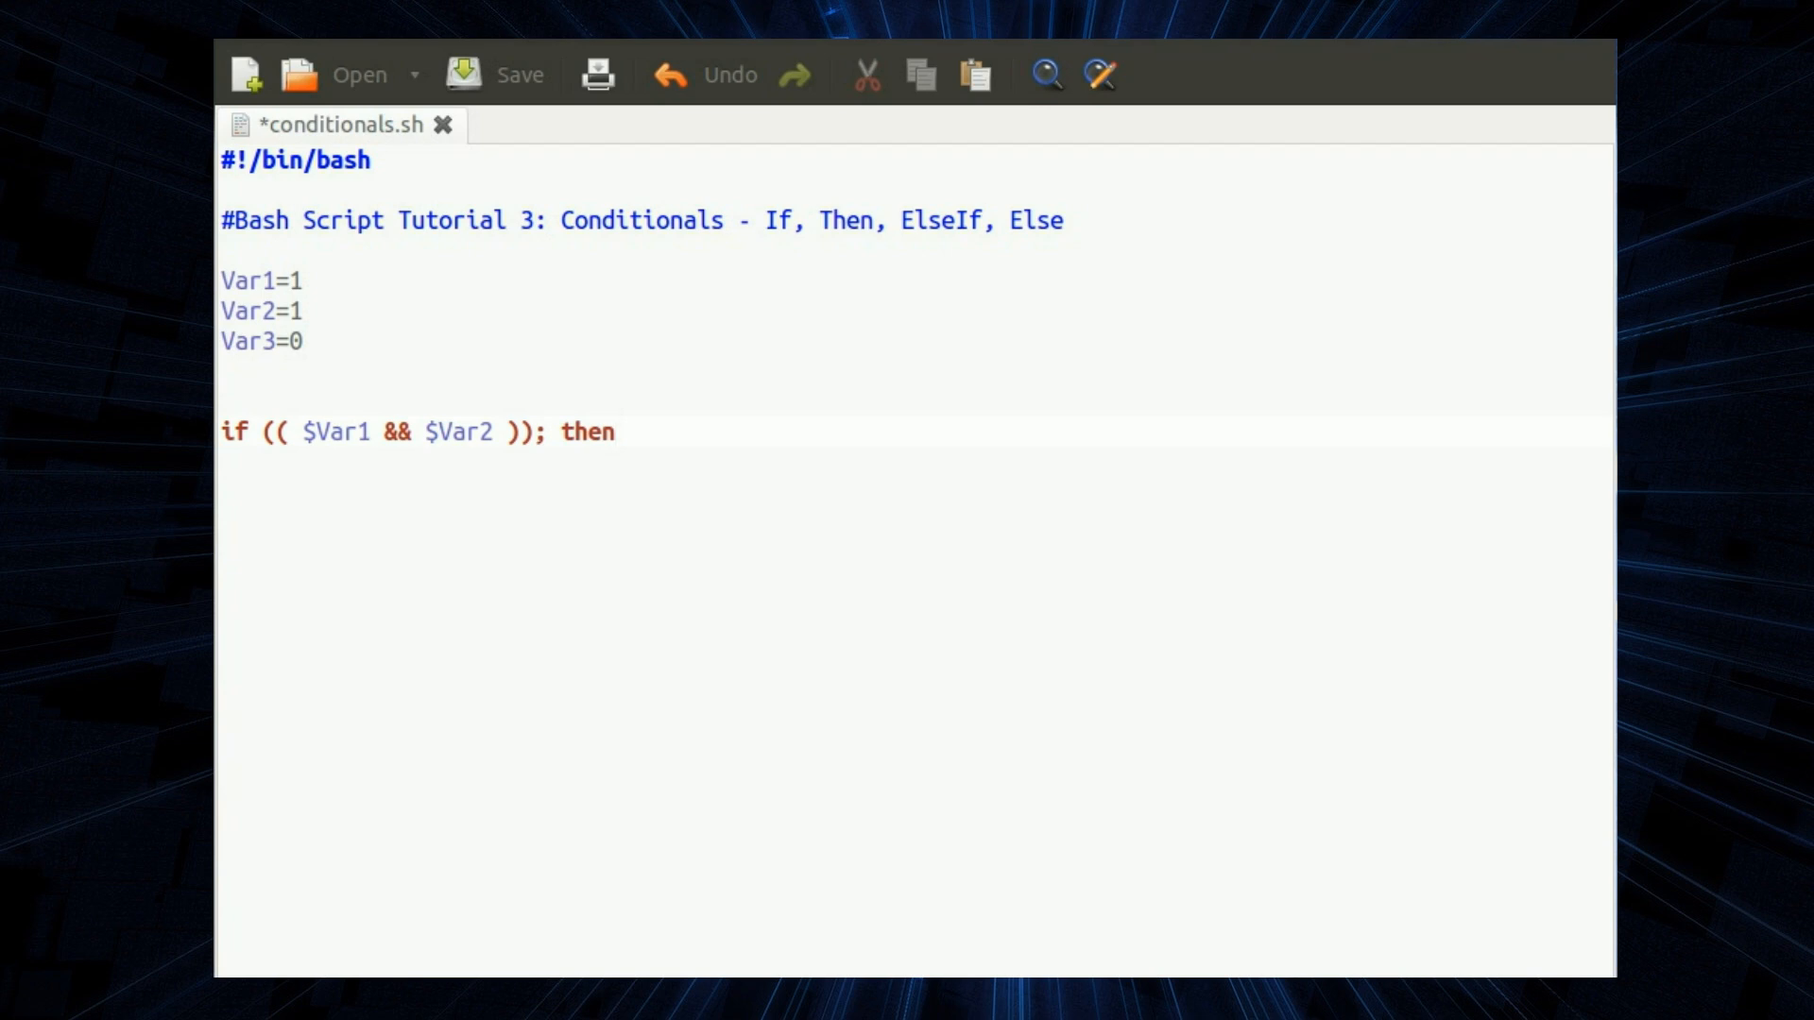
# - Label the block #Logical AND and add the #Logical OR comparing two IF statements heading below it
pyautogui.write('#Logical AND')
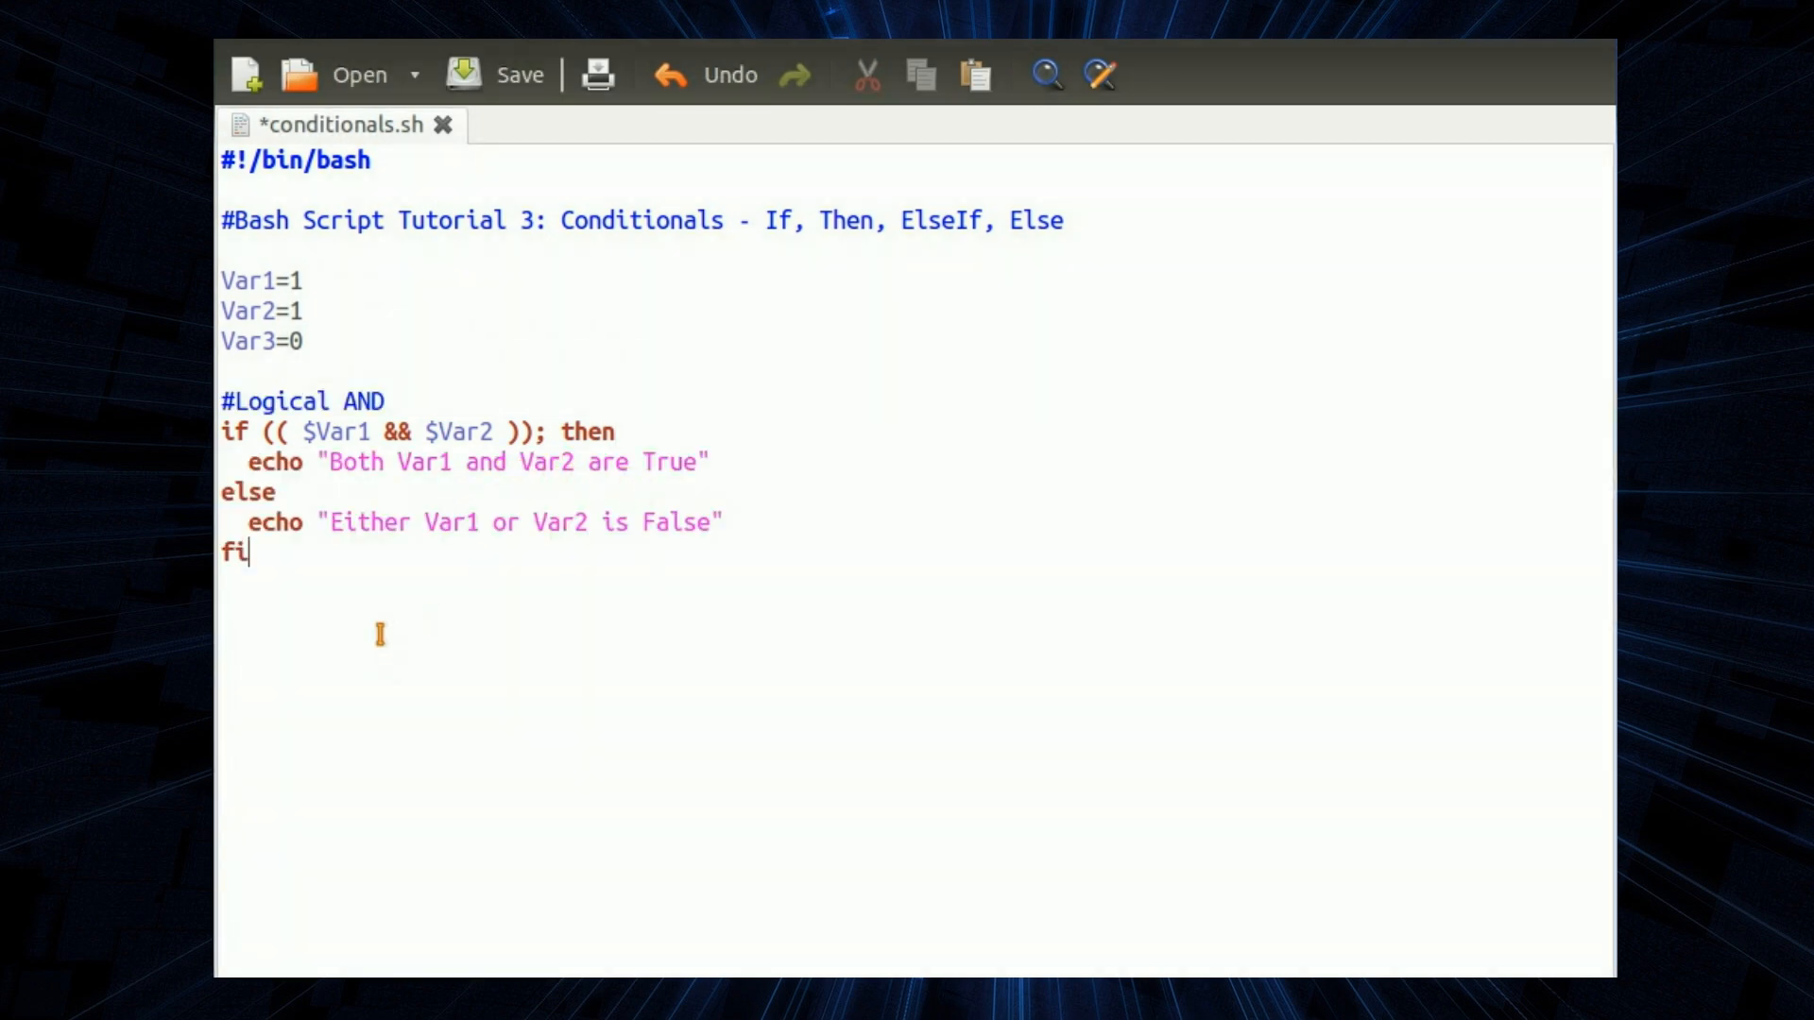
pyautogui.click(419, 521)
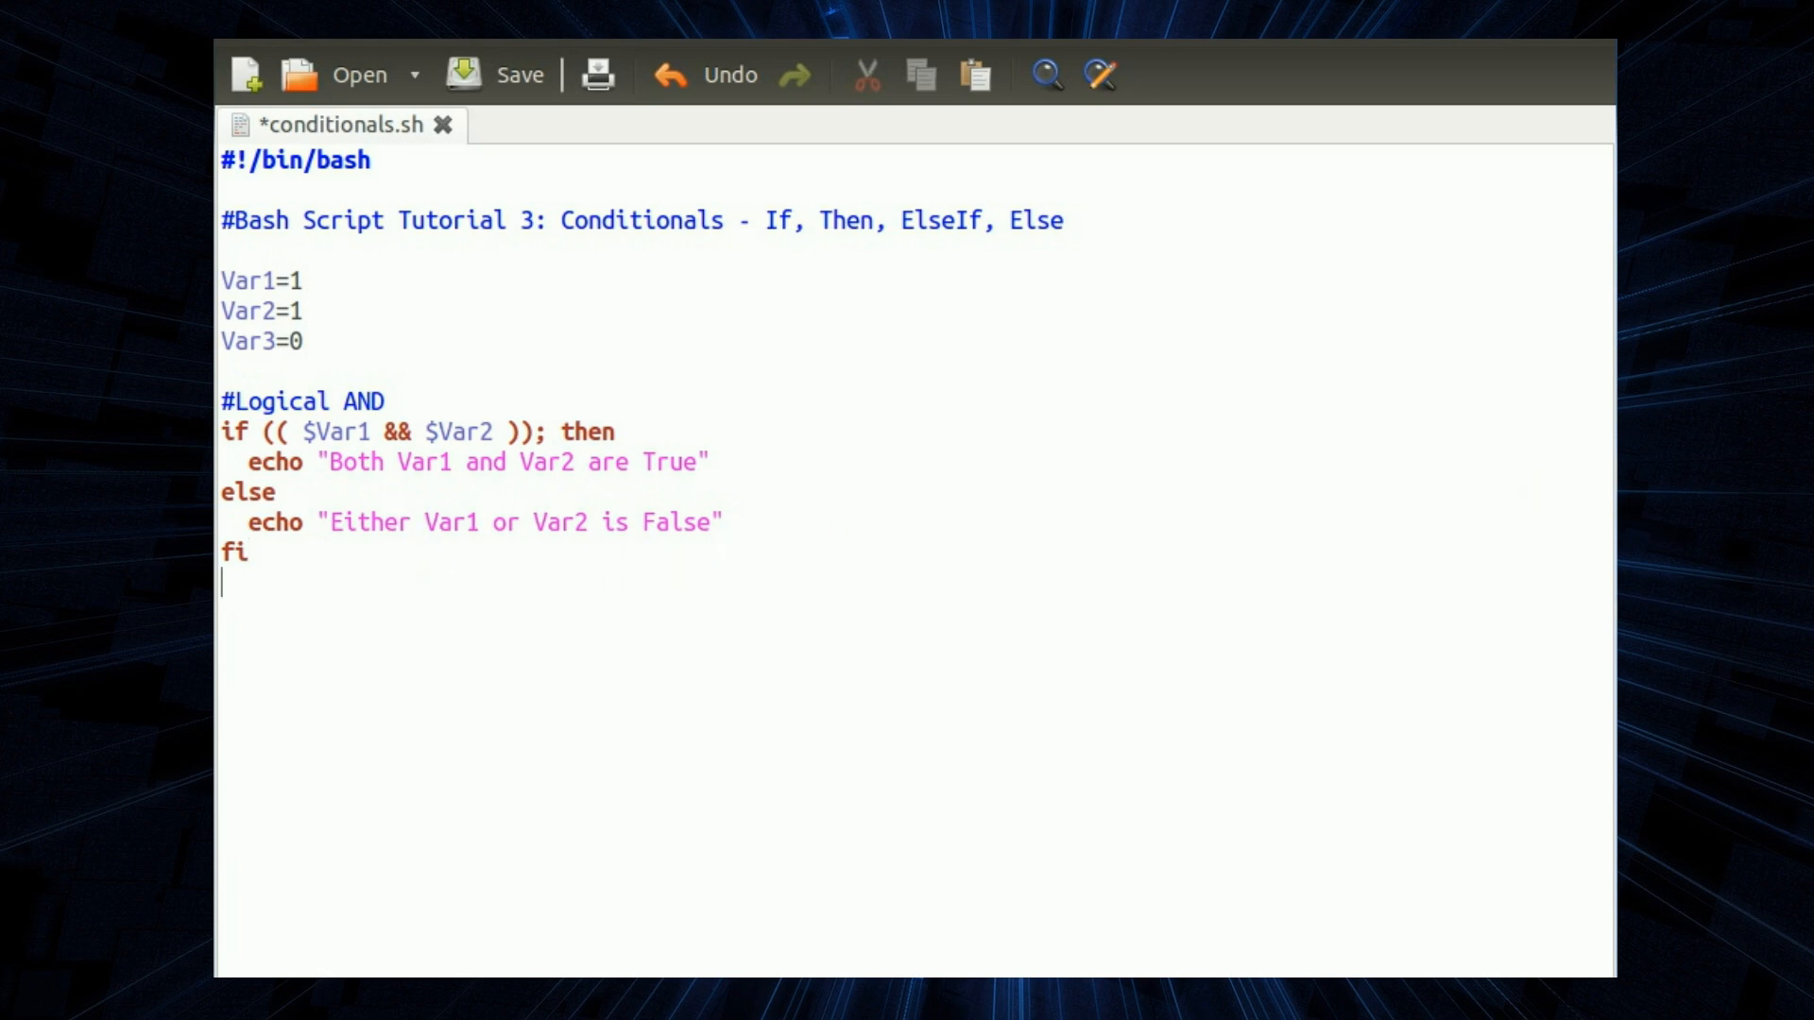
pyautogui.write('#Logical OR comparing two IF statements')
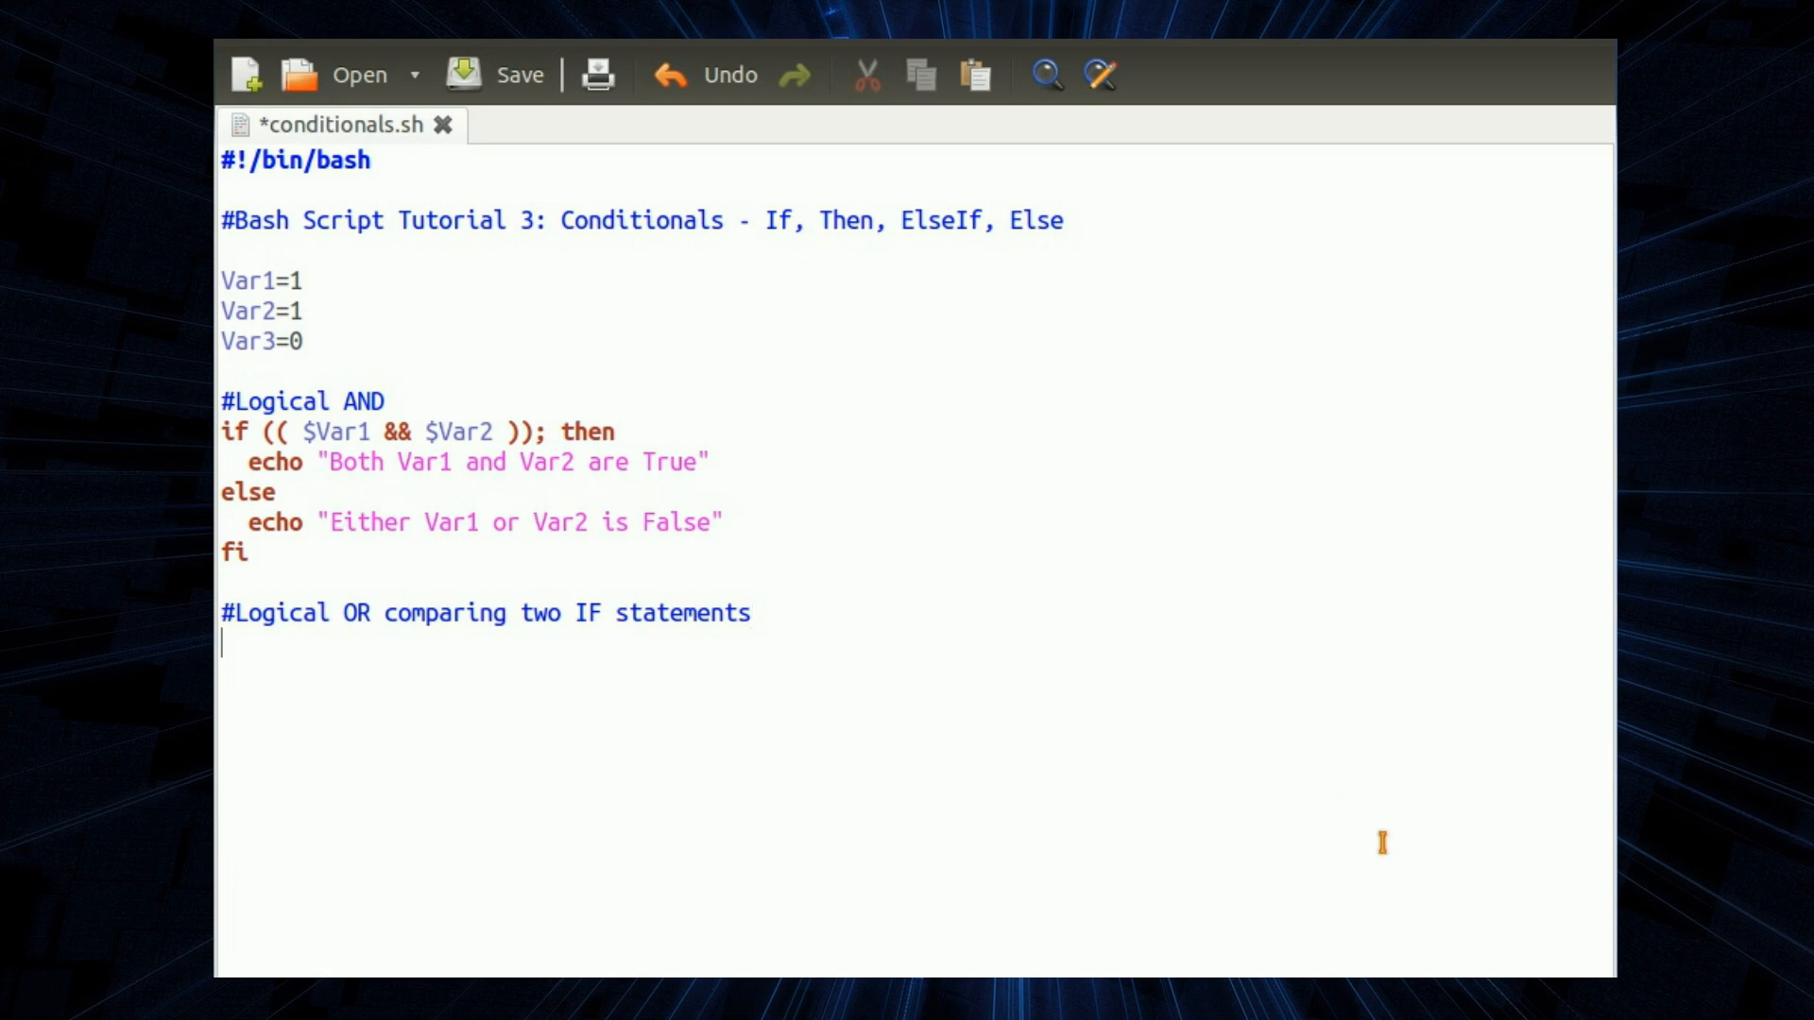
# - Write the first test if [[ $Var2 == 1 ]] followed by the || operator
pyautogui.write('if')
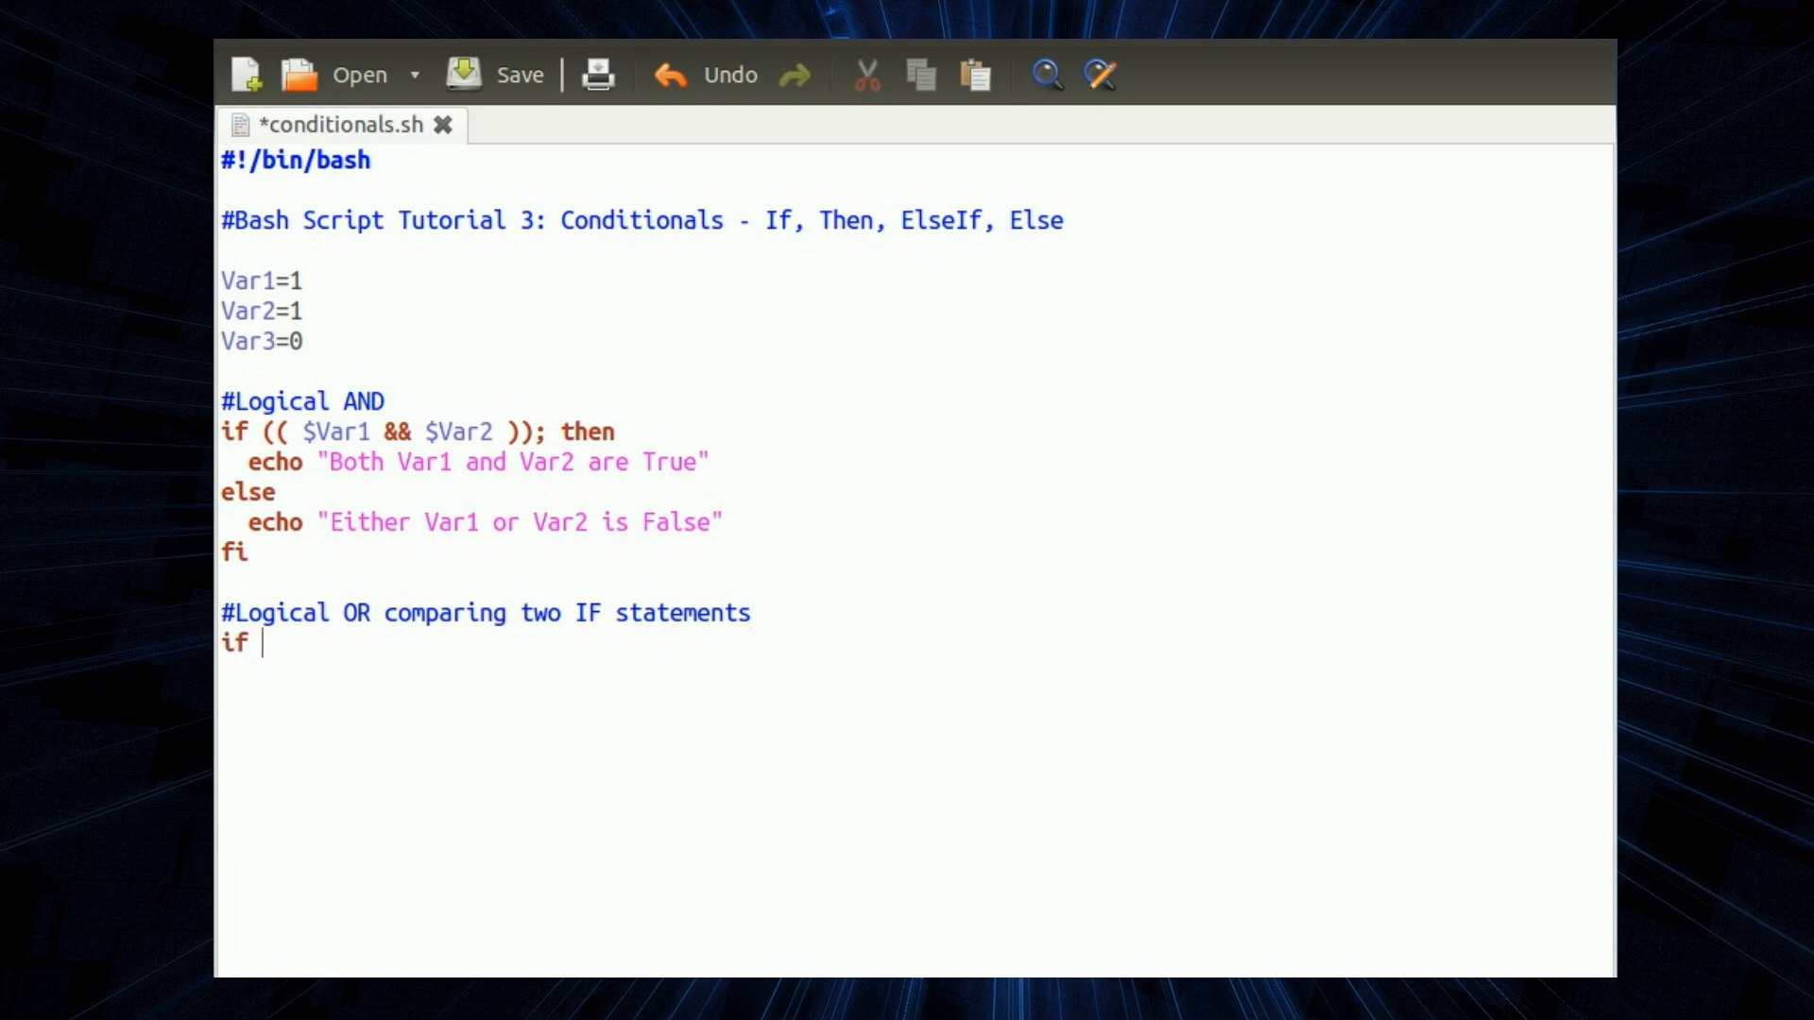
pyautogui.write('[[')
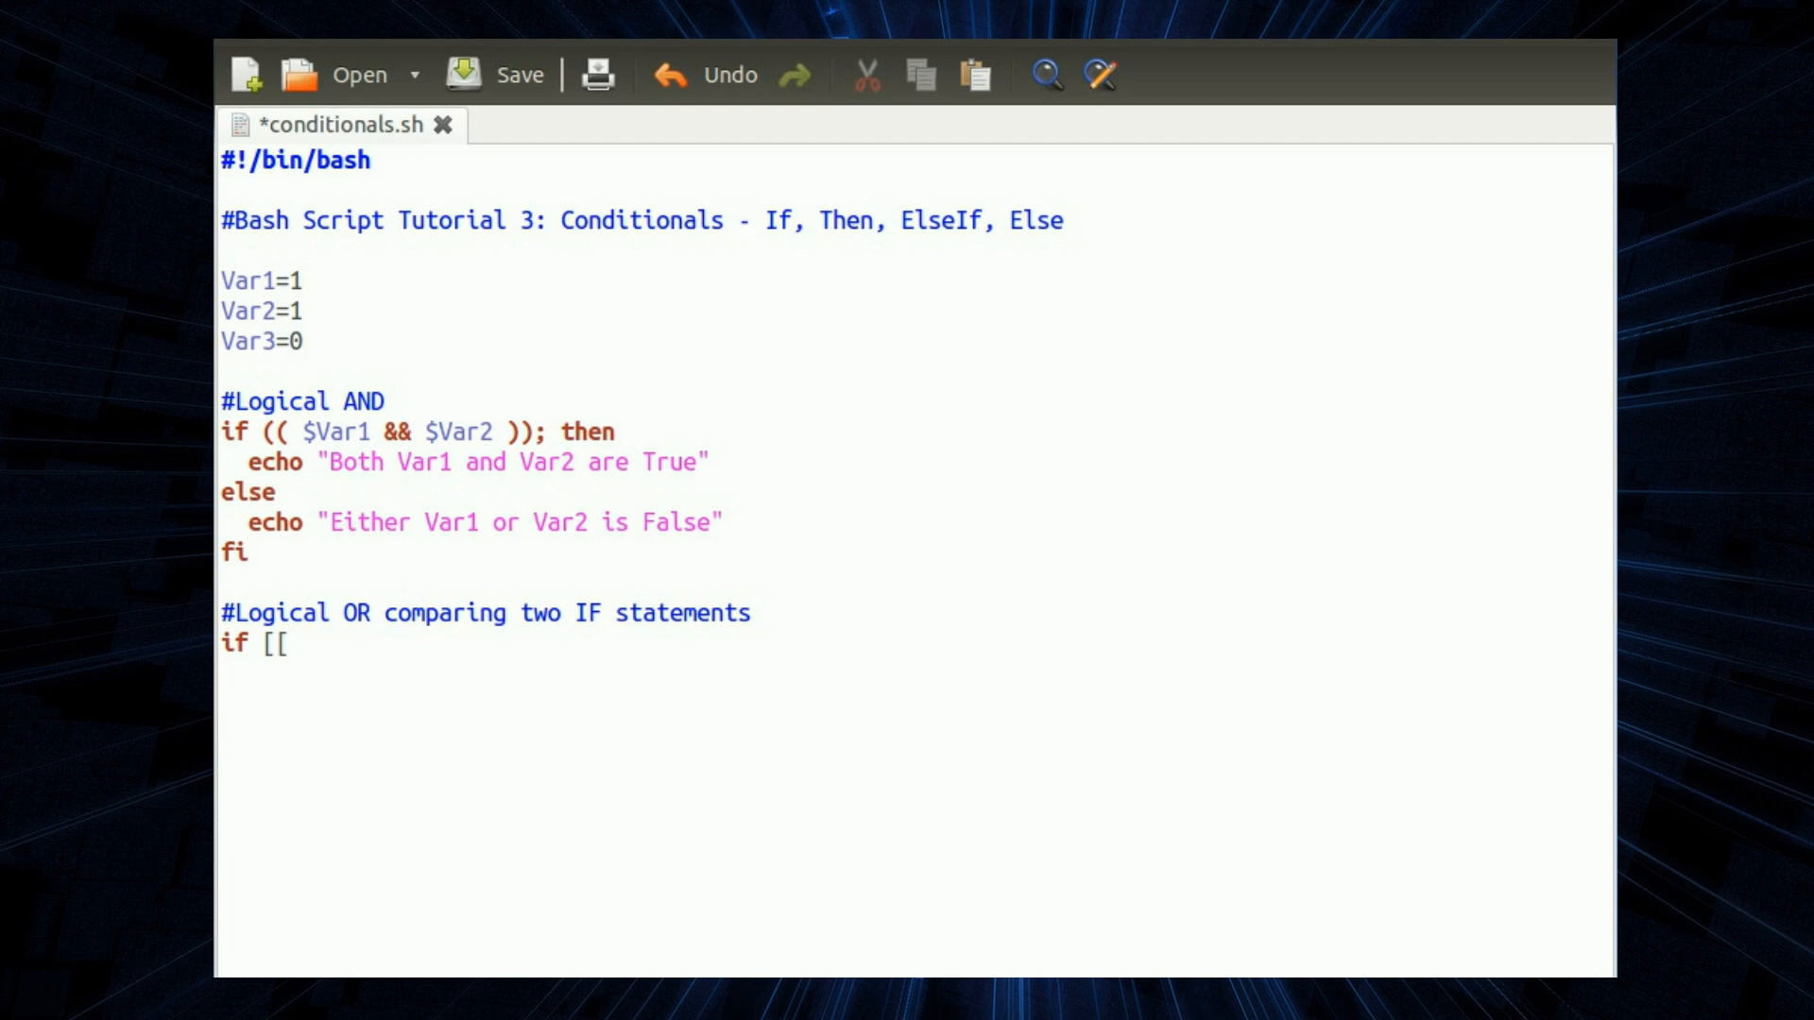
pyautogui.write('$')
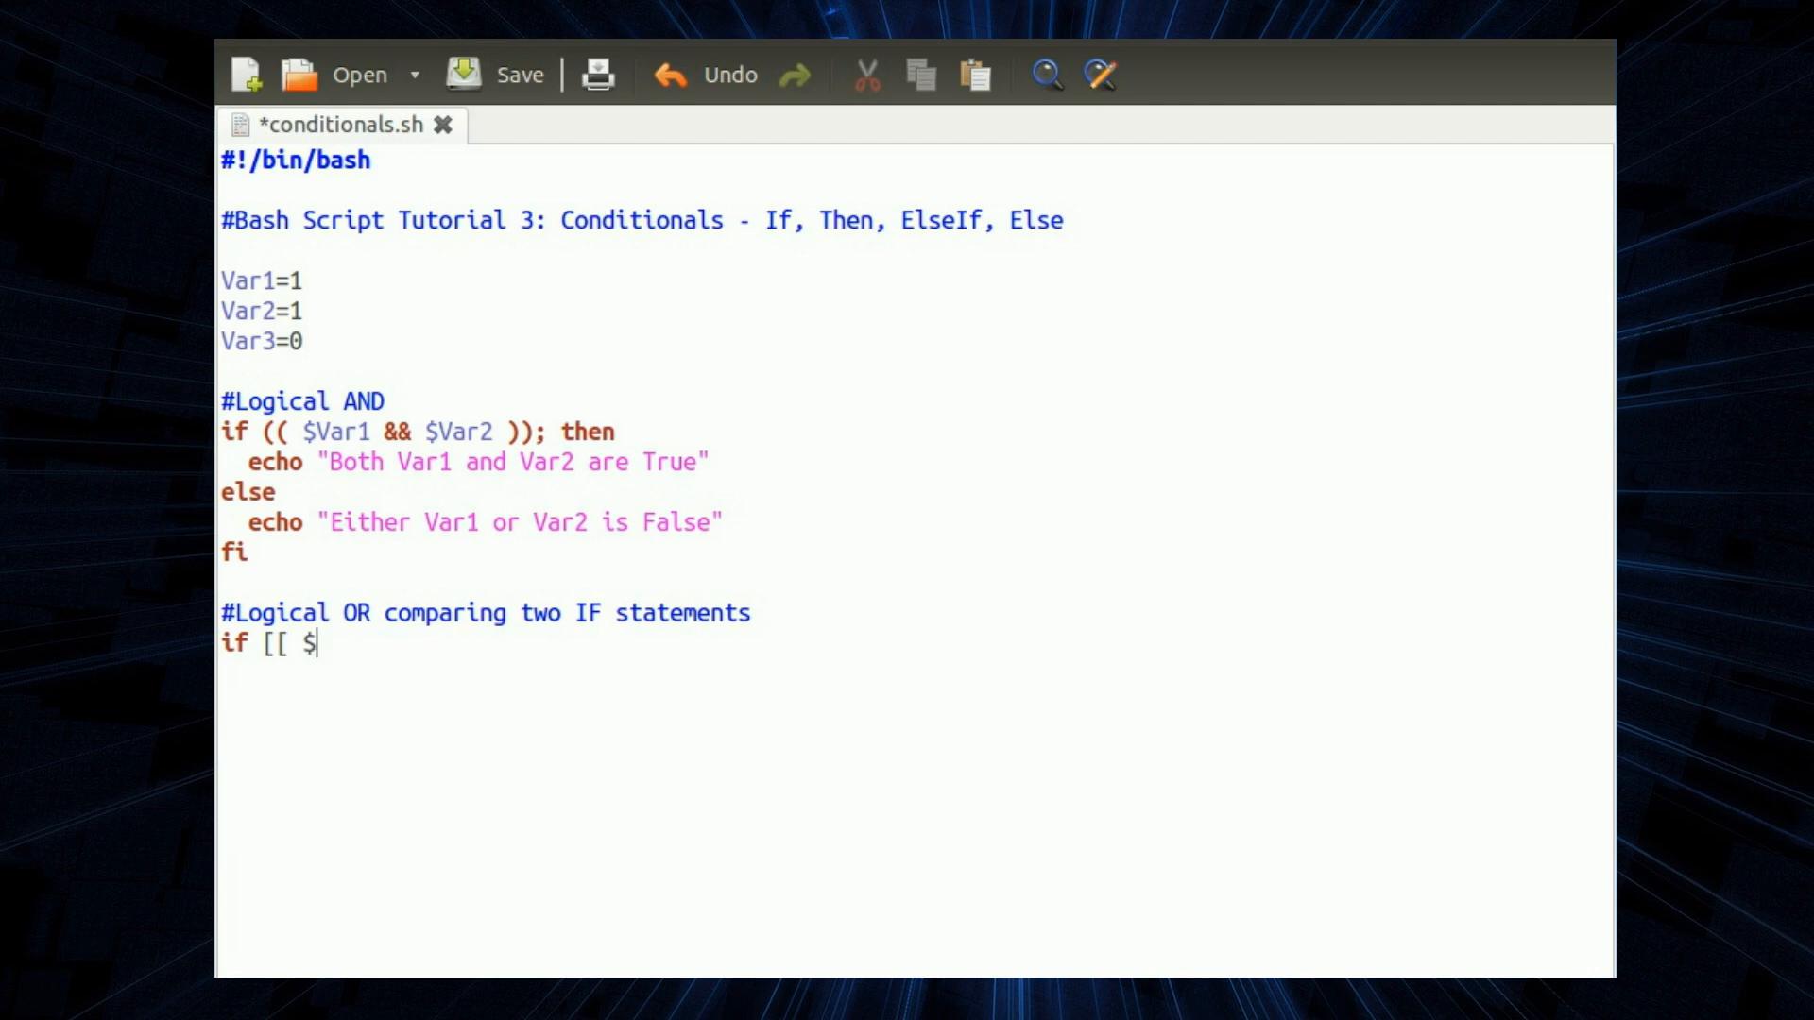
pyautogui.write('Var')
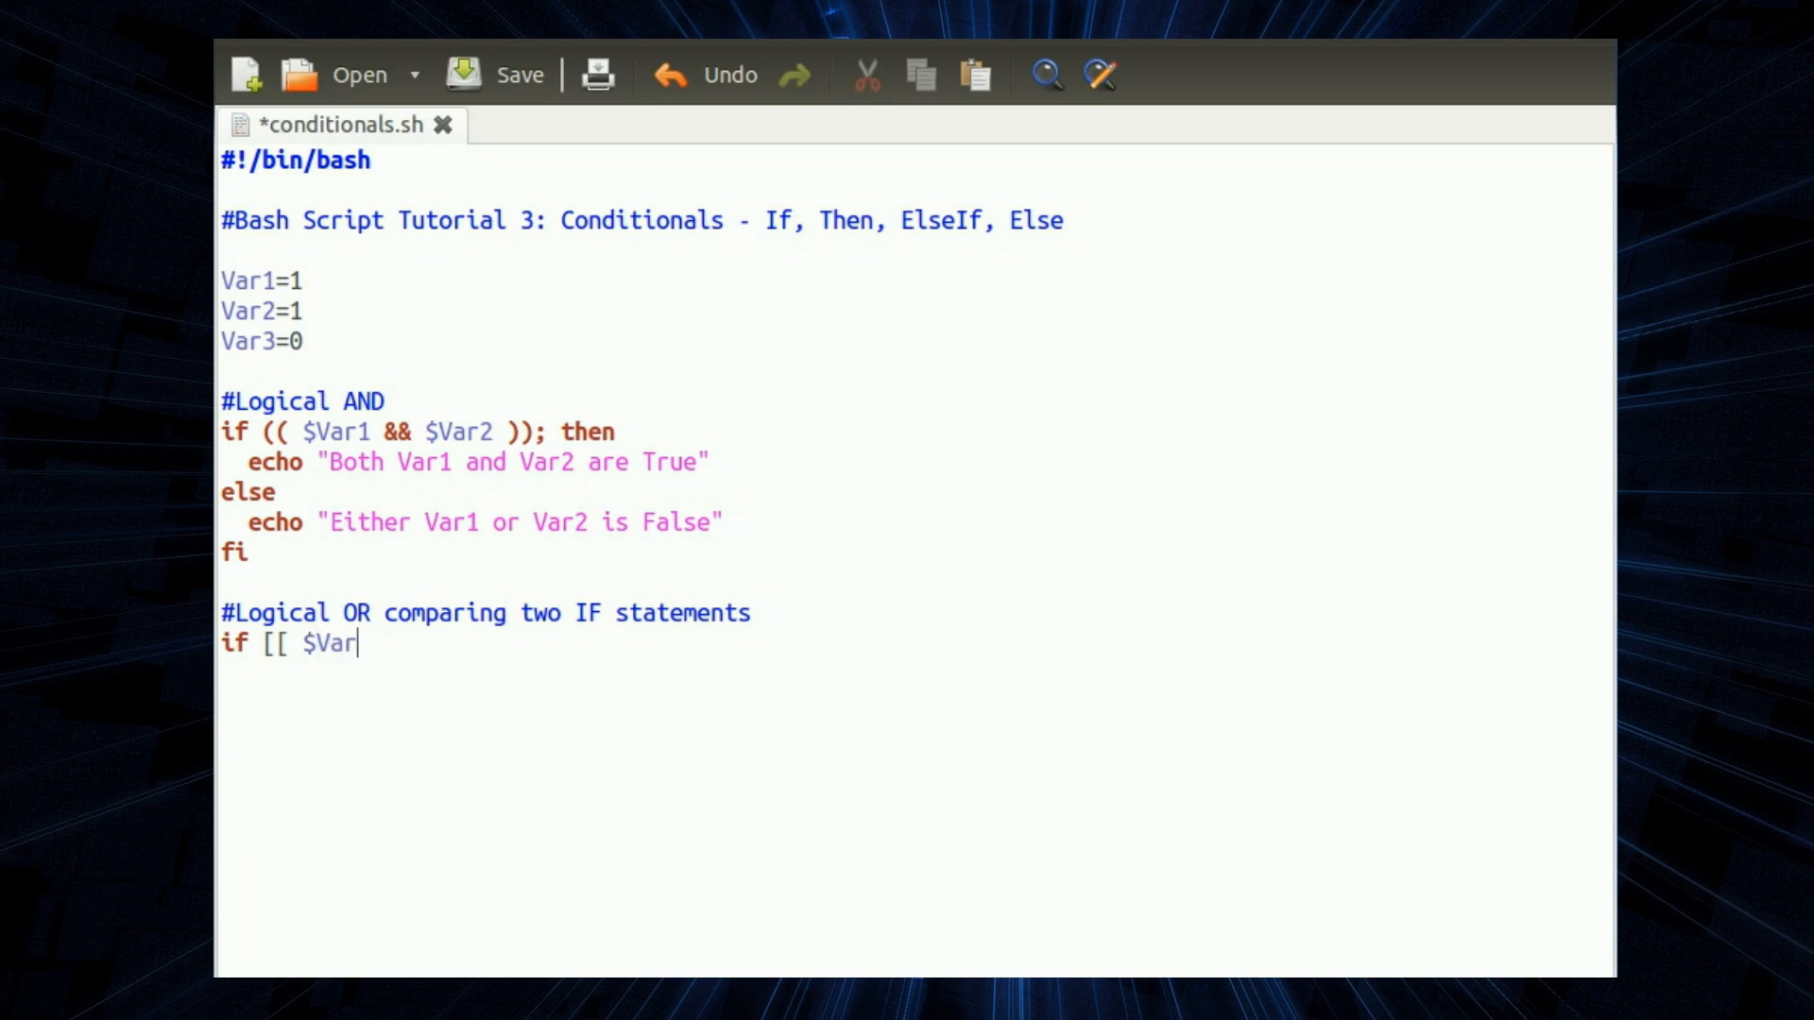
pyautogui.write('2 ==')
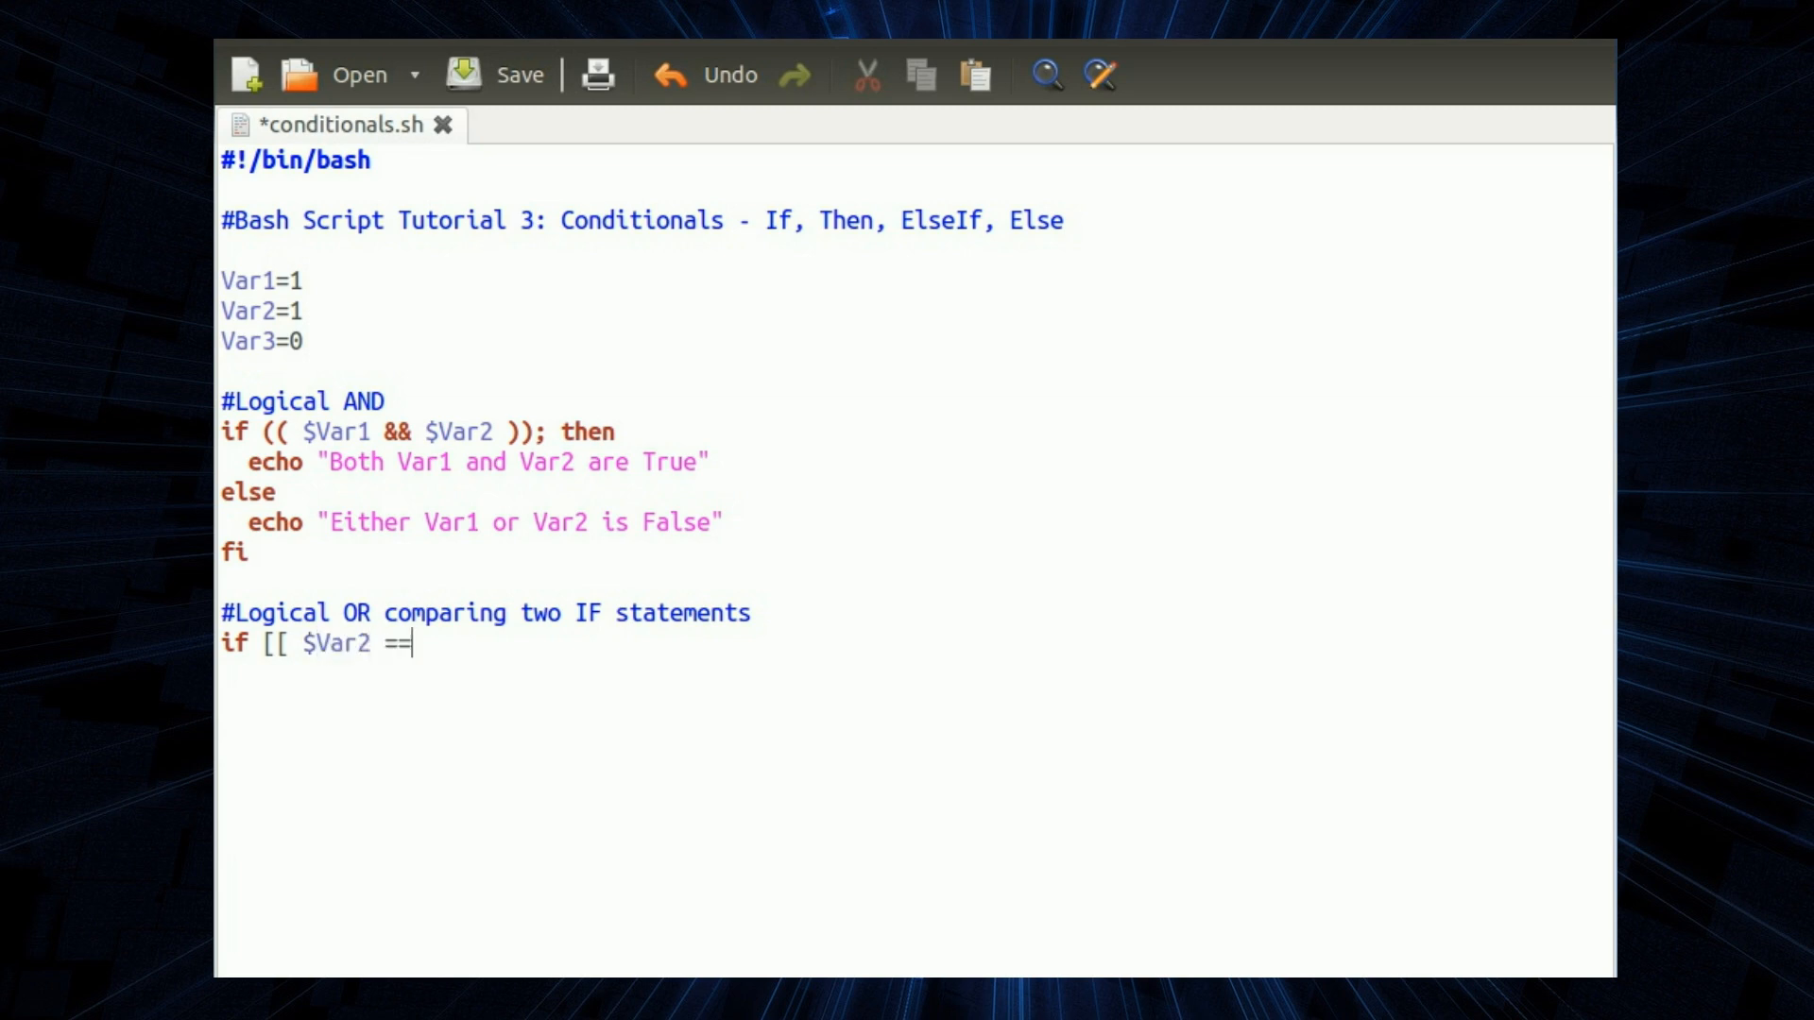
pyautogui.write('1')
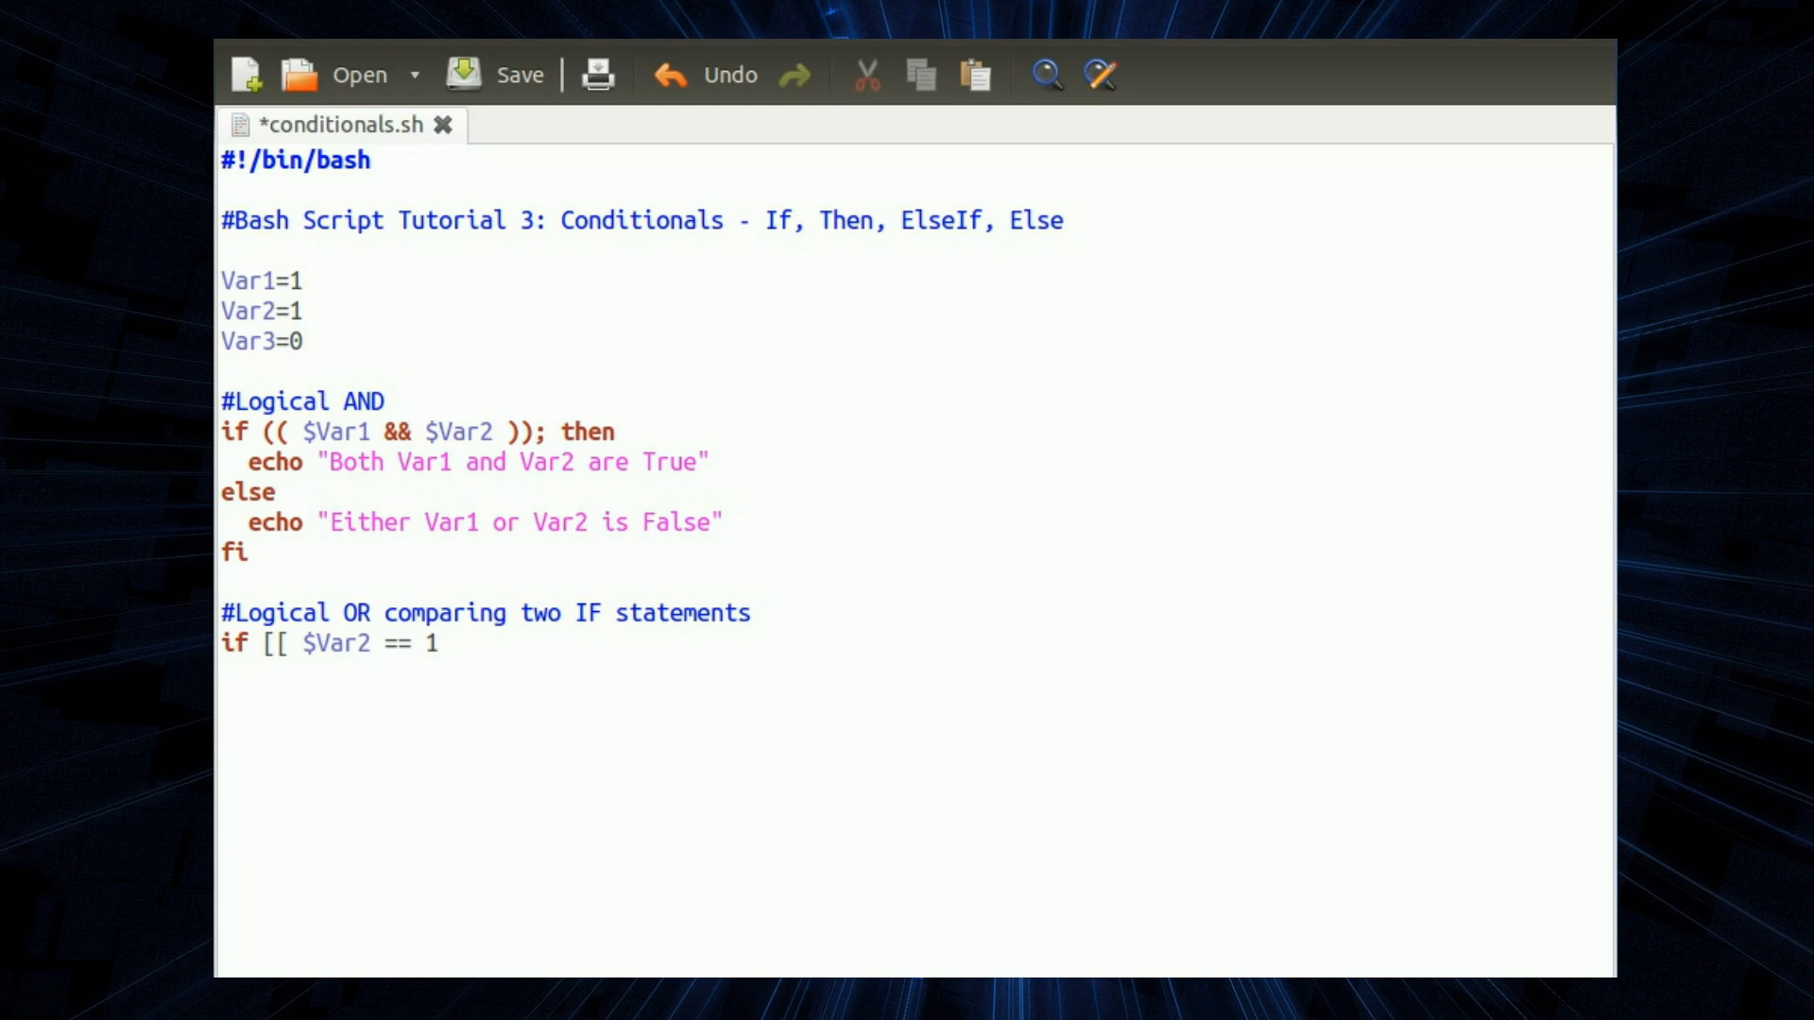
pyautogui.click(441, 642)
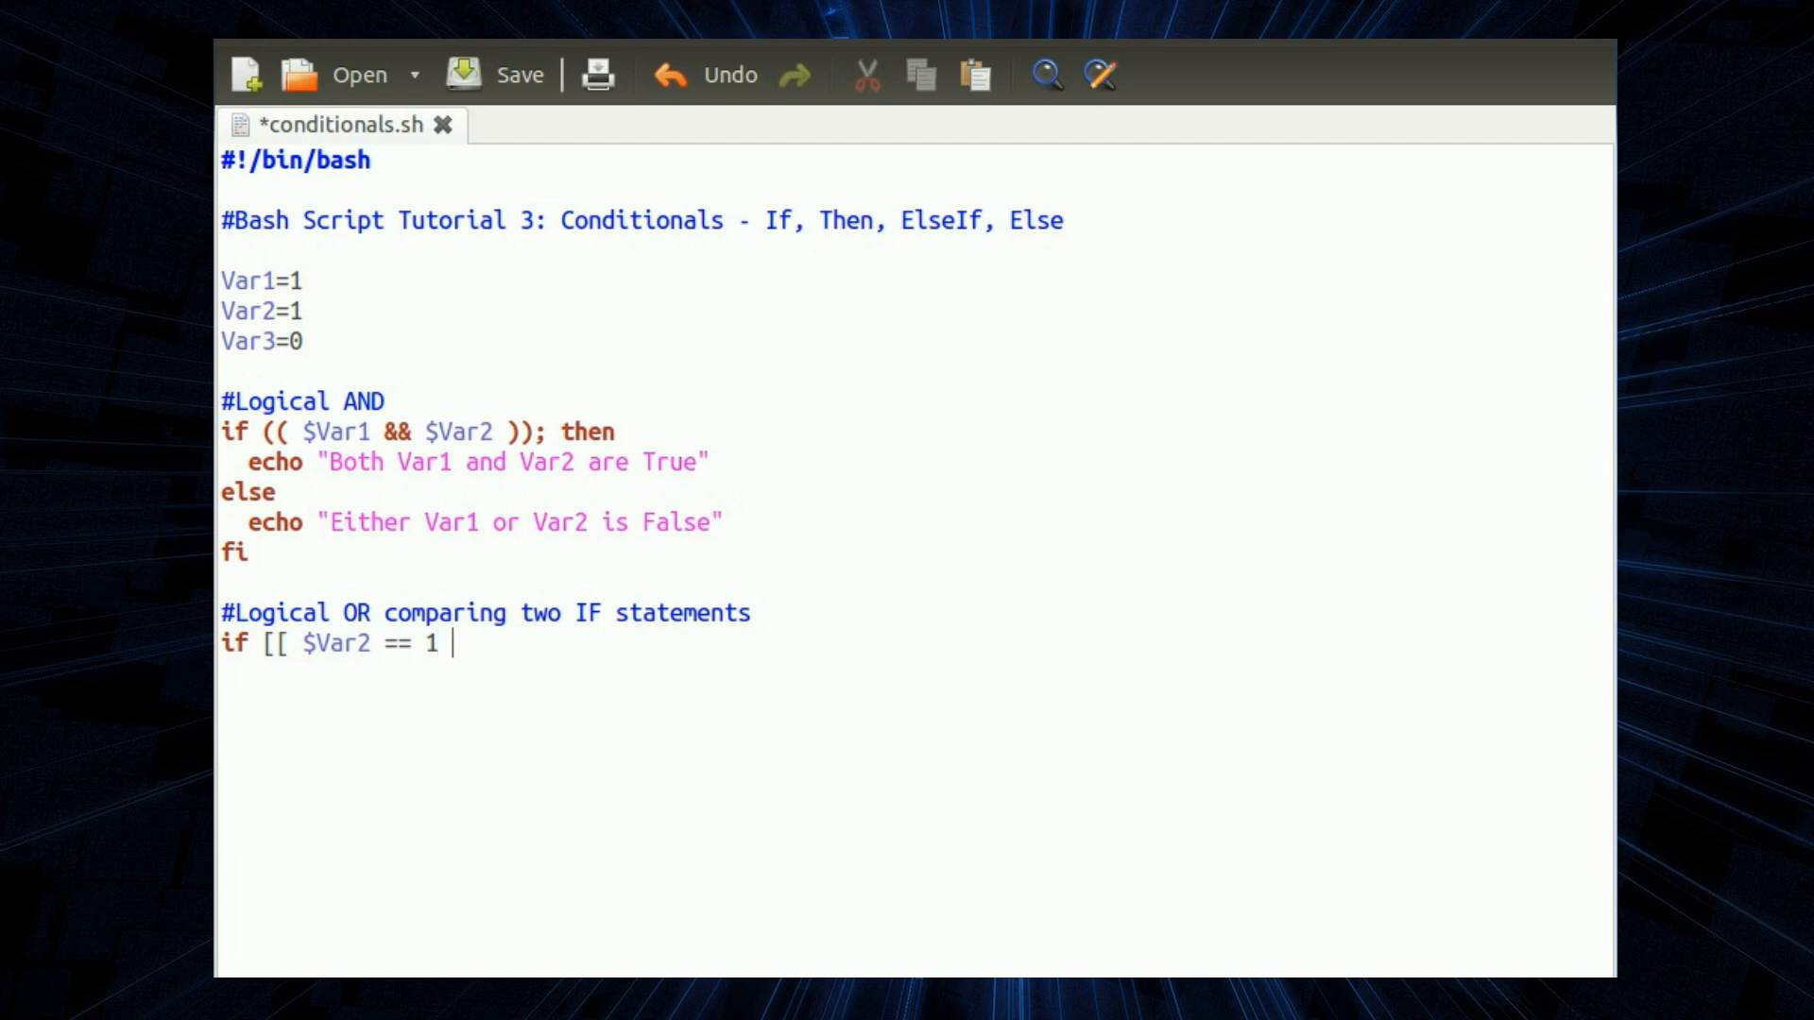
pyautogui.write(']]')
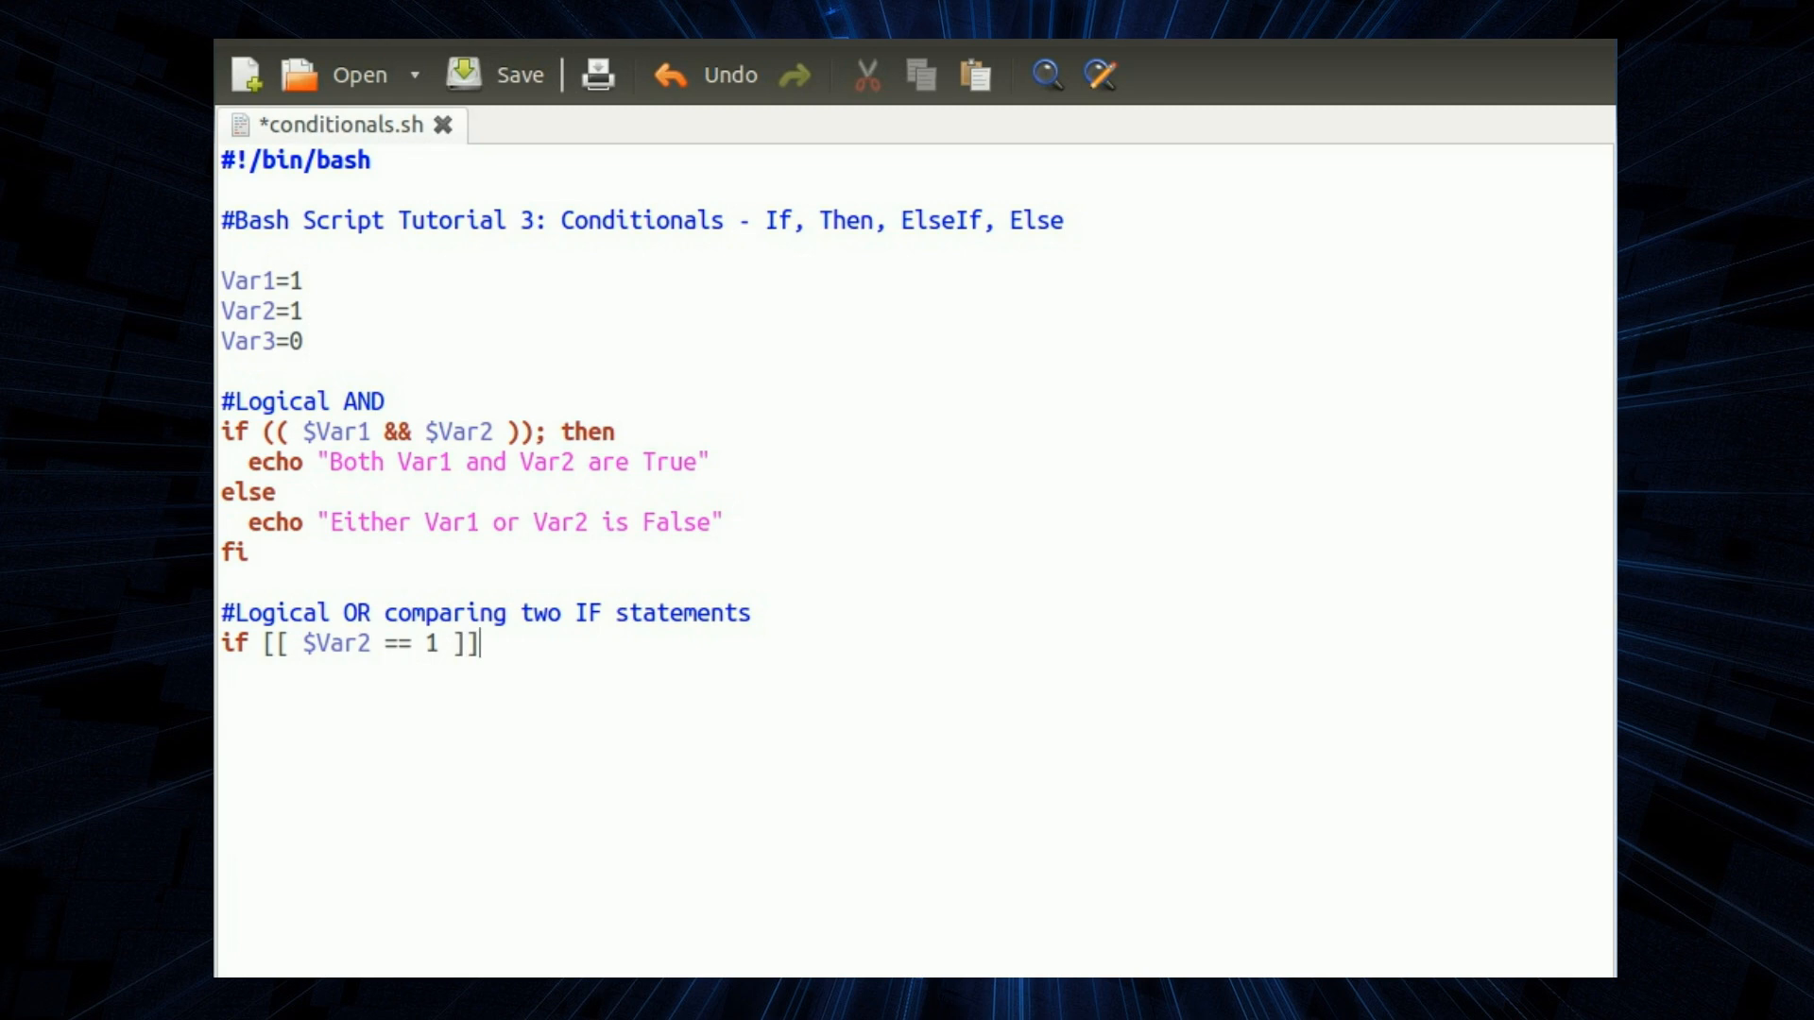
pyautogui.write('||')
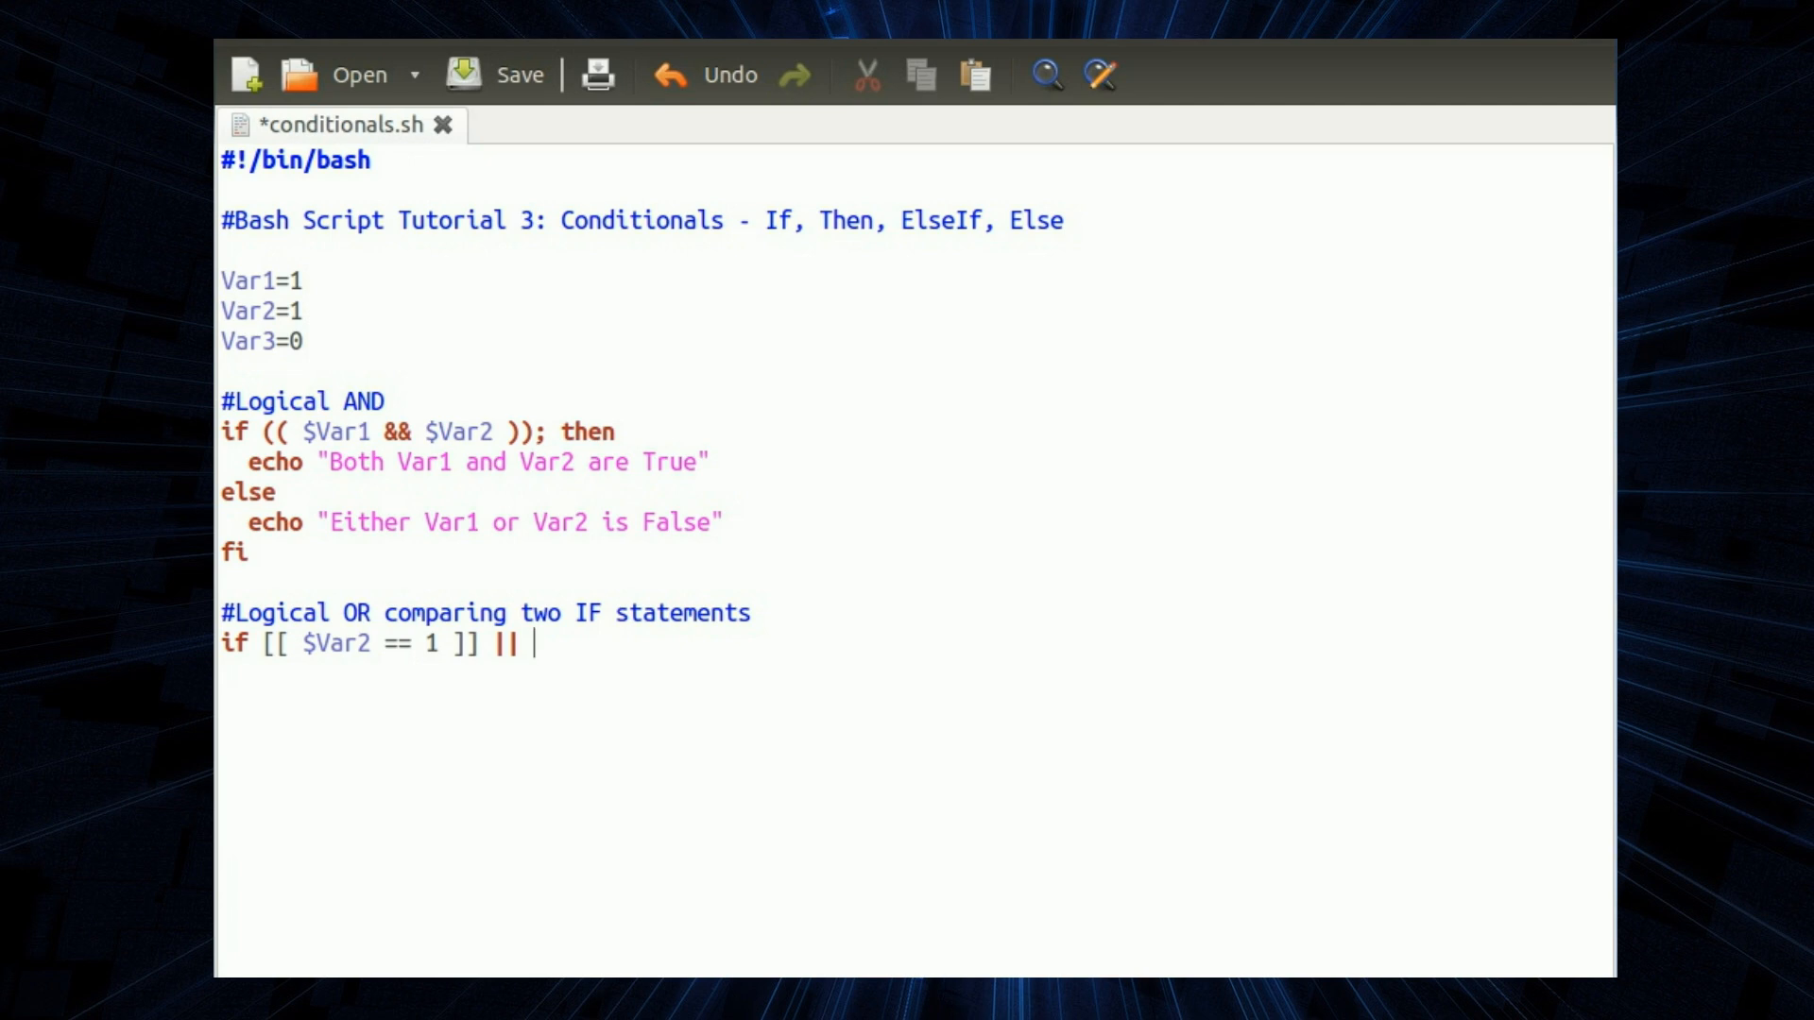
# - Complete the OR condition with [[ $Var3 == 1 ]]; then and move to the next line
pyautogui.write('[[')
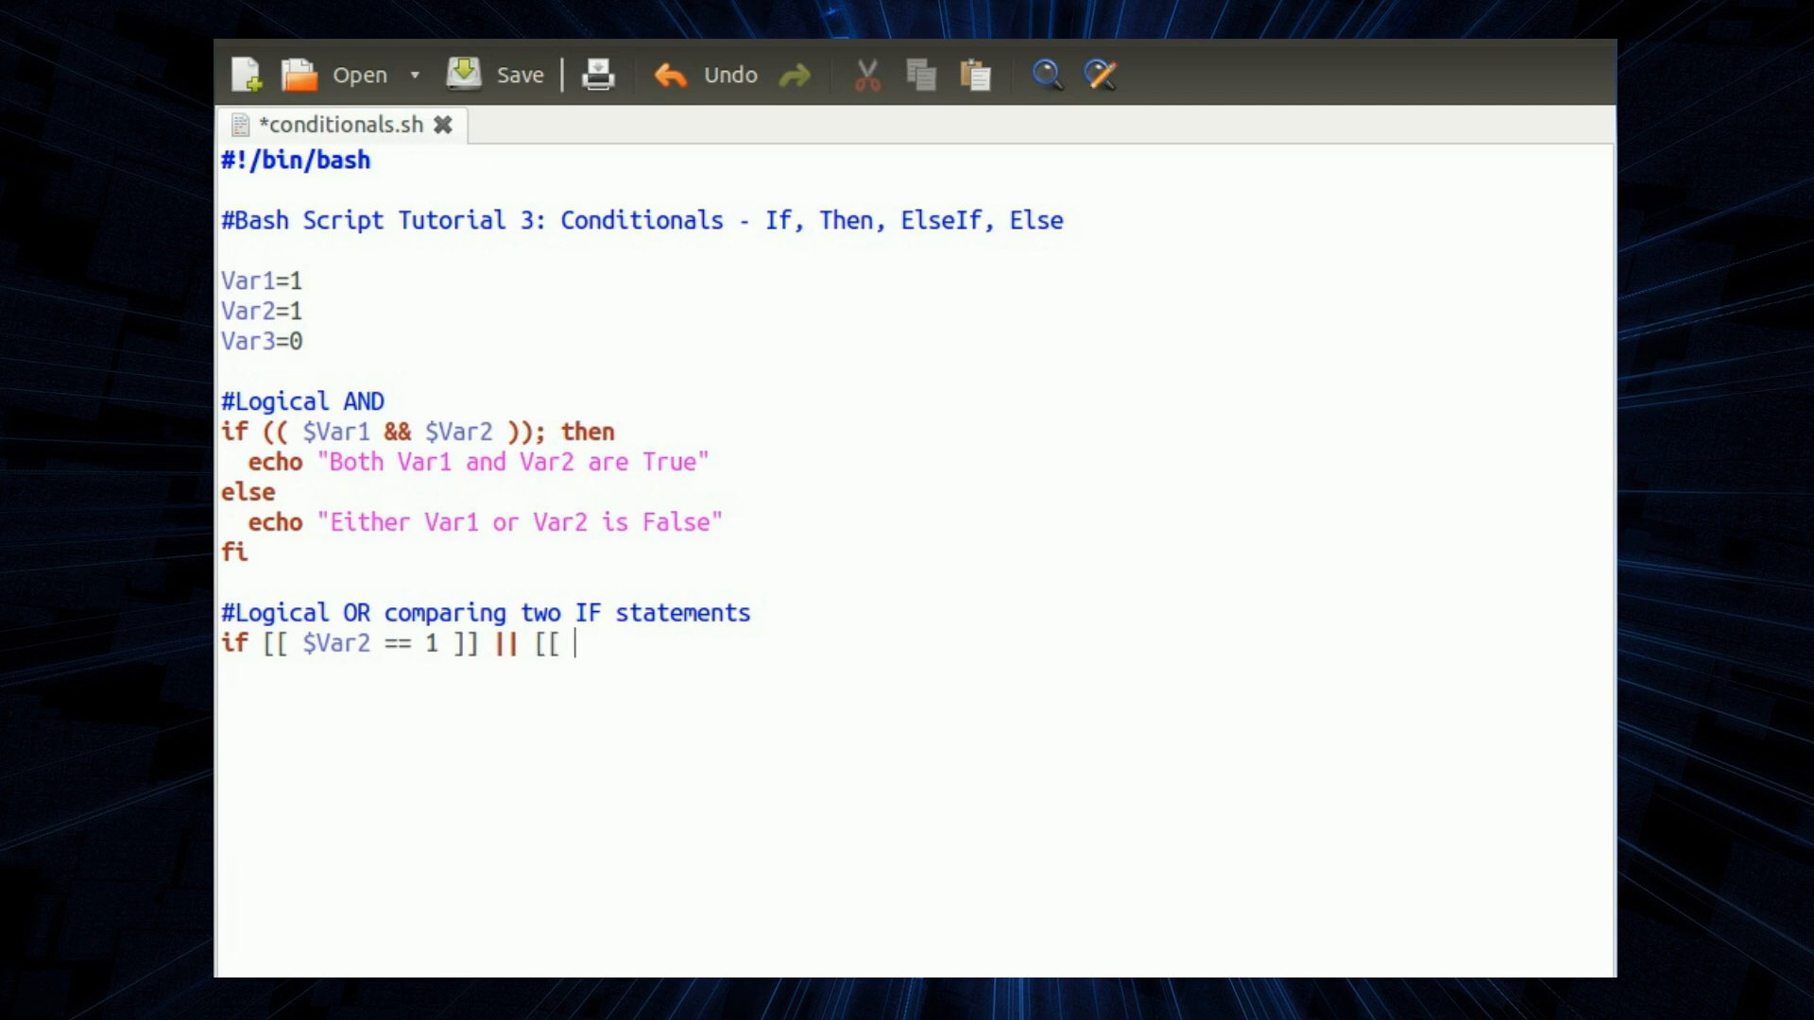
pyautogui.write('$Var3 ==')
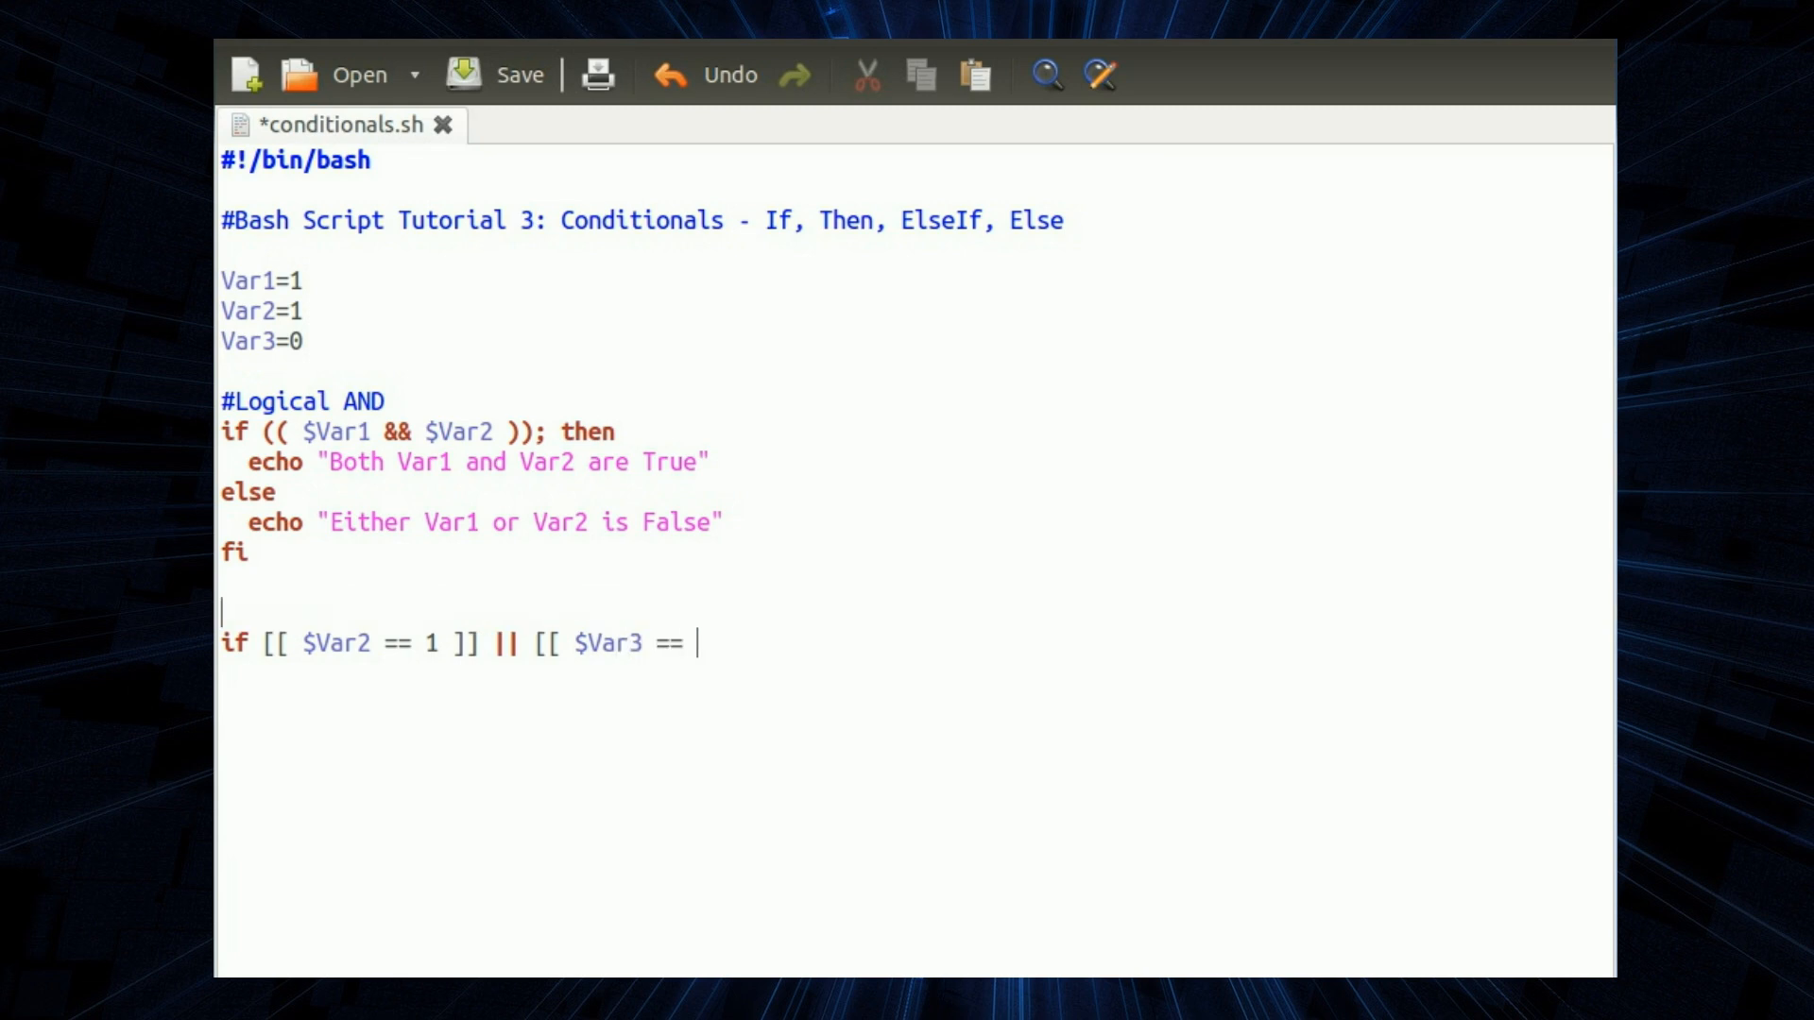
pyautogui.write('1')
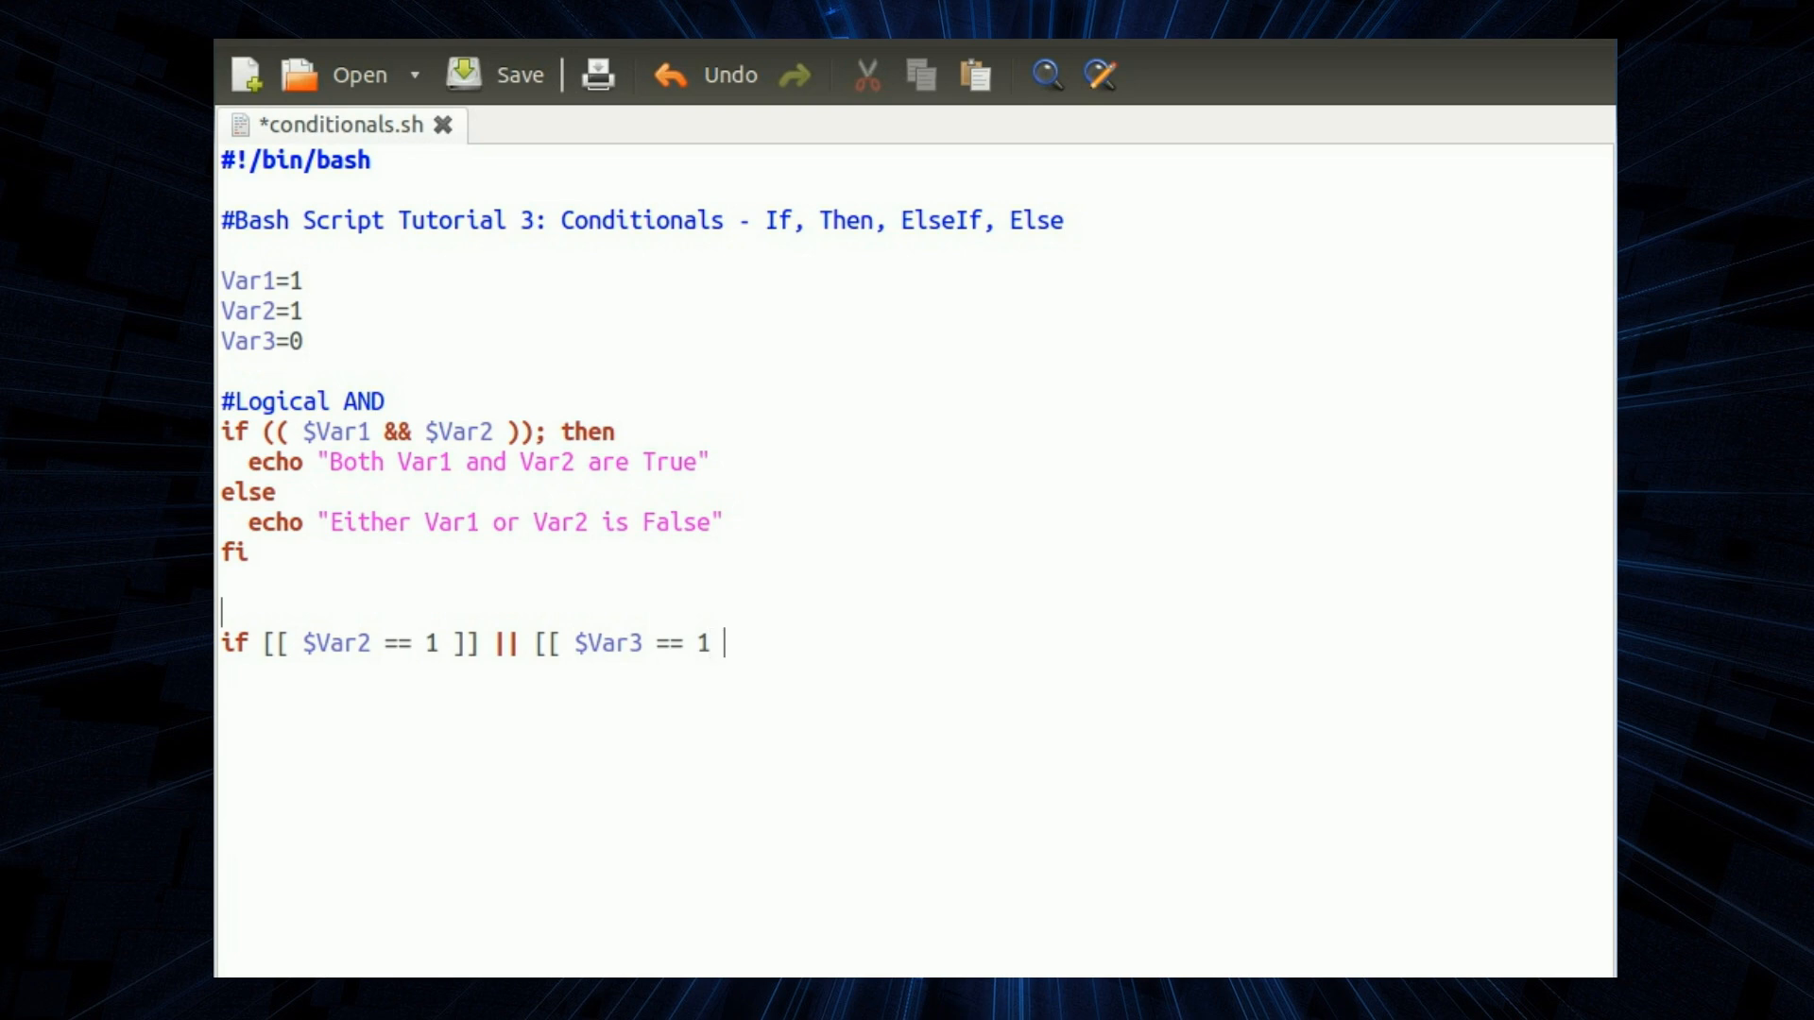
pyautogui.write(']]; t')
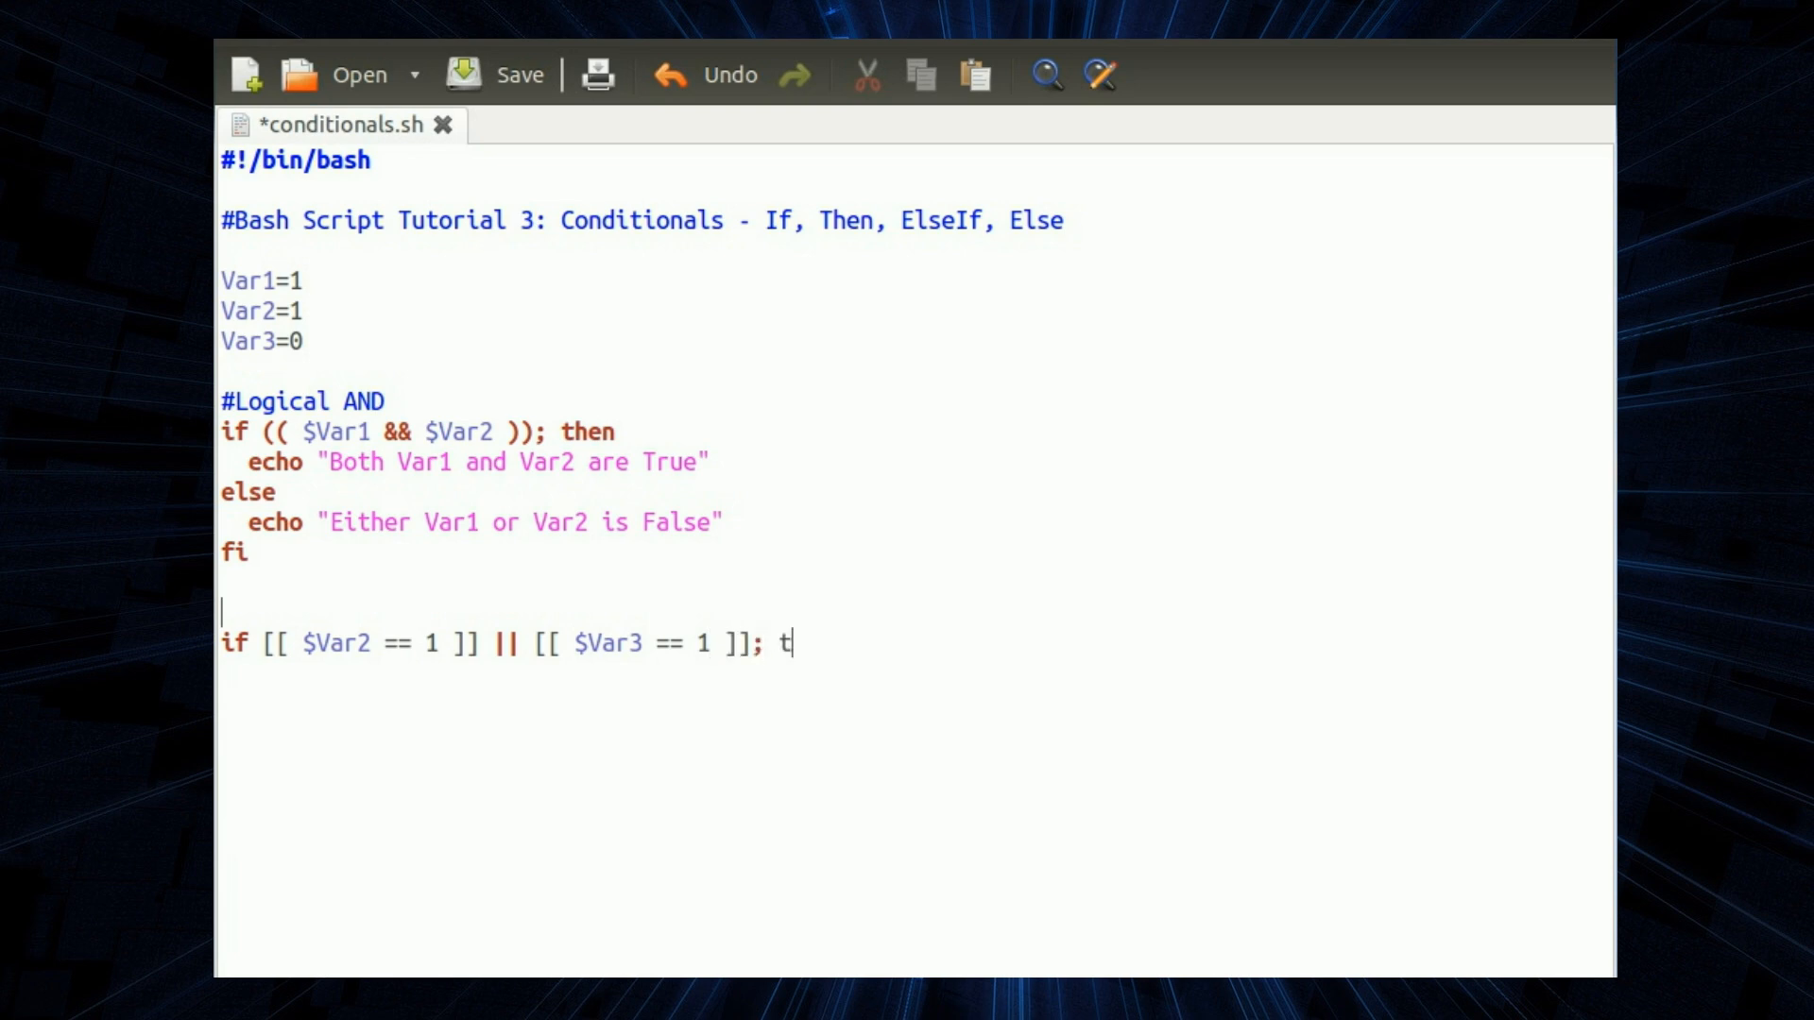
pyautogui.write('hen')
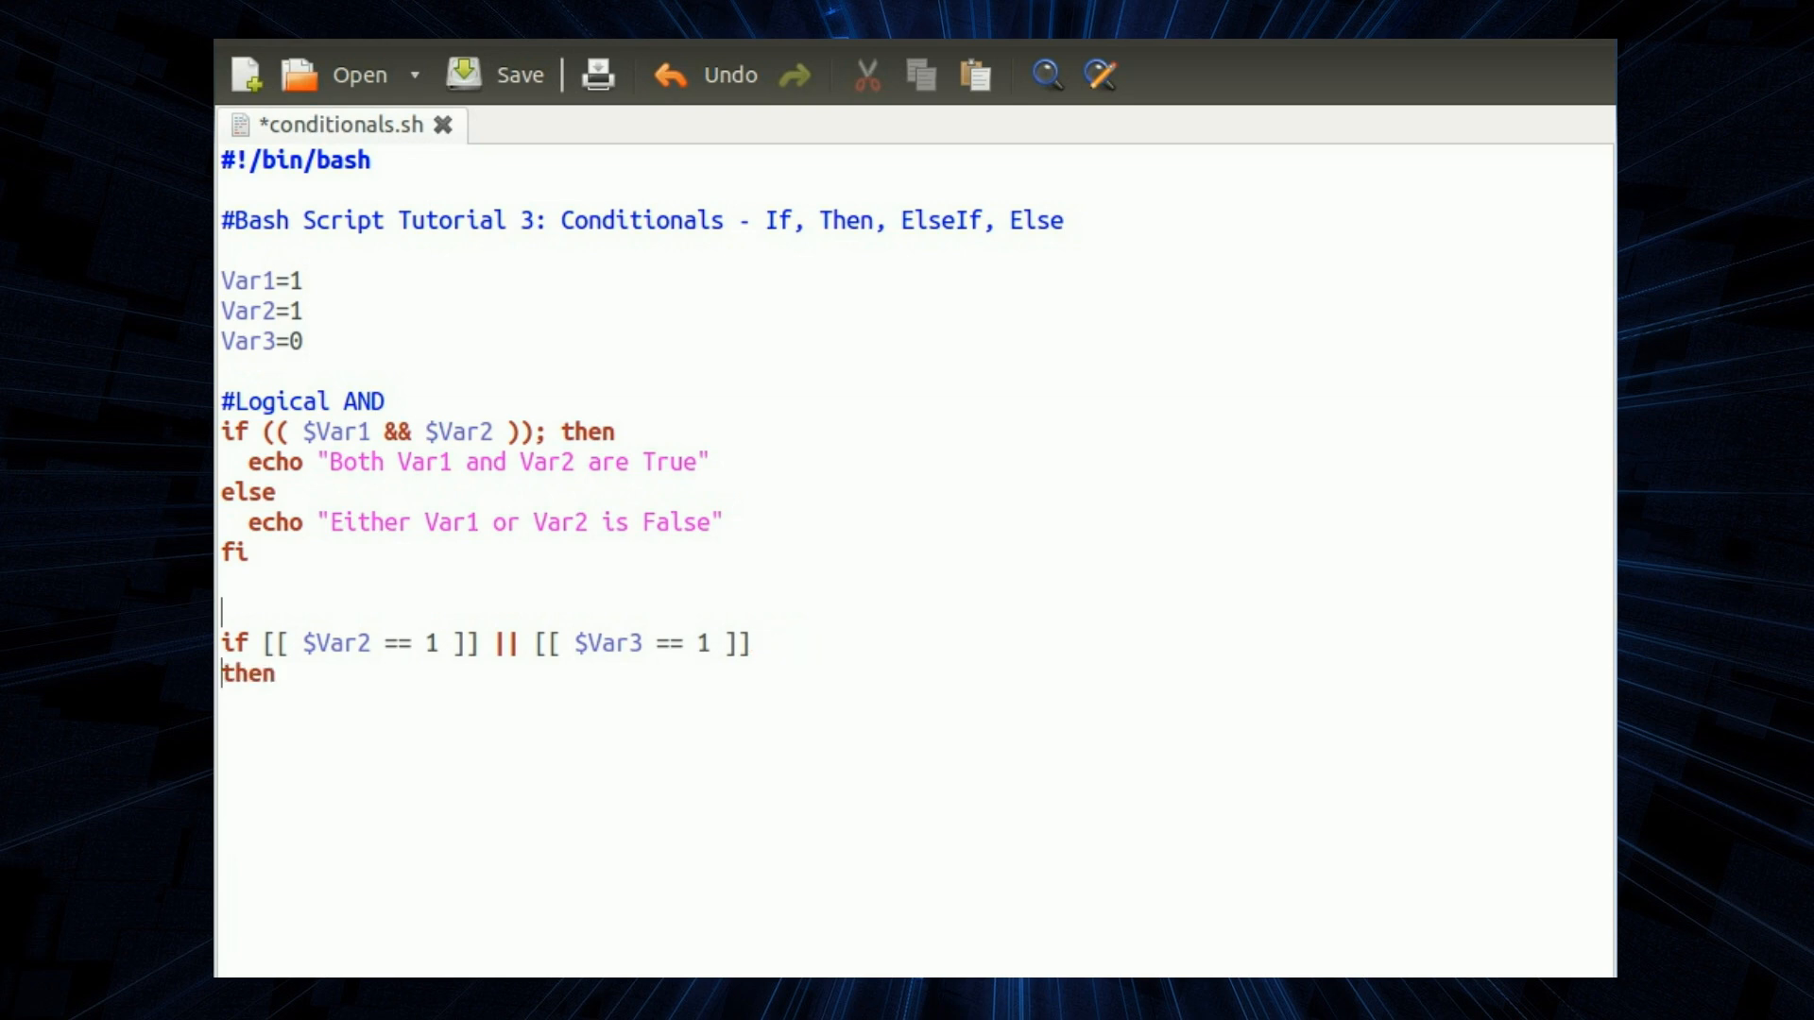
pyautogui.press('Return')
pyautogui.write('#Logical OR comparing two IF statements')
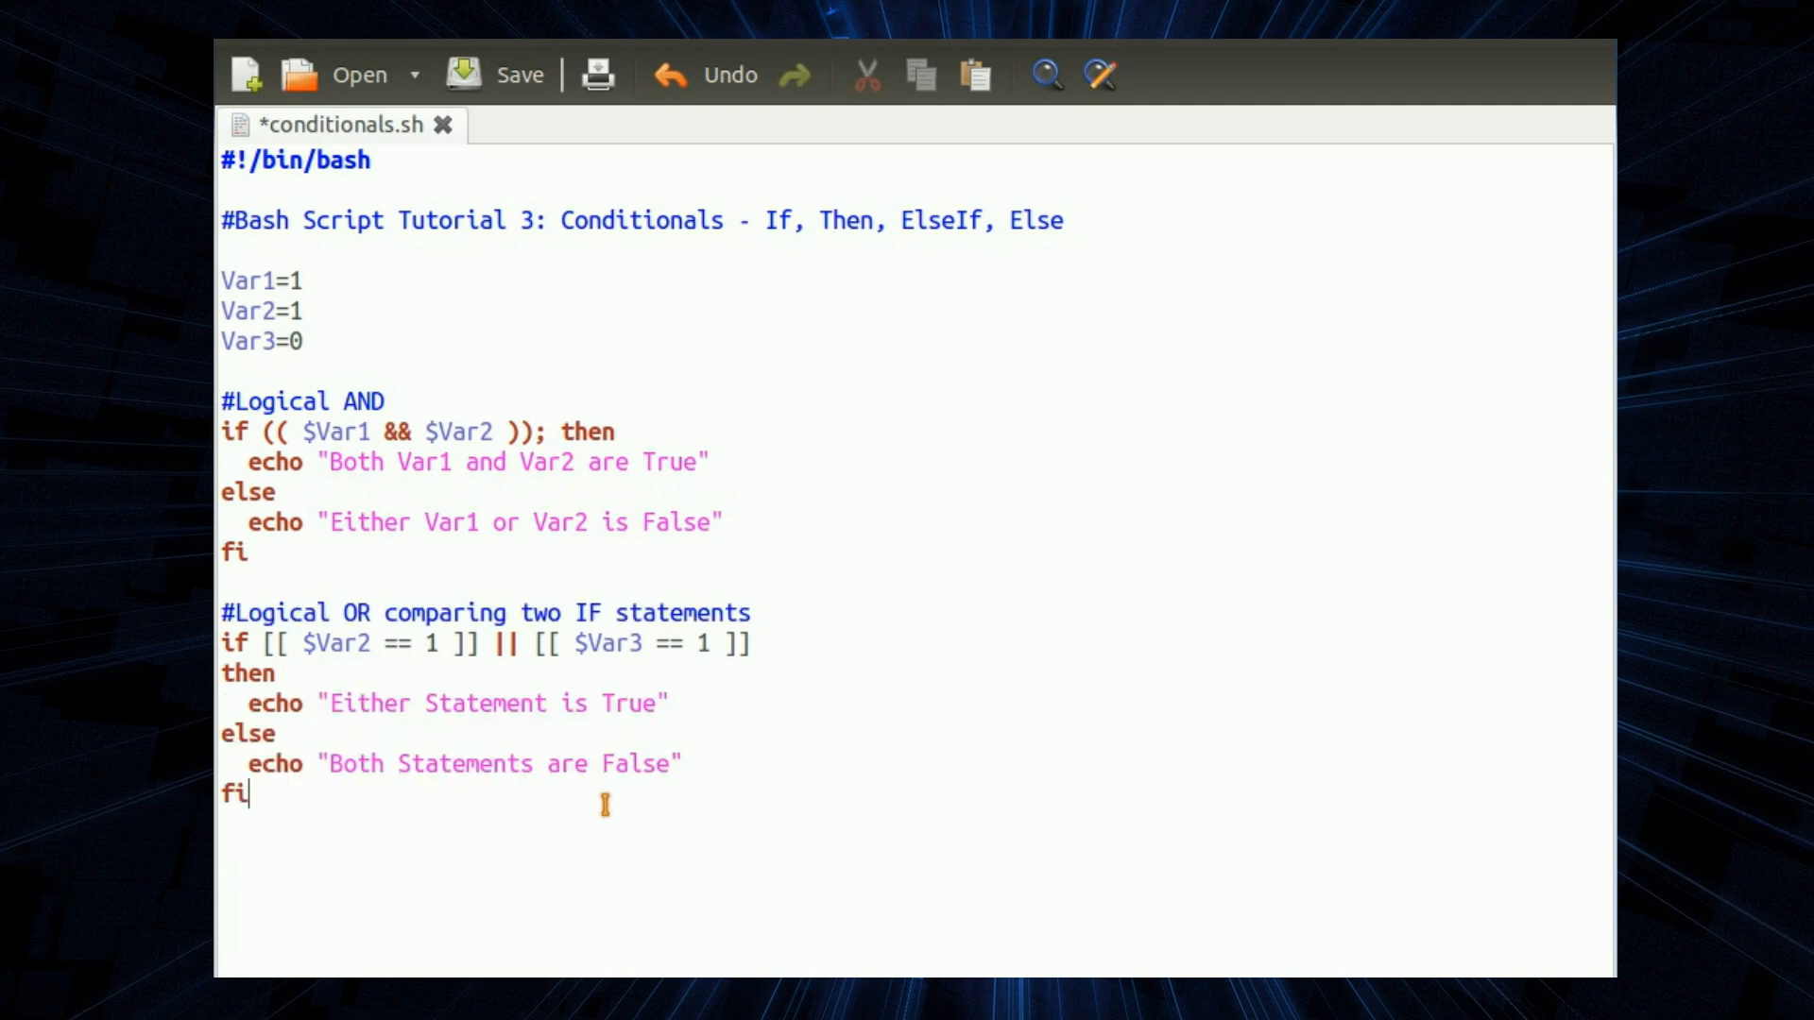
pyautogui.click(491, 74)
pyautogui.write('#Check if a File exists')
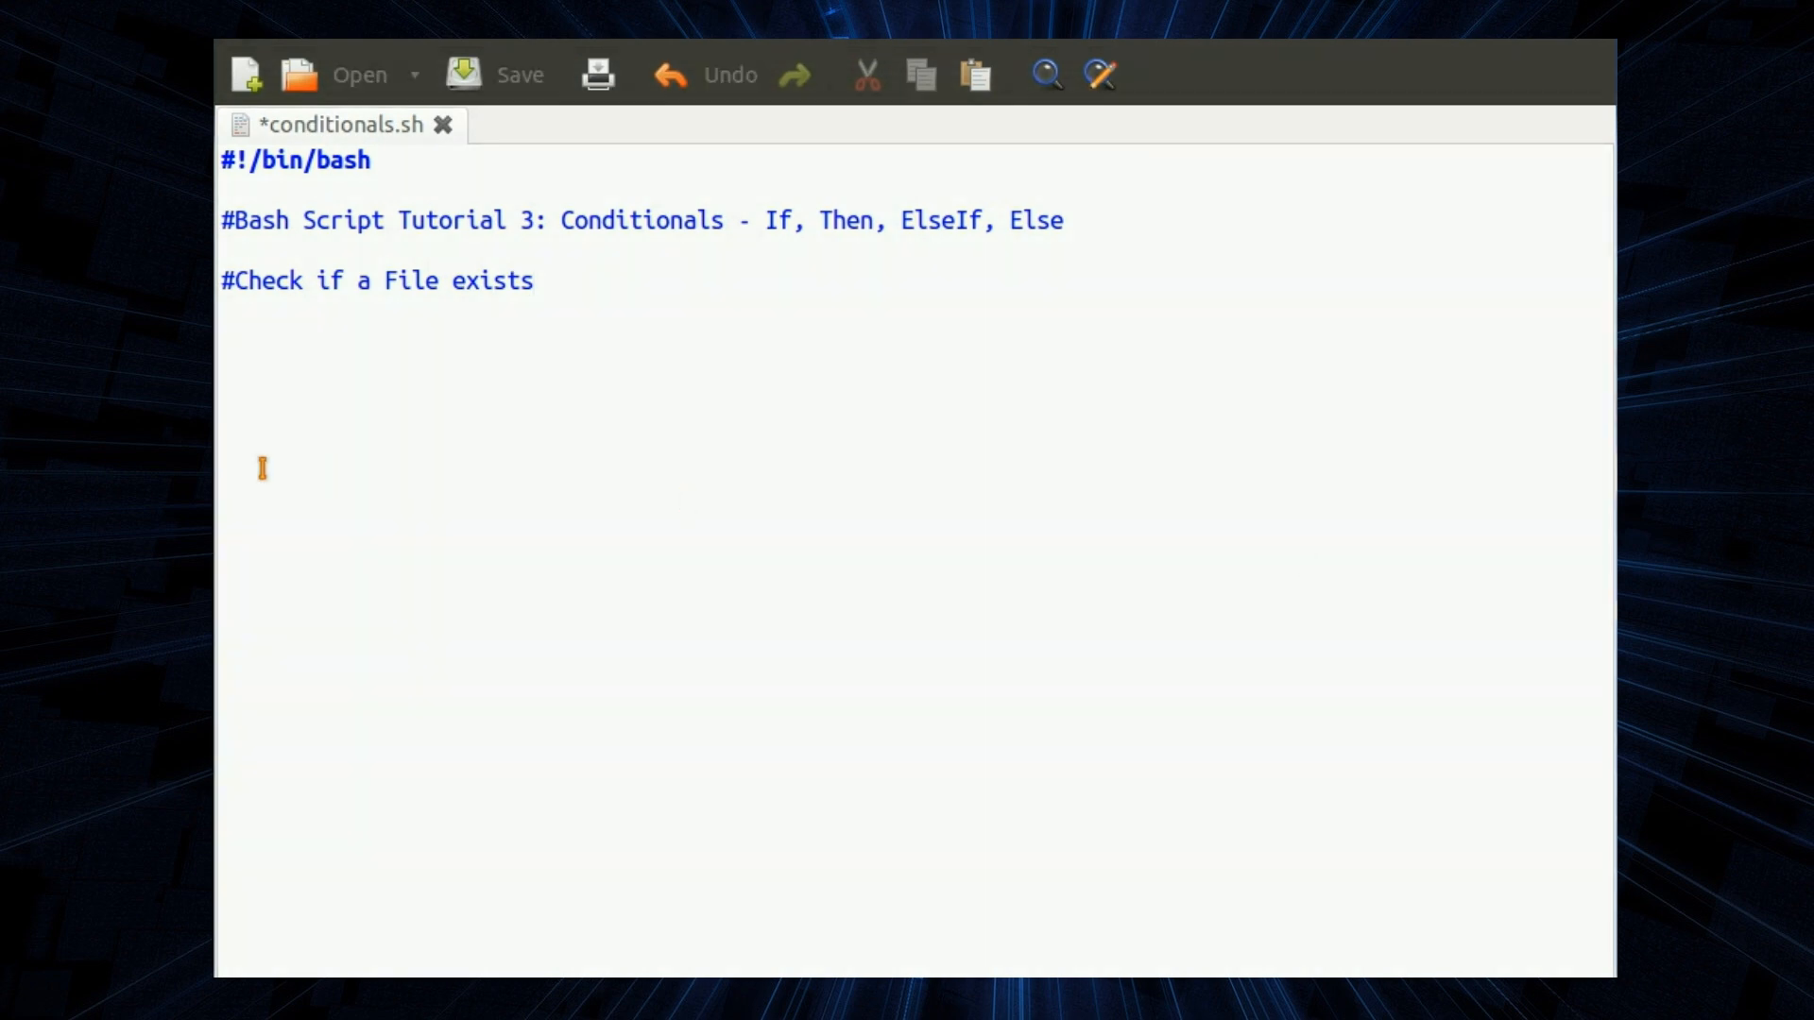
# - Add the #-d Directory test notes and set FileName="$1"
pyautogui.write('#-d Directory')
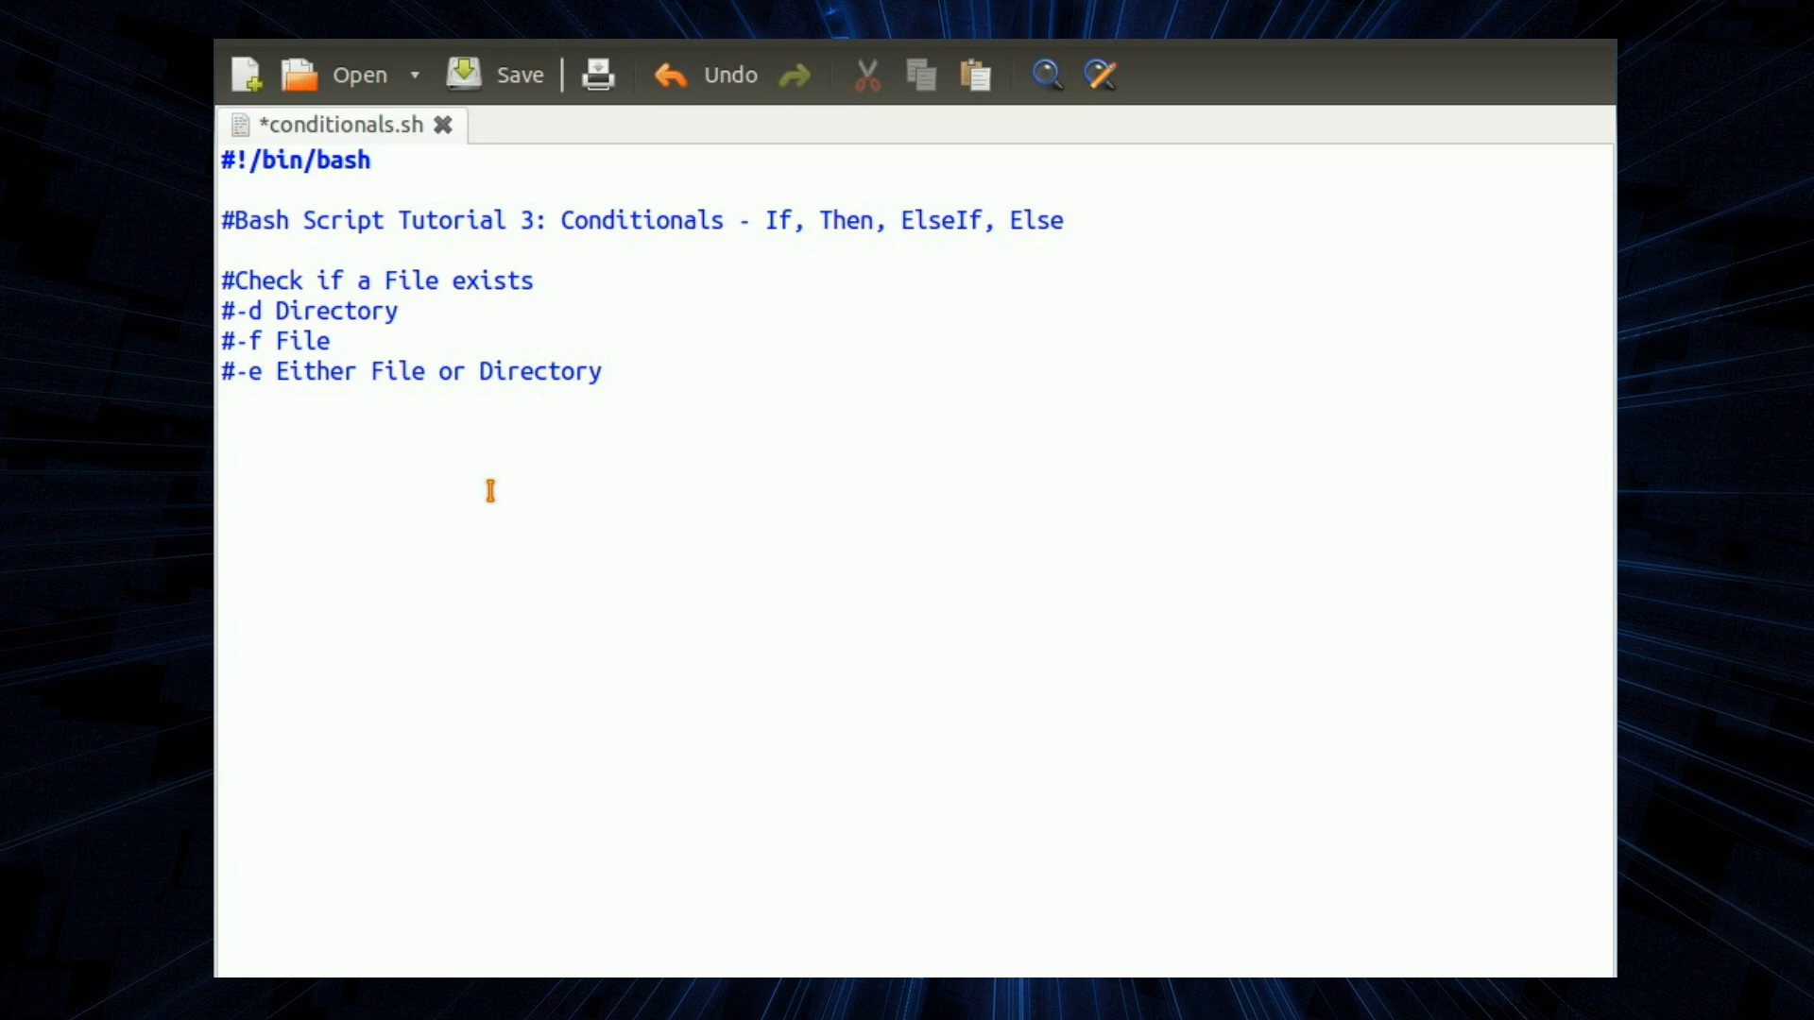
pyautogui.click(219, 429)
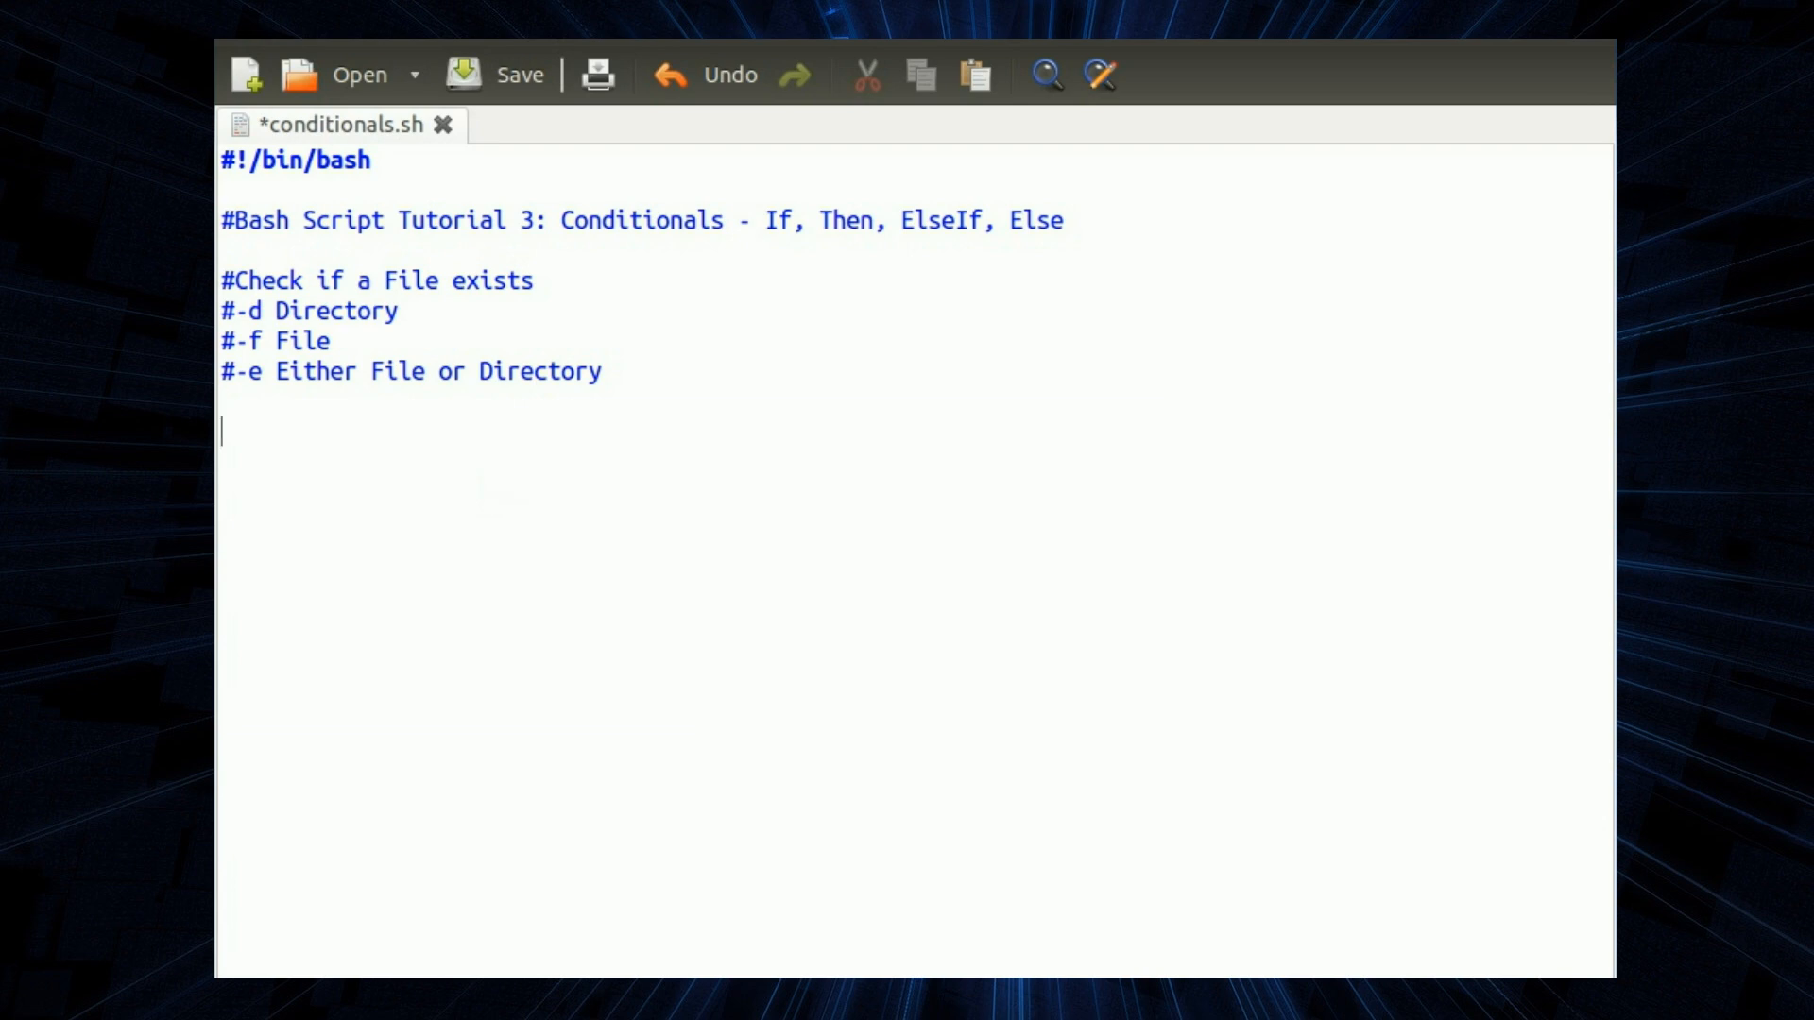
pyautogui.write('F')
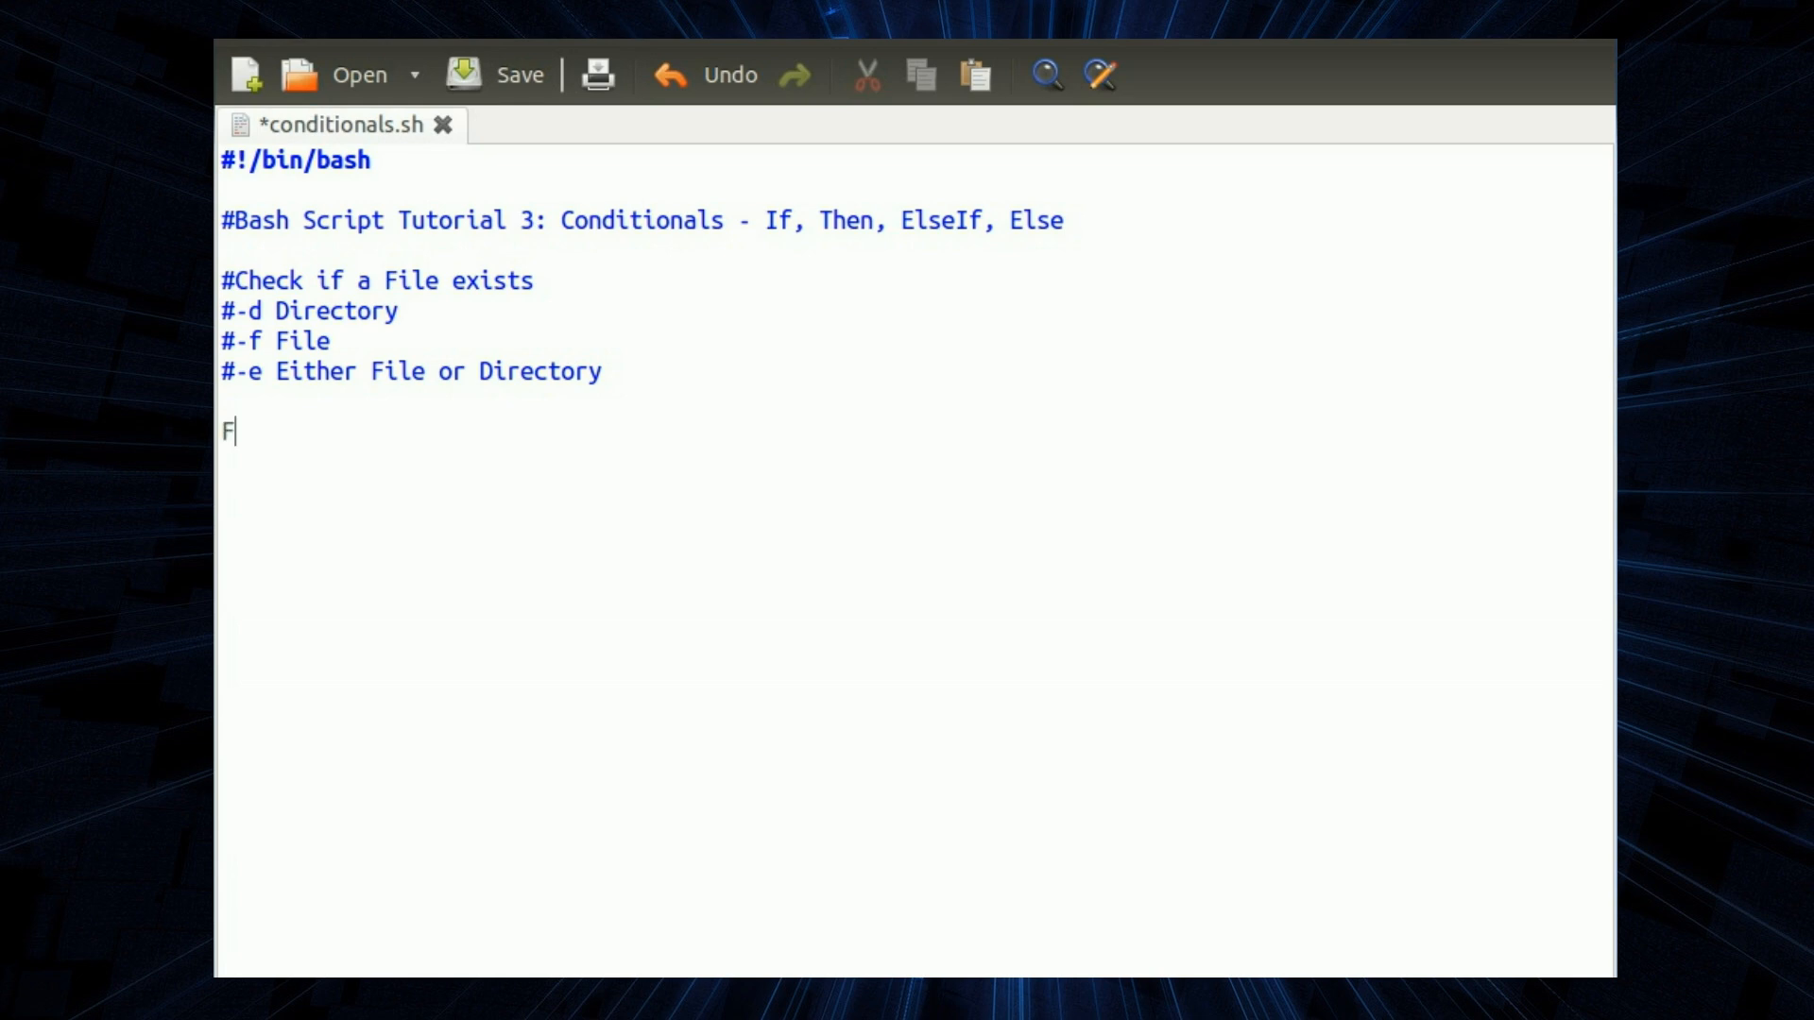
pyautogui.write('ileName')
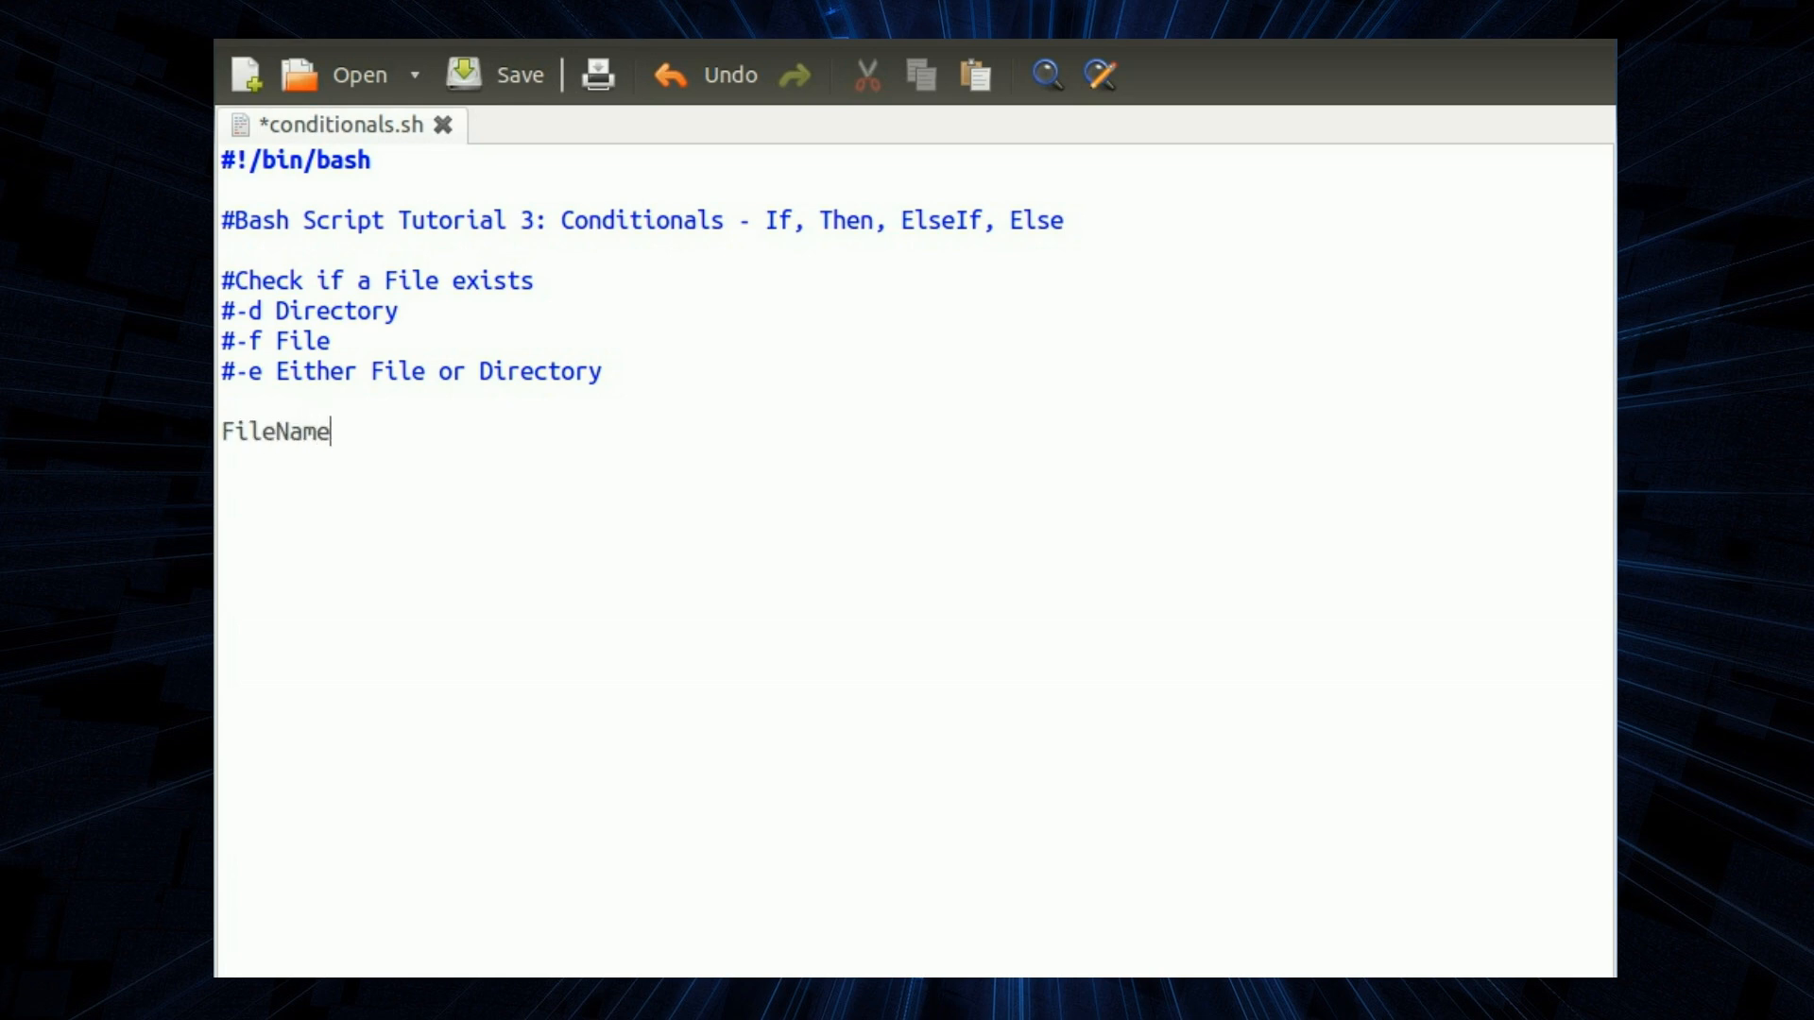
pyautogui.write('="')
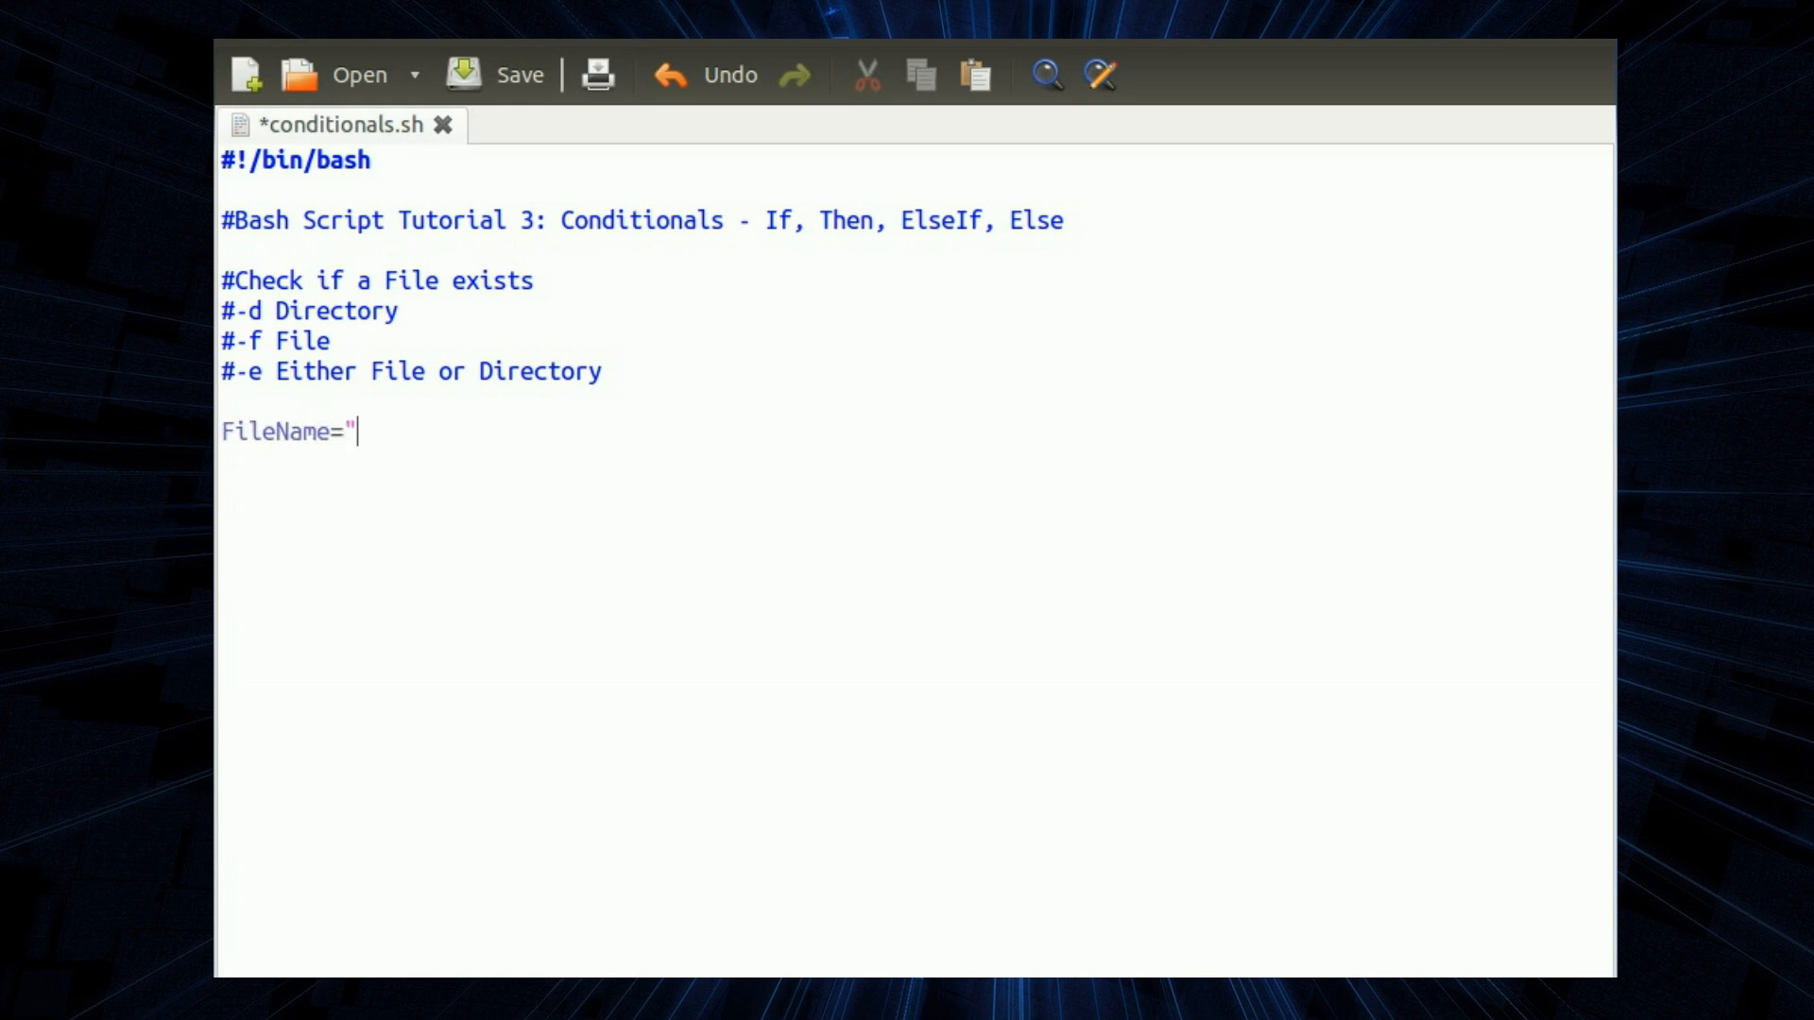
pyautogui.write('$1"')
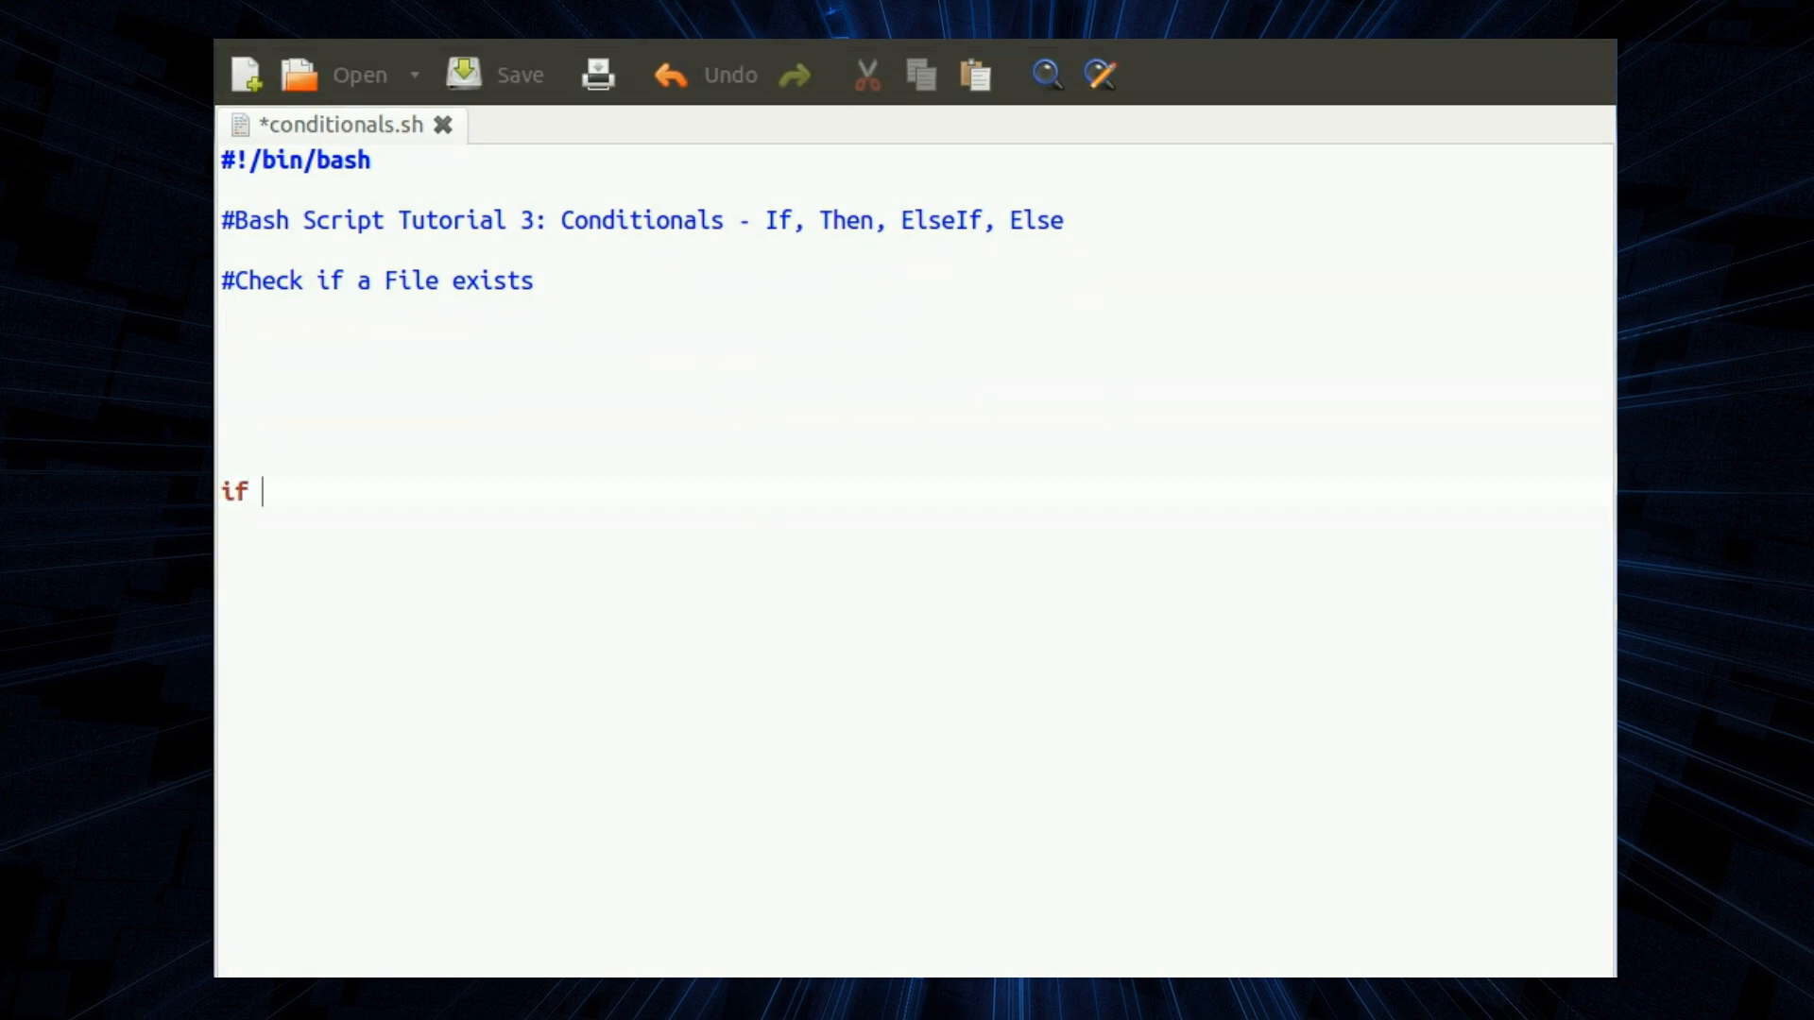
# - Begin the file-exists test with if [ -f $FileName ]; then
pyautogui.write('[')
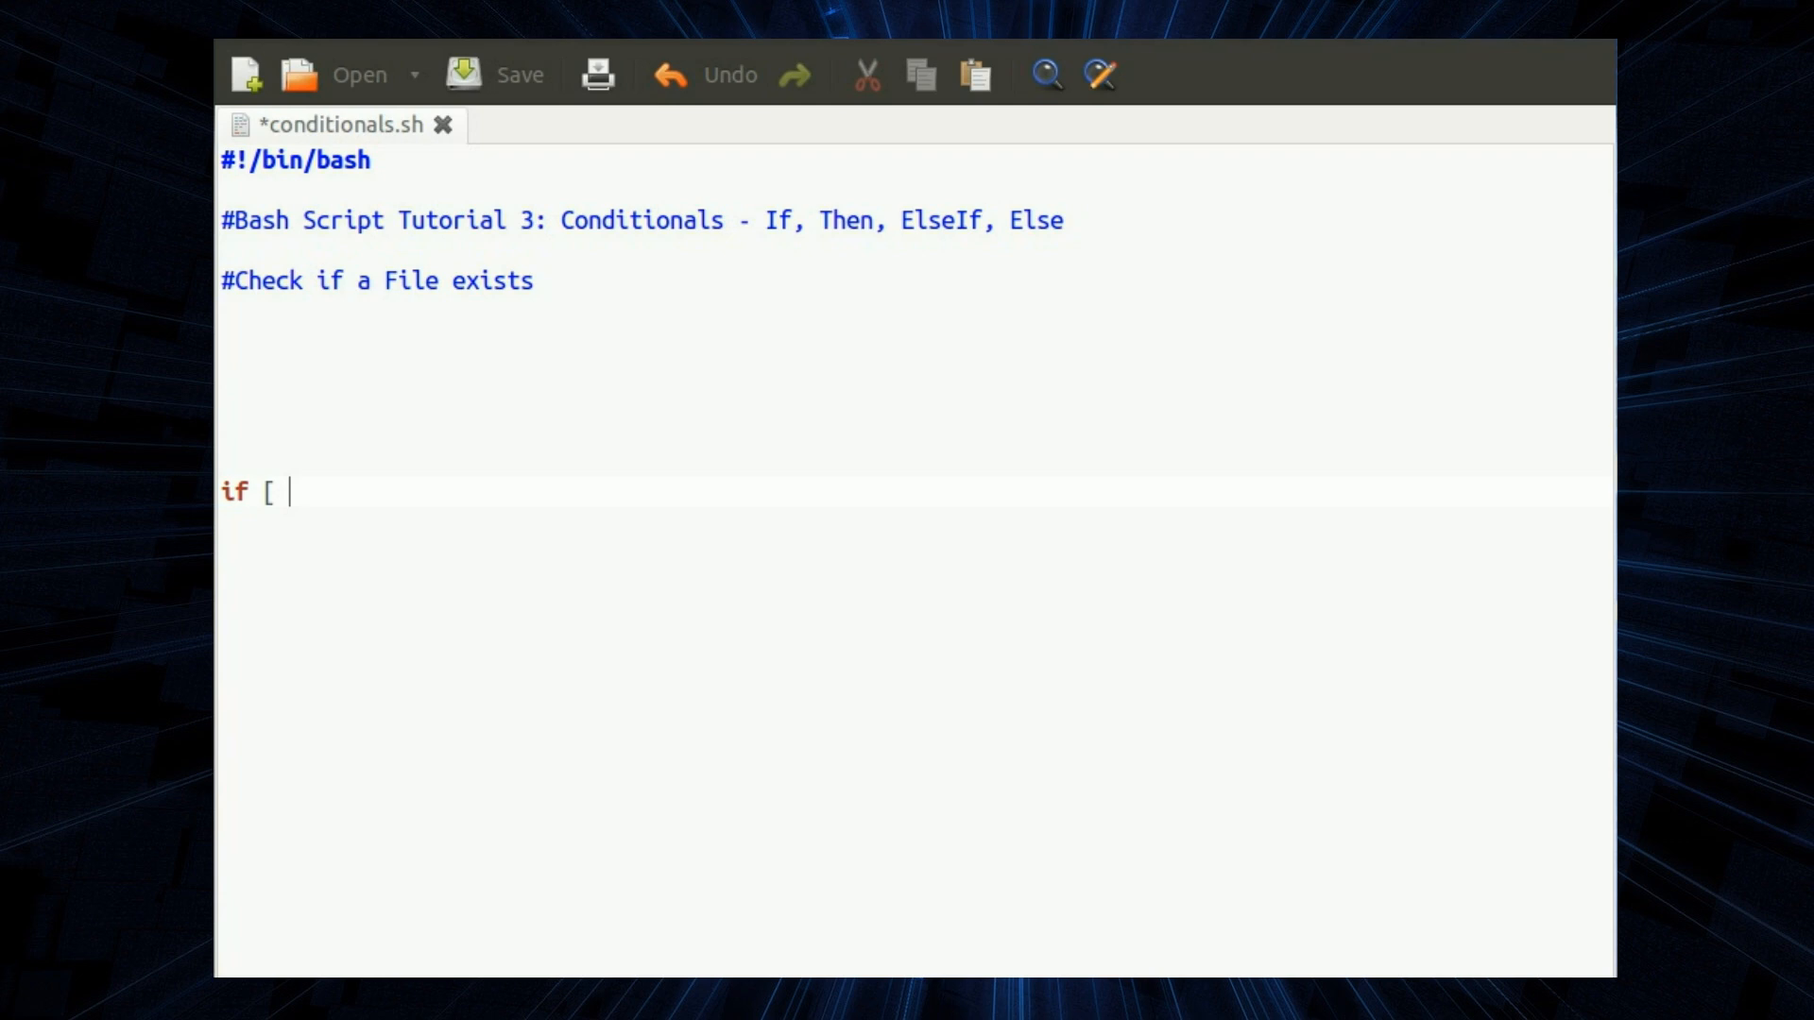
pyautogui.write('-f $')
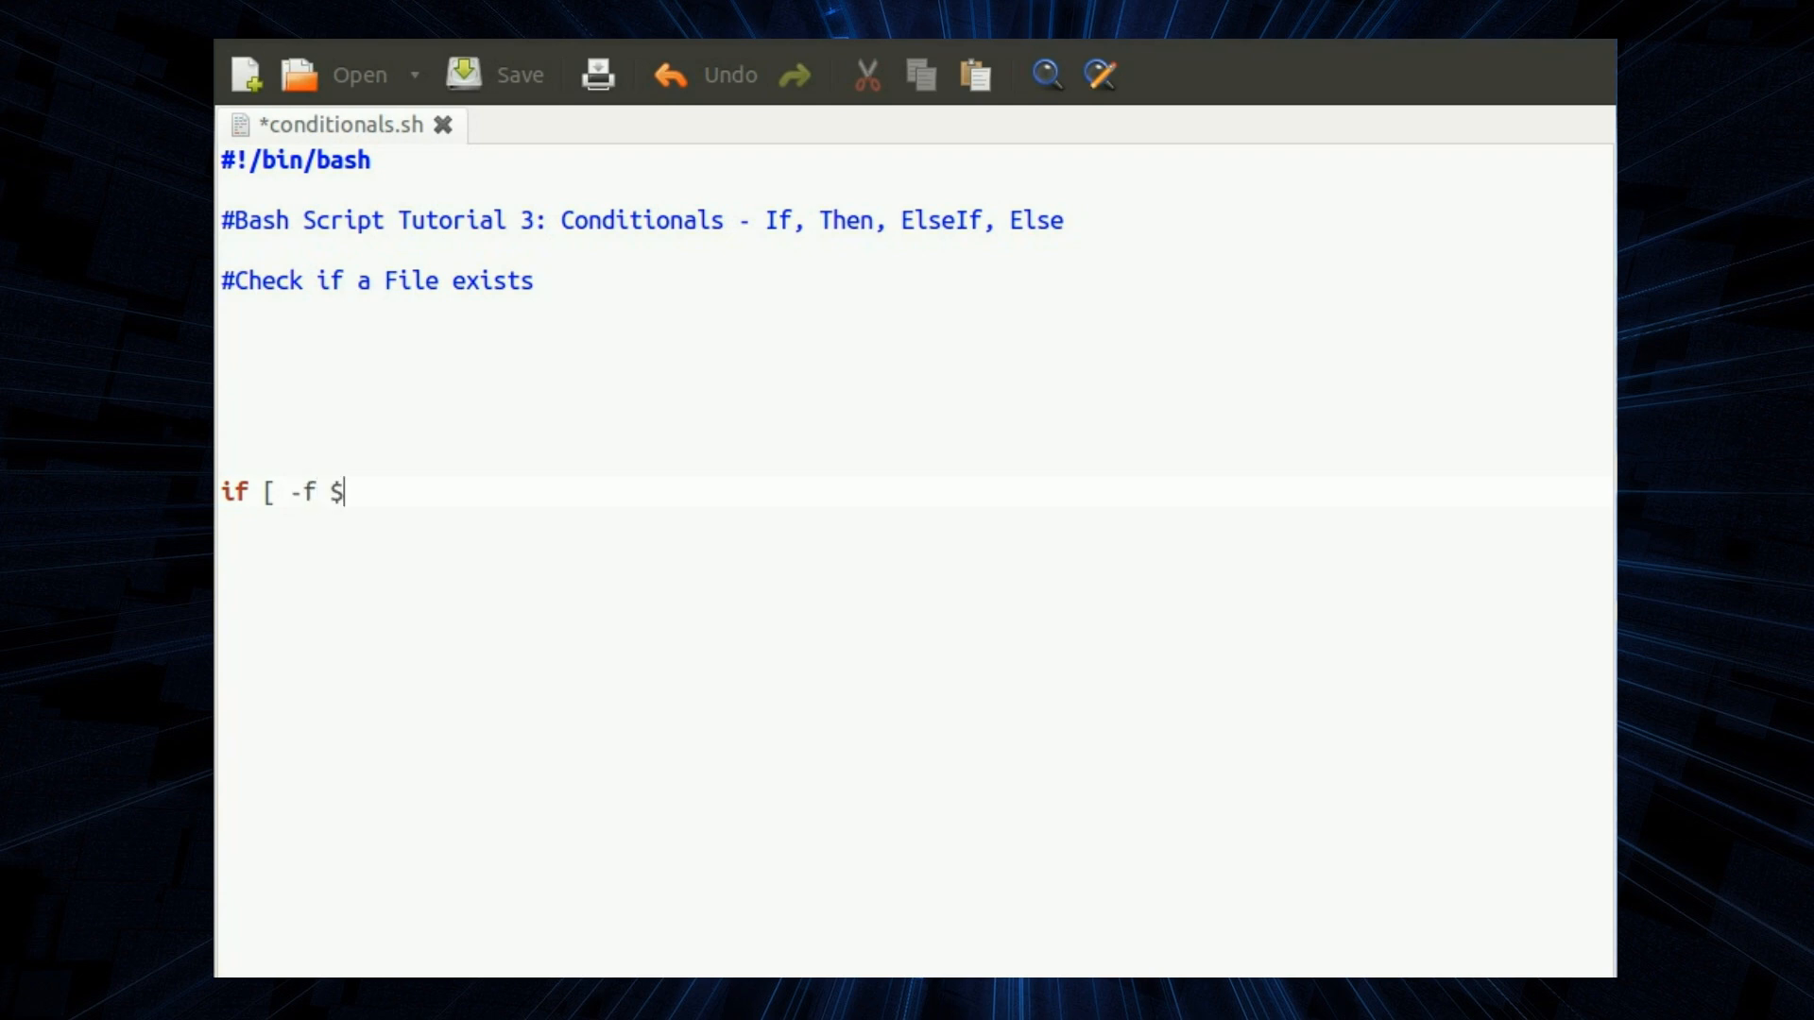
pyautogui.write('FileName')
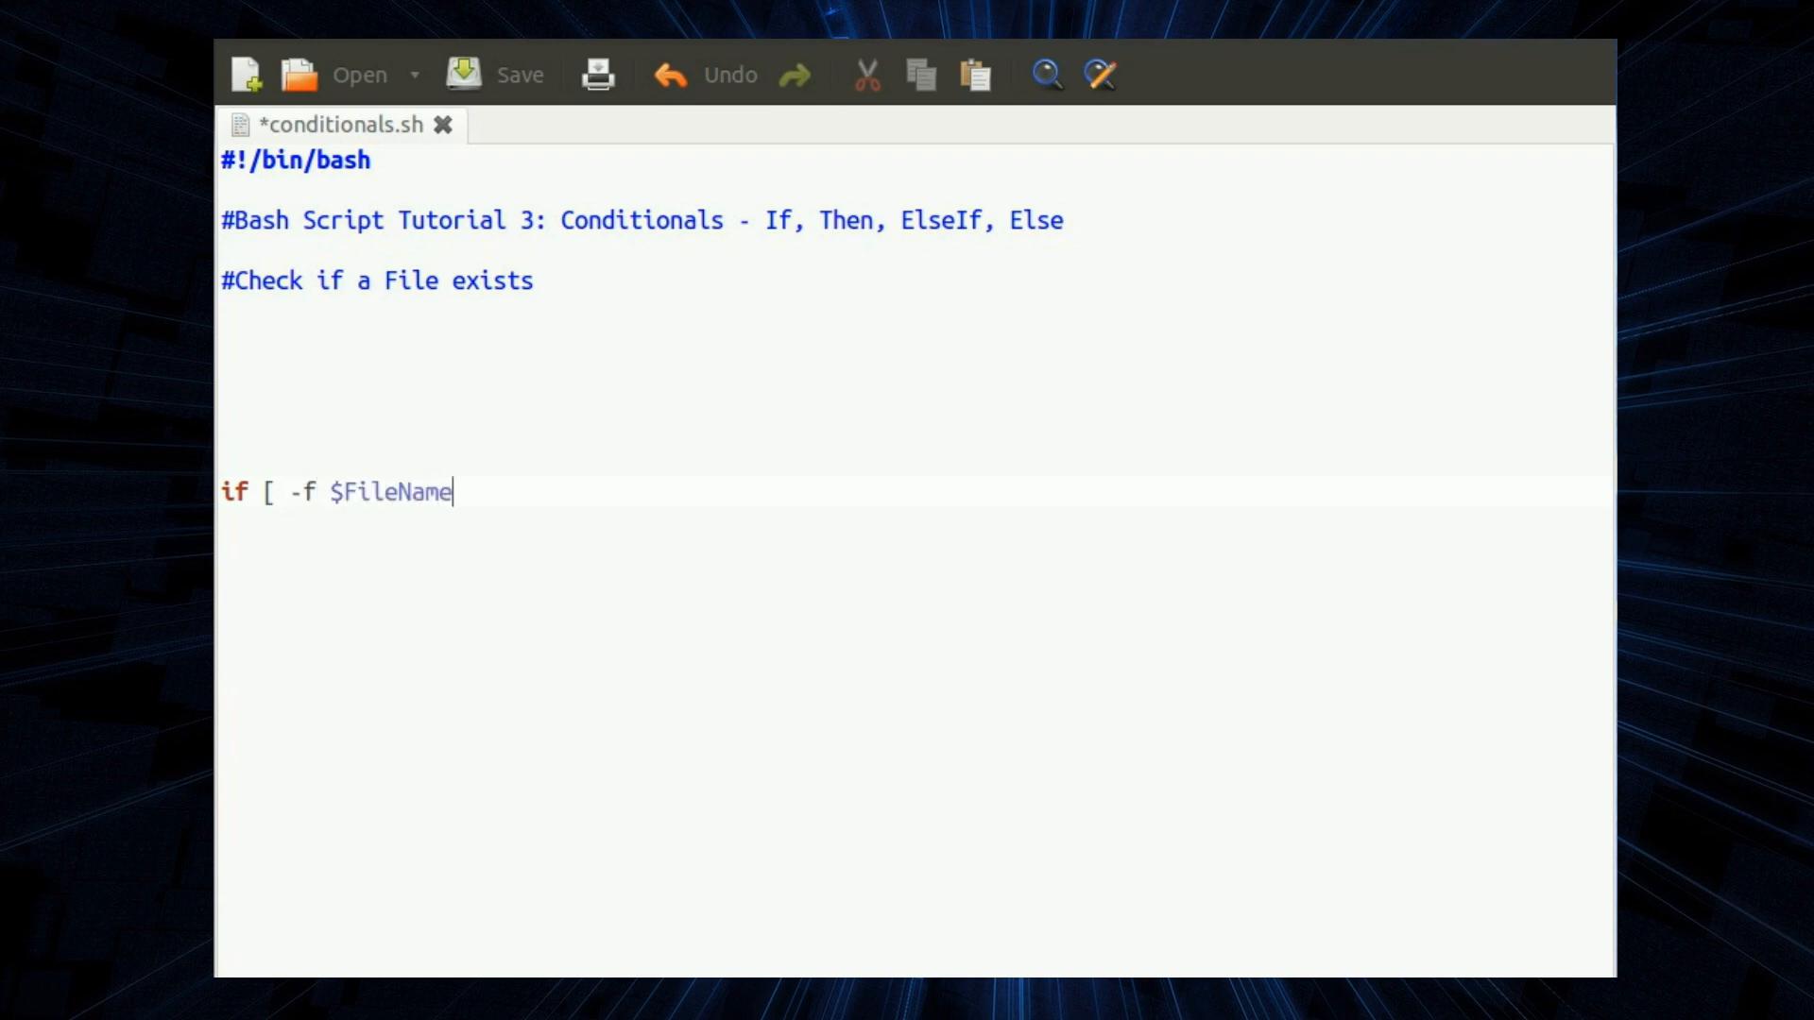
pyautogui.write(']')
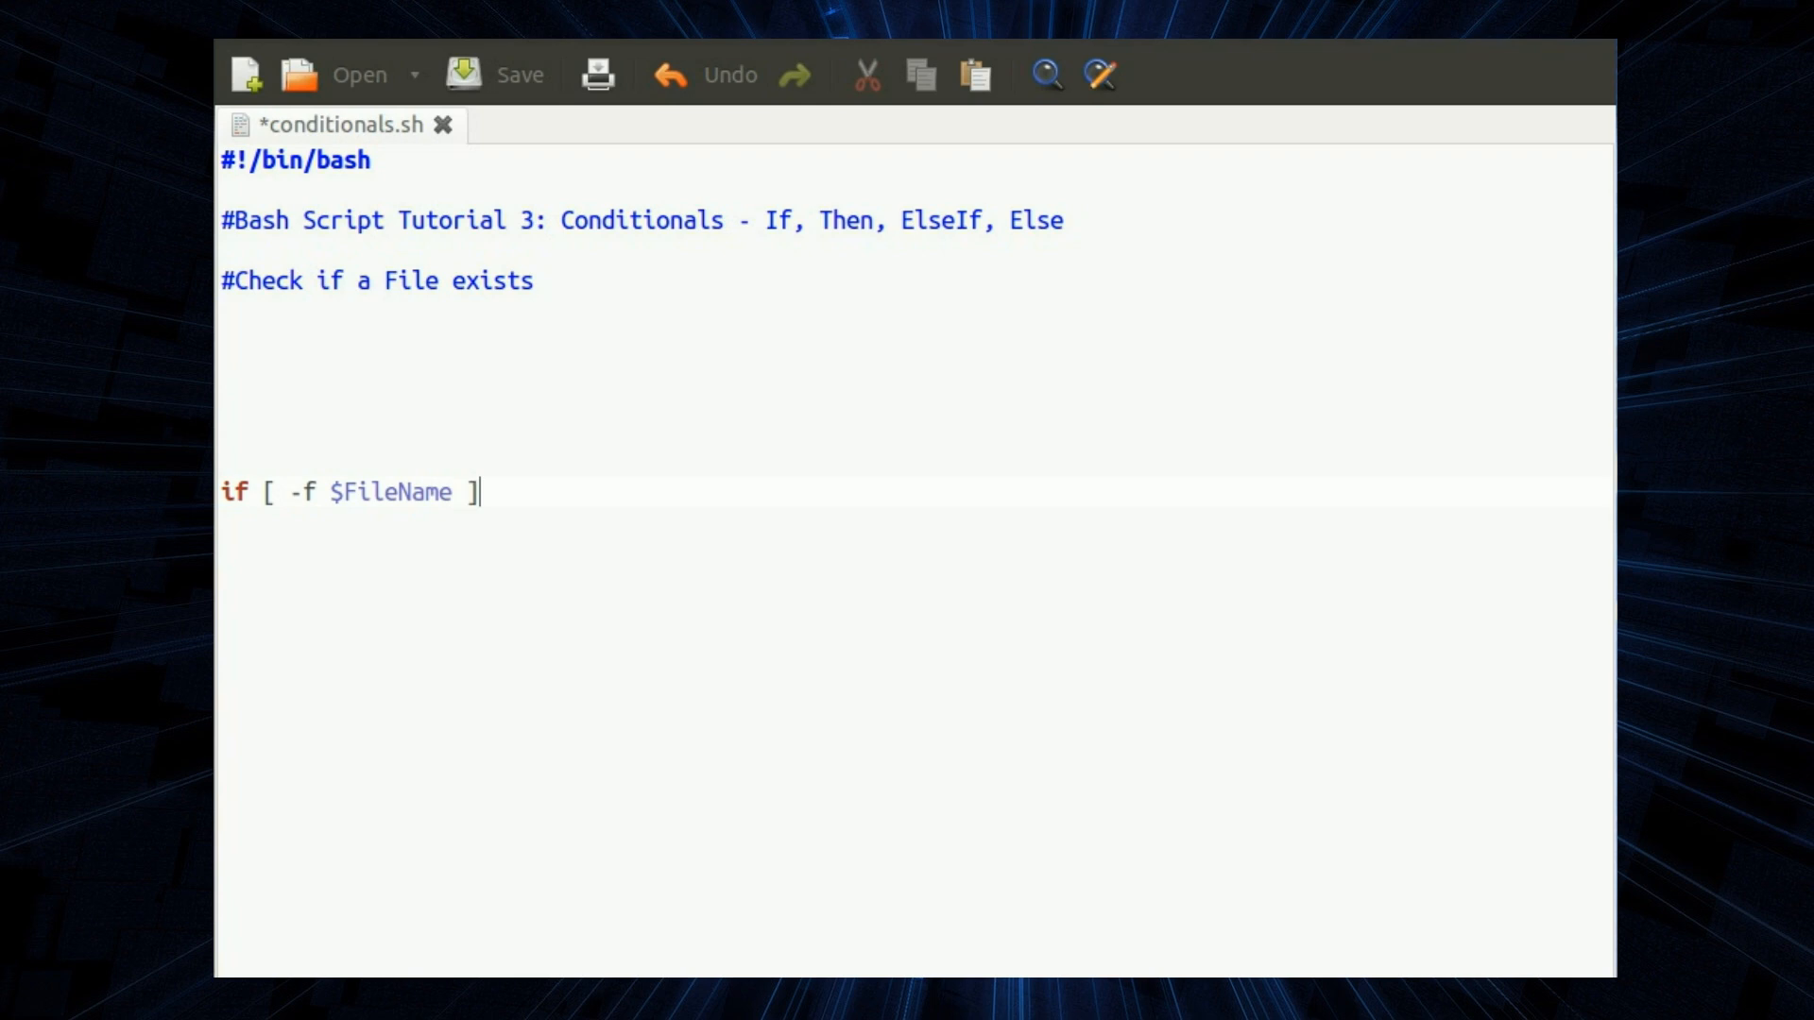
pyautogui.write('; then')
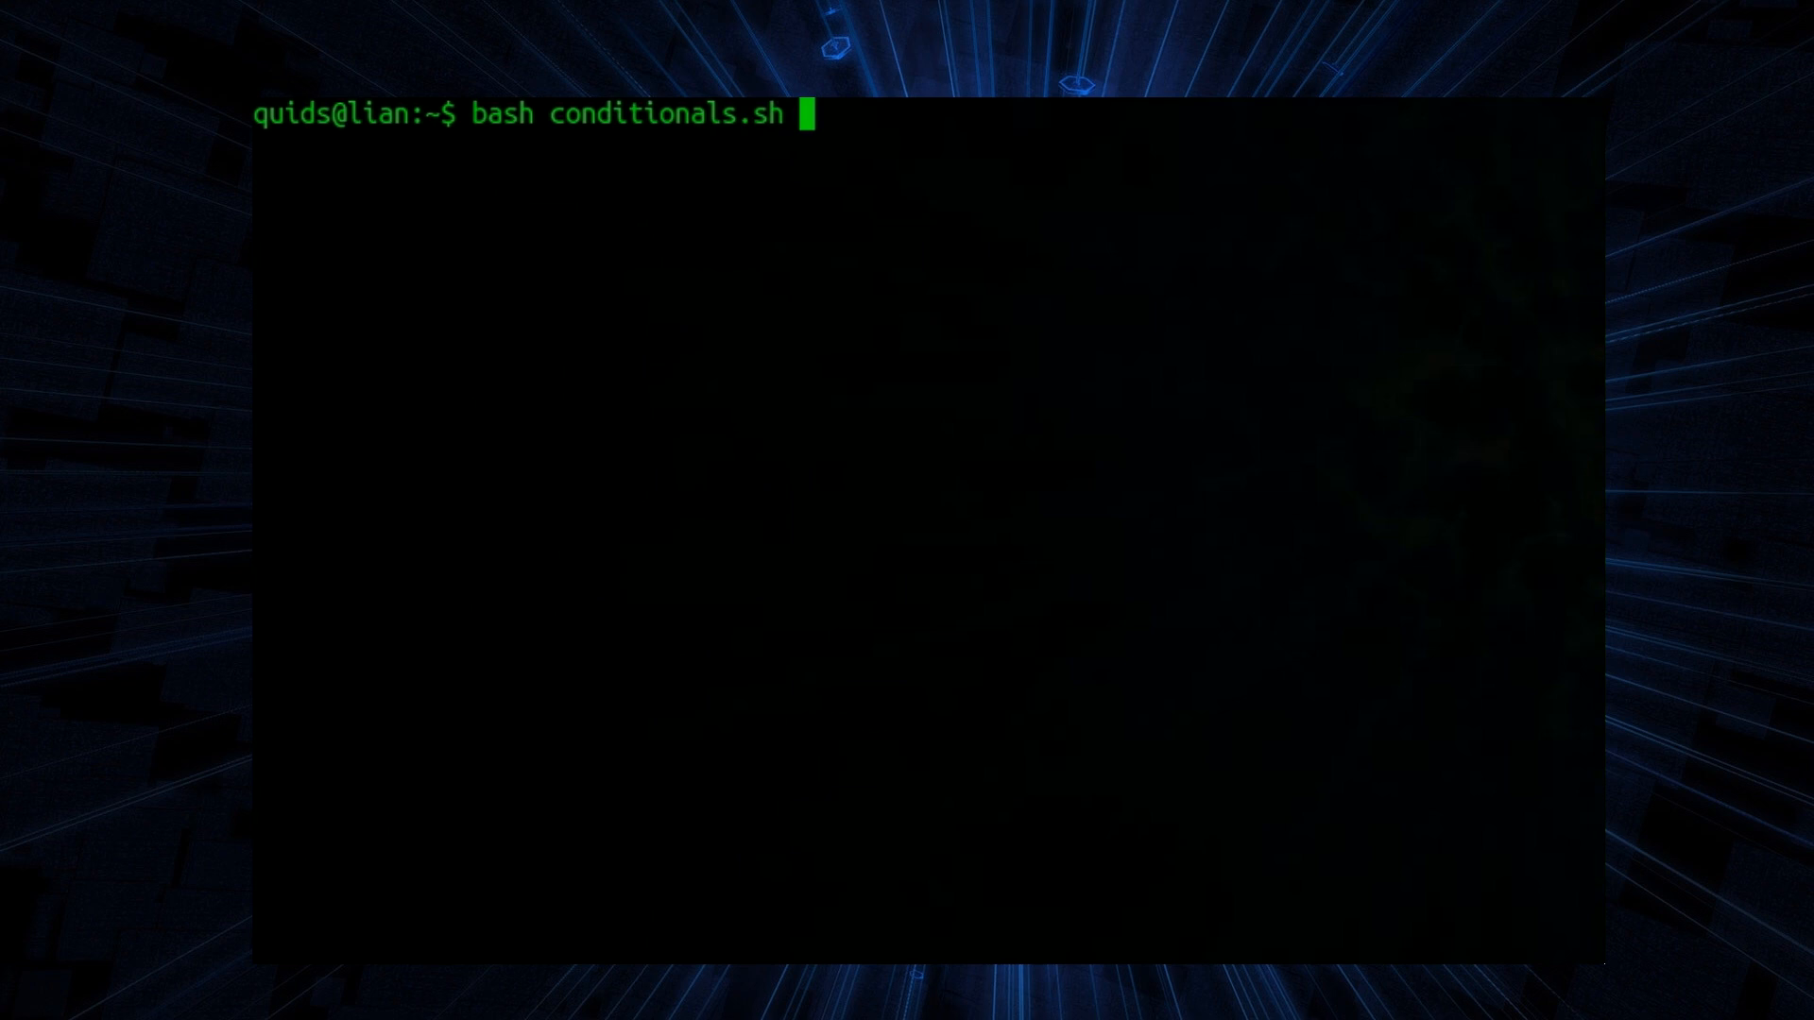
# - Run conditionals.sh on /etc/fstab (File exists), then on /etc/fstab2 (File does not exist)
pyautogui.write('/')
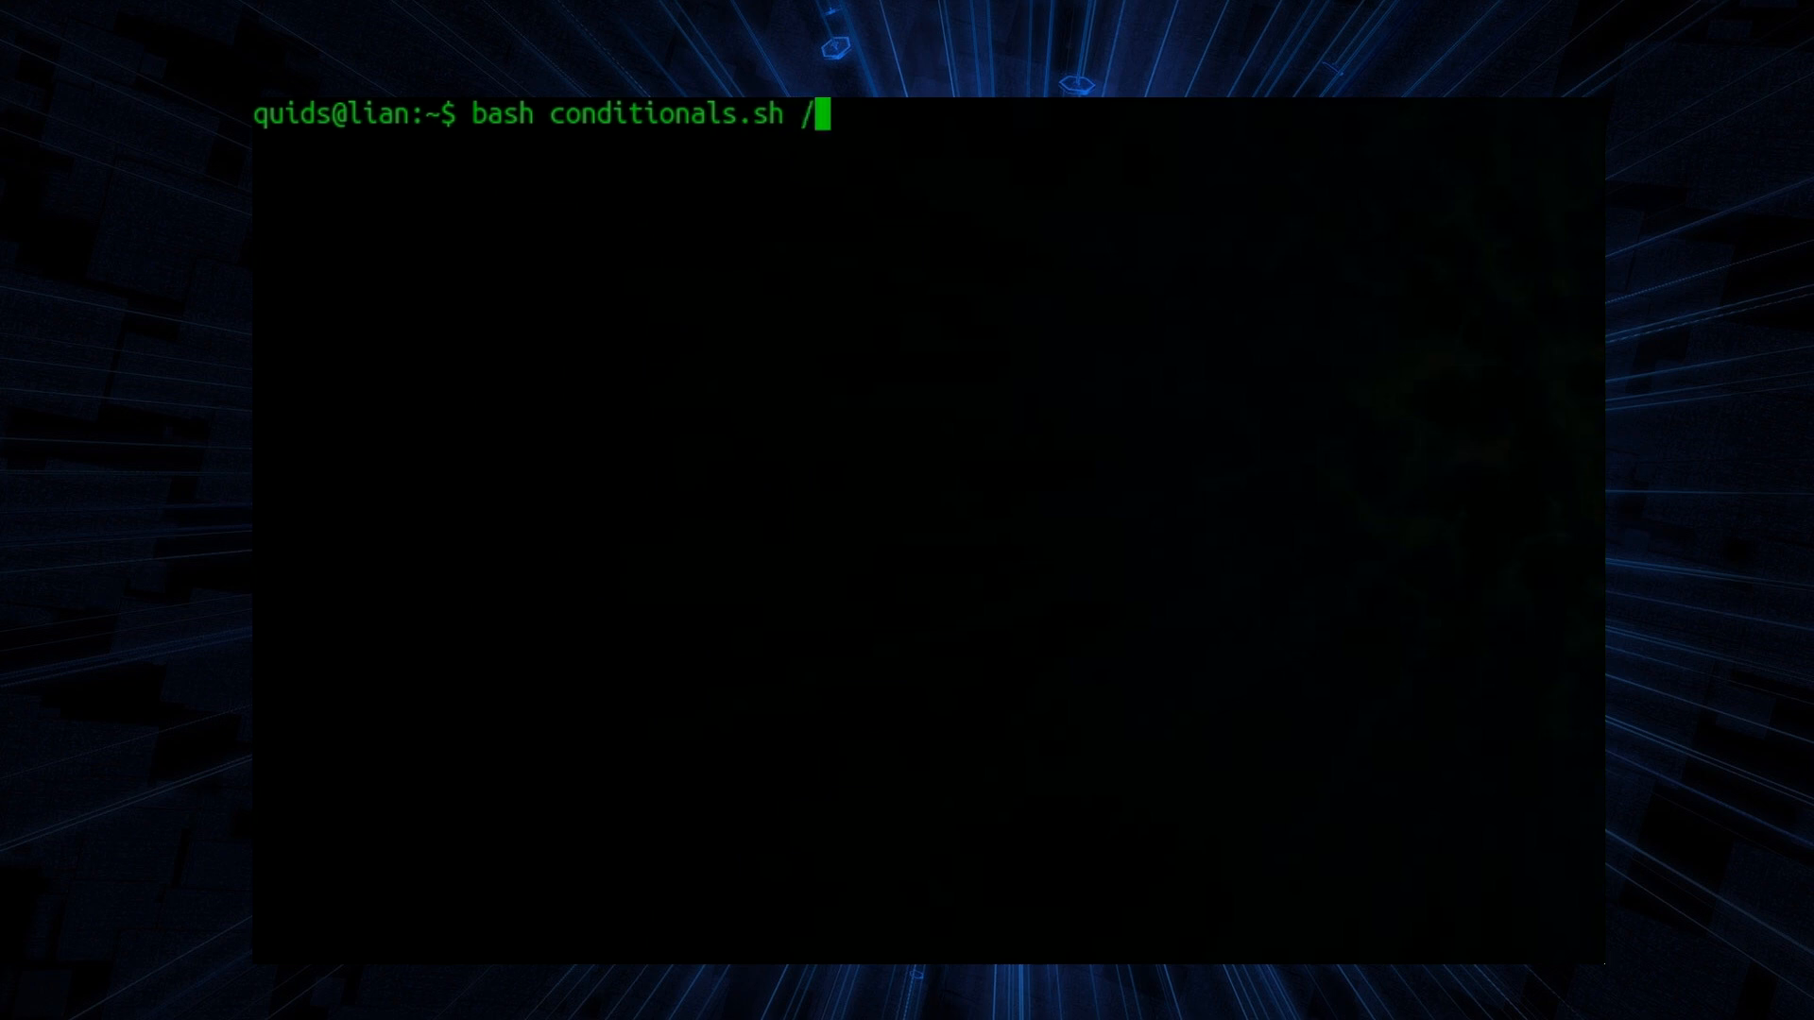
pyautogui.write('etc/s')
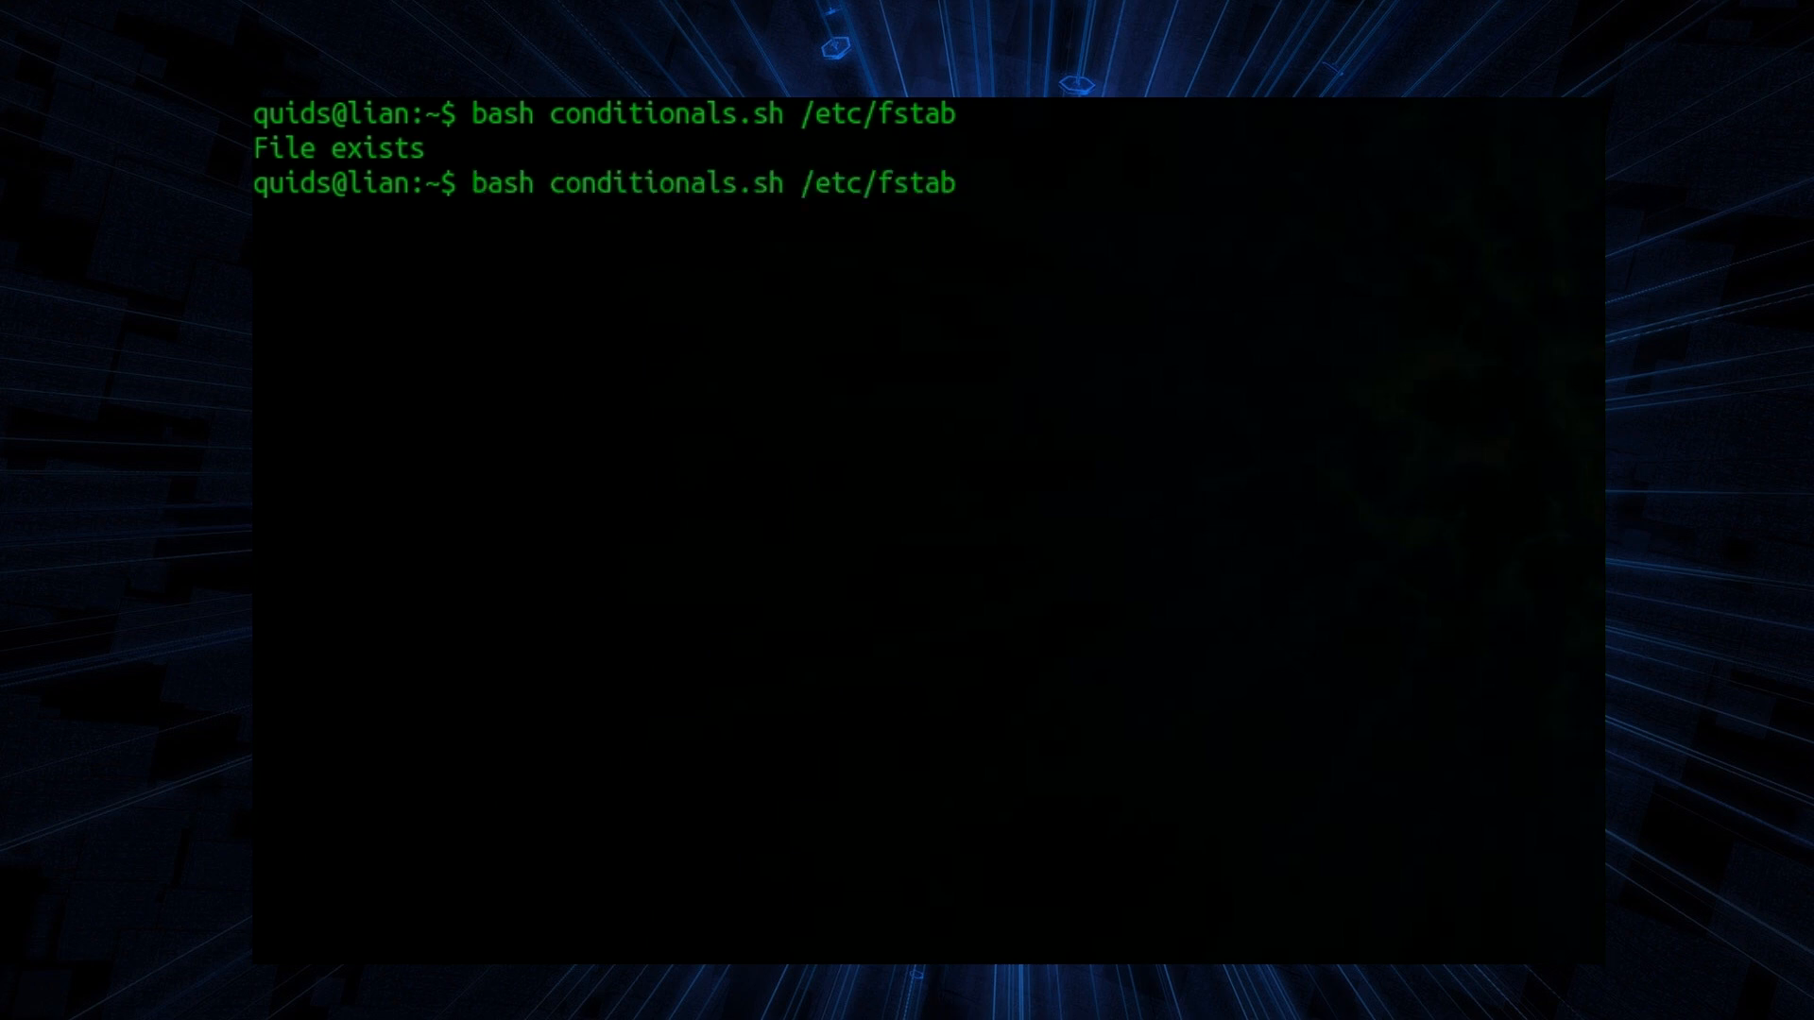
pyautogui.write('2')
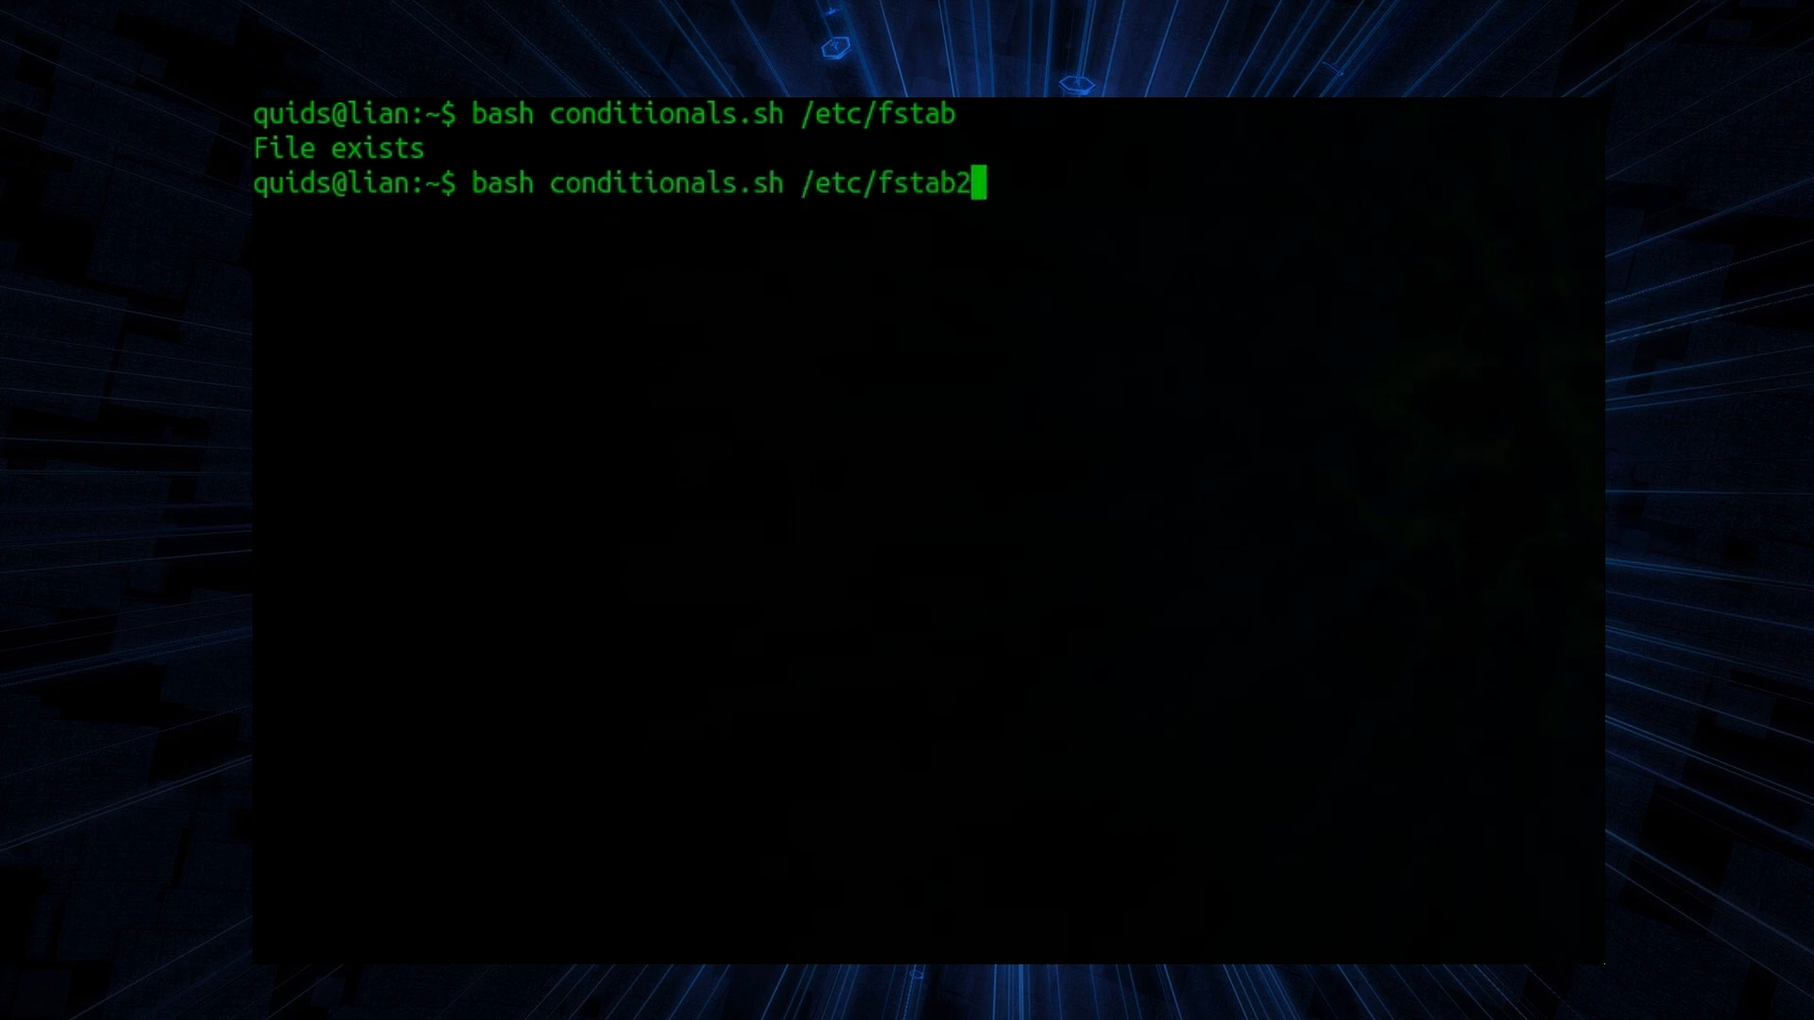
pyautogui.press('Return')
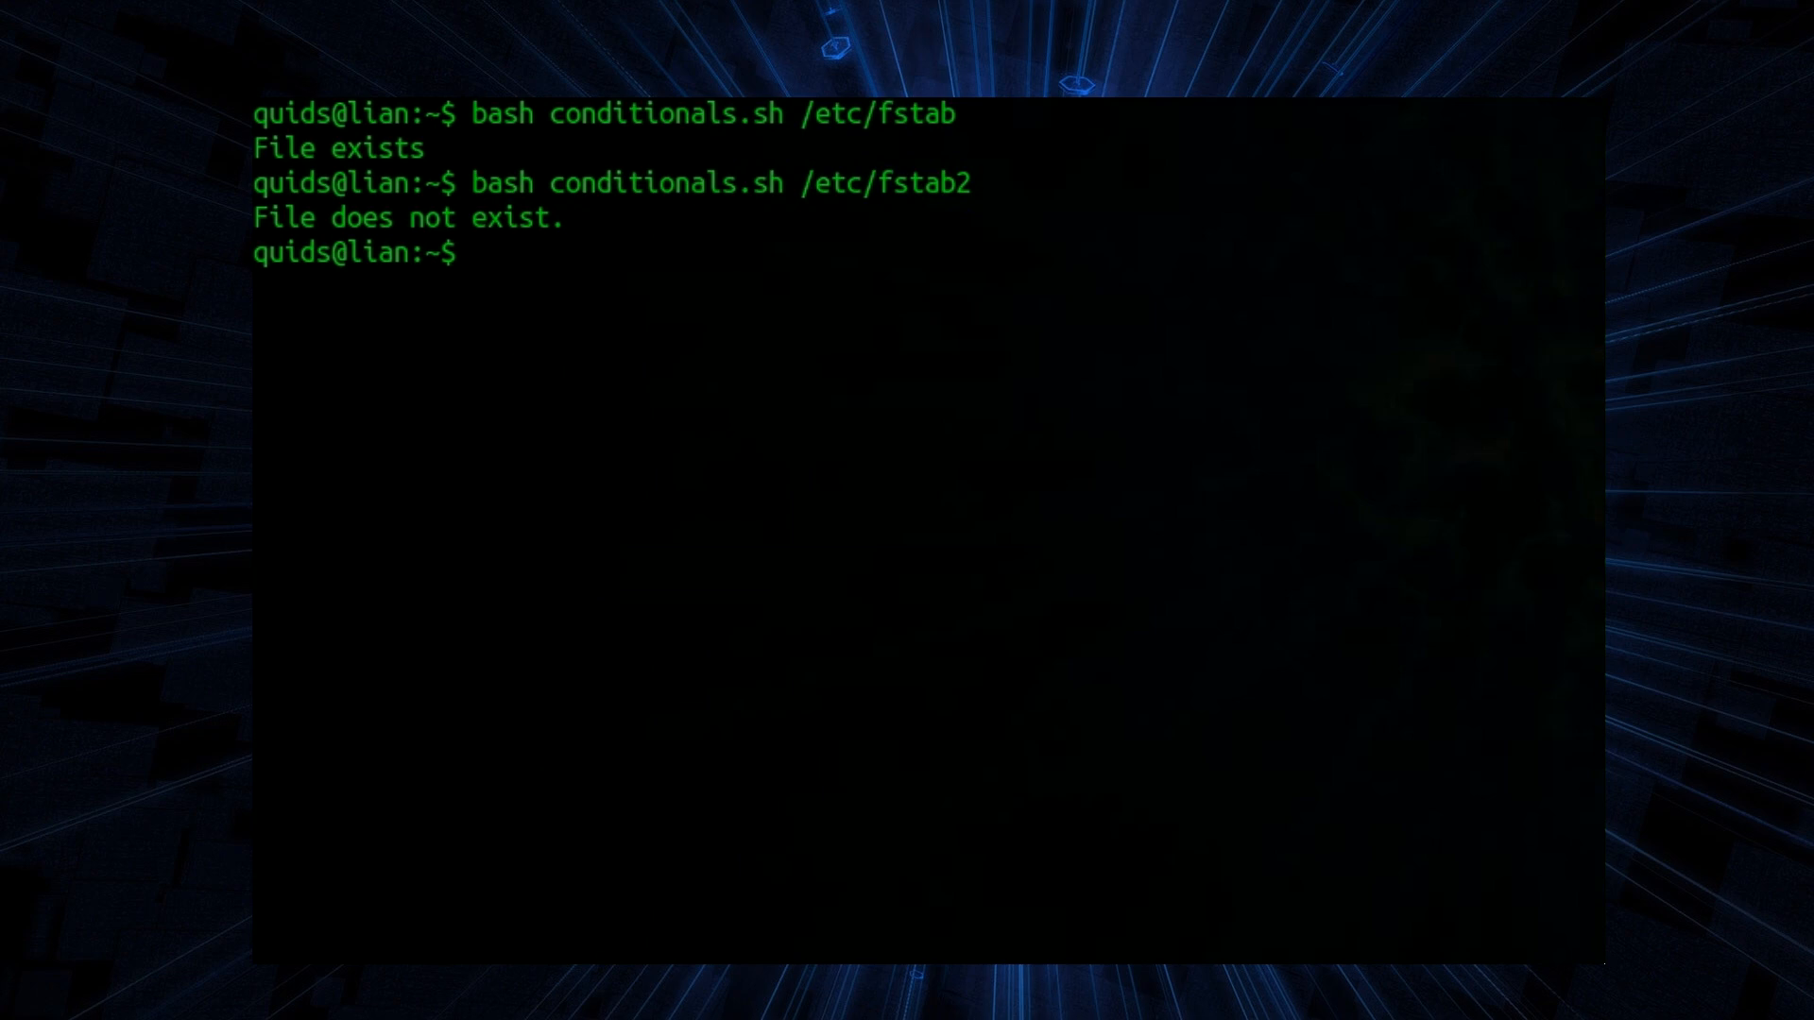